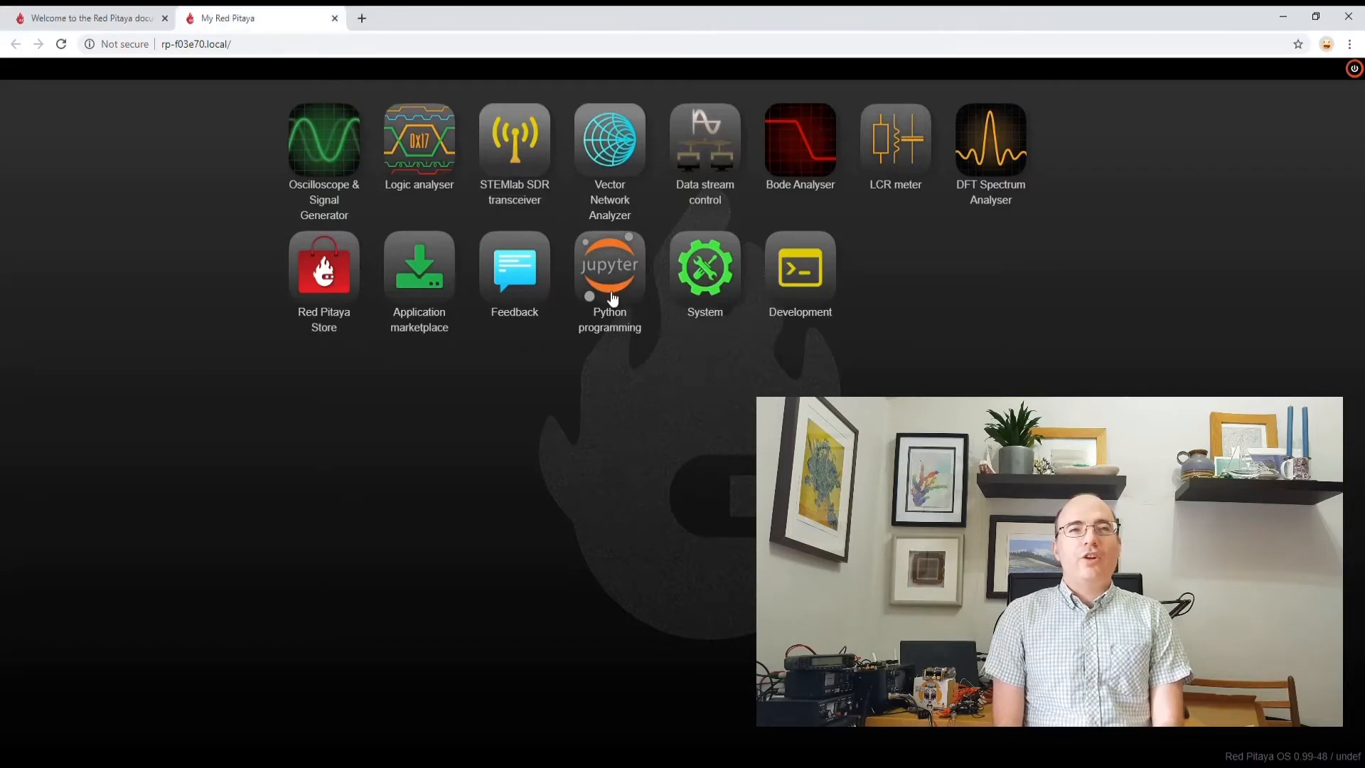
Launch Jupyter and browse to the MyNotebooks folder via File > Open
{"action": "left_click", "coordinate": [610, 266]}
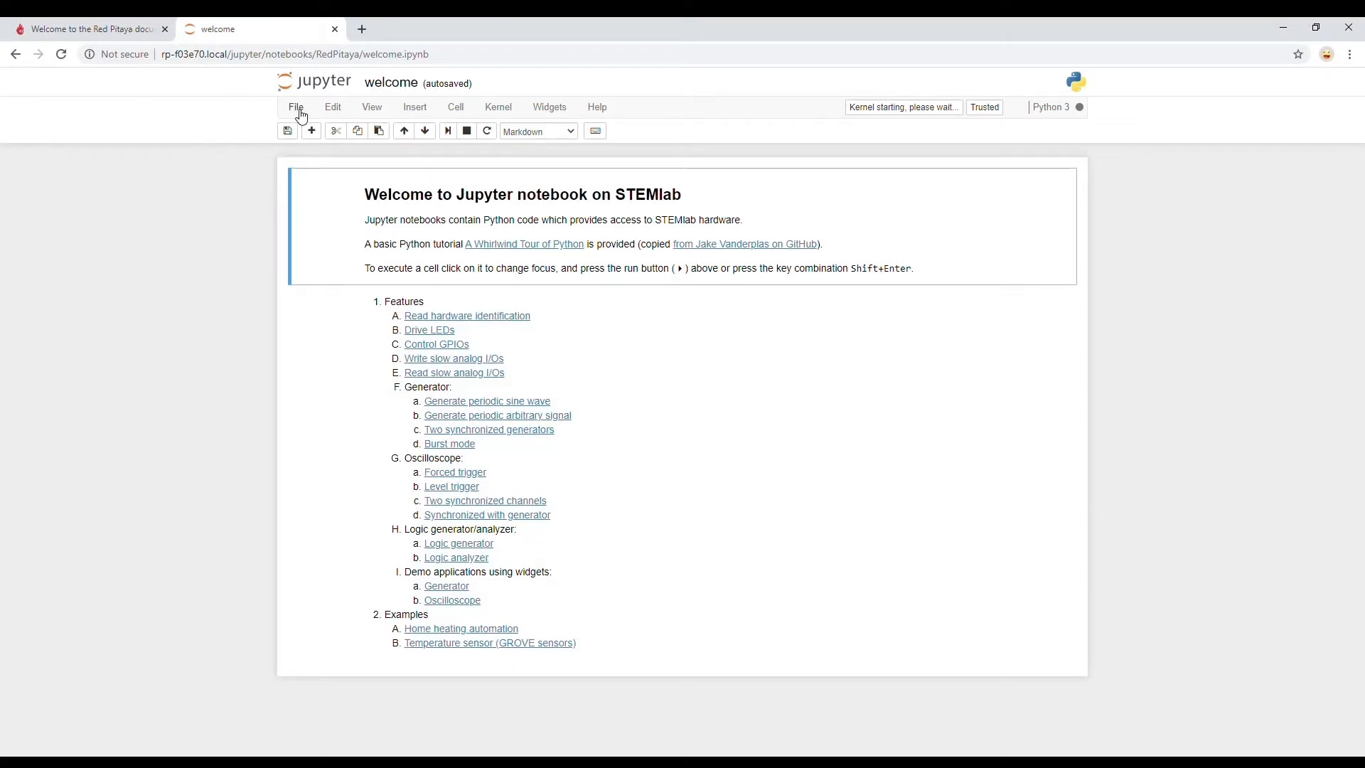
{"action": "left_click", "coordinate": [295, 108]}
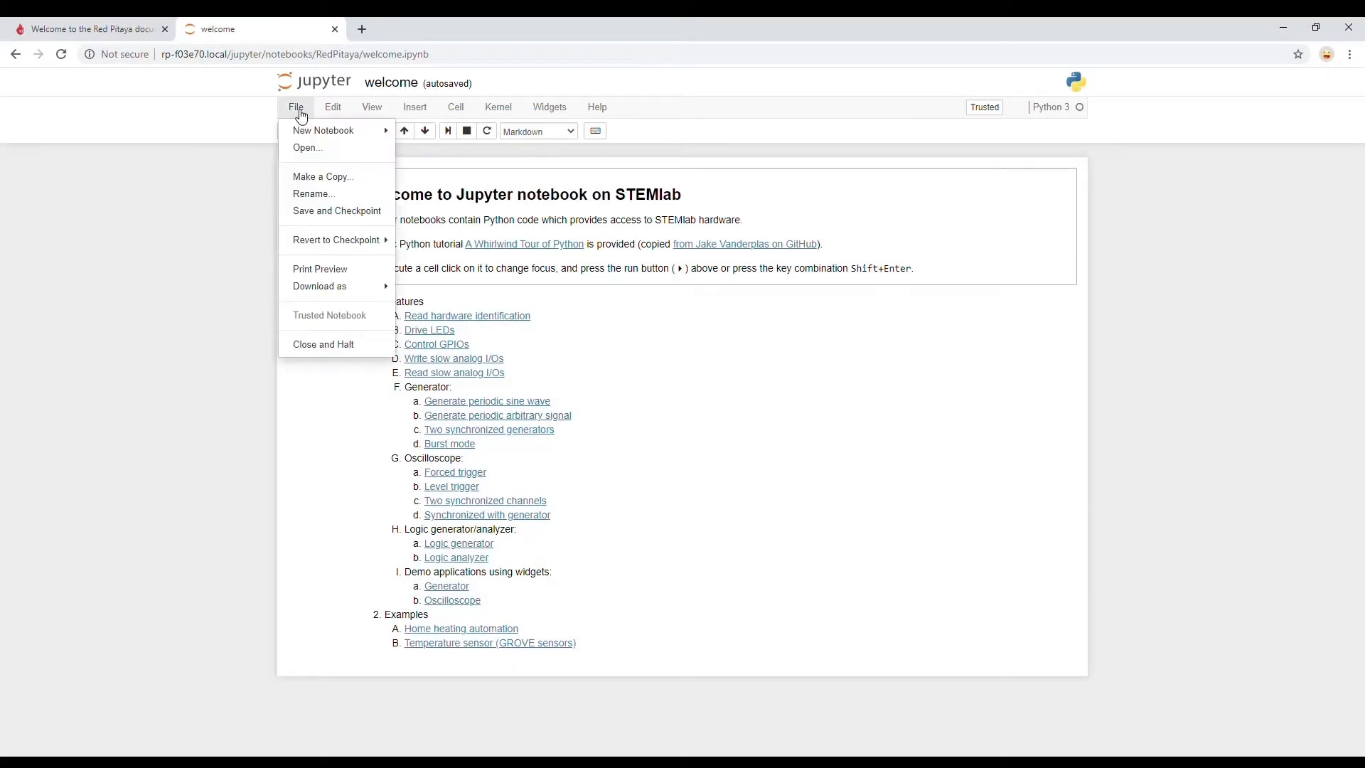
{"action": "mouse_move", "coordinate": [314, 152]}
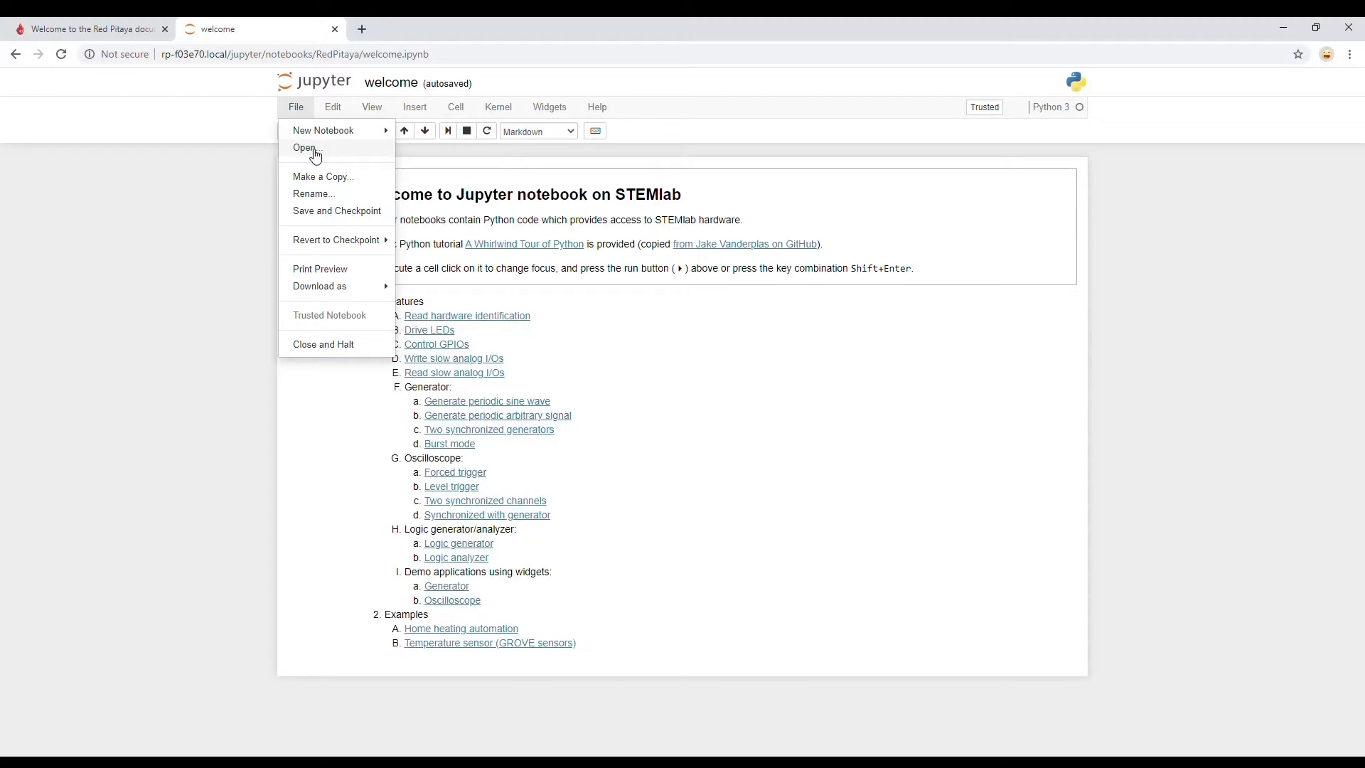
{"action": "left_click", "coordinate": [304, 147]}
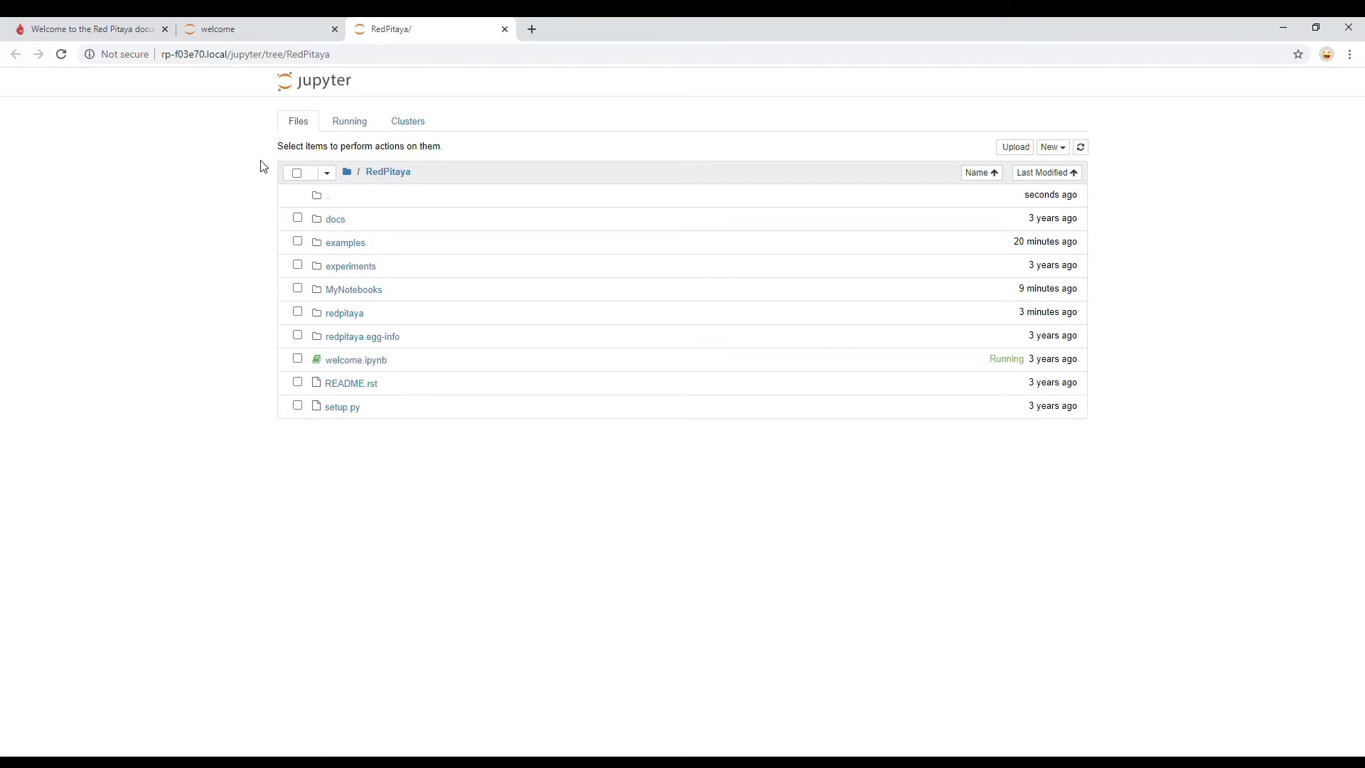
{"action": "mouse_move", "coordinate": [365, 294]}
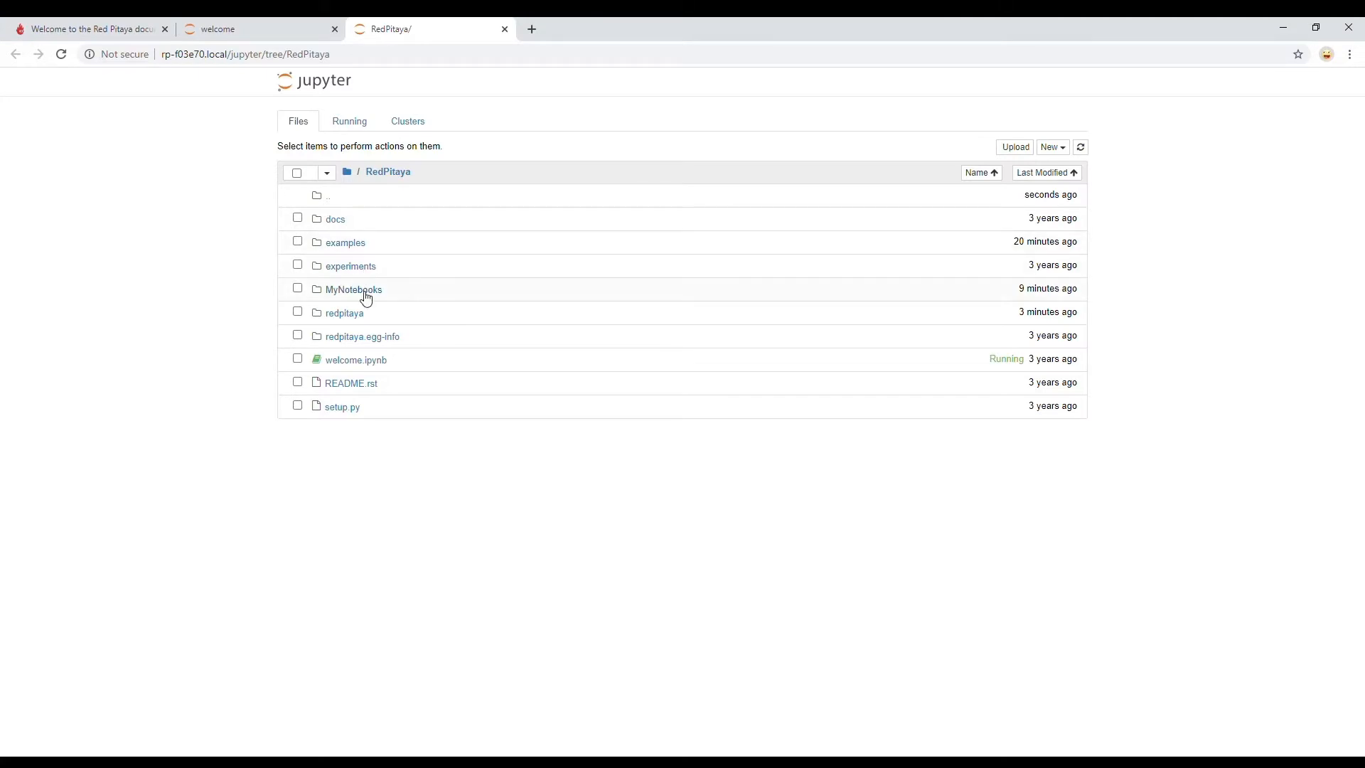
{"action": "left_click", "coordinate": [353, 290]}
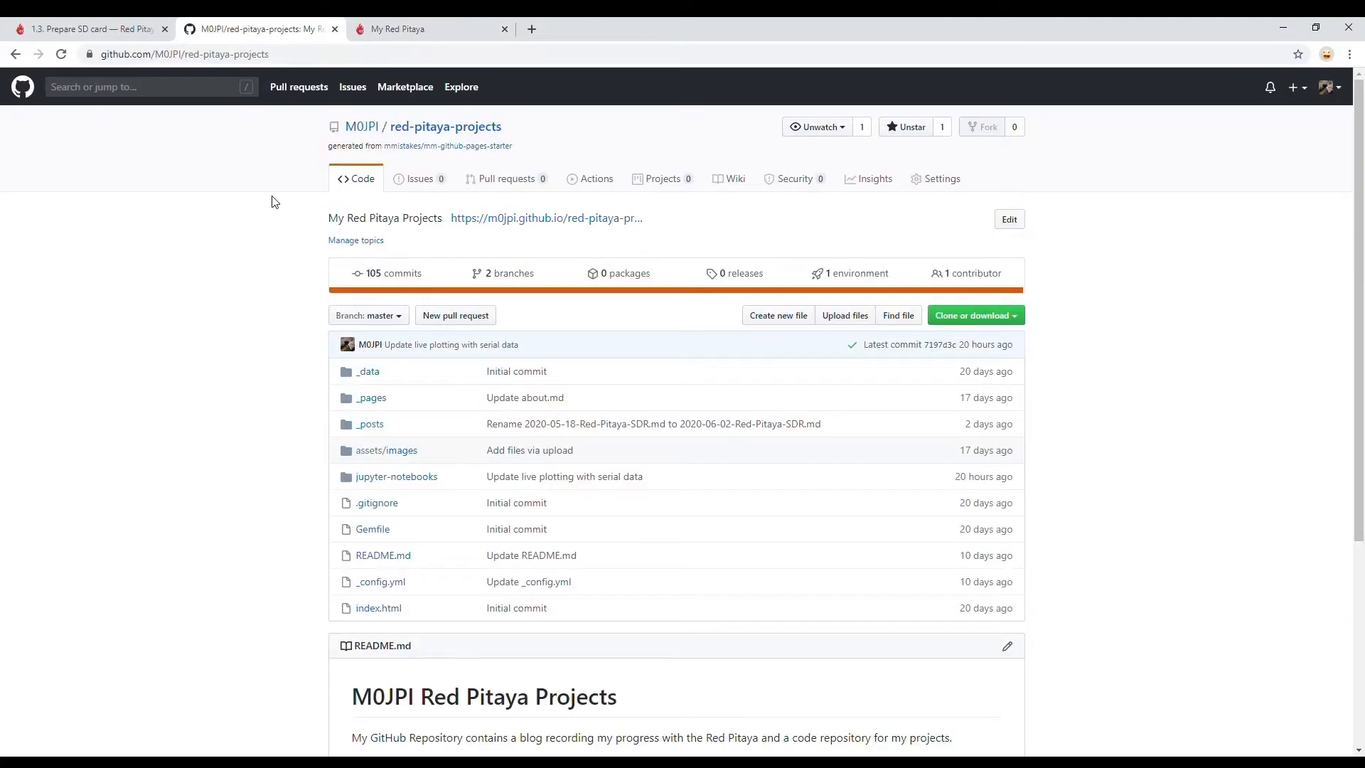
{"action": "mouse_move", "coordinate": [179, 276]}
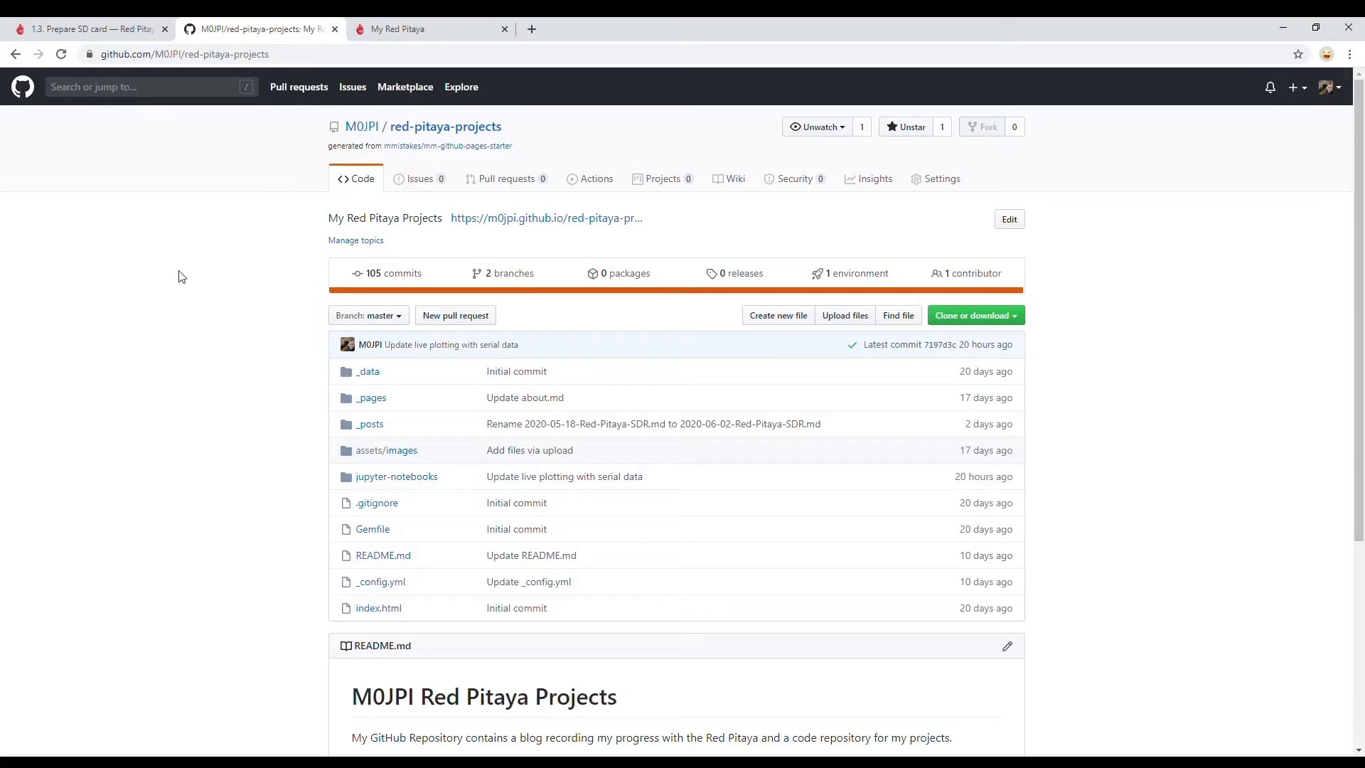
{"action": "mouse_move", "coordinate": [194, 277]}
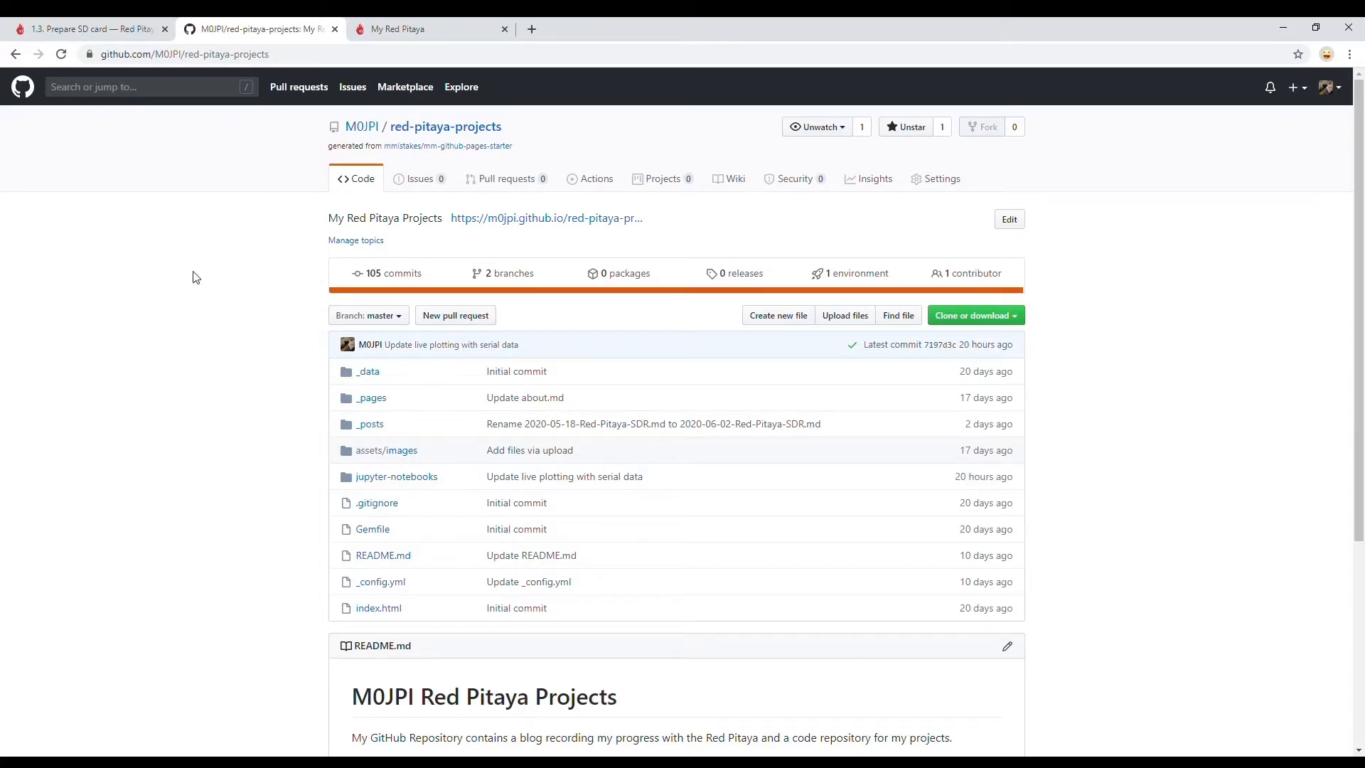
{"action": "mouse_move", "coordinate": [725, 288]}
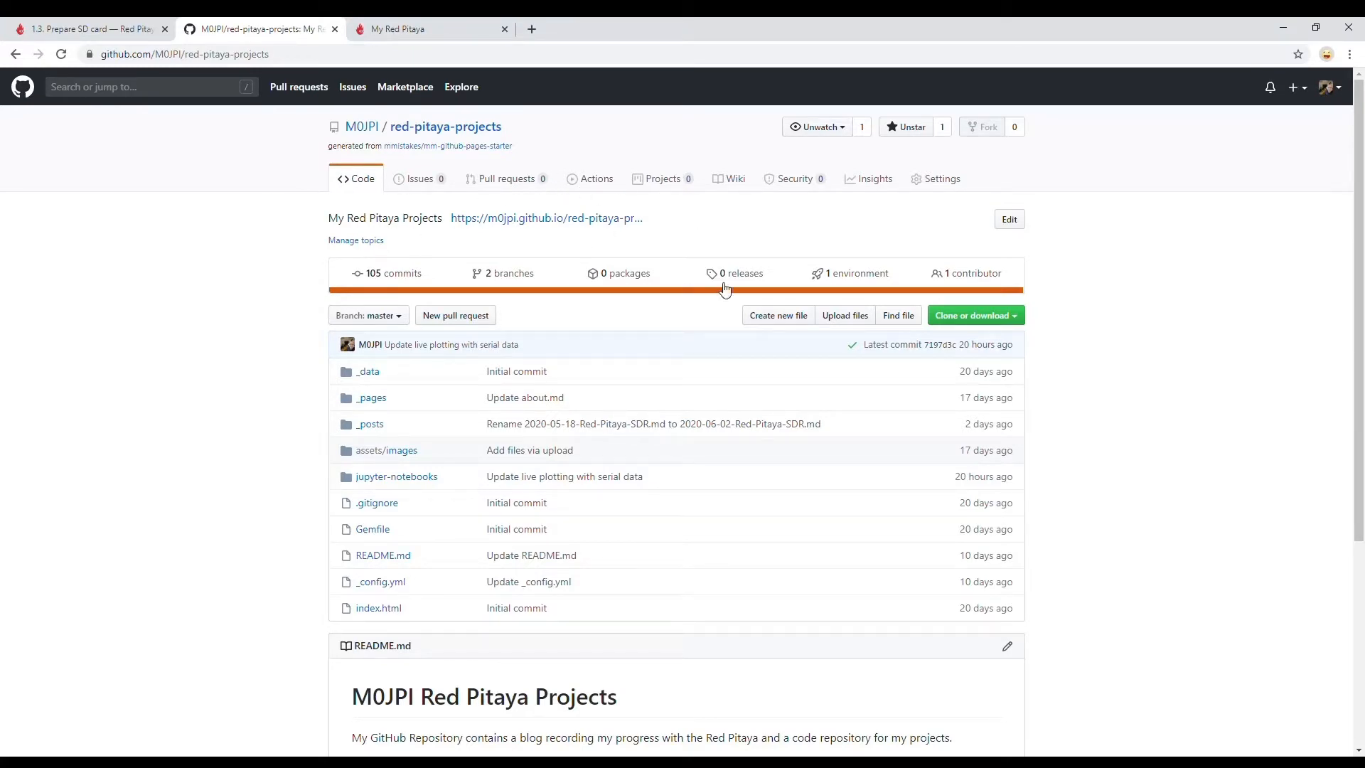
{"action": "mouse_move", "coordinate": [1055, 334]}
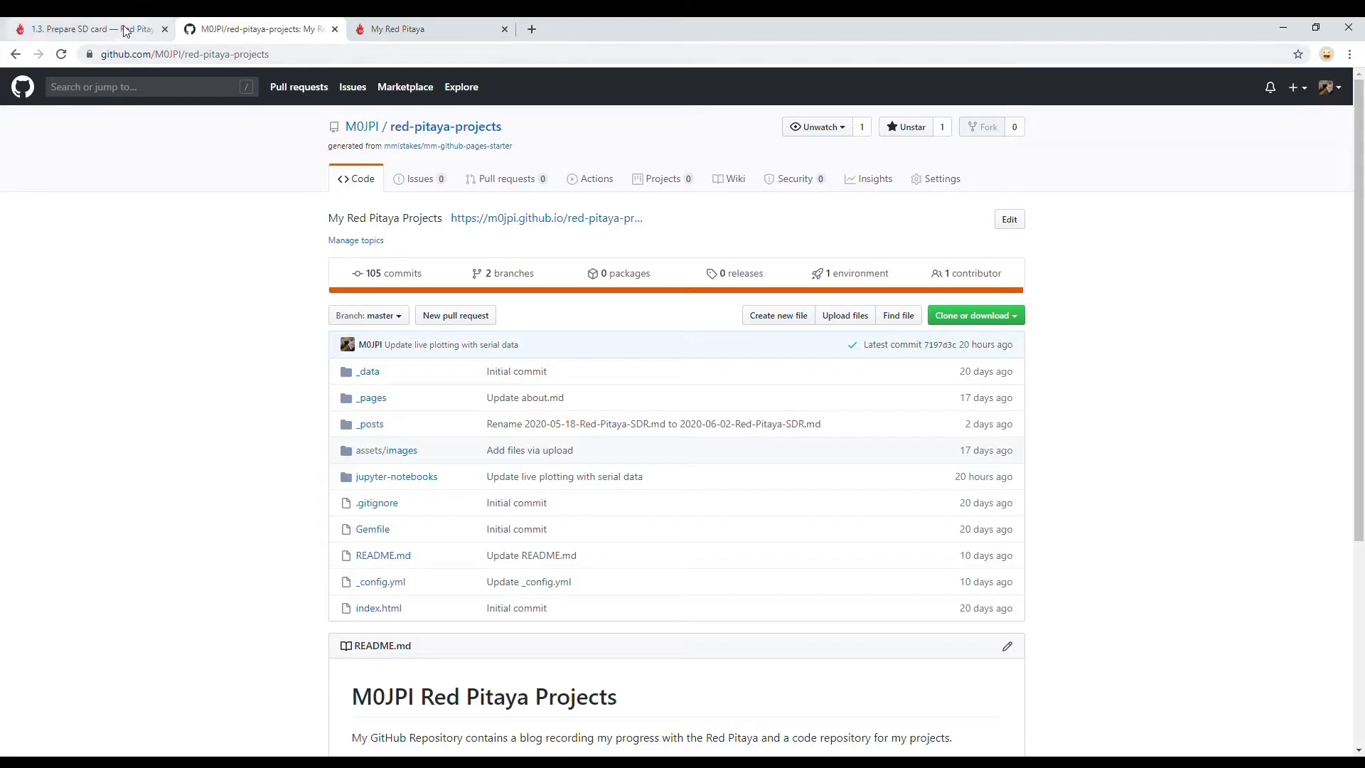
View the SD card documentation, then return to the My Red Pitaya launcher
{"action": "left_click", "coordinate": [87, 29]}
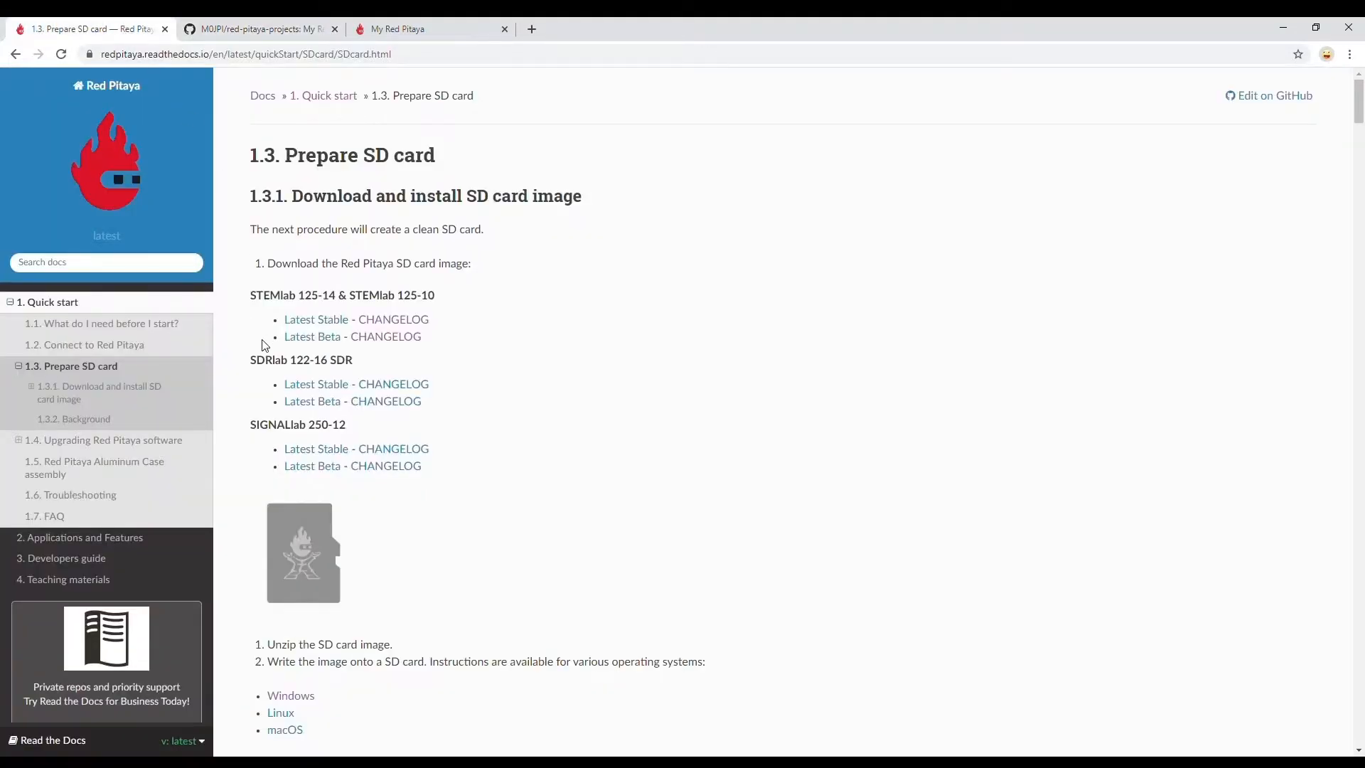
{"action": "mouse_move", "coordinate": [324, 340]}
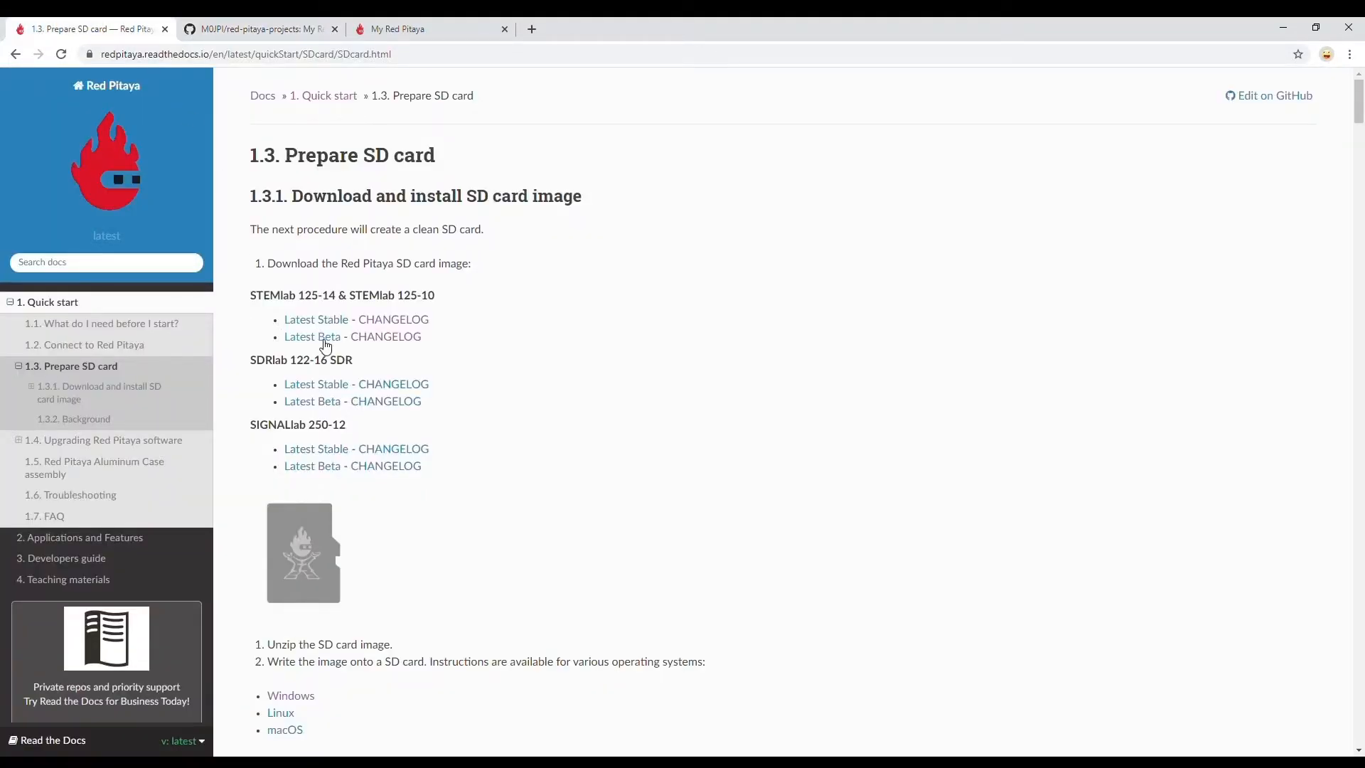
{"action": "left_click", "coordinate": [397, 28]}
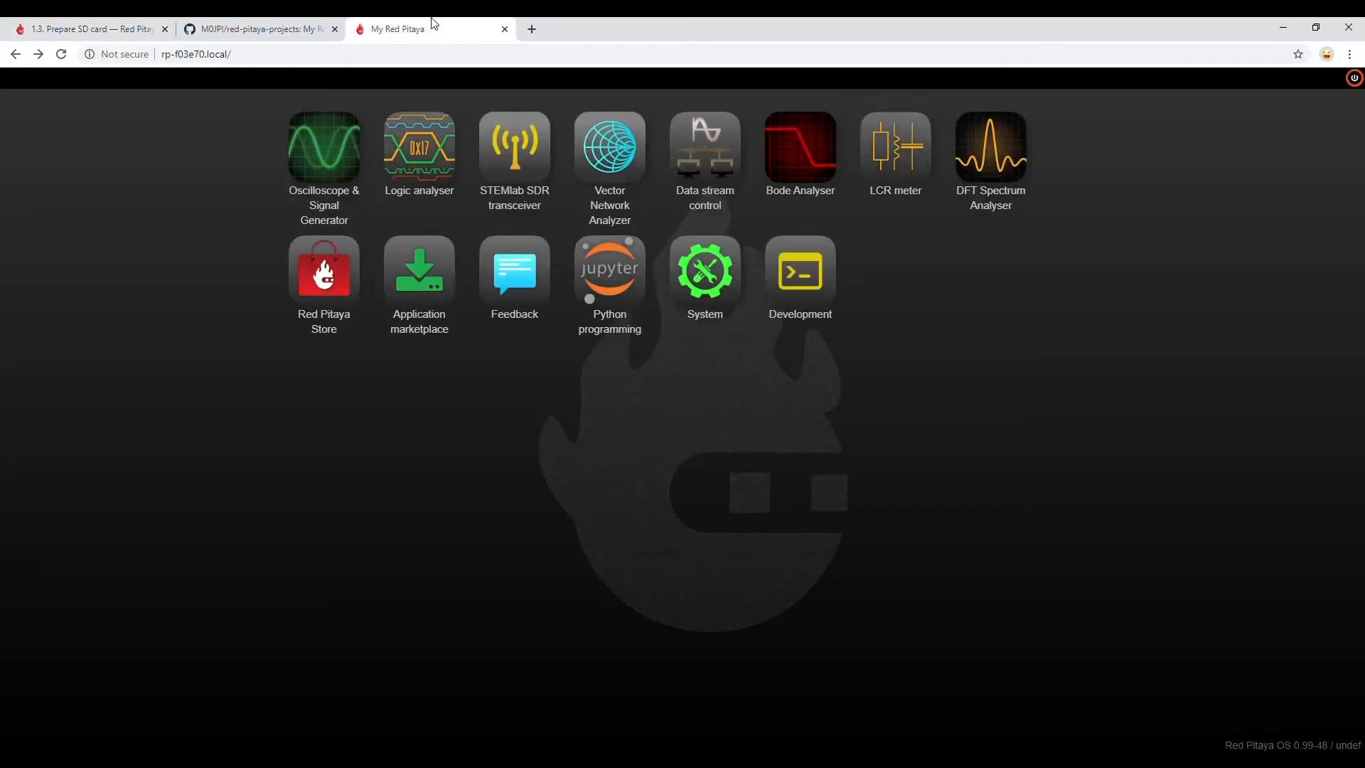
{"action": "mouse_move", "coordinate": [704, 148]}
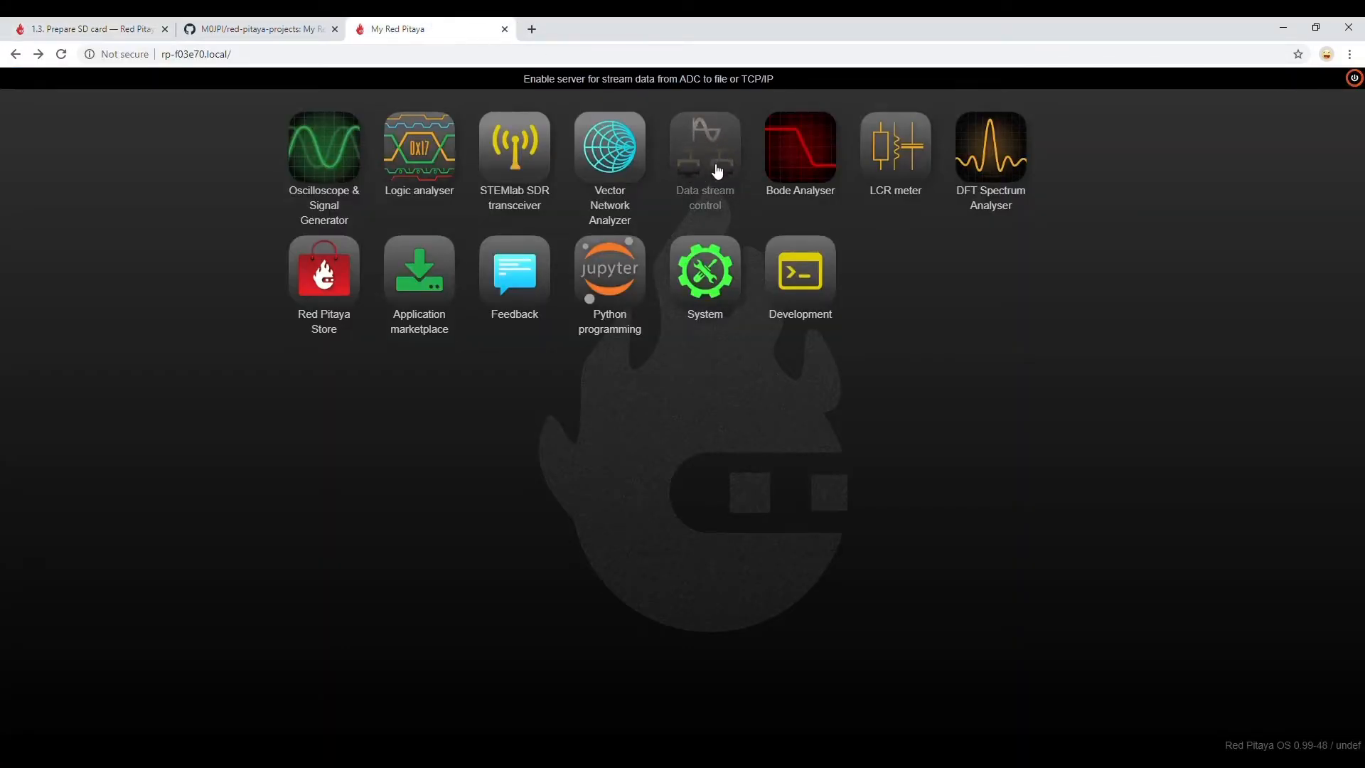
In Data stream control, toggle Local file then TCP/IP streaming, and return to the launcher
{"action": "left_click", "coordinate": [704, 145]}
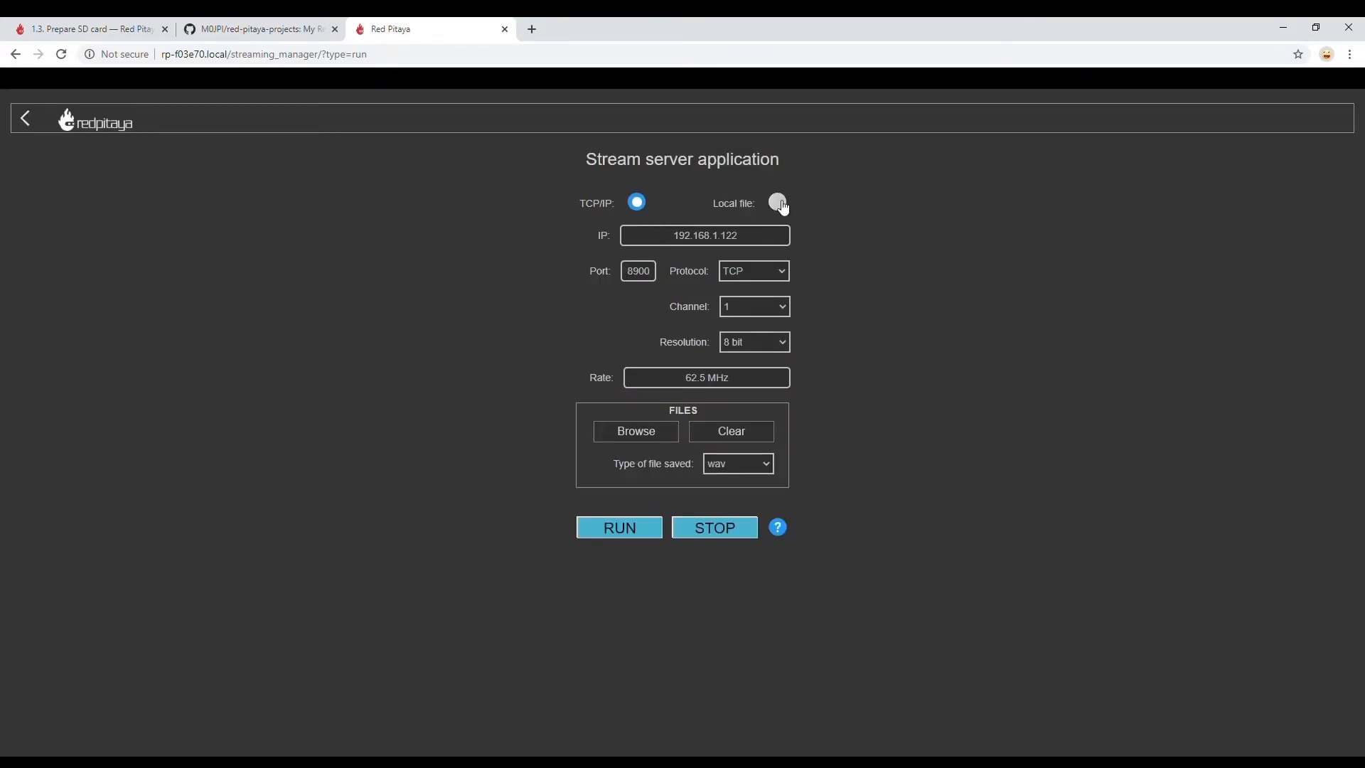
{"action": "left_click", "coordinate": [776, 202]}
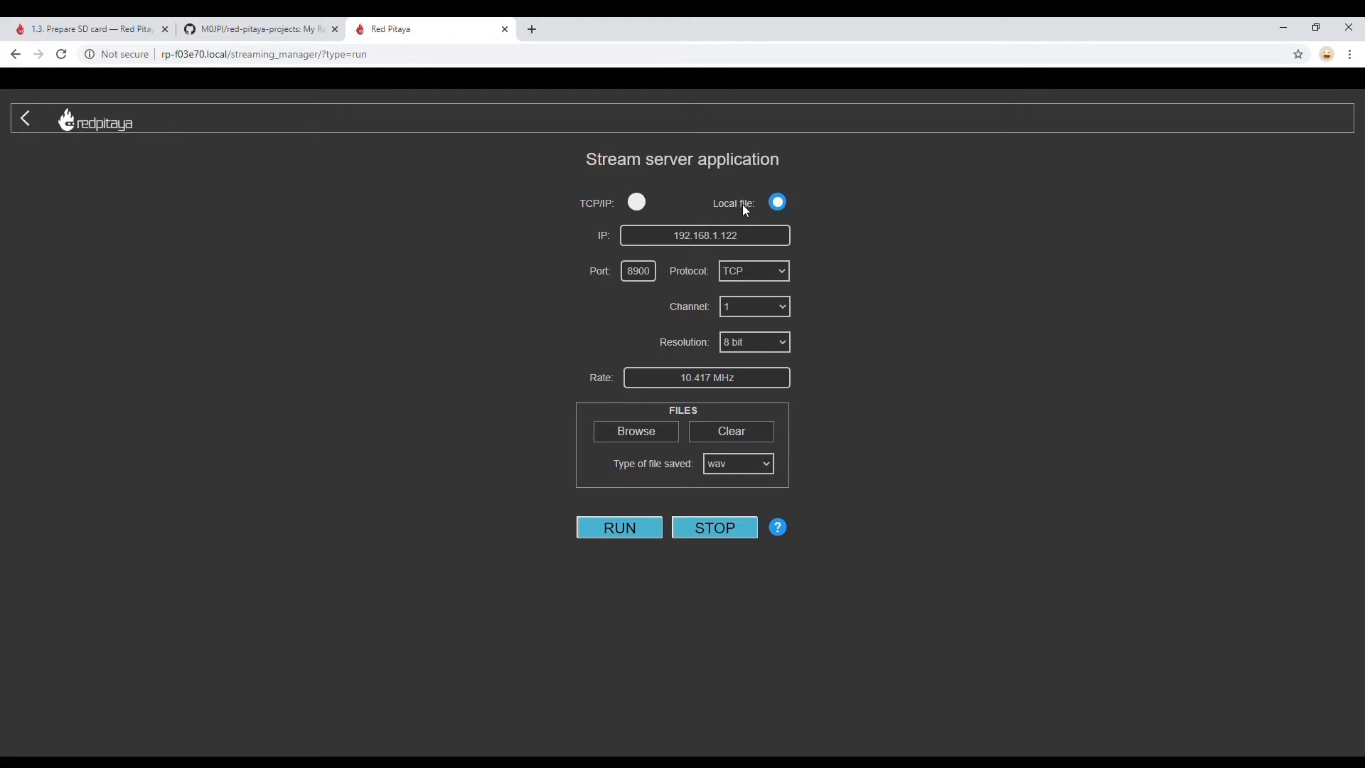
{"action": "left_click", "coordinate": [636, 202]}
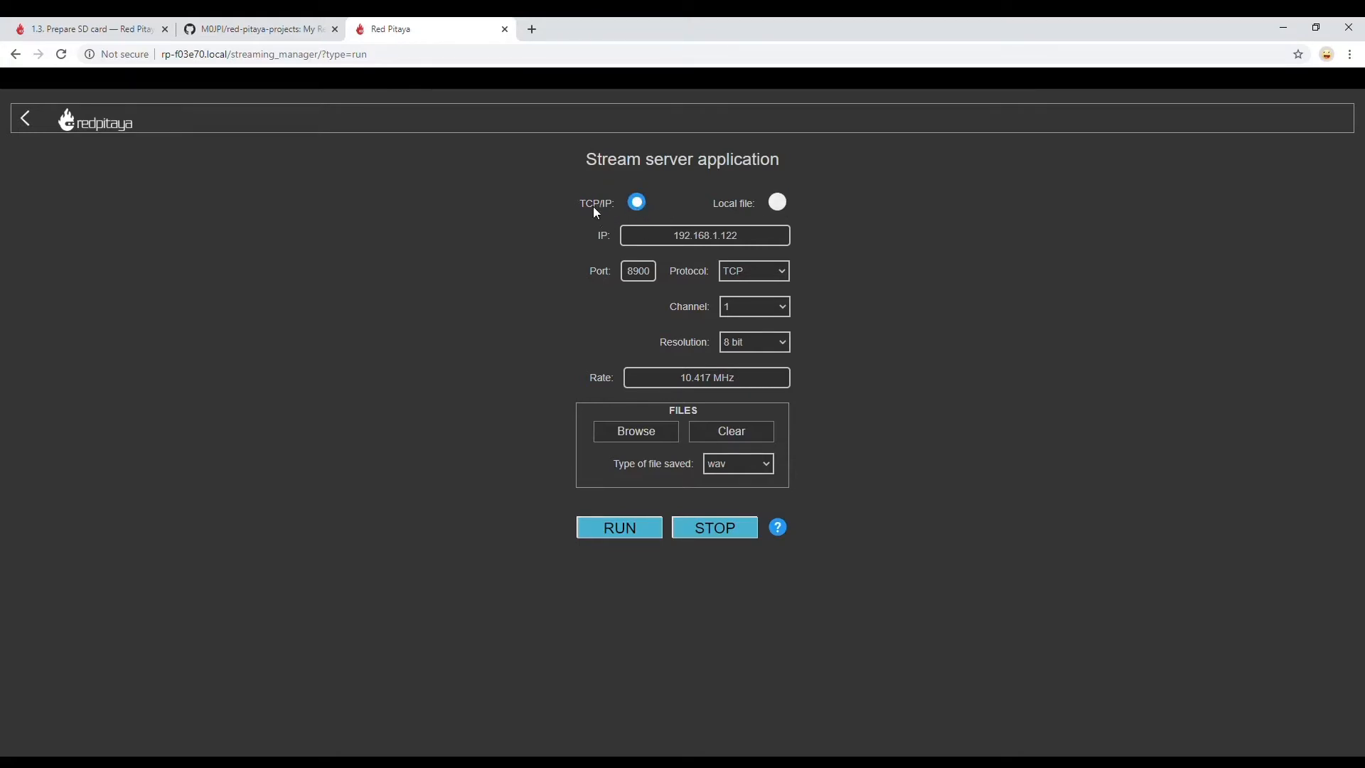
{"action": "left_click", "coordinate": [25, 119]}
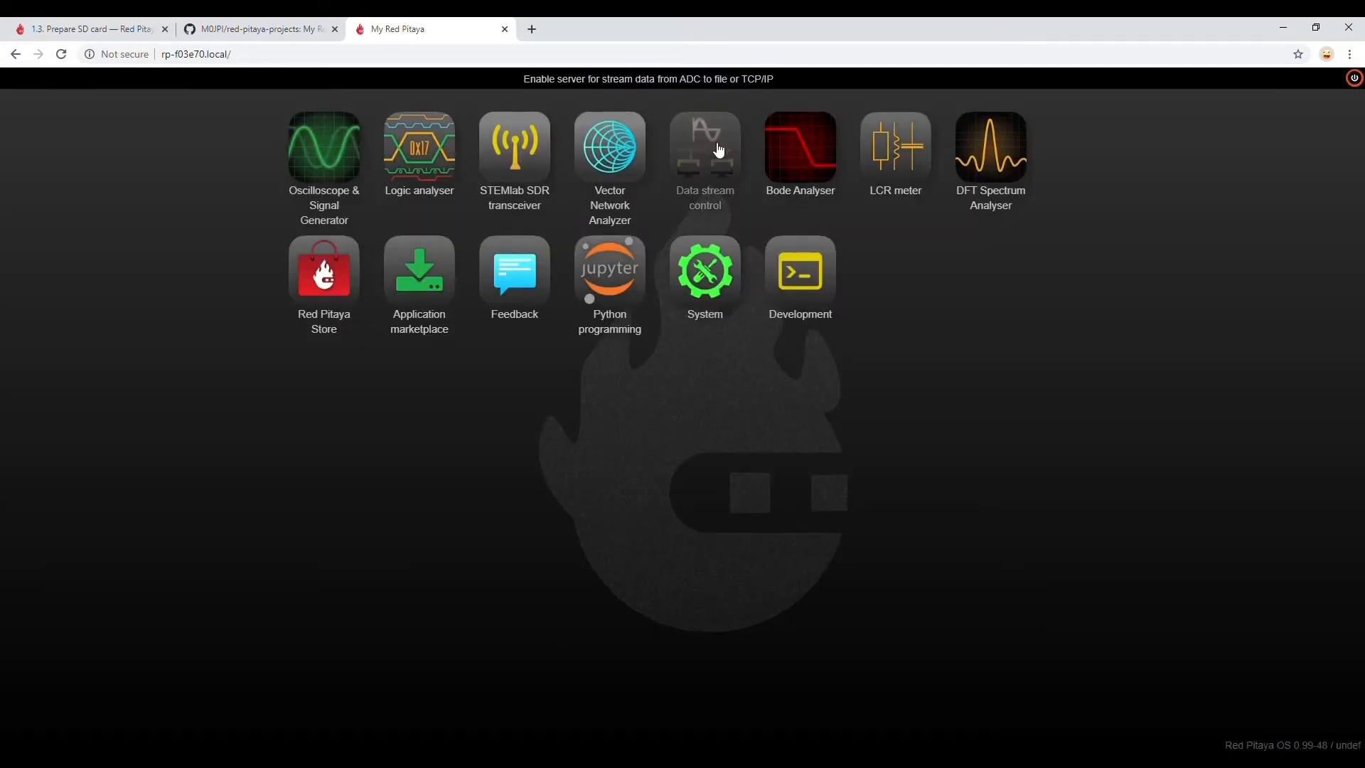
{"action": "mouse_move", "coordinate": [714, 164]}
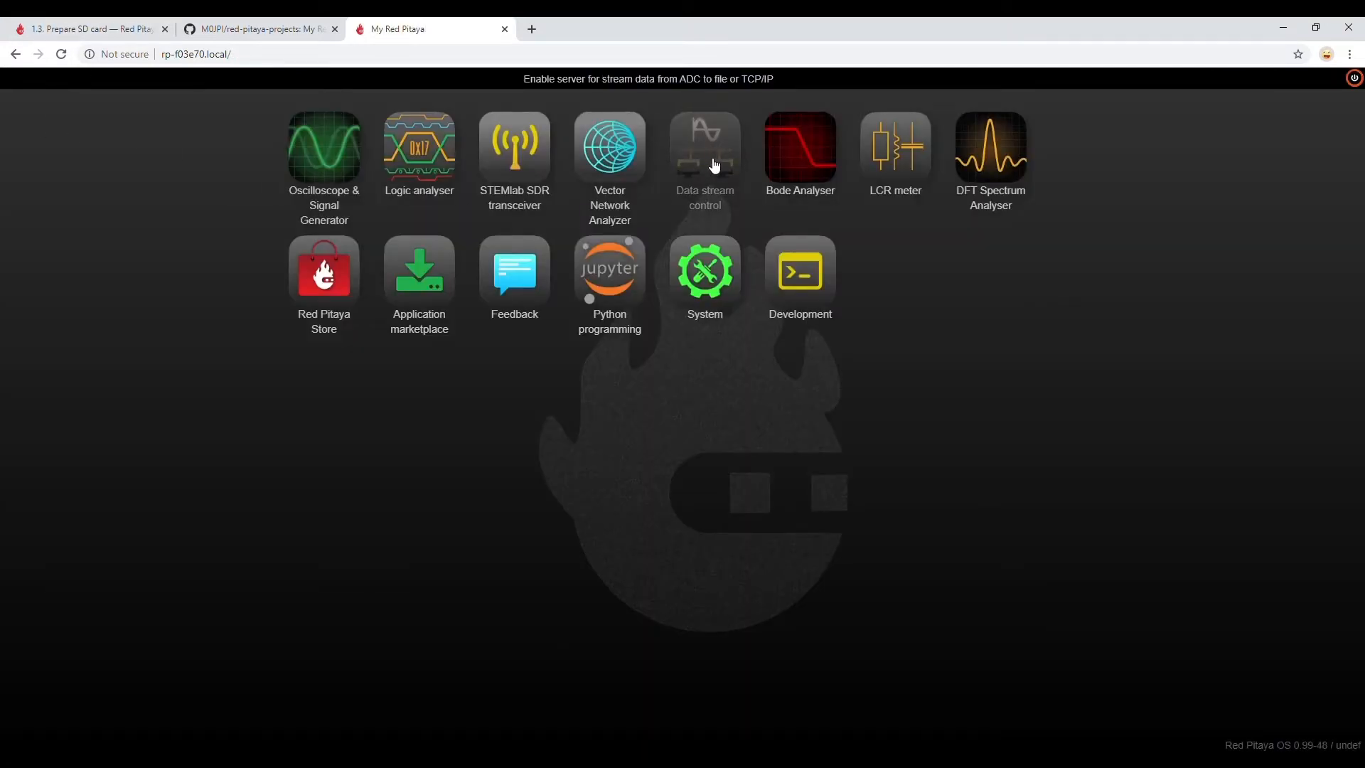
{"action": "mouse_move", "coordinate": [111, 77]}
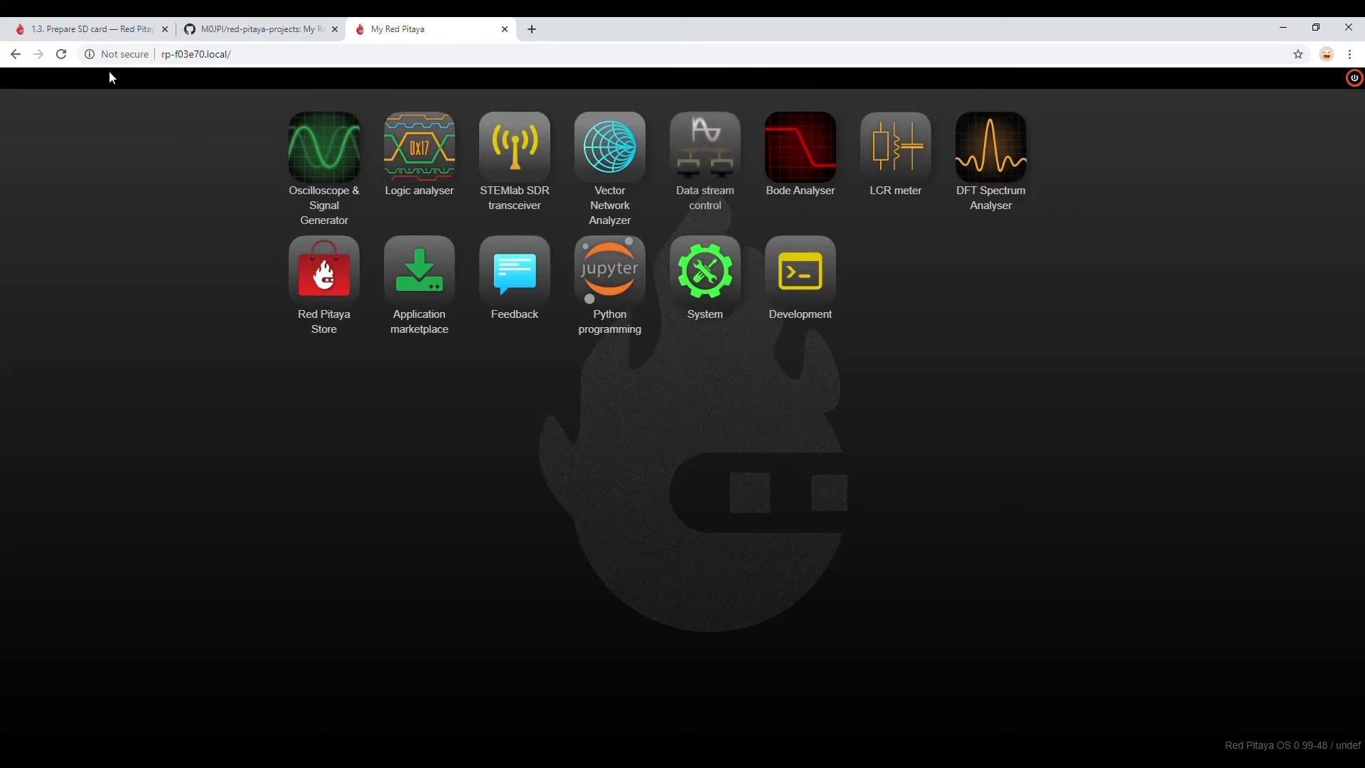
Show the Prepare SD card documentation page with its image download links
{"action": "left_click", "coordinate": [83, 28]}
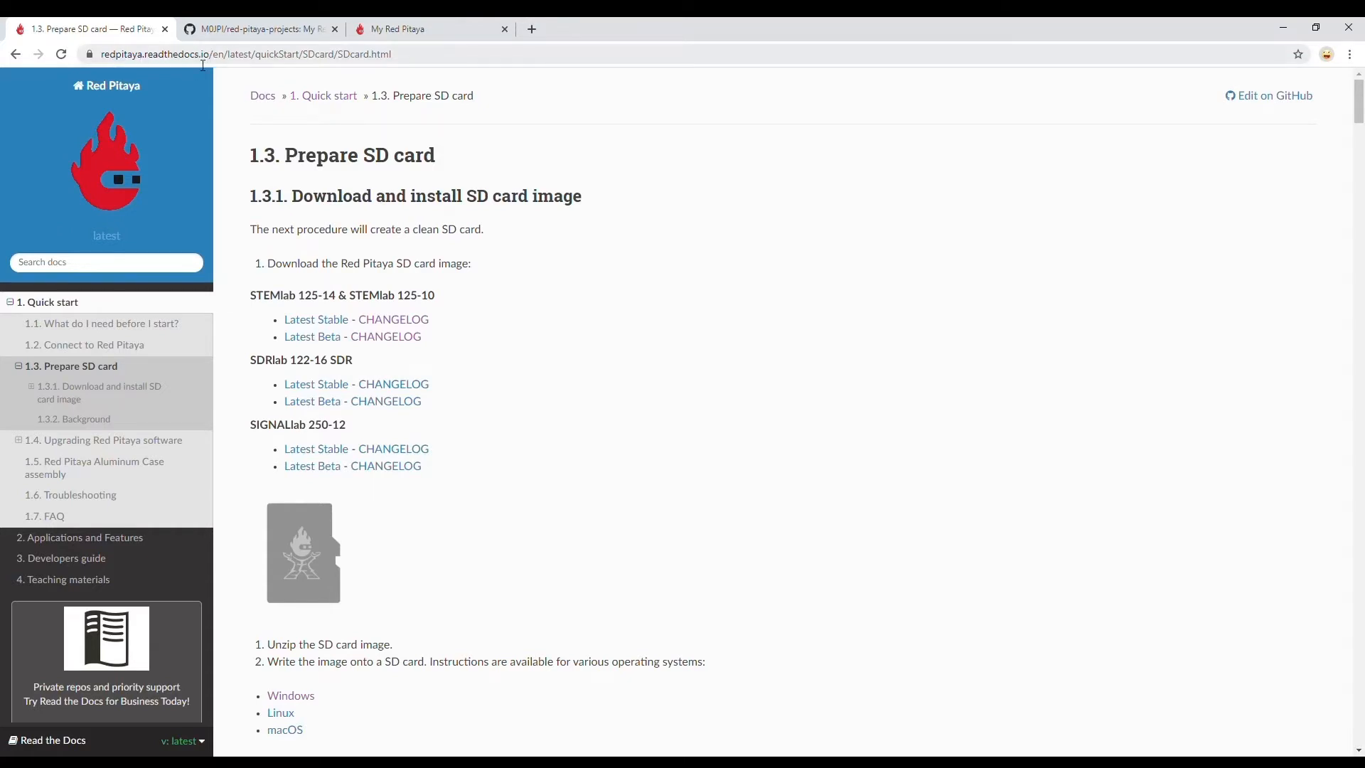
{"action": "mouse_move", "coordinate": [272, 520]}
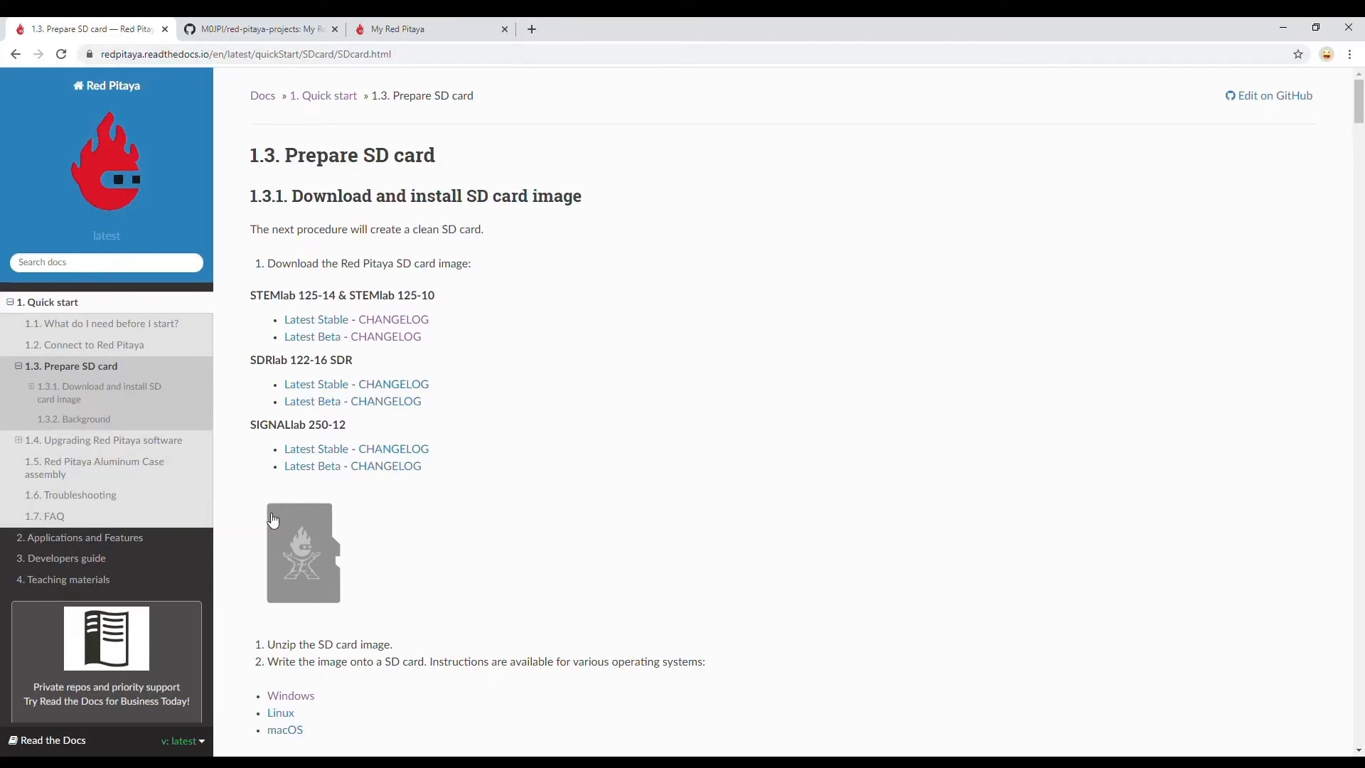
{"action": "mouse_move", "coordinate": [160, 451]}
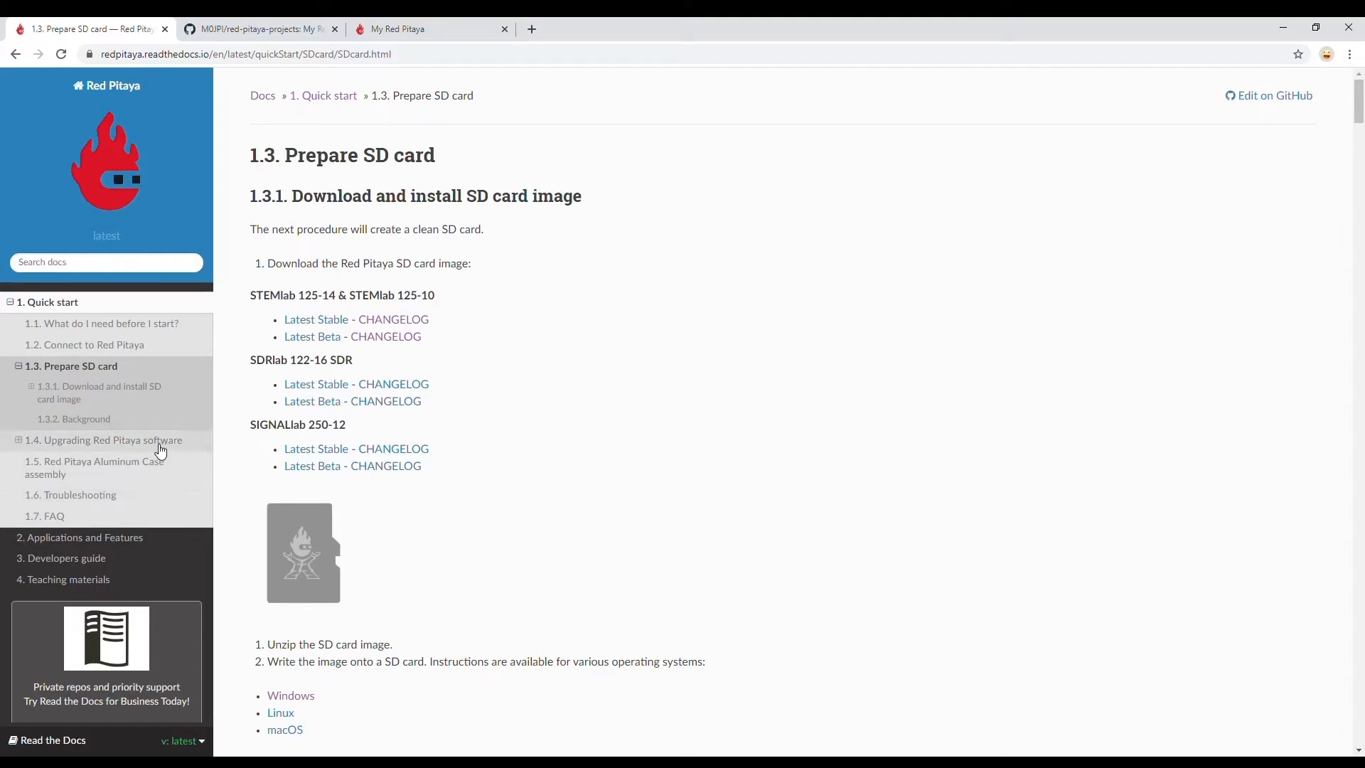
{"action": "mouse_move", "coordinate": [146, 478]}
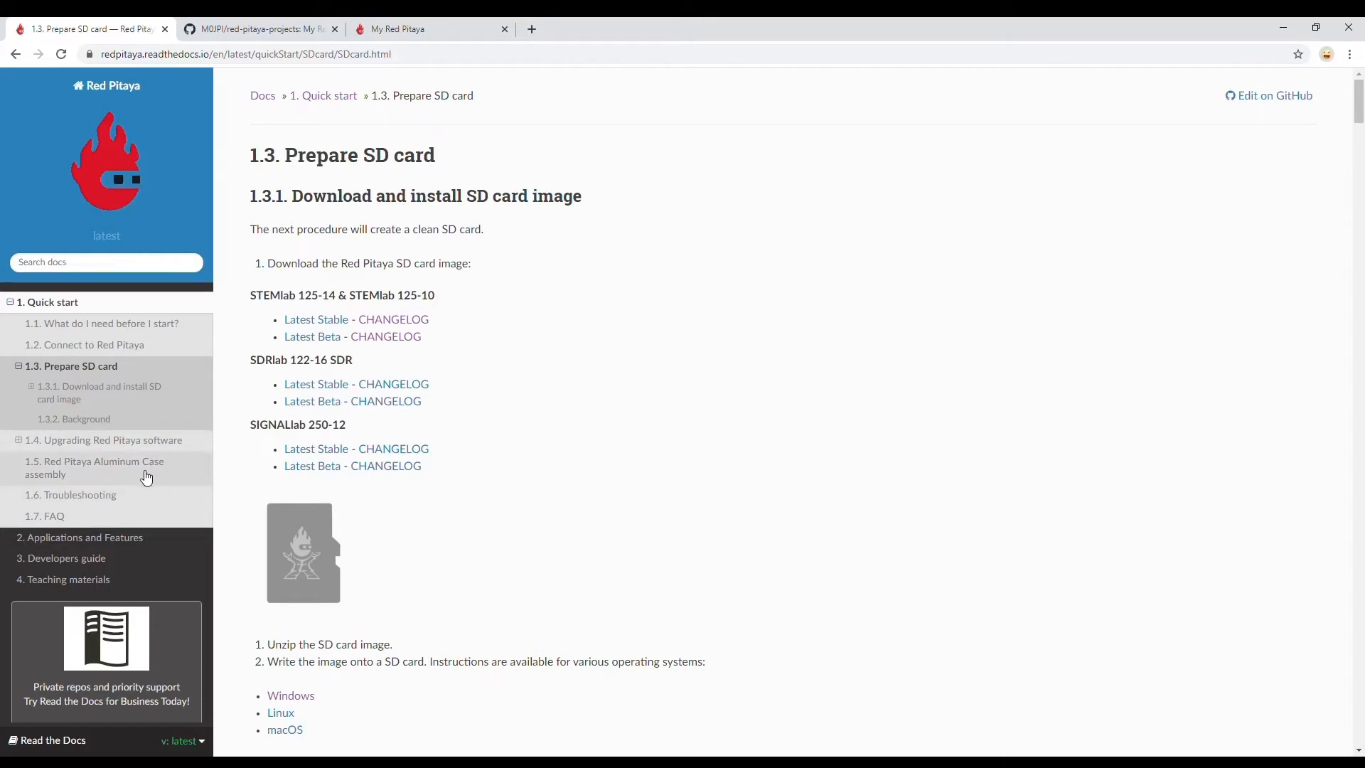
{"action": "mouse_move", "coordinate": [147, 562]}
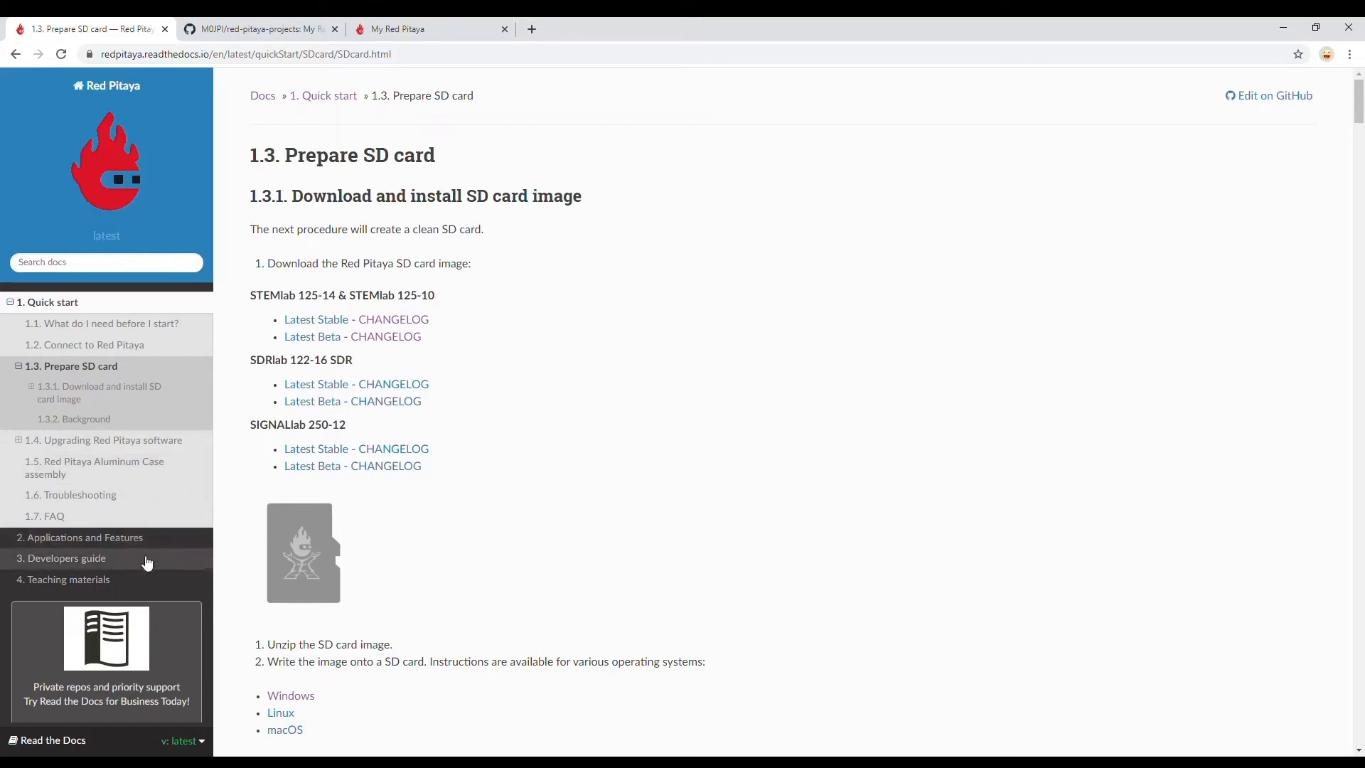
{"action": "mouse_move", "coordinate": [128, 414]}
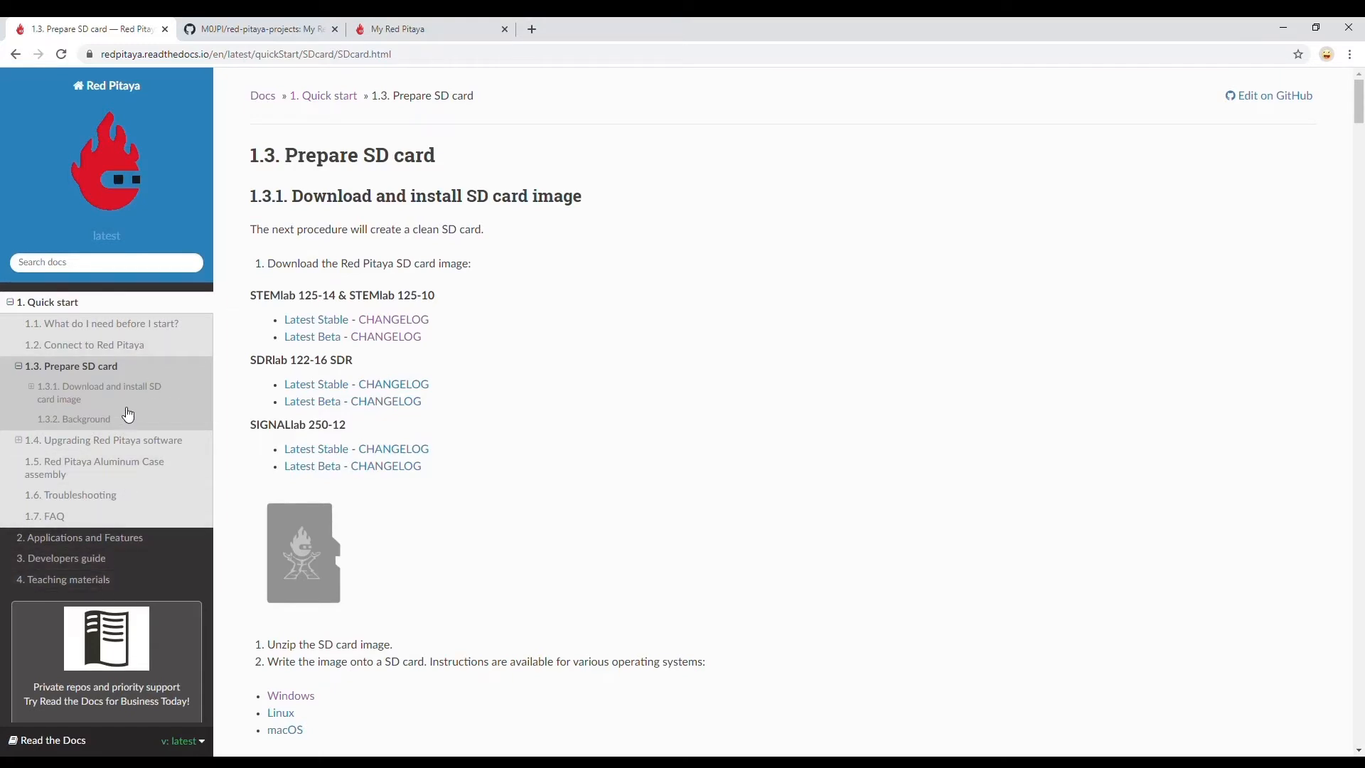
{"action": "mouse_move", "coordinate": [333, 330]}
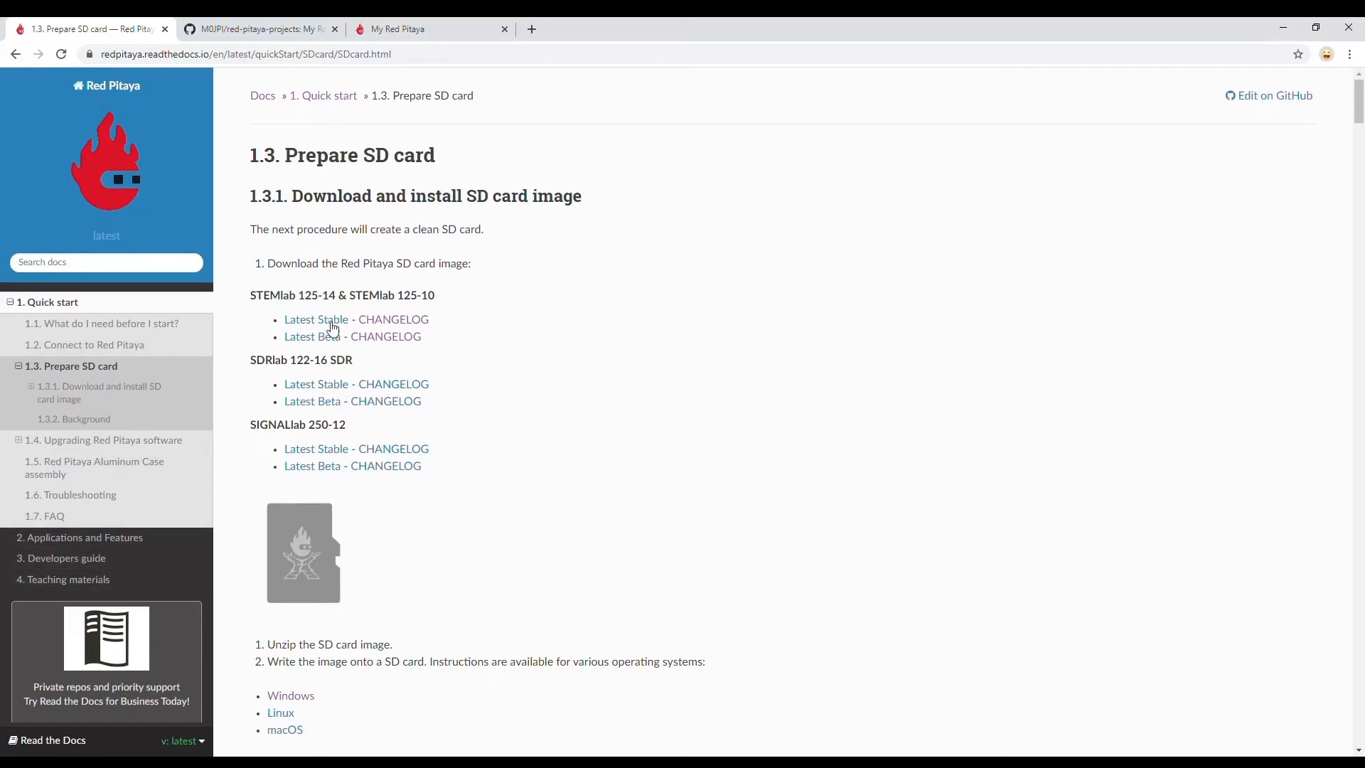
{"action": "mouse_move", "coordinate": [322, 265]}
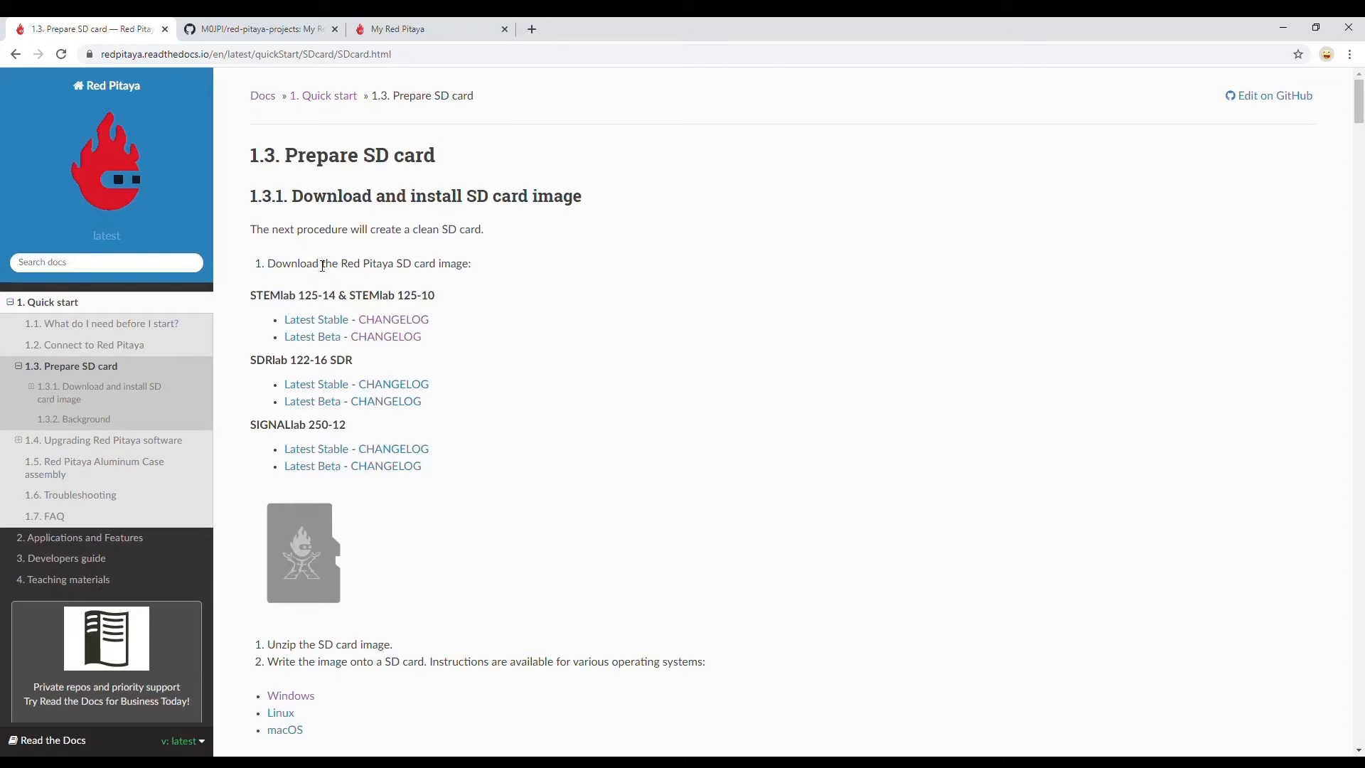
{"action": "mouse_move", "coordinate": [397, 28]}
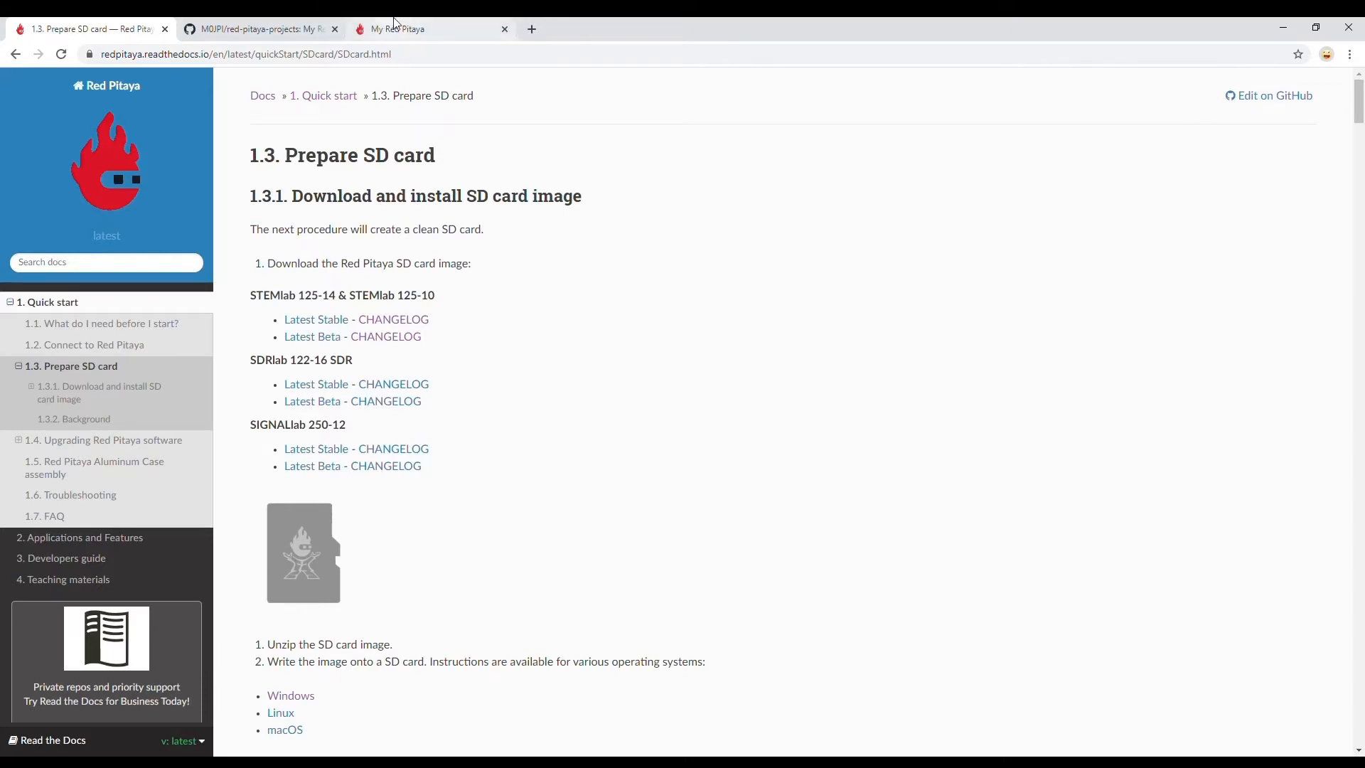
Return to the Red Pitaya launcher and start the Python programming app
{"action": "left_click", "coordinate": [396, 28]}
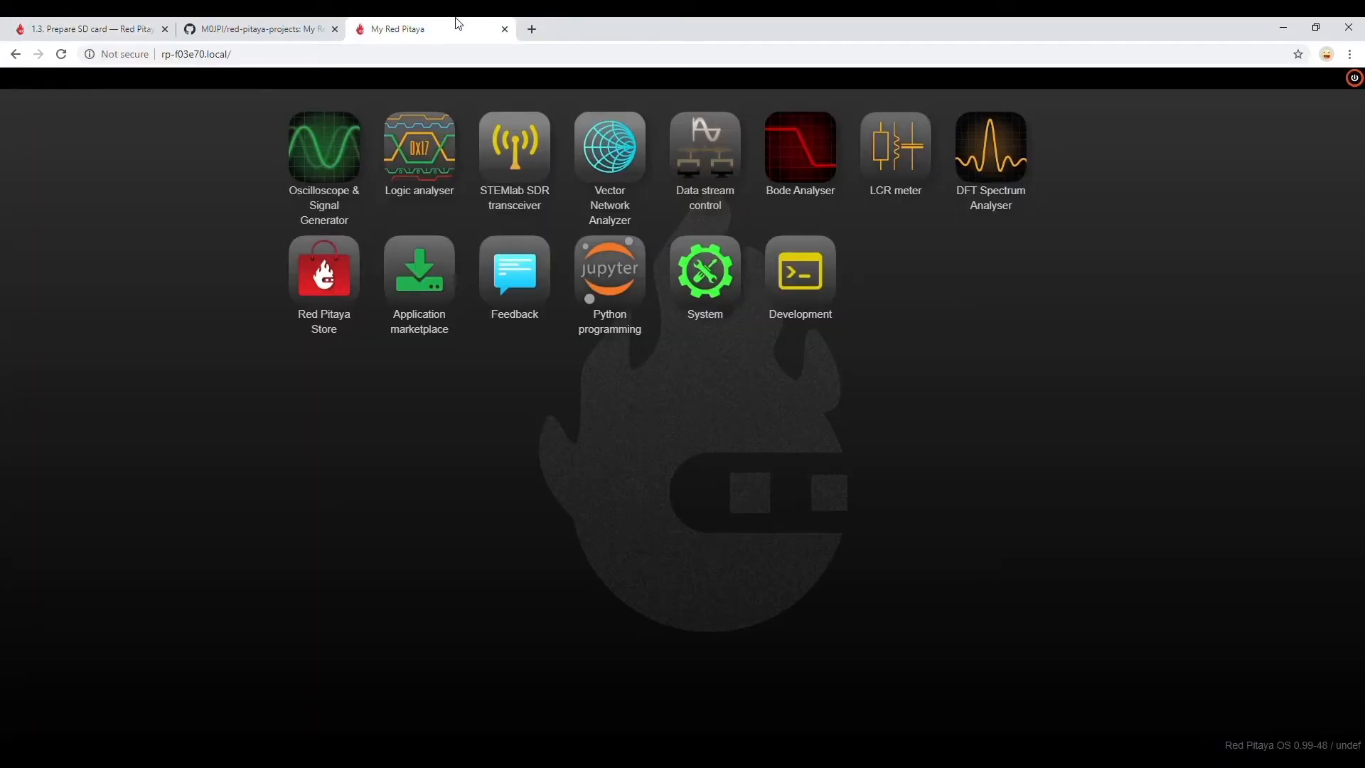
{"action": "mouse_move", "coordinate": [705, 159]}
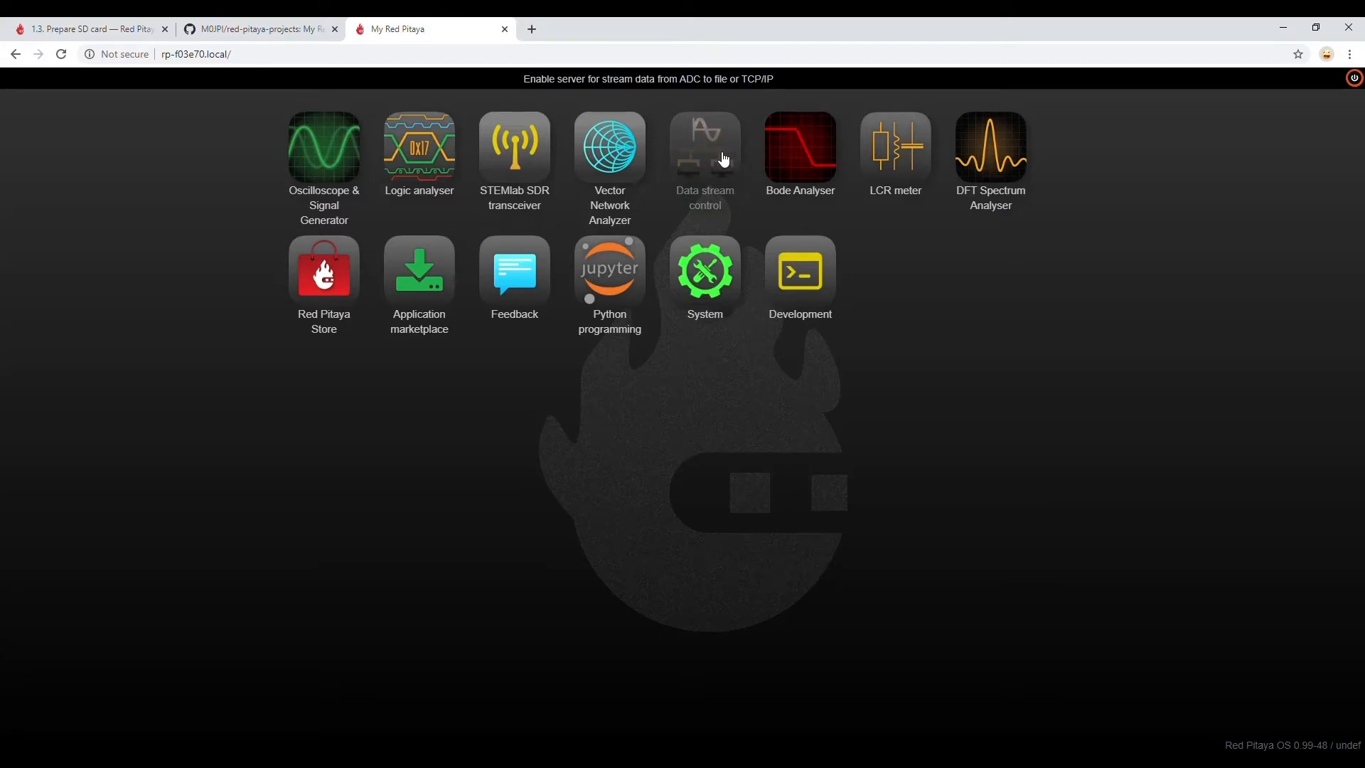
{"action": "mouse_move", "coordinate": [334, 74]}
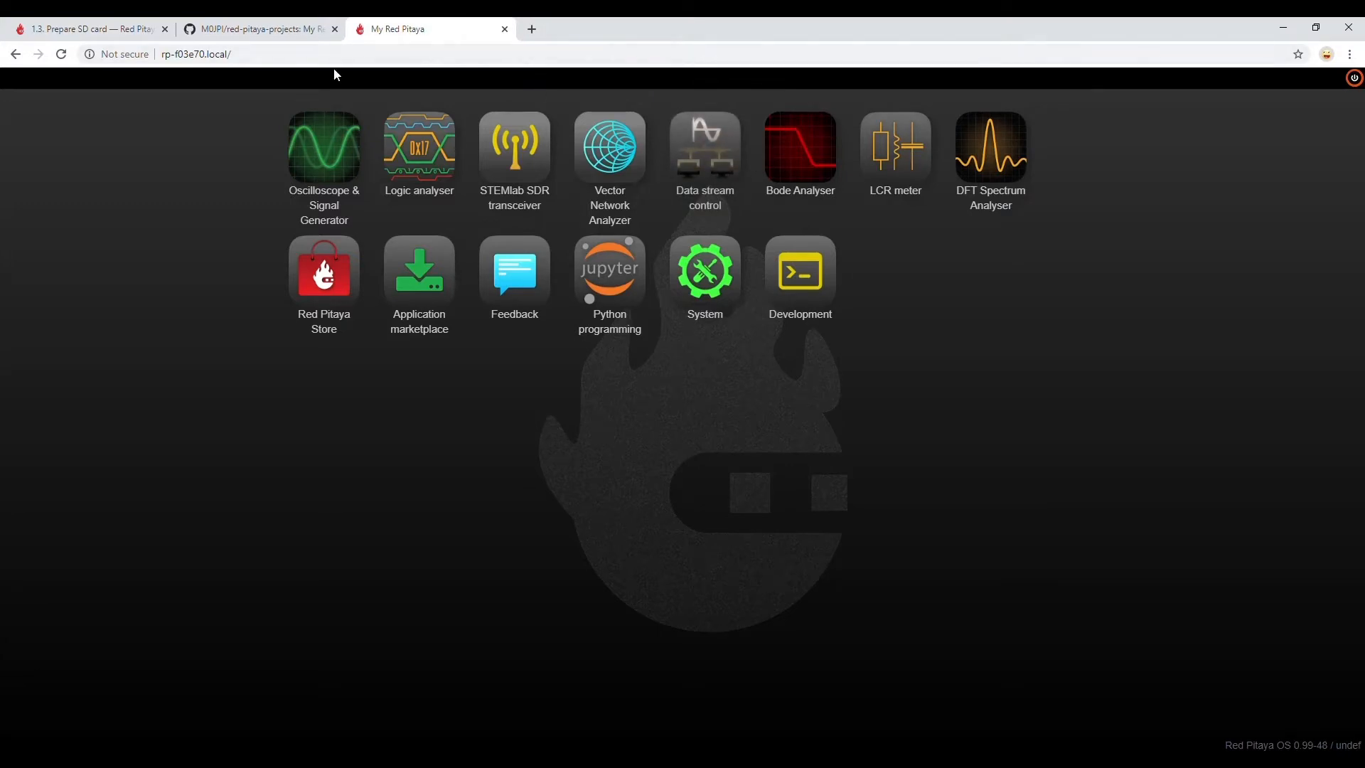
{"action": "left_click", "coordinate": [609, 268]}
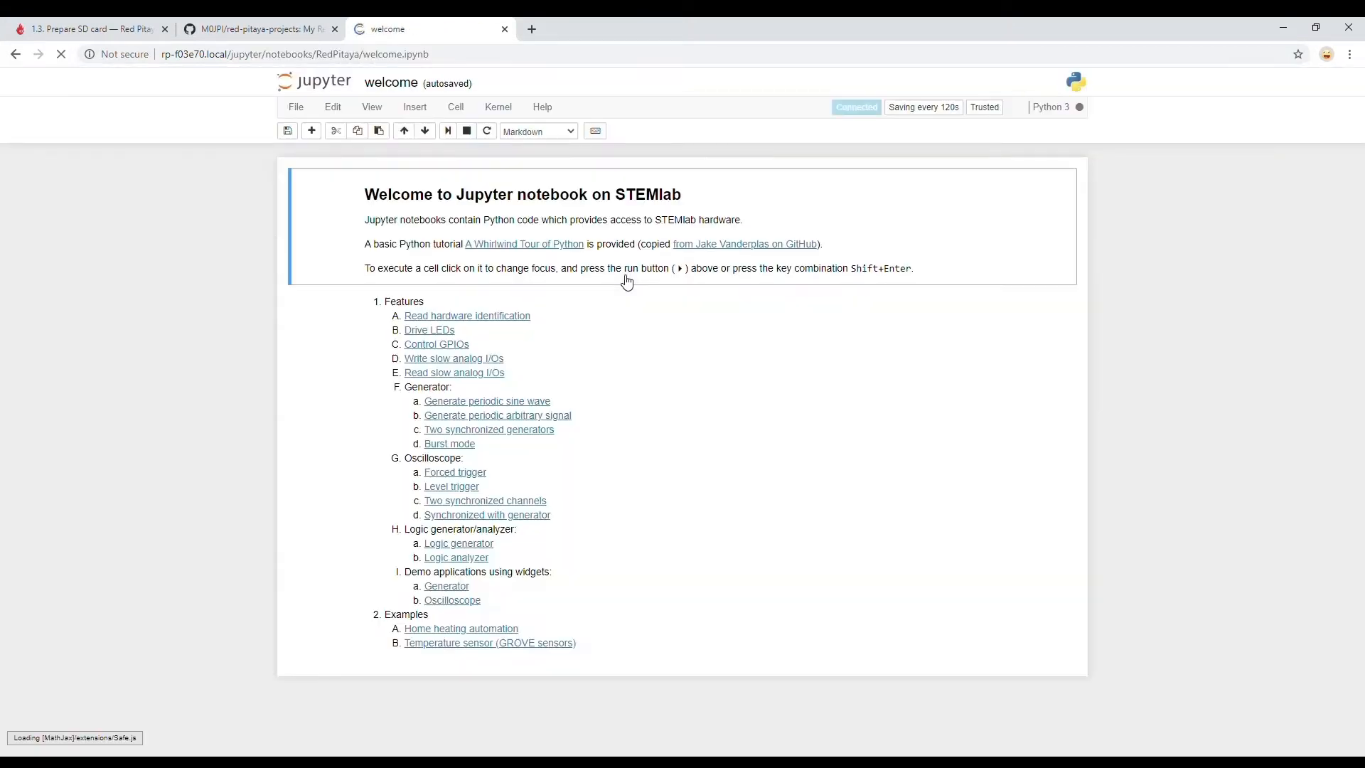
Open 'Testing Audio on Fast ADC.ipynb' from My-notebooks via File > Open
{"action": "left_click", "coordinate": [295, 106]}
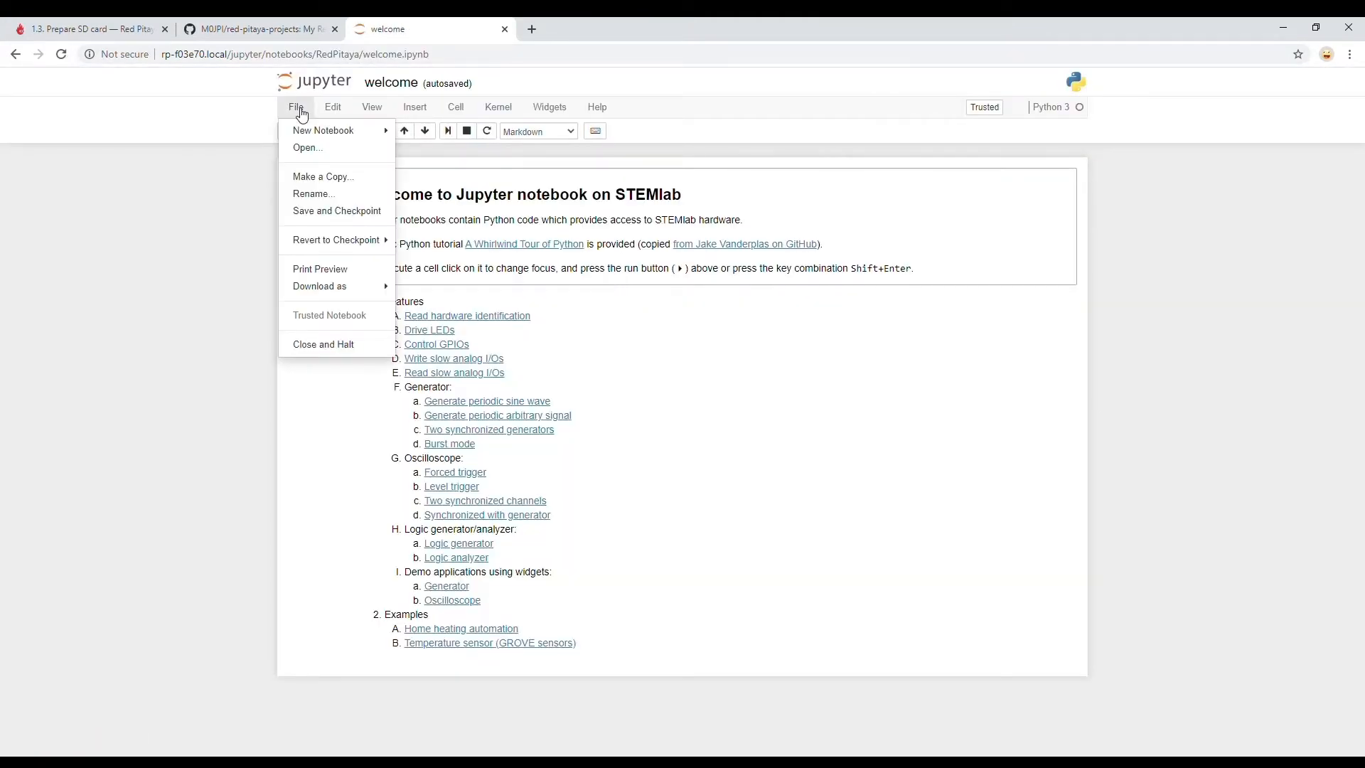
{"action": "mouse_move", "coordinate": [306, 147]}
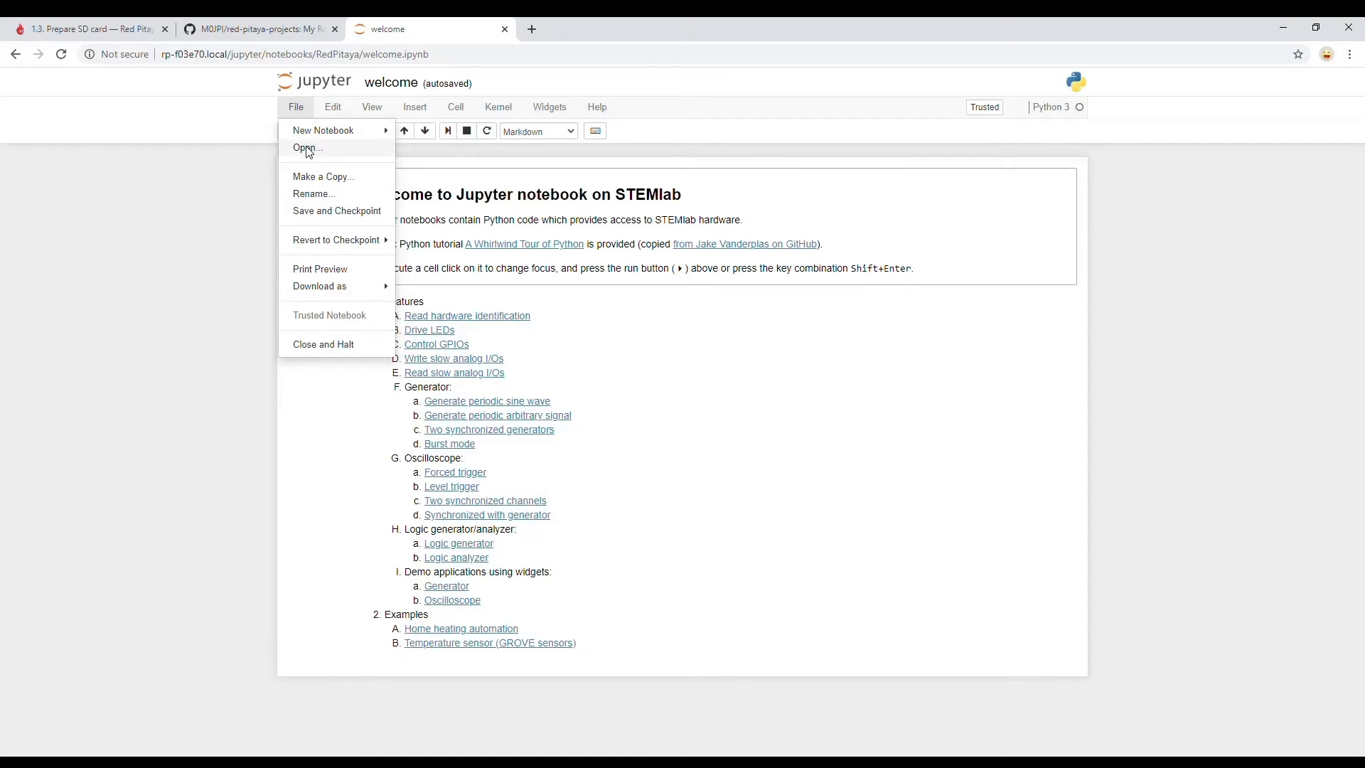
{"action": "left_click", "coordinate": [306, 148]}
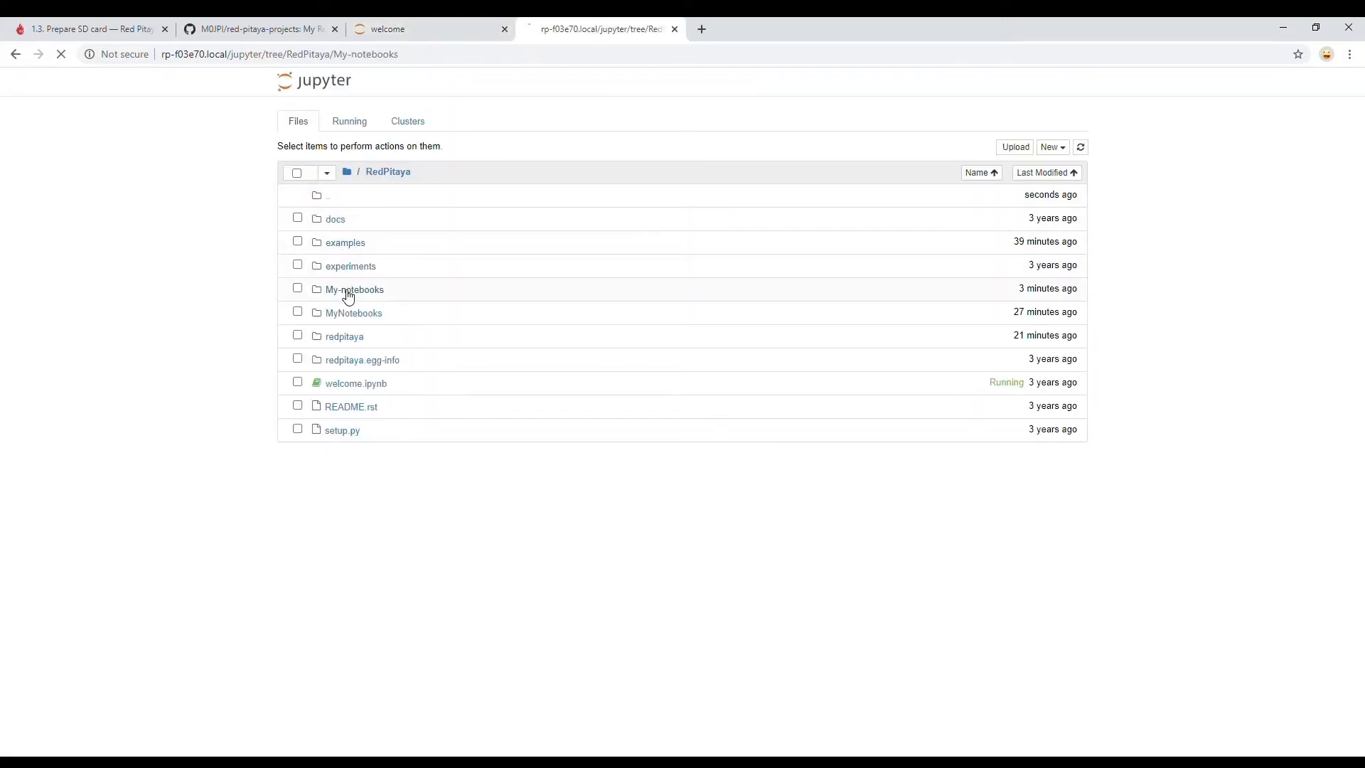
{"action": "left_click", "coordinate": [354, 289]}
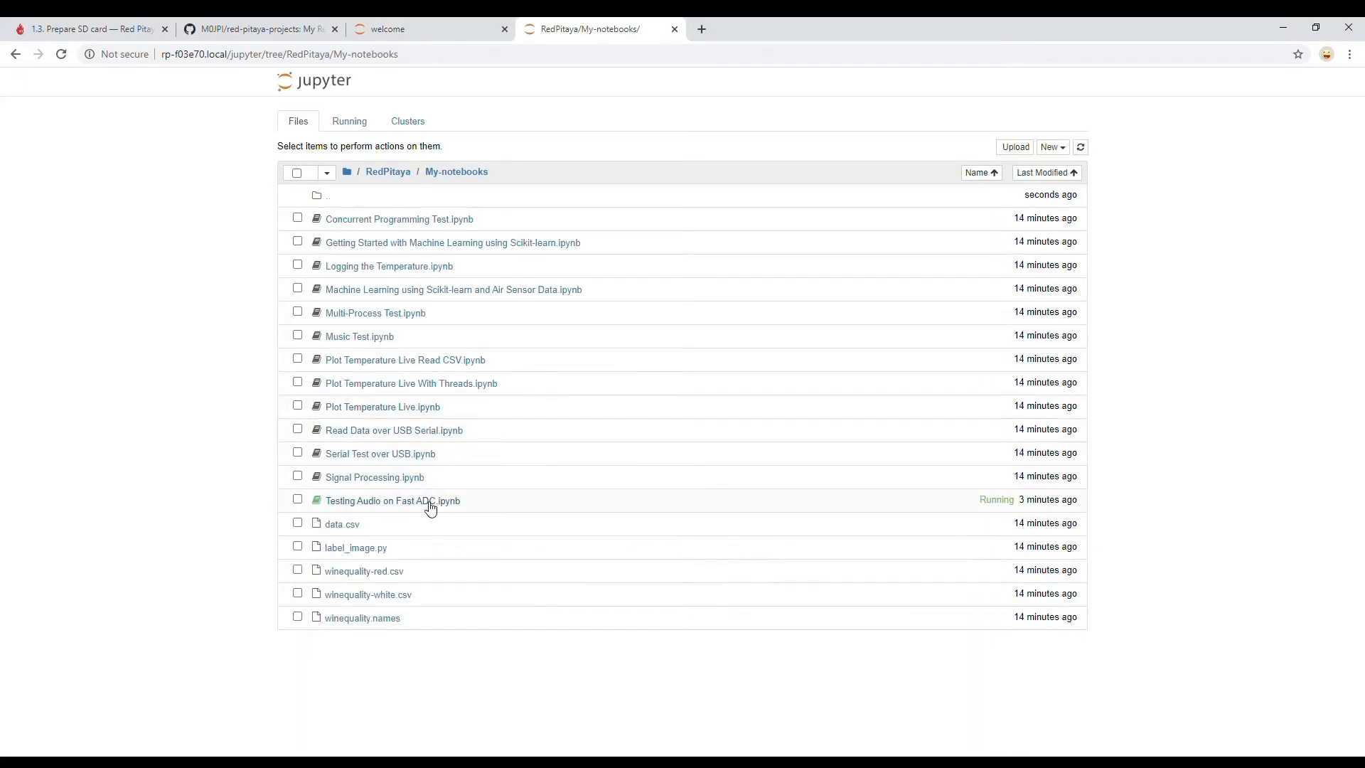
{"action": "left_click", "coordinate": [392, 500]}
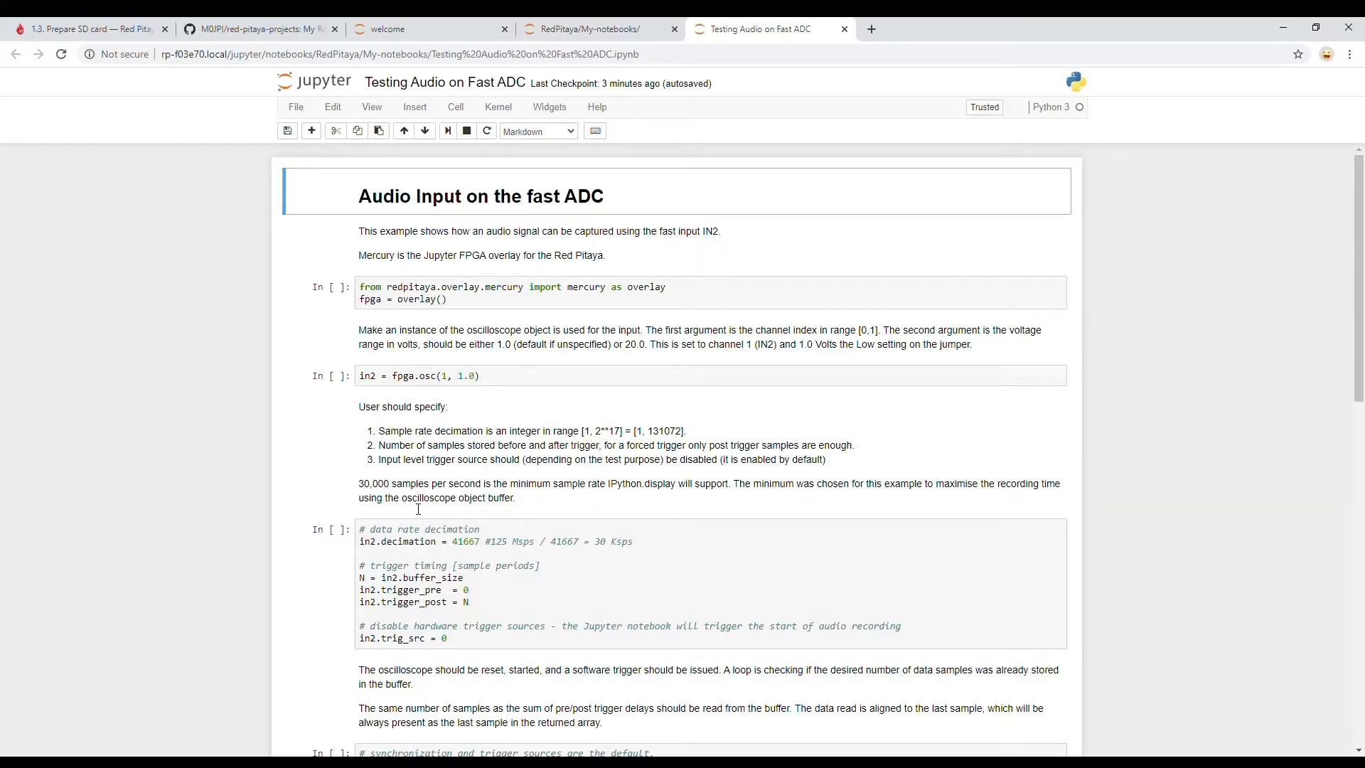
{"action": "mouse_move", "coordinate": [1117, 253]}
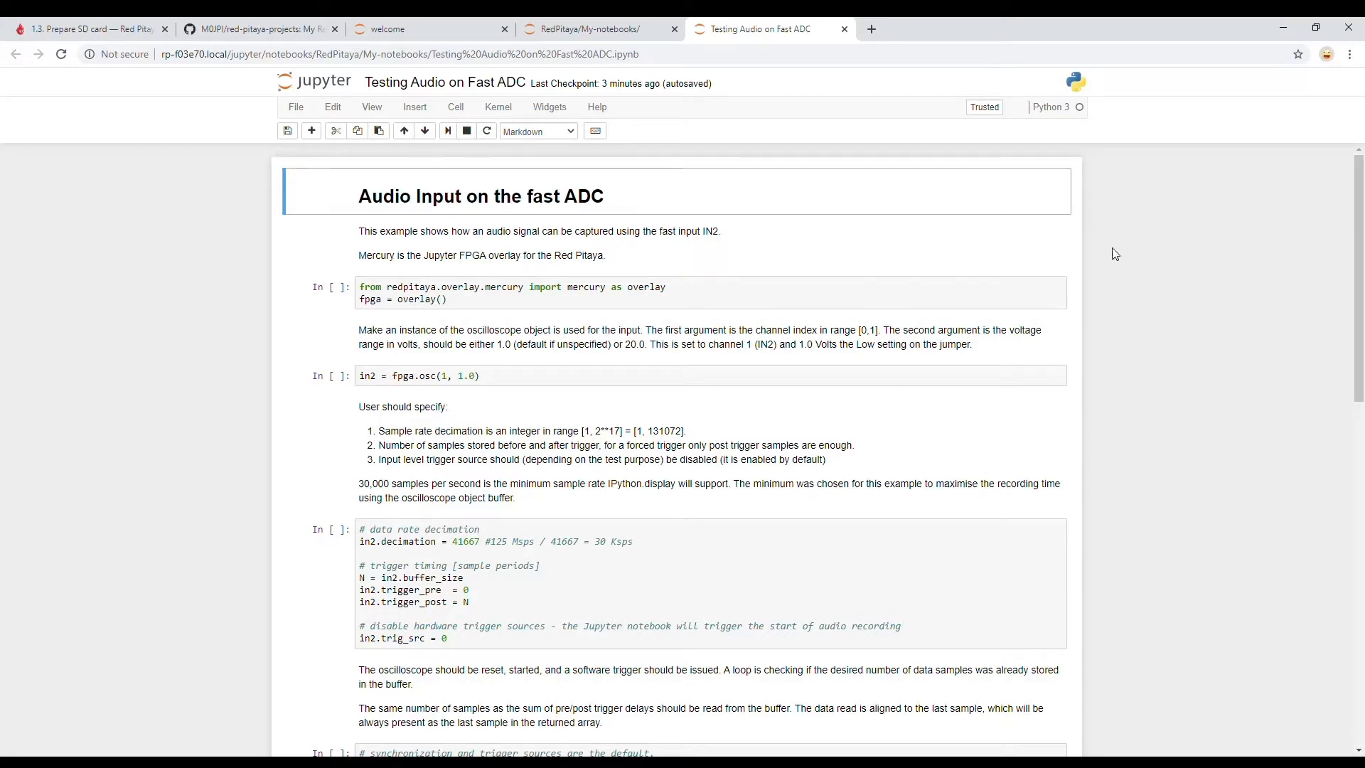
{"action": "mouse_move", "coordinate": [225, 207]}
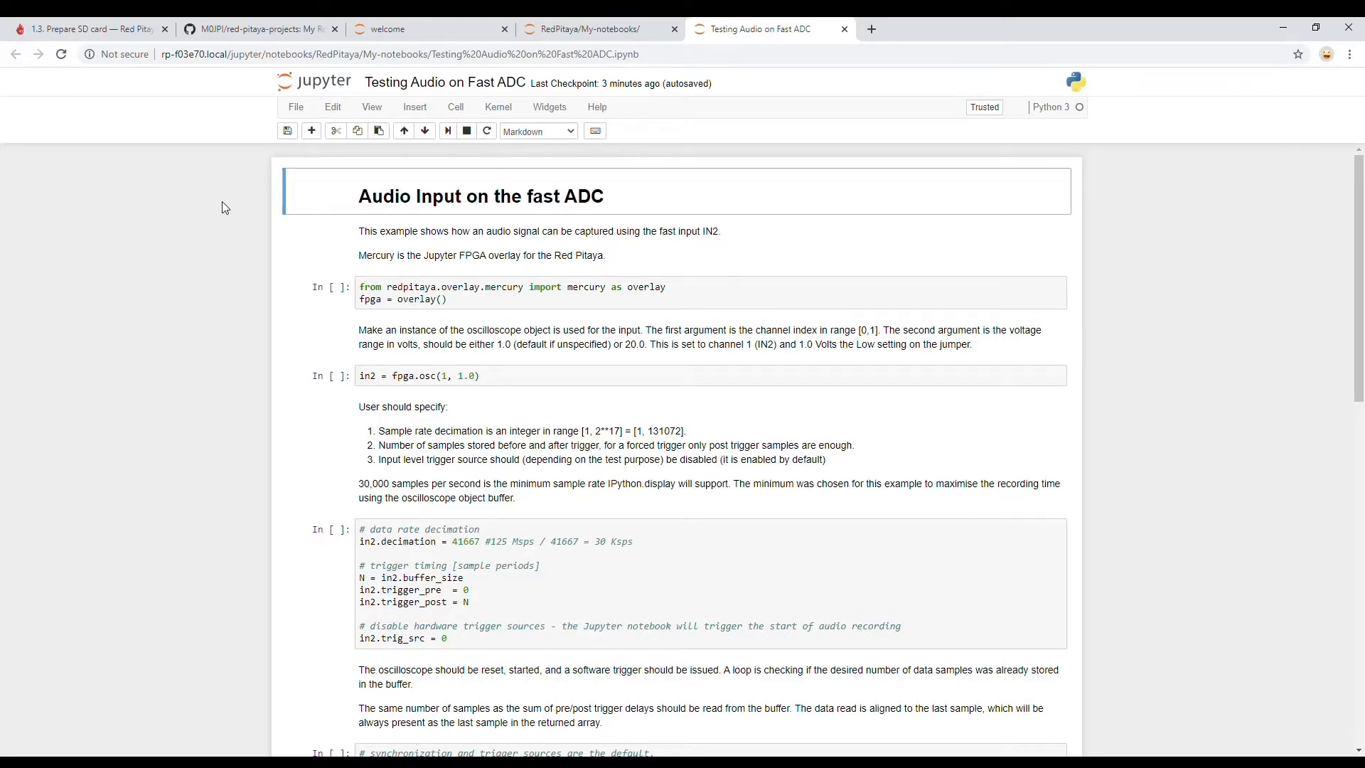
{"action": "mouse_move", "coordinate": [1343, 268]}
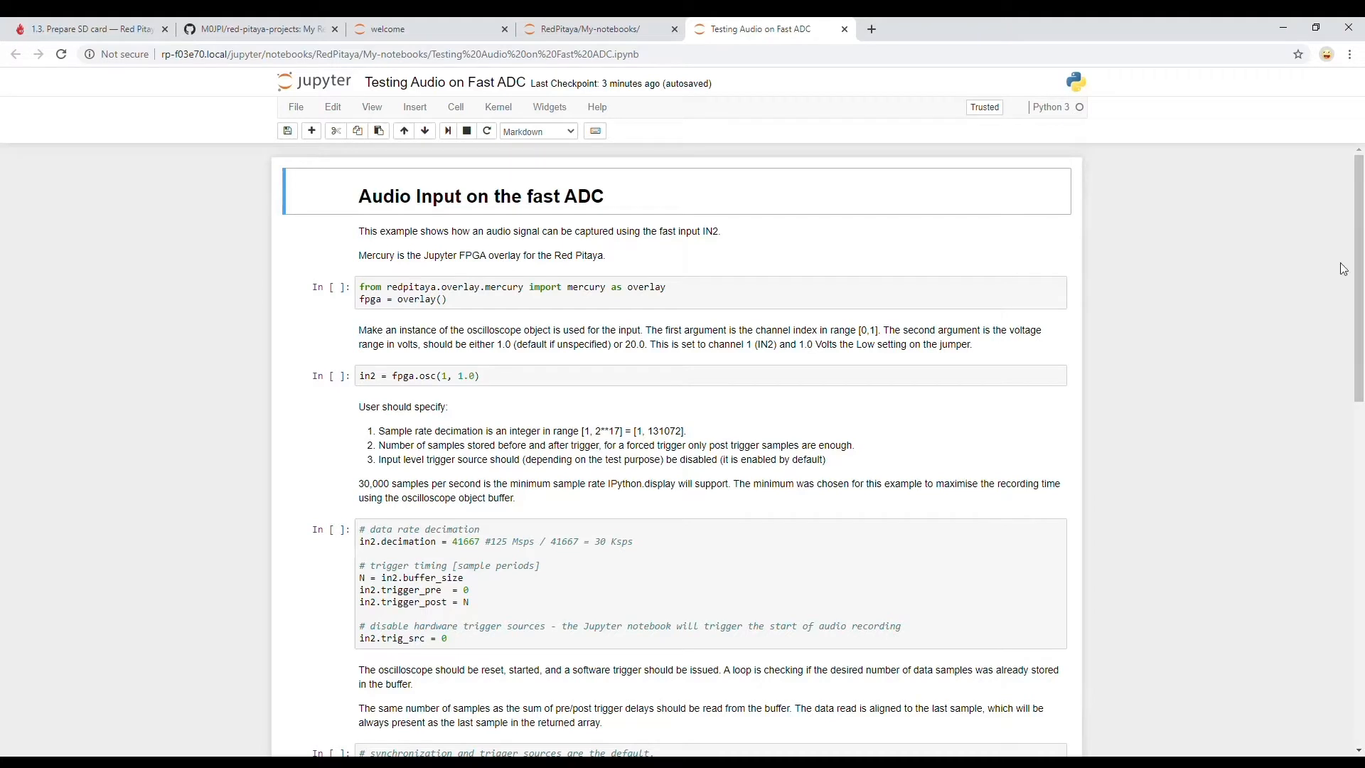
{"action": "mouse_move", "coordinate": [1169, 32]}
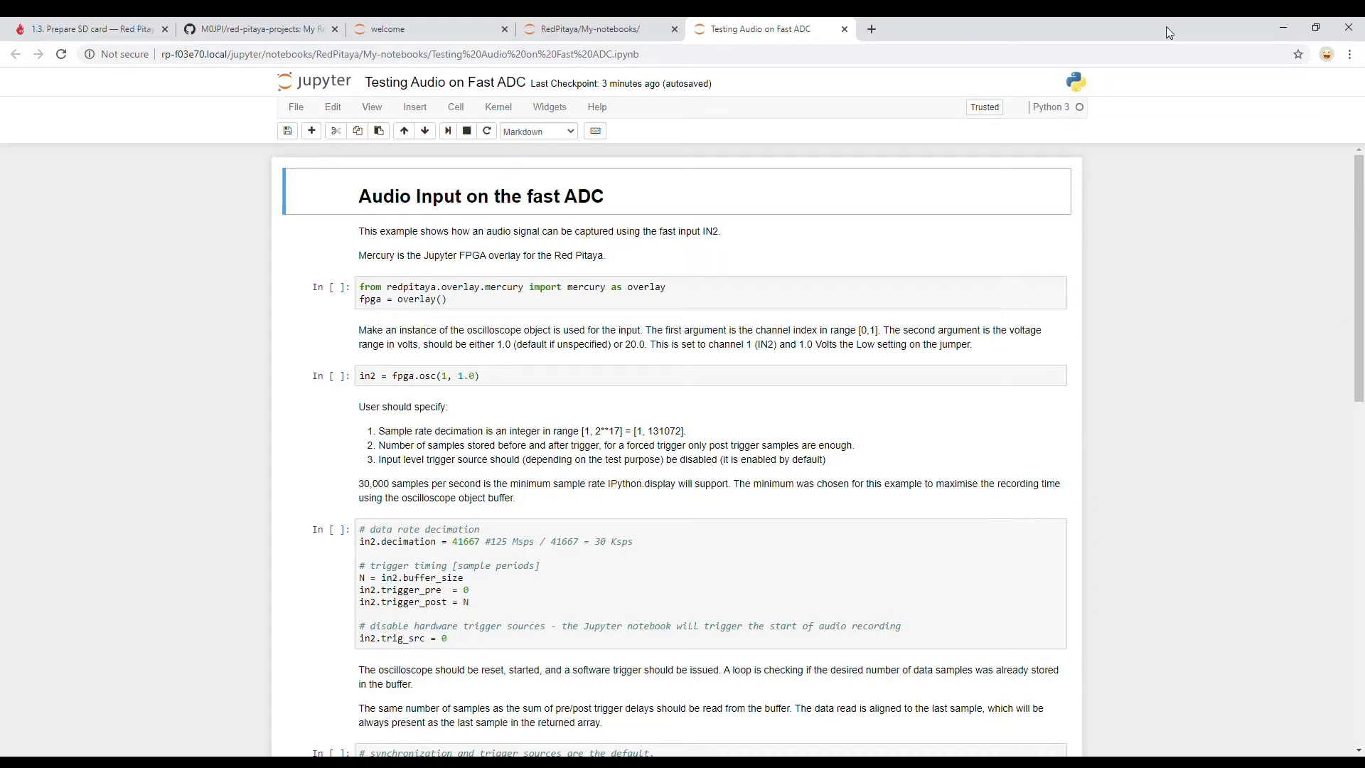
{"action": "mouse_move", "coordinate": [516, 248]}
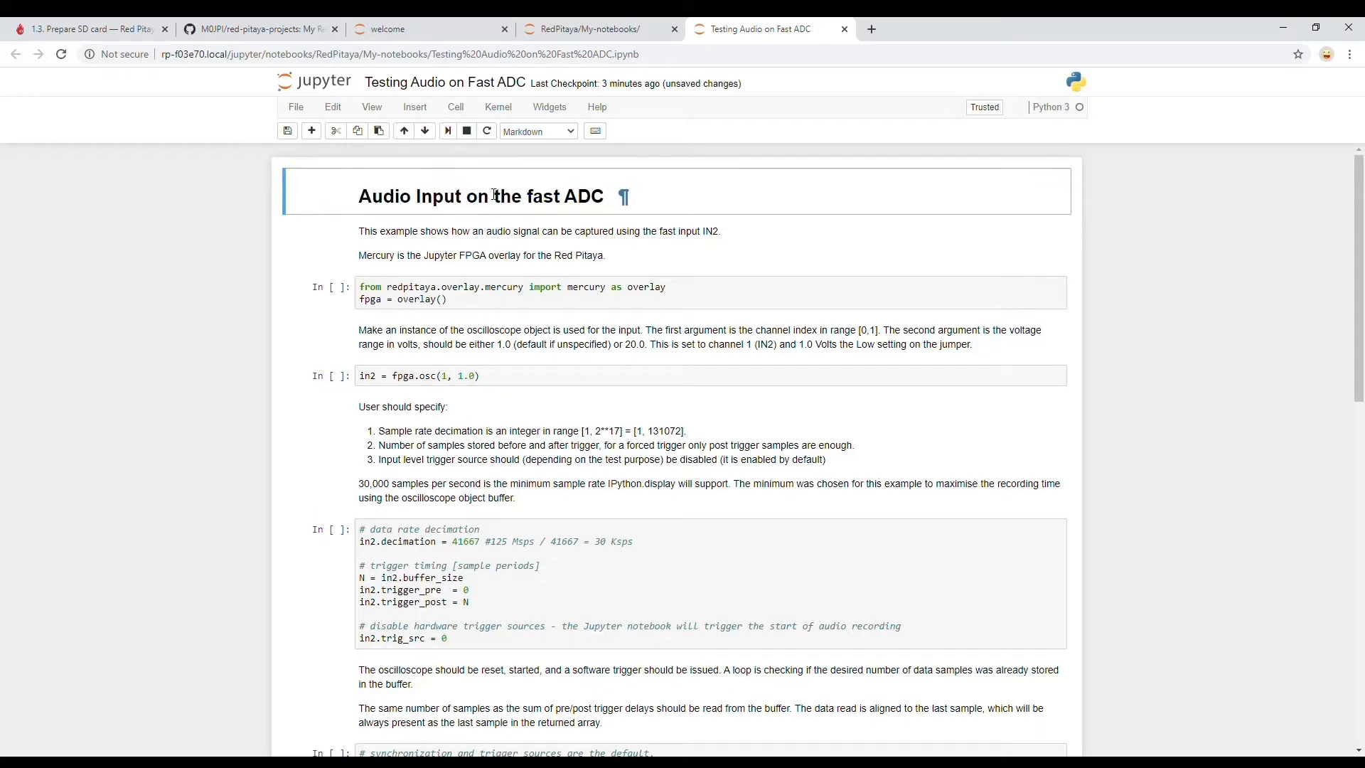
Run the Mercury overlay import cell and select the in2 = fpga.osc(1, 1.0) cell
{"action": "left_click", "coordinate": [392, 292]}
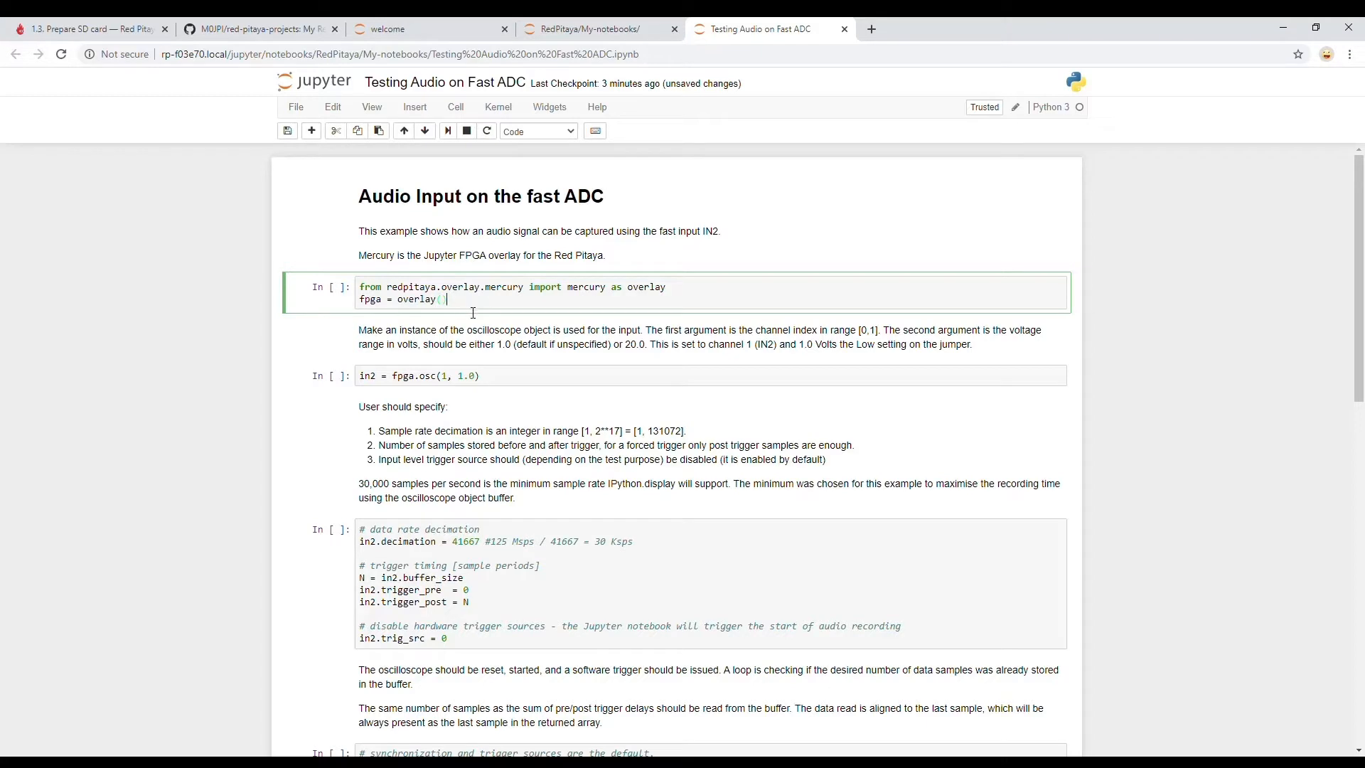
{"action": "mouse_move", "coordinate": [476, 210]}
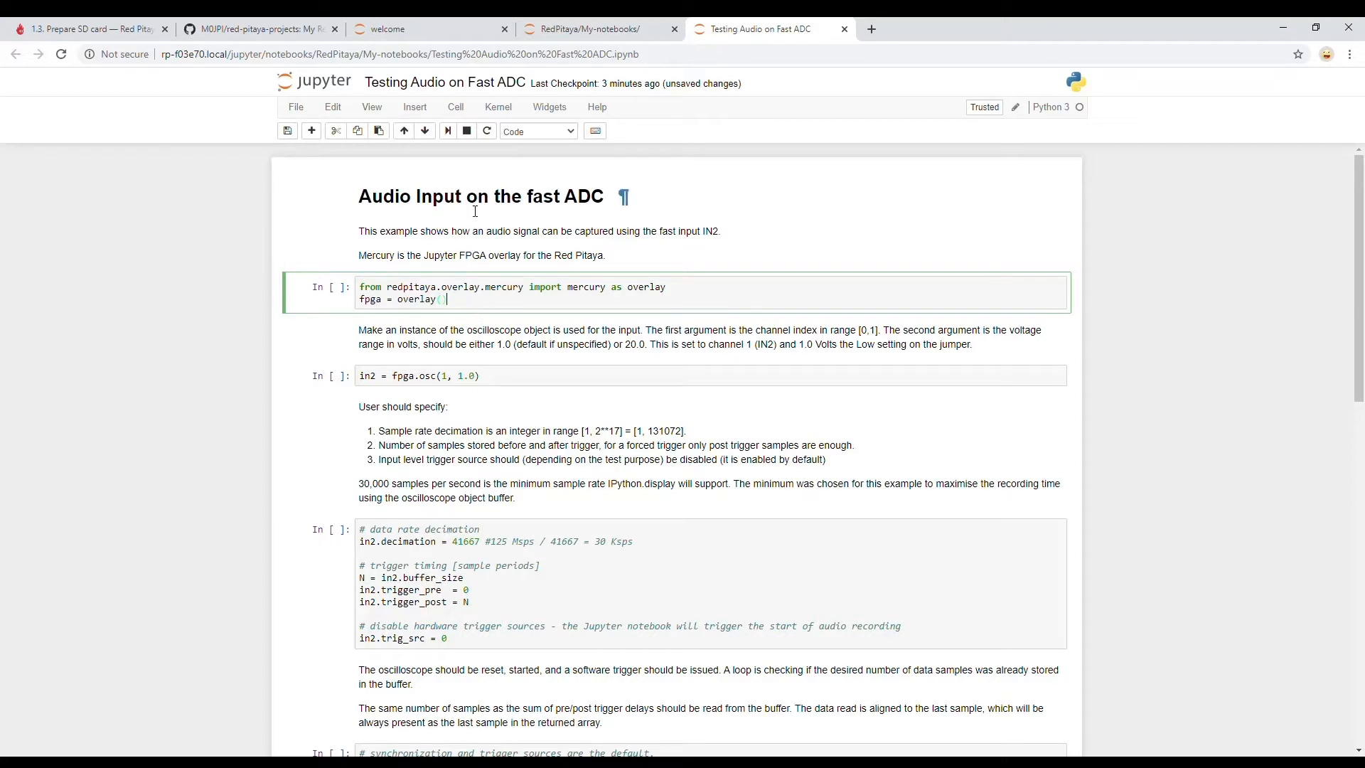
{"action": "key", "text": "shift+Return"}
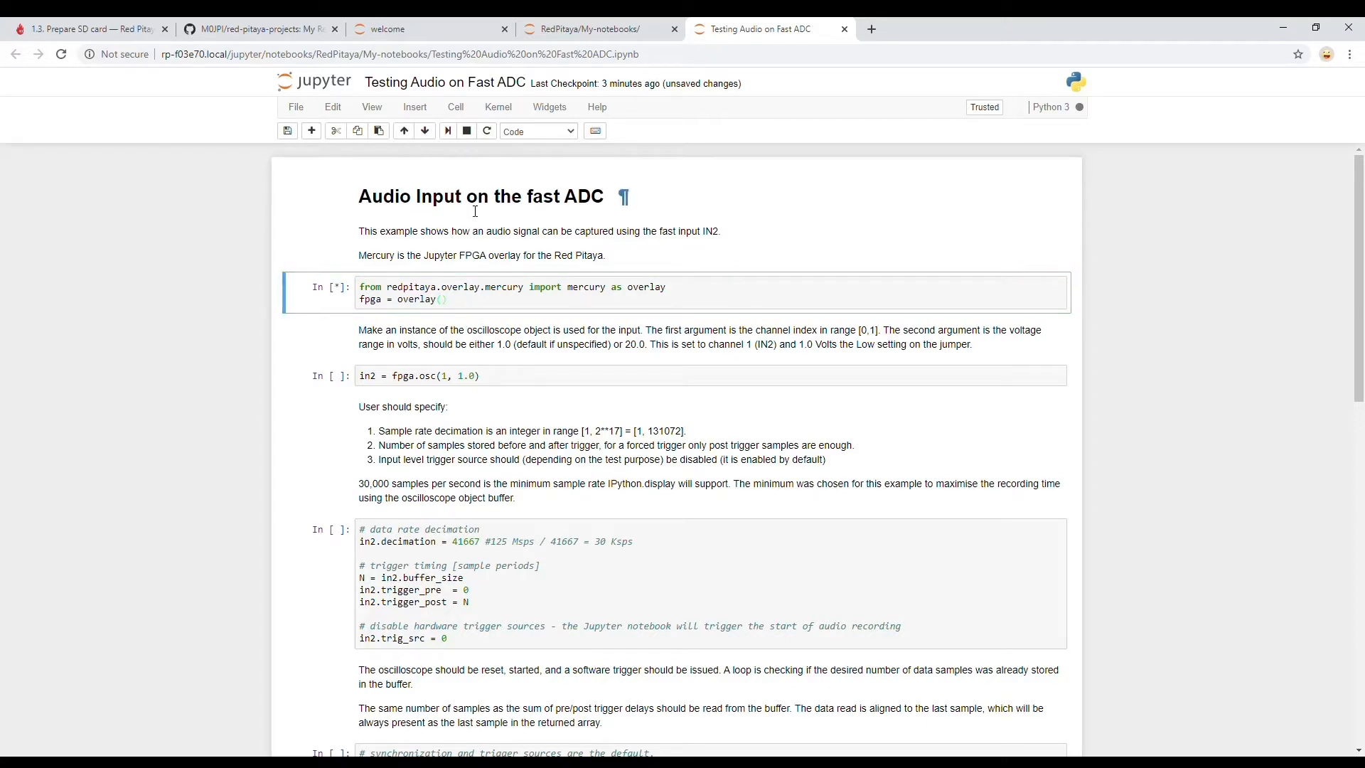
{"action": "left_click", "coordinate": [448, 131]}
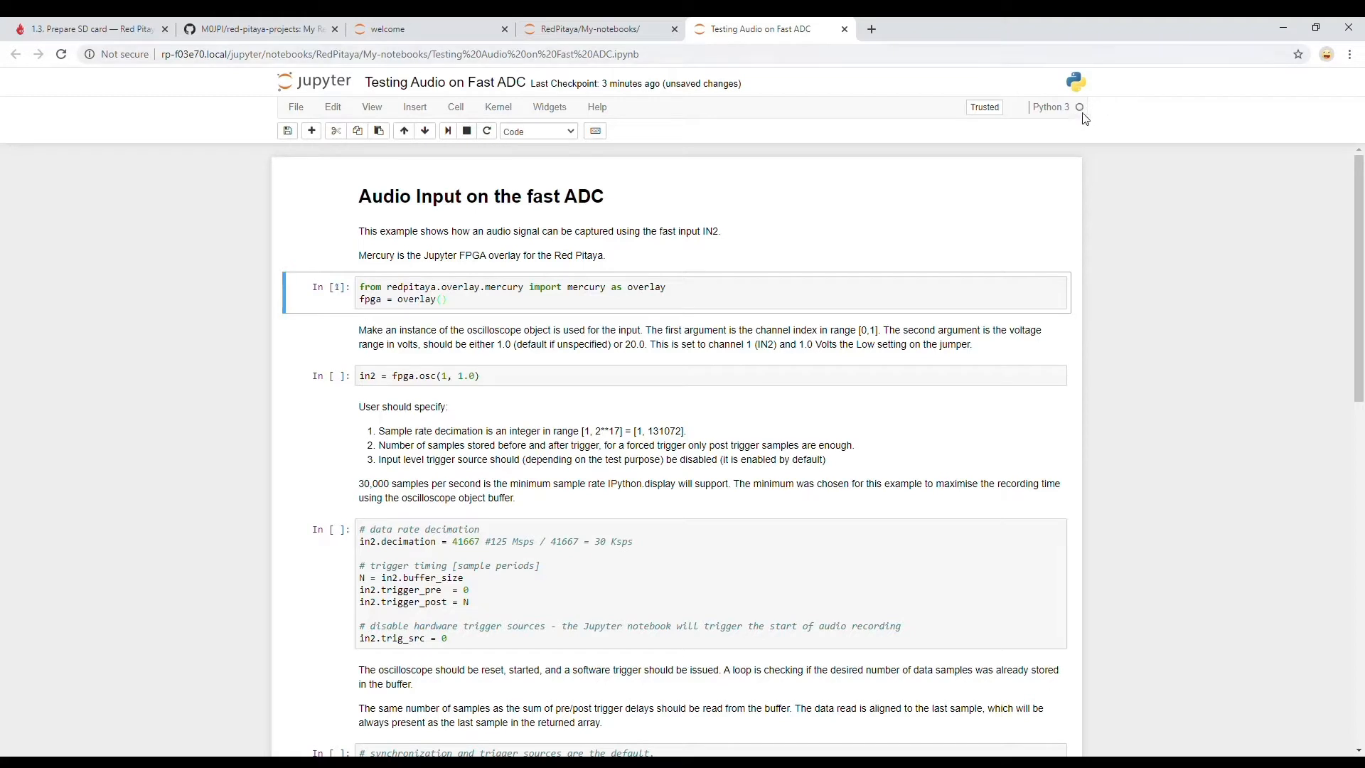
{"action": "mouse_move", "coordinate": [841, 153]}
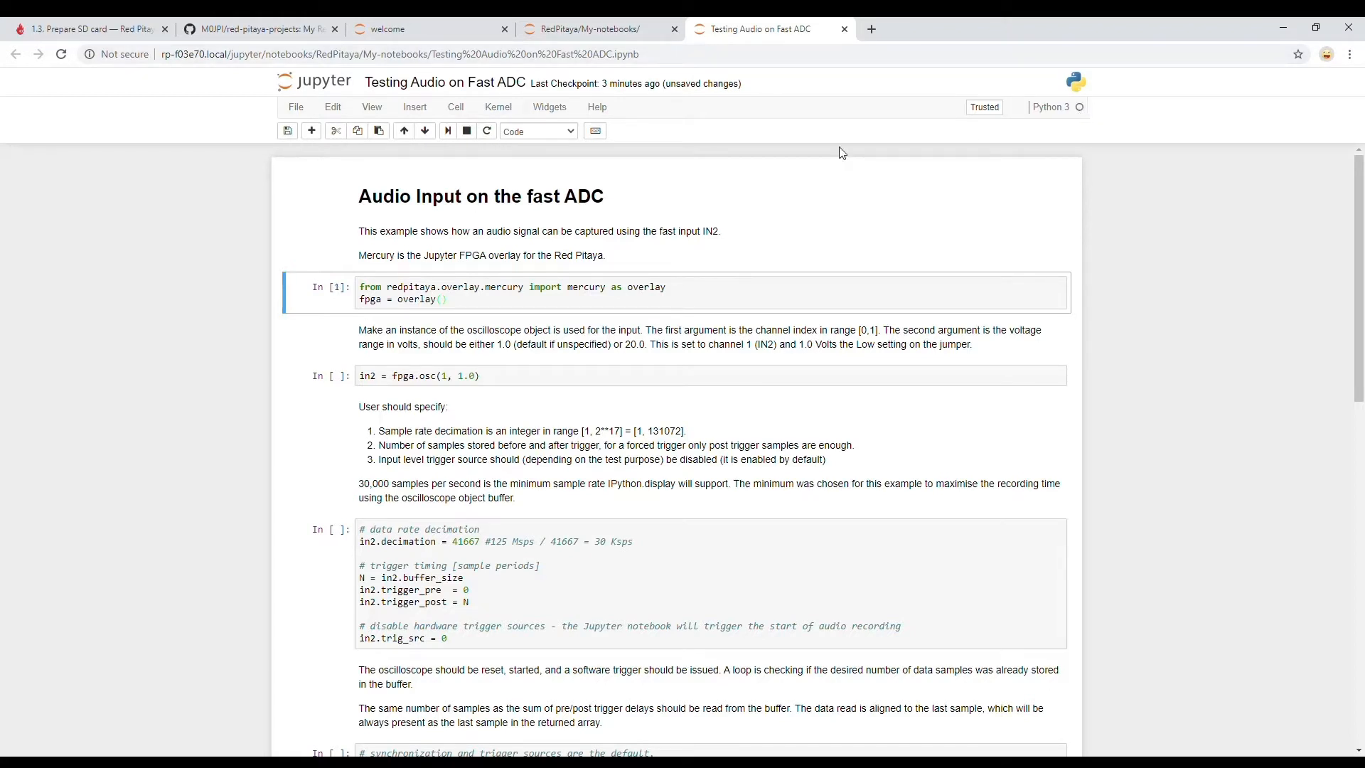
{"action": "mouse_move", "coordinate": [338, 303]}
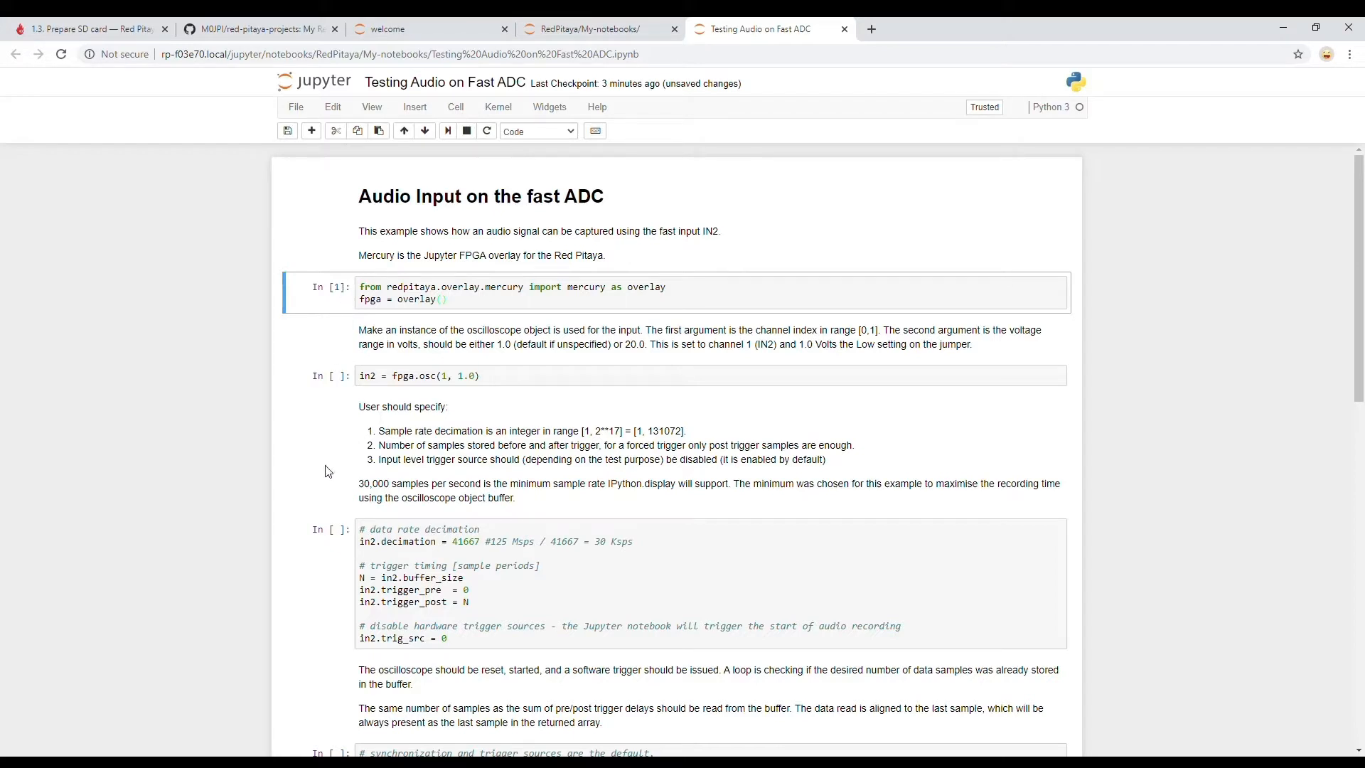
{"action": "mouse_move", "coordinate": [342, 296]}
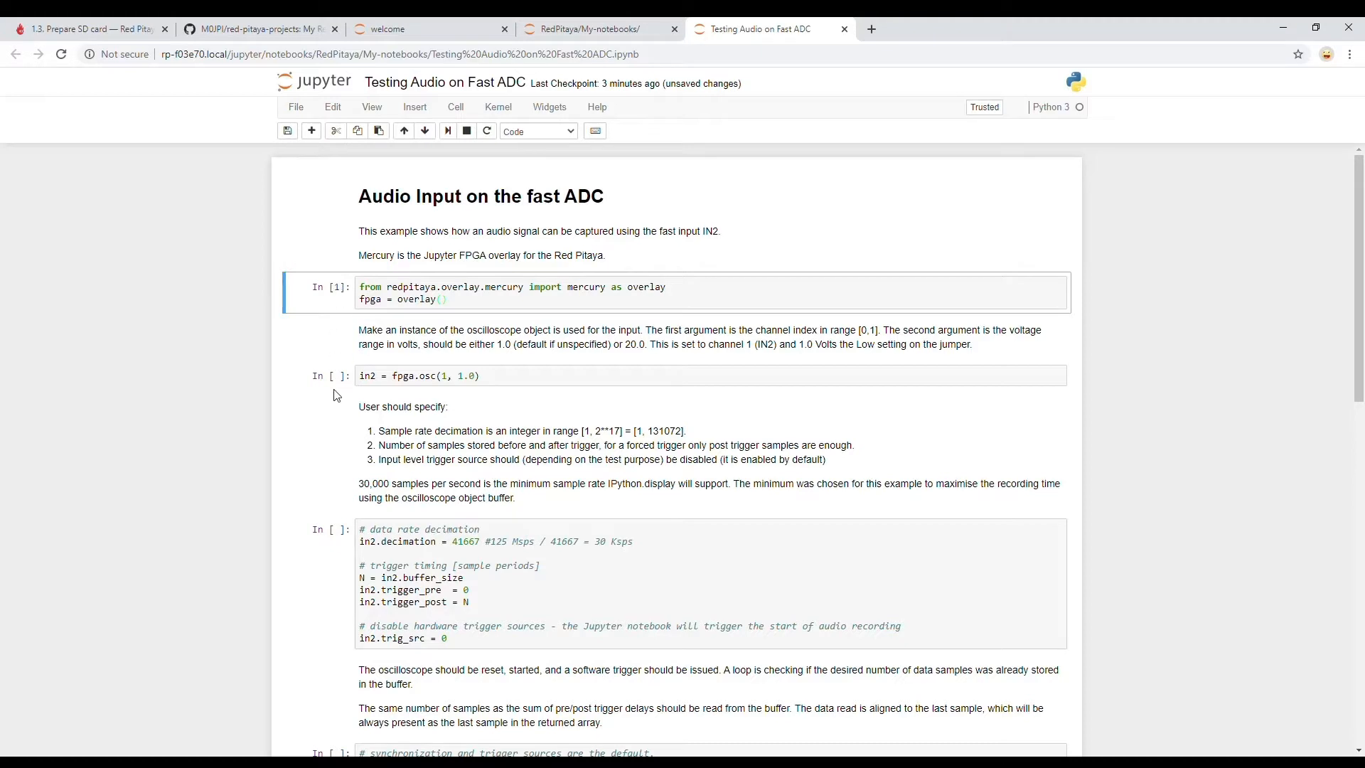
{"action": "left_click", "coordinate": [536, 375]}
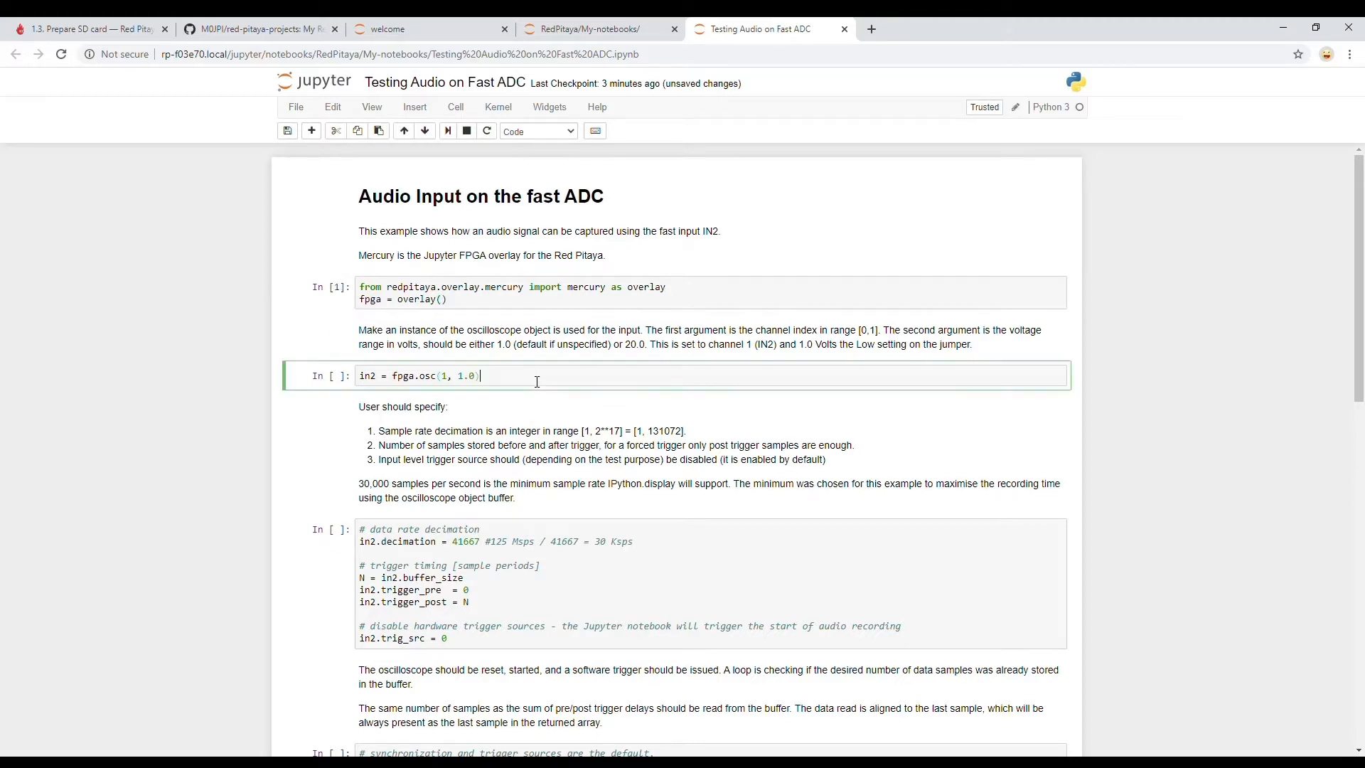
{"action": "mouse_move", "coordinate": [428, 393]}
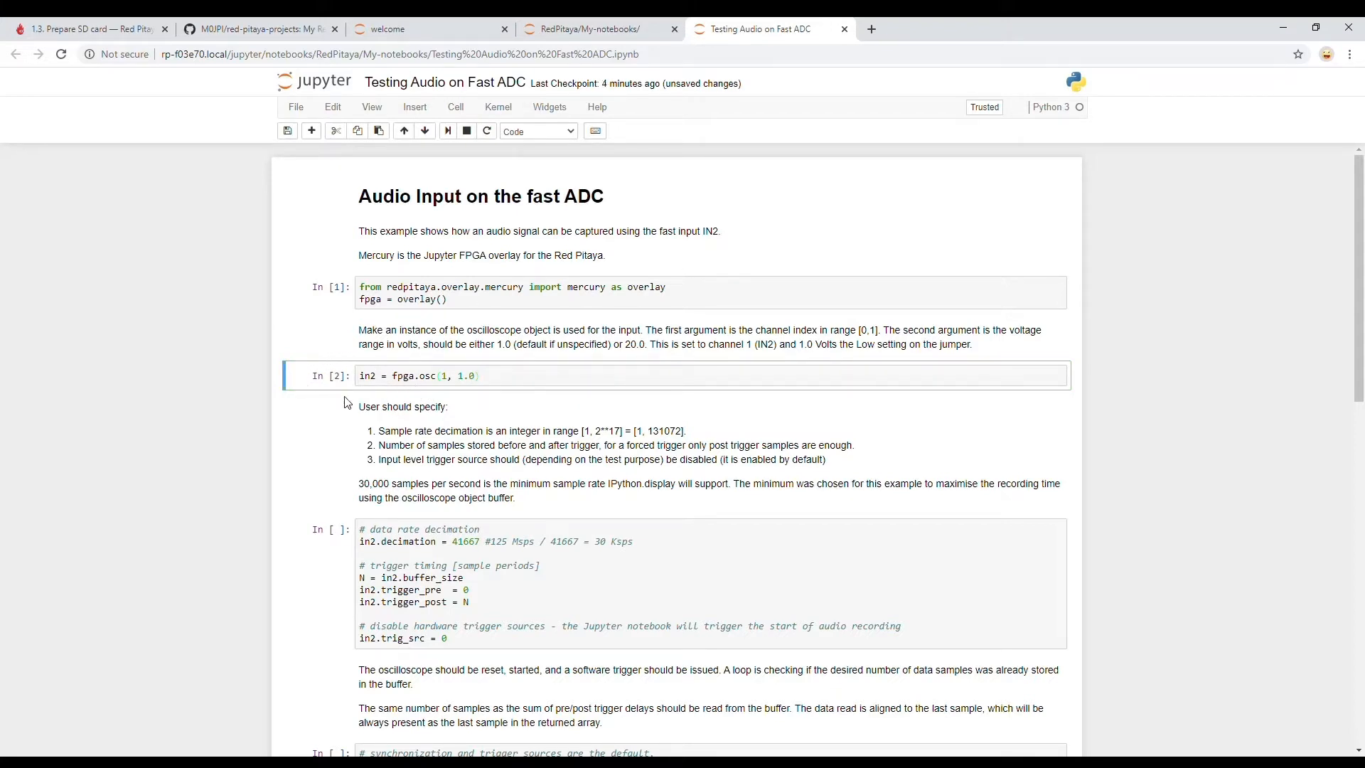
{"action": "mouse_move", "coordinate": [468, 450]}
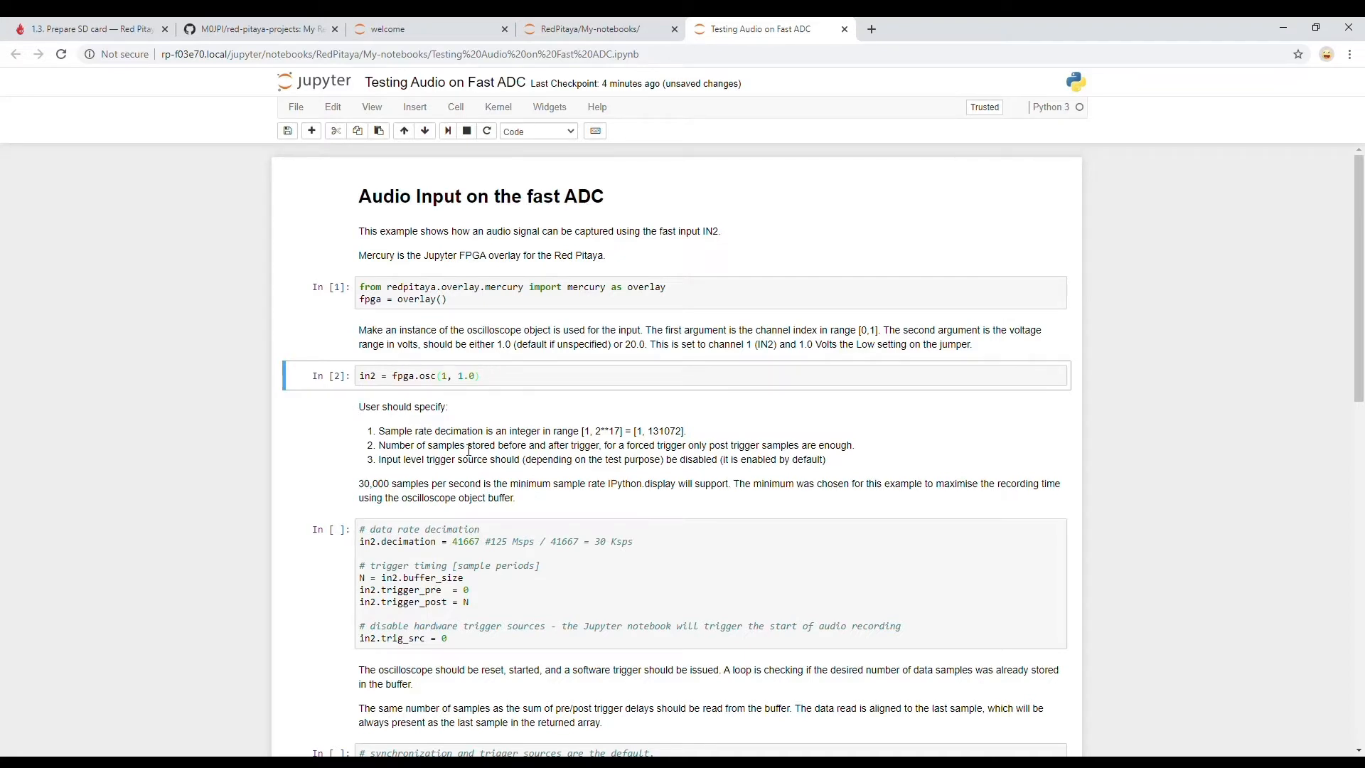
Run the decimation/trigger setup cell, then the recording cell printing 'Recording complete'
{"action": "scroll", "scroll_direction": "down", "scroll_amount": 3}
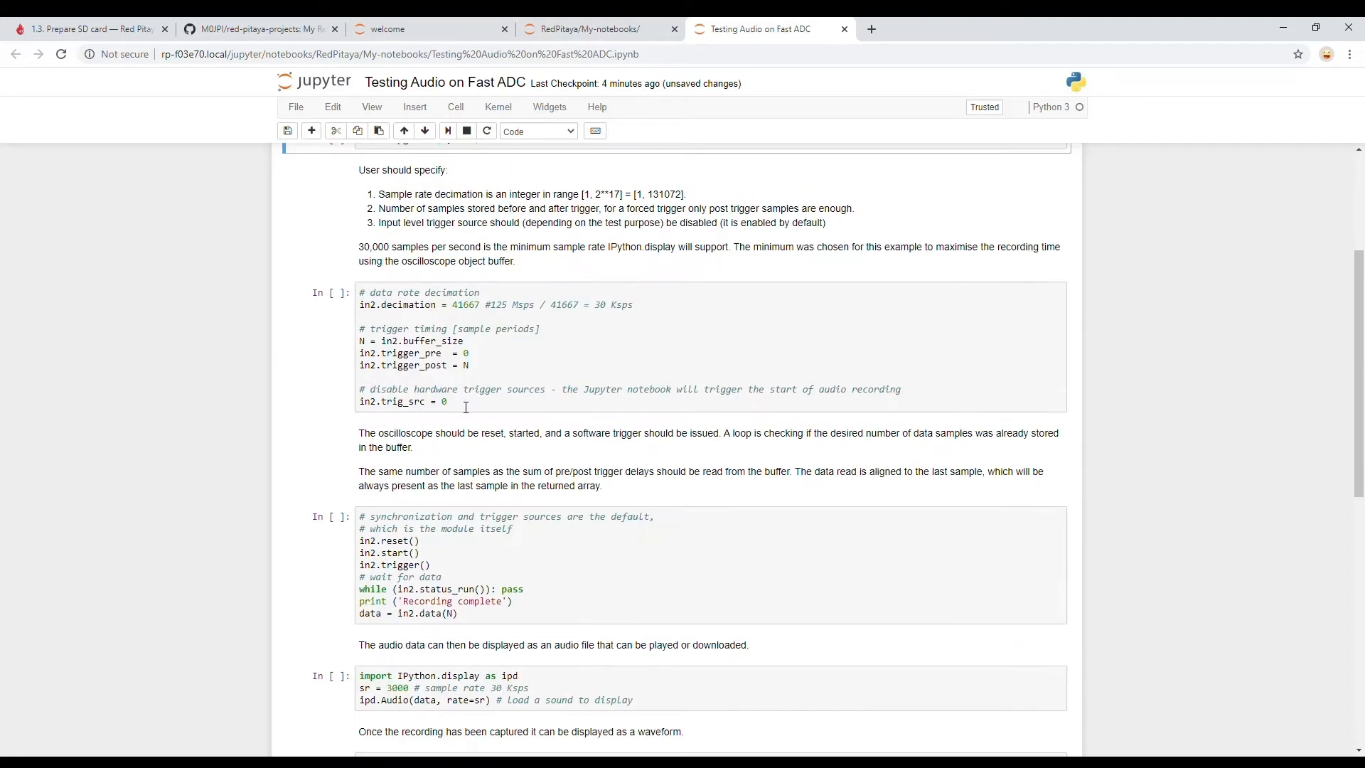
{"action": "left_click", "coordinate": [326, 332]}
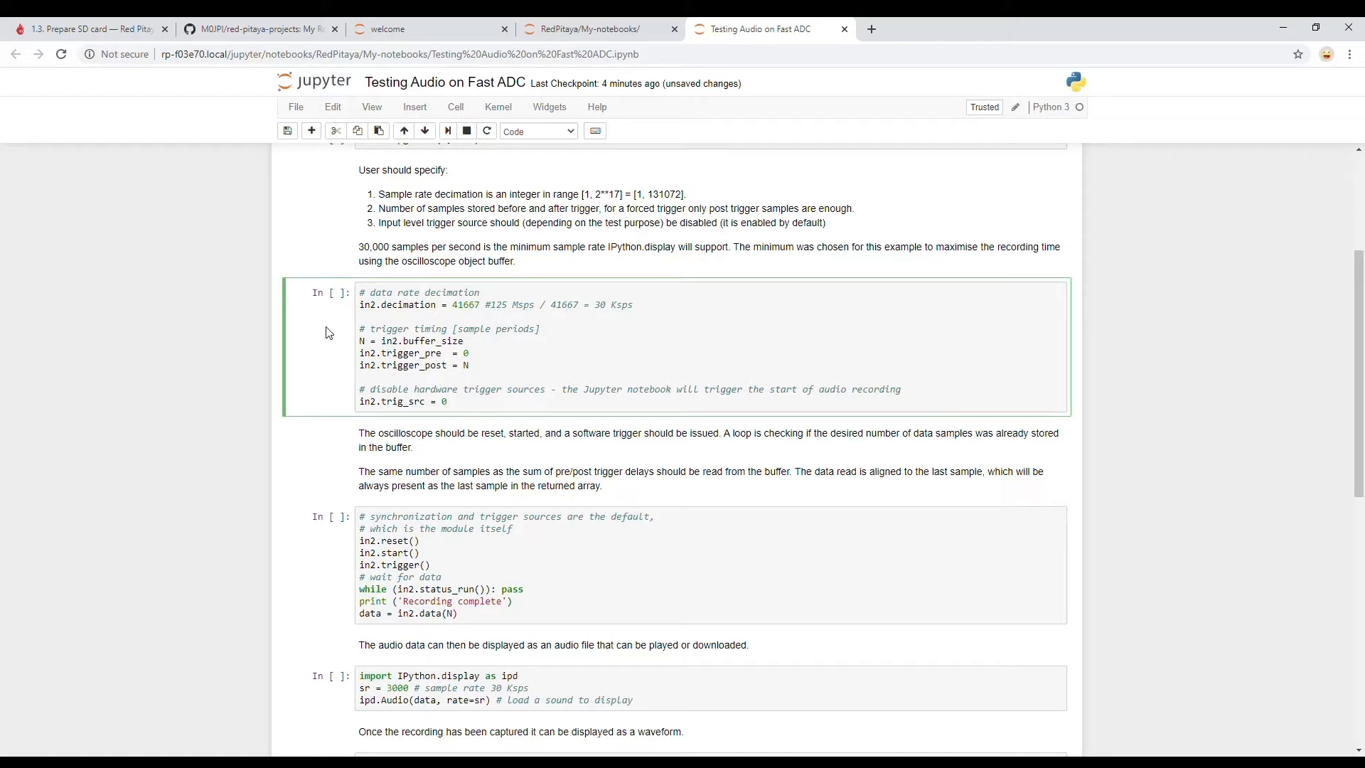
{"action": "mouse_move", "coordinate": [399, 315]}
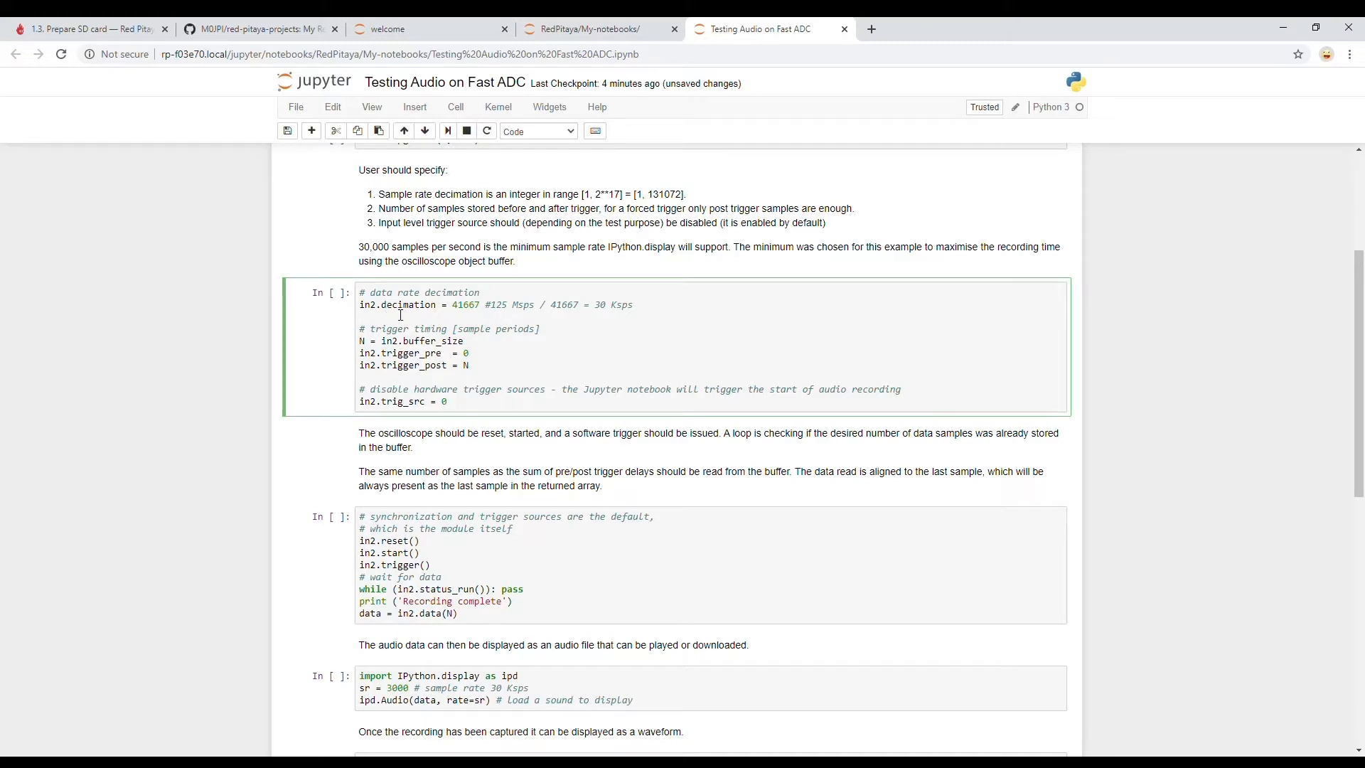
{"action": "mouse_move", "coordinate": [461, 324]}
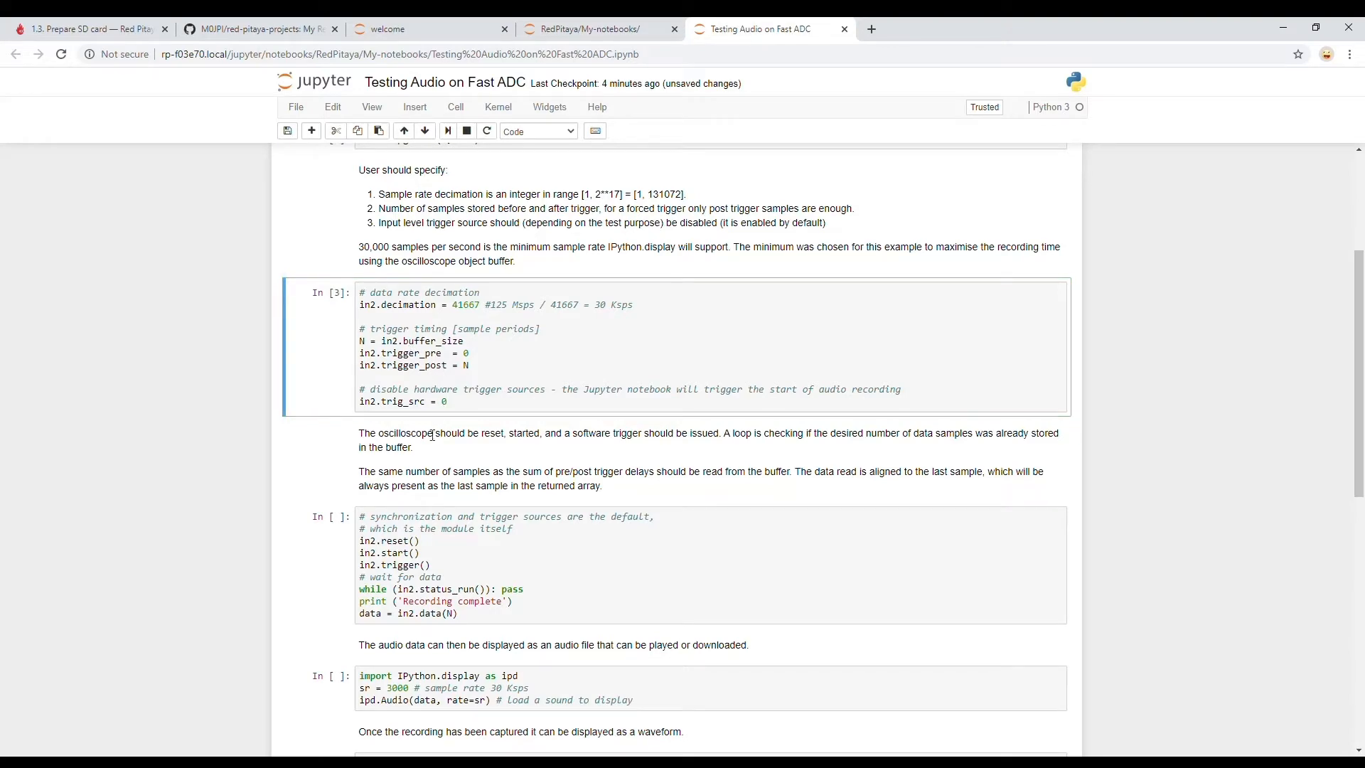
{"action": "scroll", "scroll_direction": "down", "scroll_amount": 3}
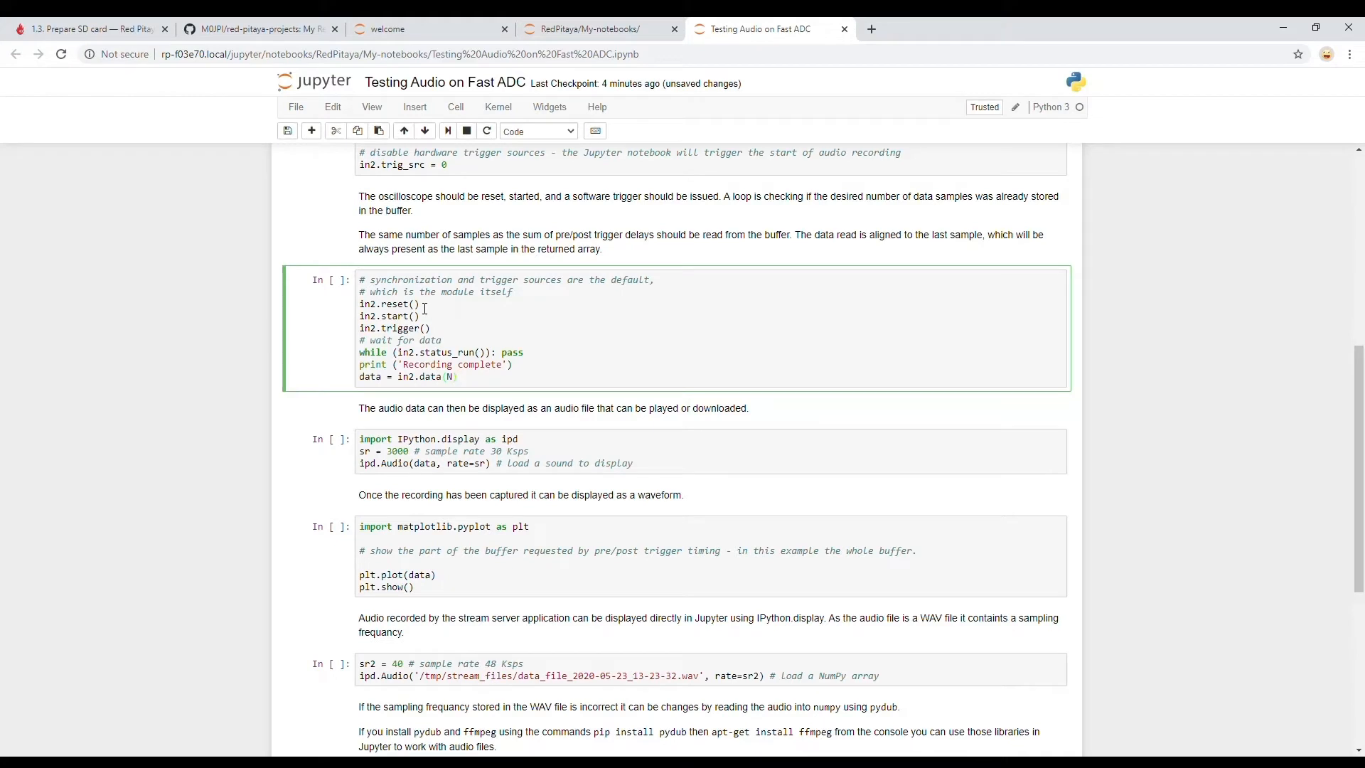
{"action": "mouse_move", "coordinate": [441, 393]}
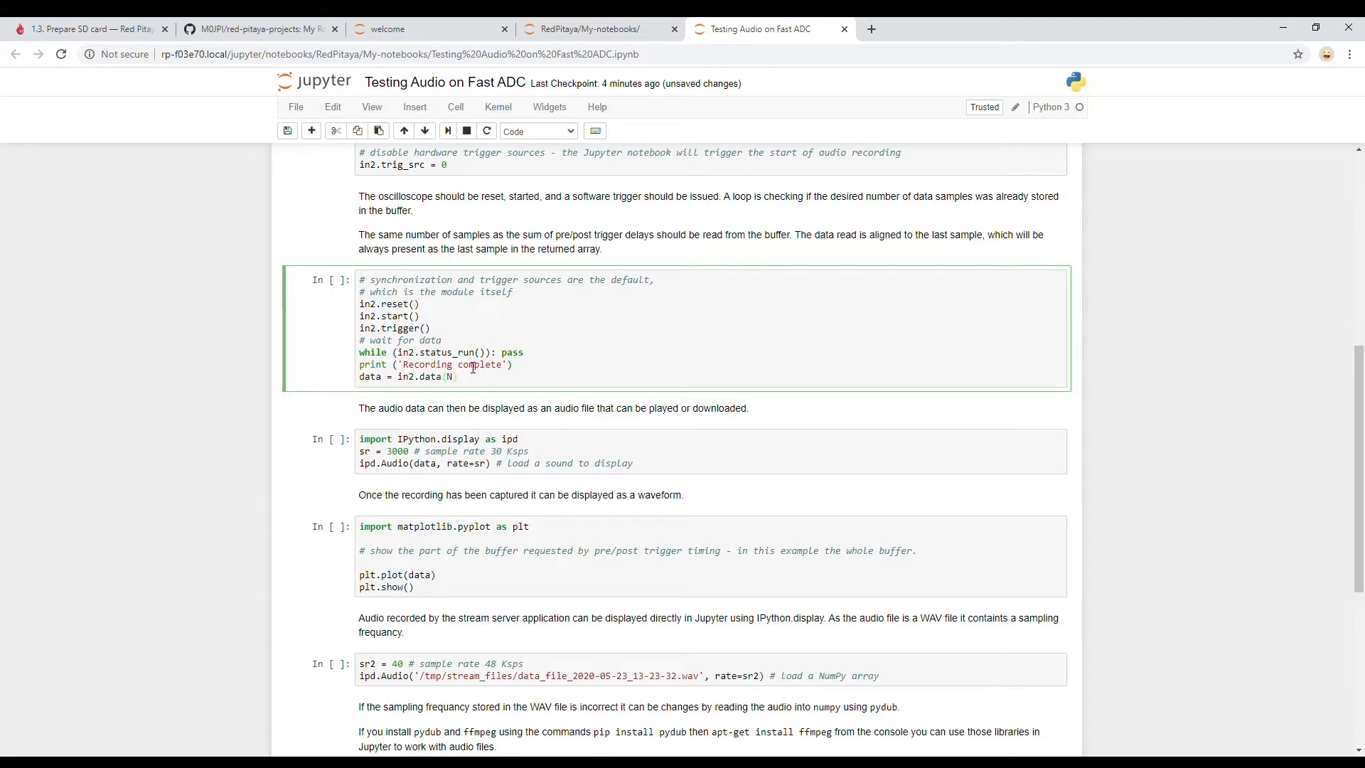
{"action": "mouse_move", "coordinate": [400, 273]}
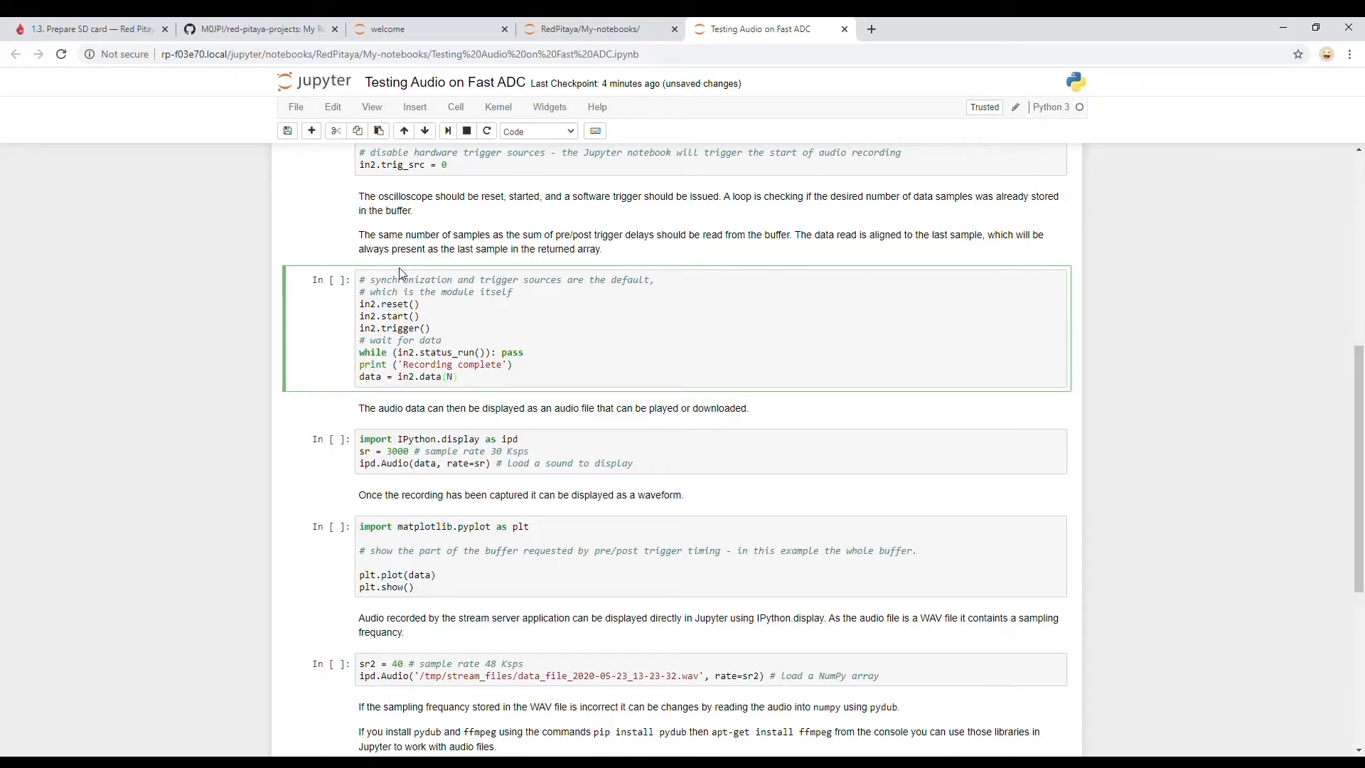
{"action": "left_click", "coordinate": [457, 376]}
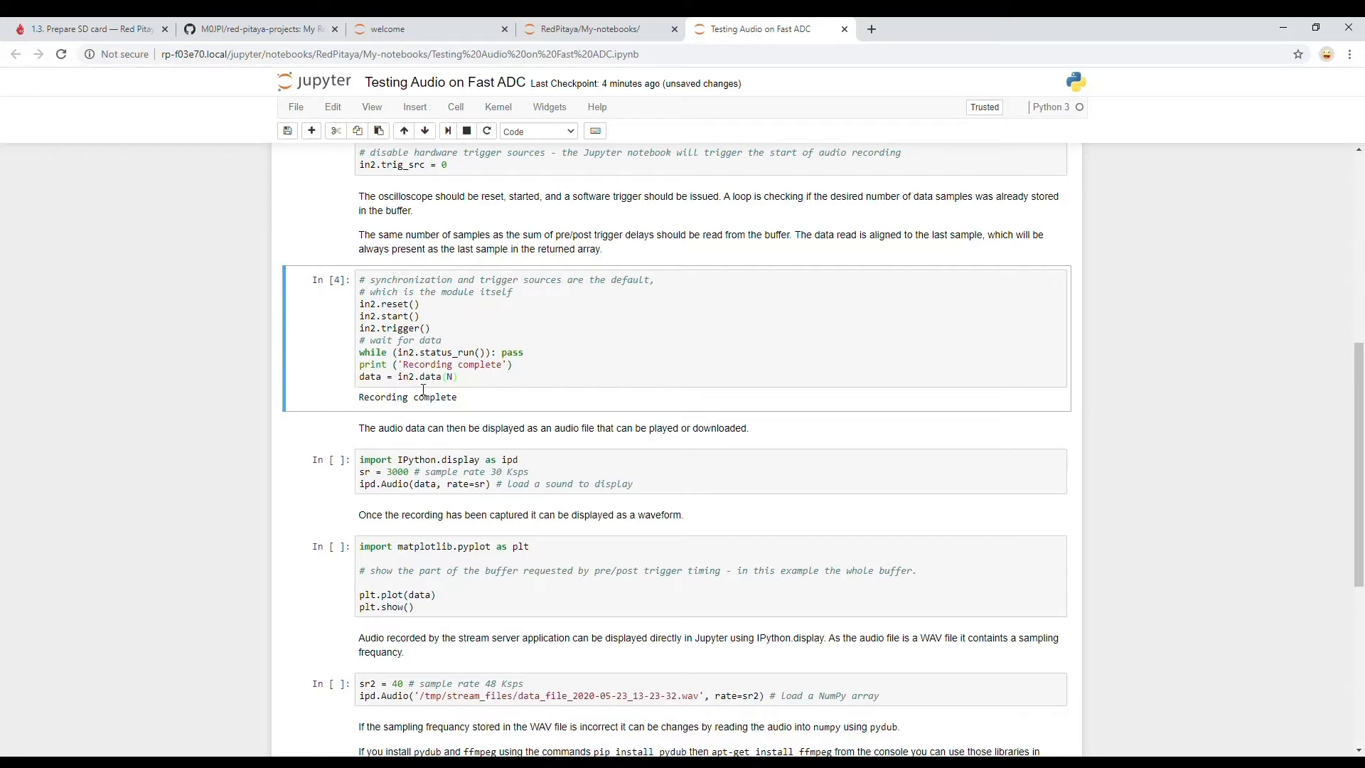
Run the ipd.Audio cell and play the 5-second recording
{"action": "left_click", "coordinate": [442, 484]}
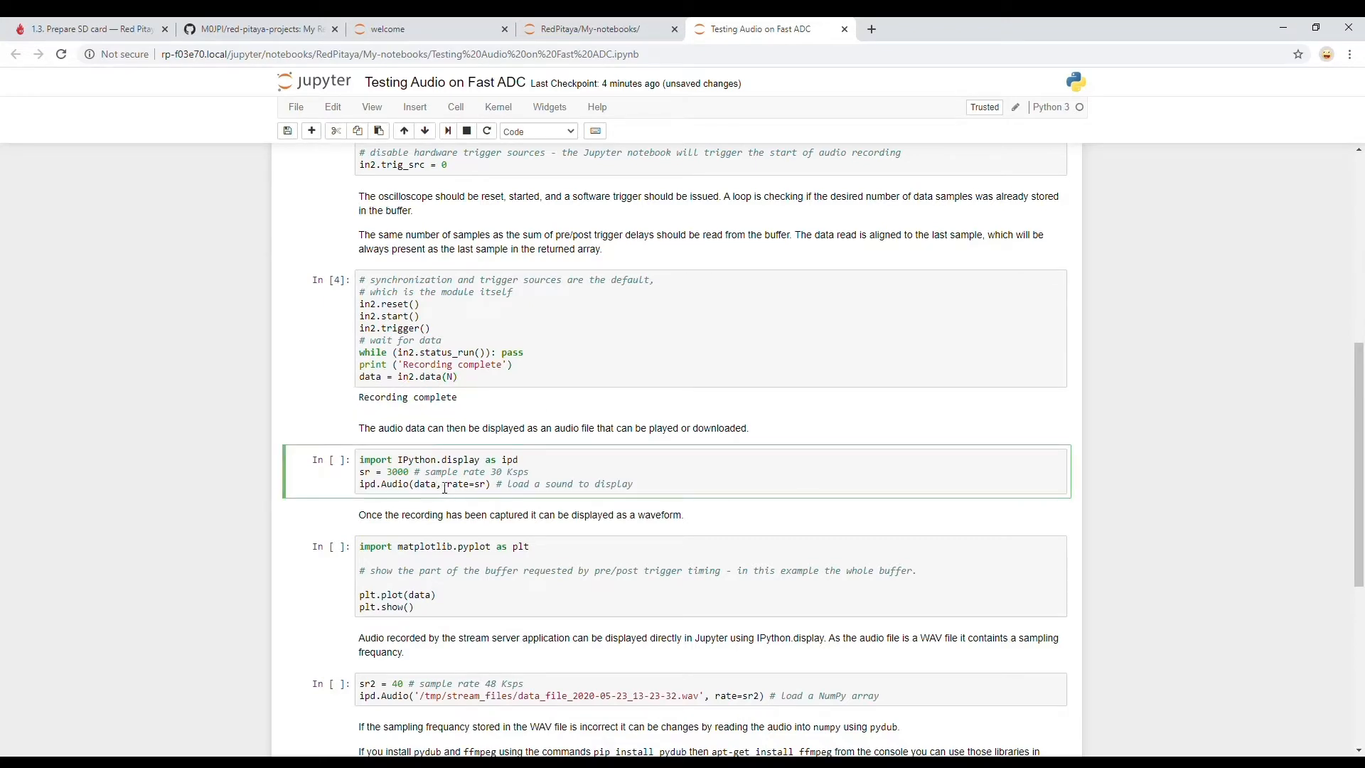
{"action": "mouse_move", "coordinate": [591, 471]}
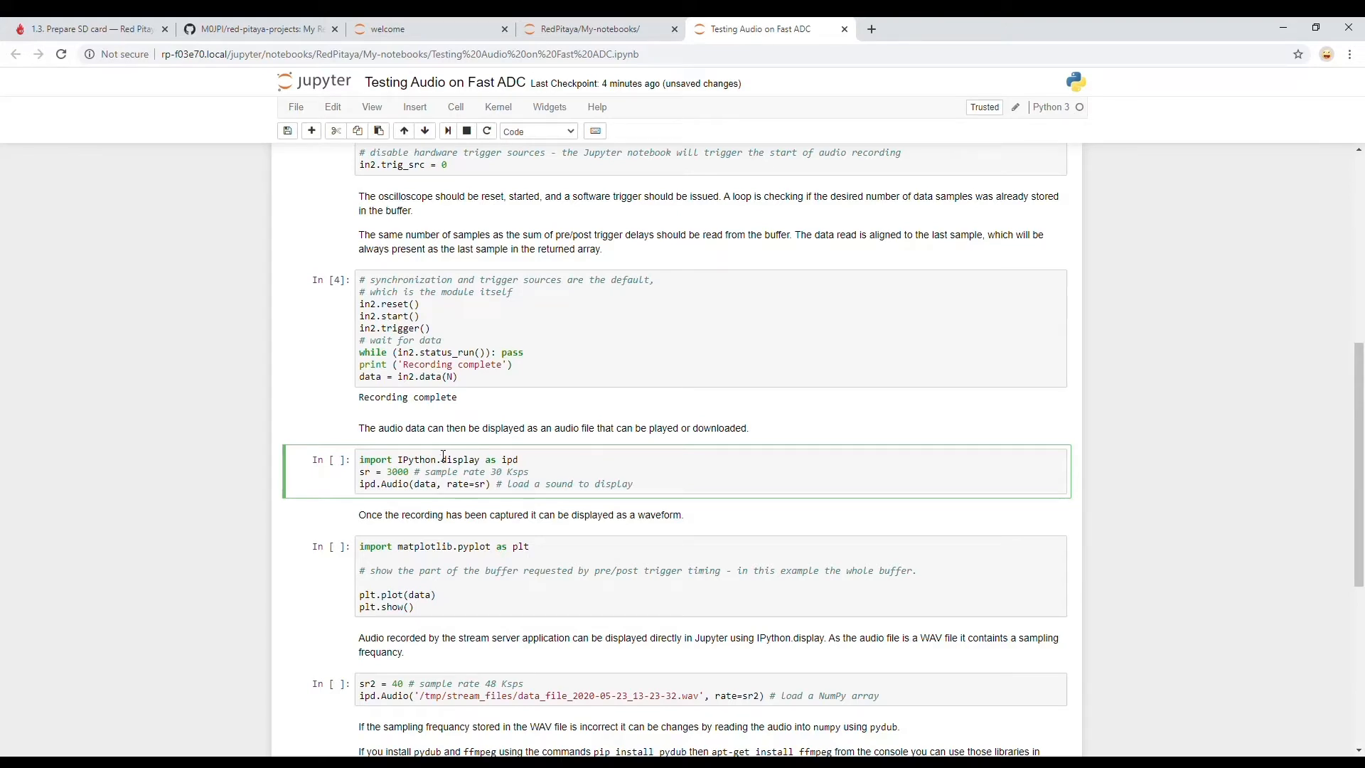
{"action": "mouse_move", "coordinate": [641, 488]}
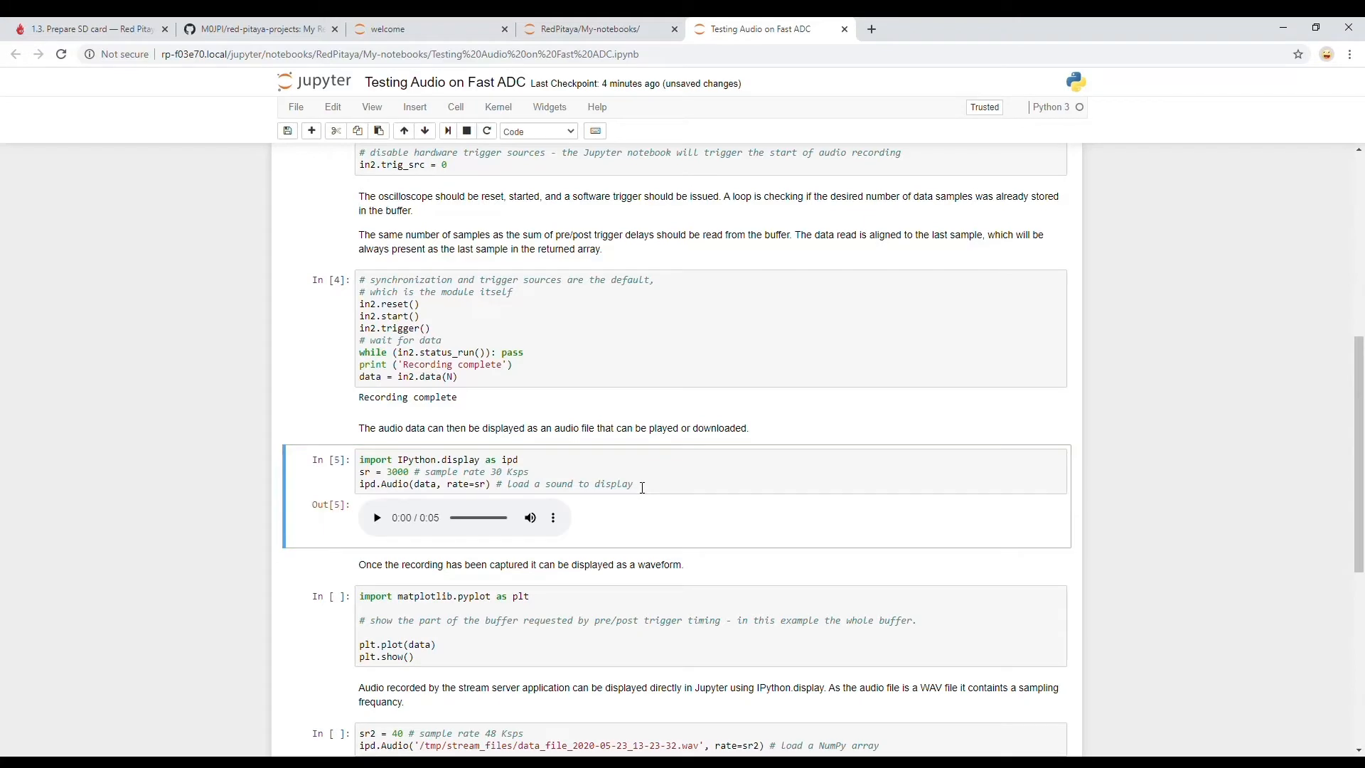
{"action": "mouse_move", "coordinate": [379, 535]}
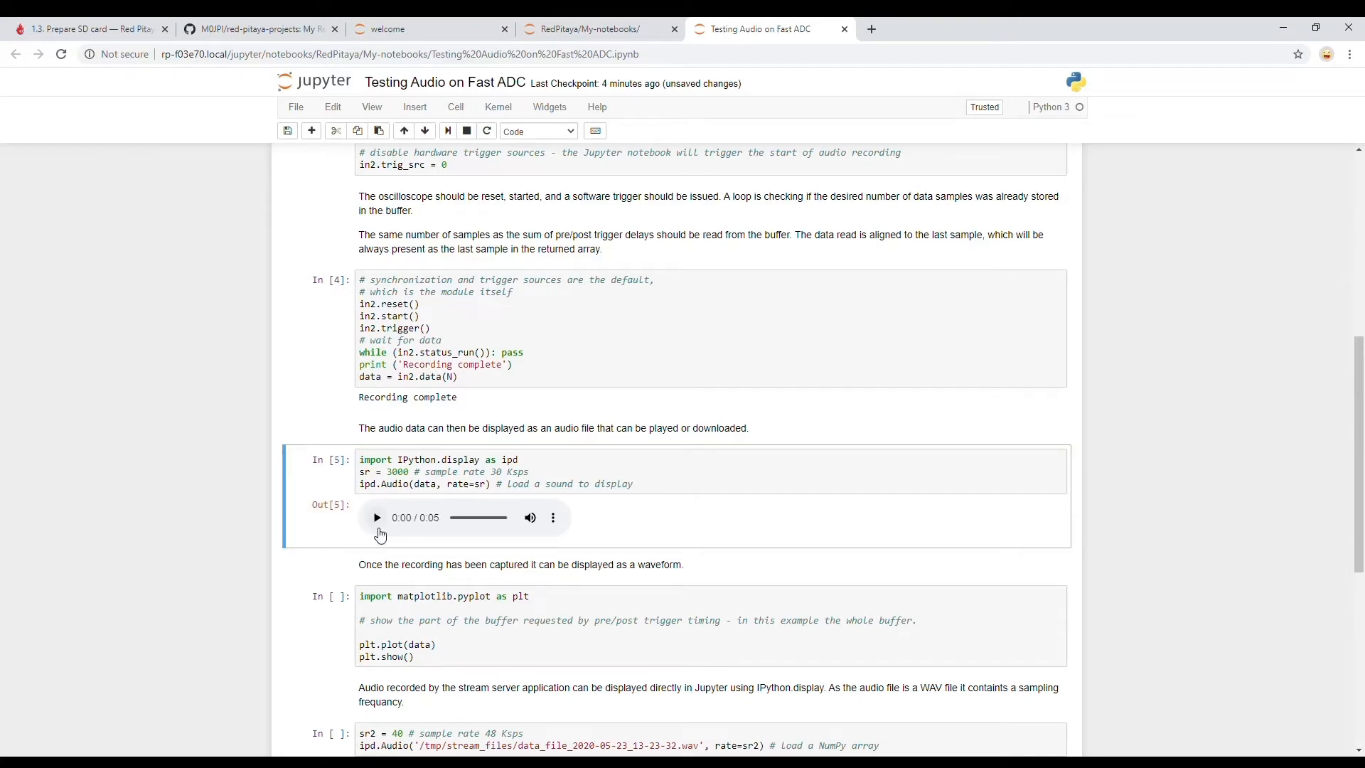
{"action": "mouse_move", "coordinate": [383, 528]}
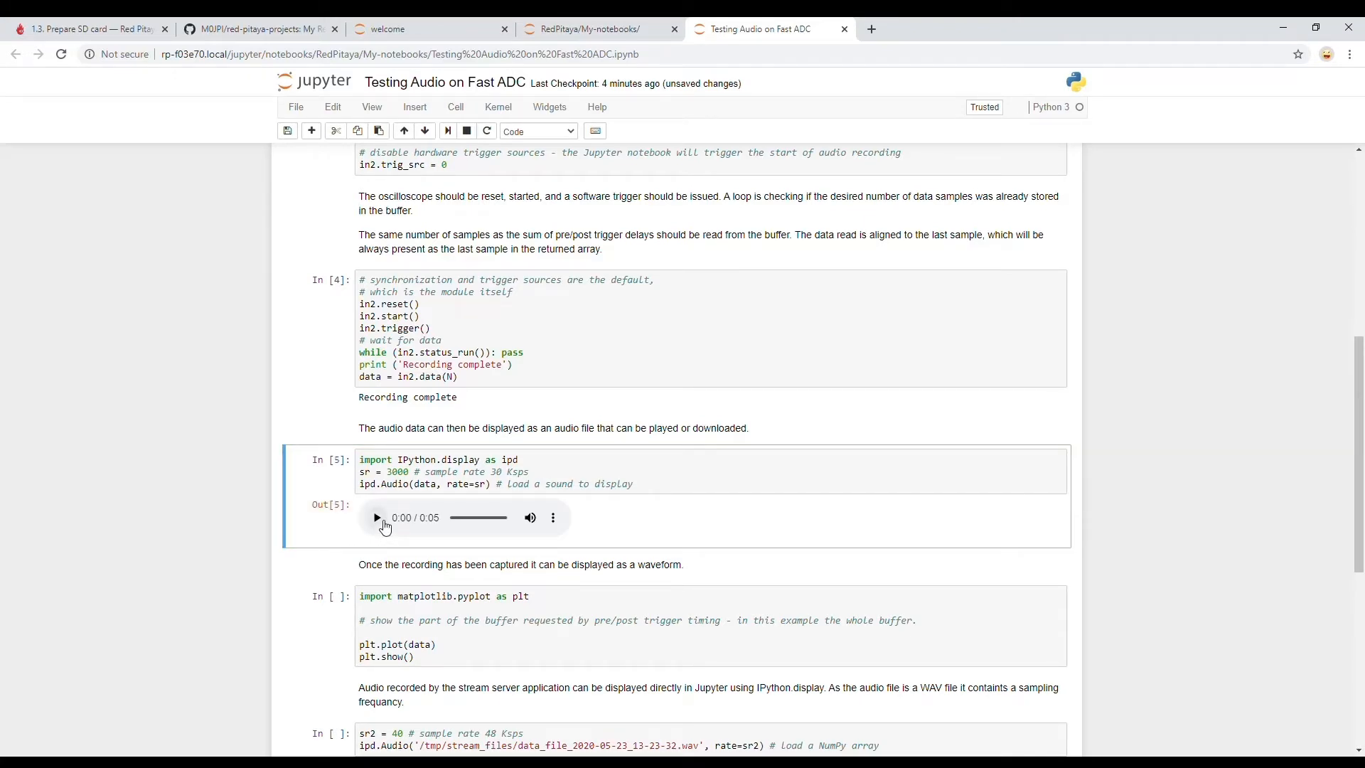
{"action": "left_click", "coordinate": [376, 517]}
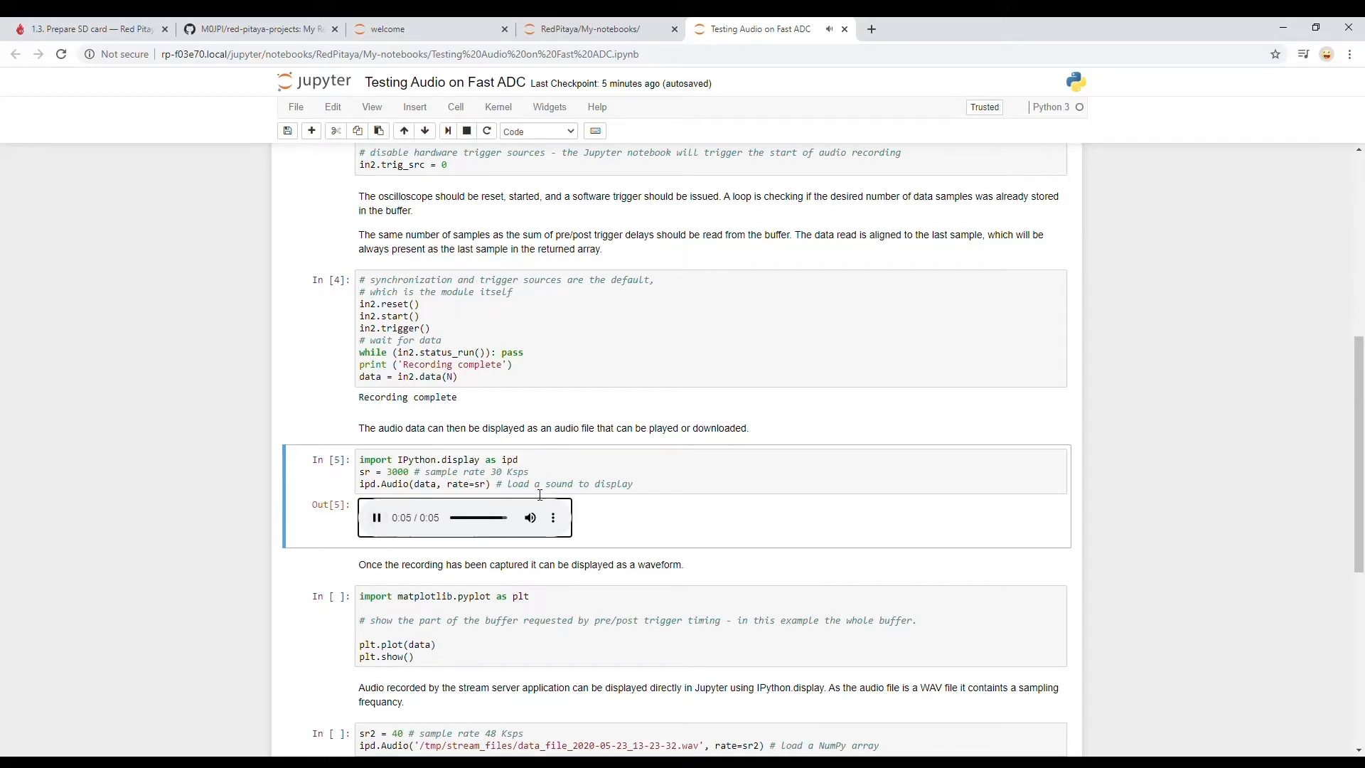
{"action": "left_click", "coordinate": [553, 517]}
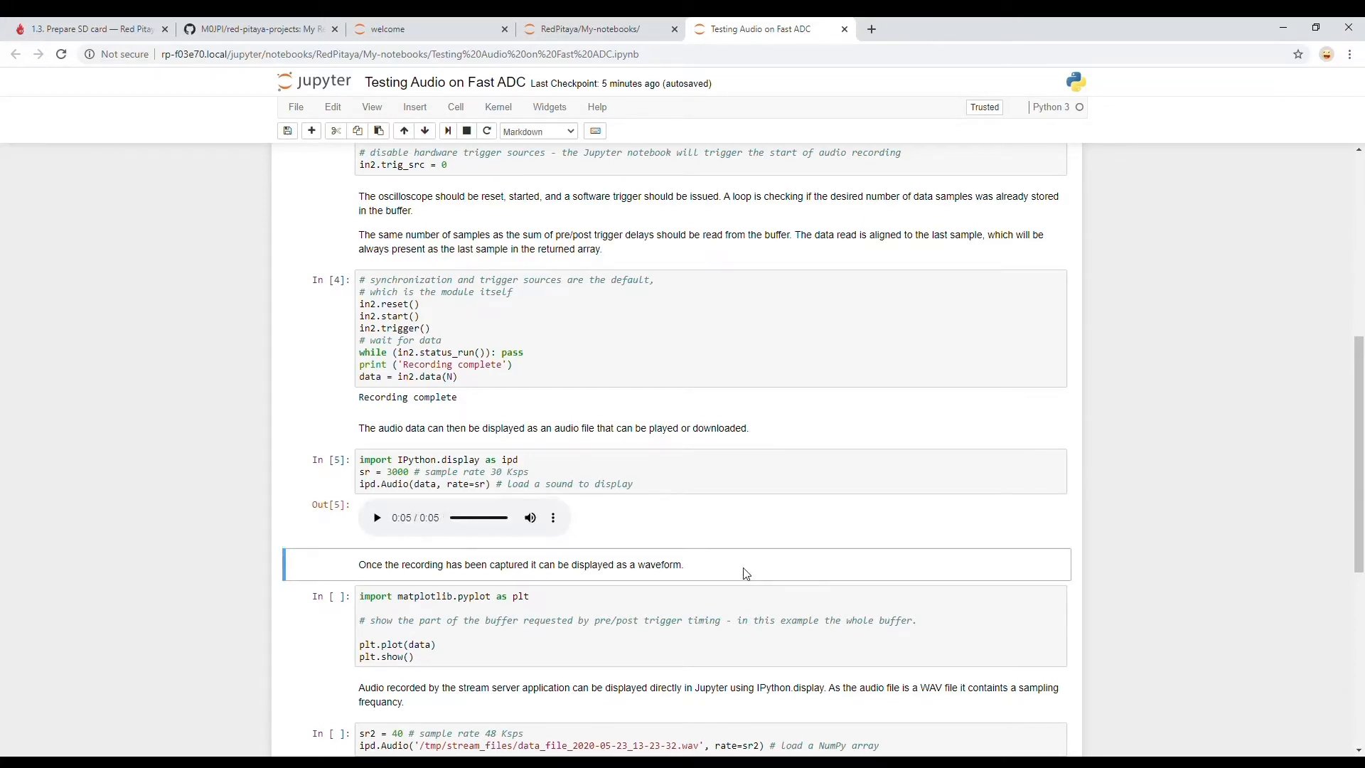
Run the plt.plot cell to draw the waveform and scroll to the WAV file cell
{"action": "left_click", "coordinate": [532, 420]}
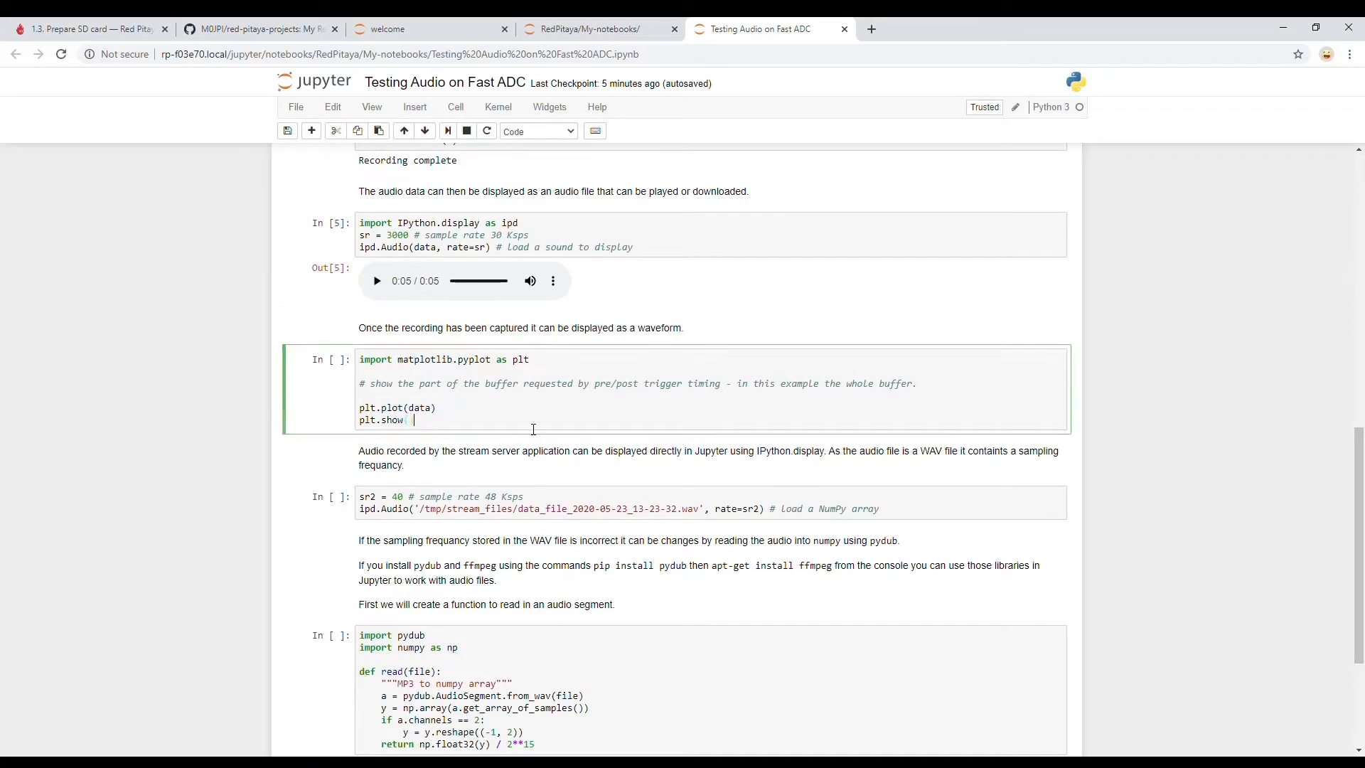
{"action": "mouse_move", "coordinate": [417, 252]}
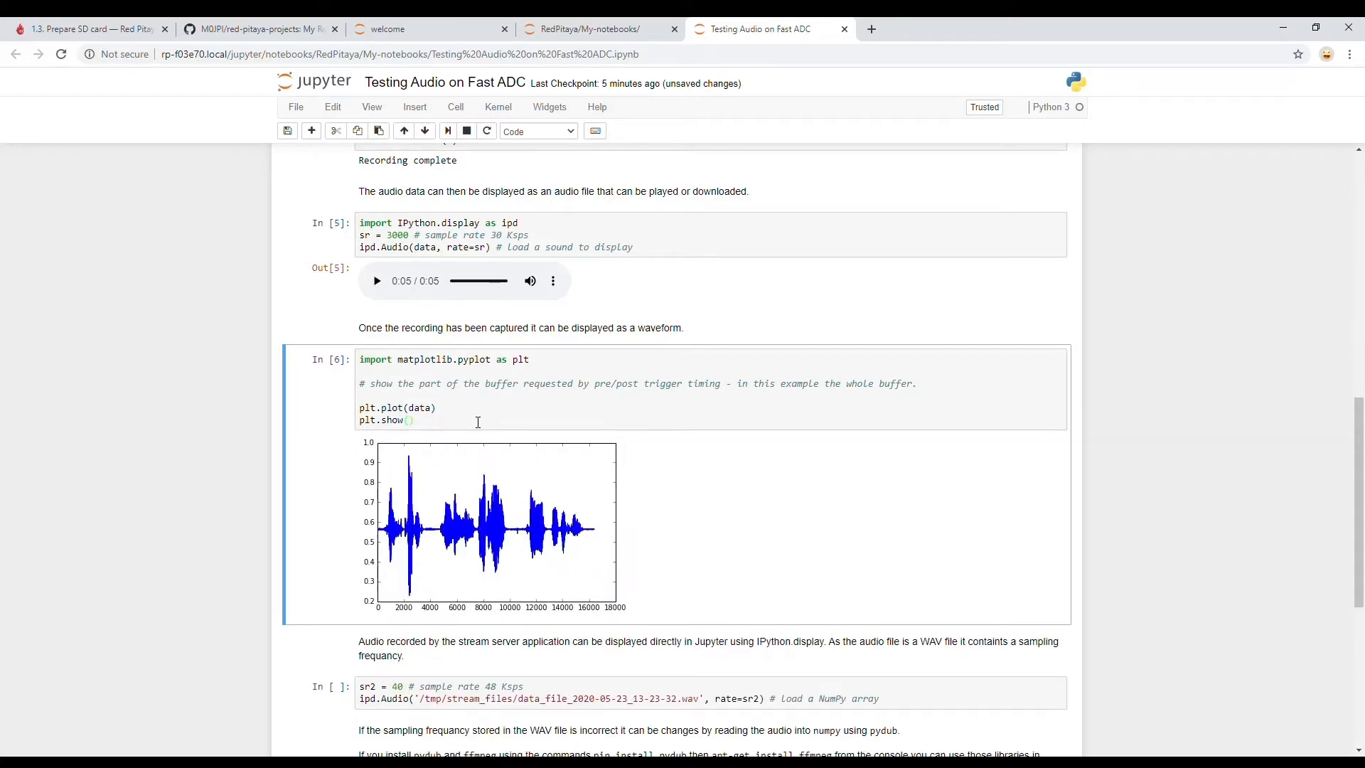
{"action": "mouse_move", "coordinate": [569, 540]}
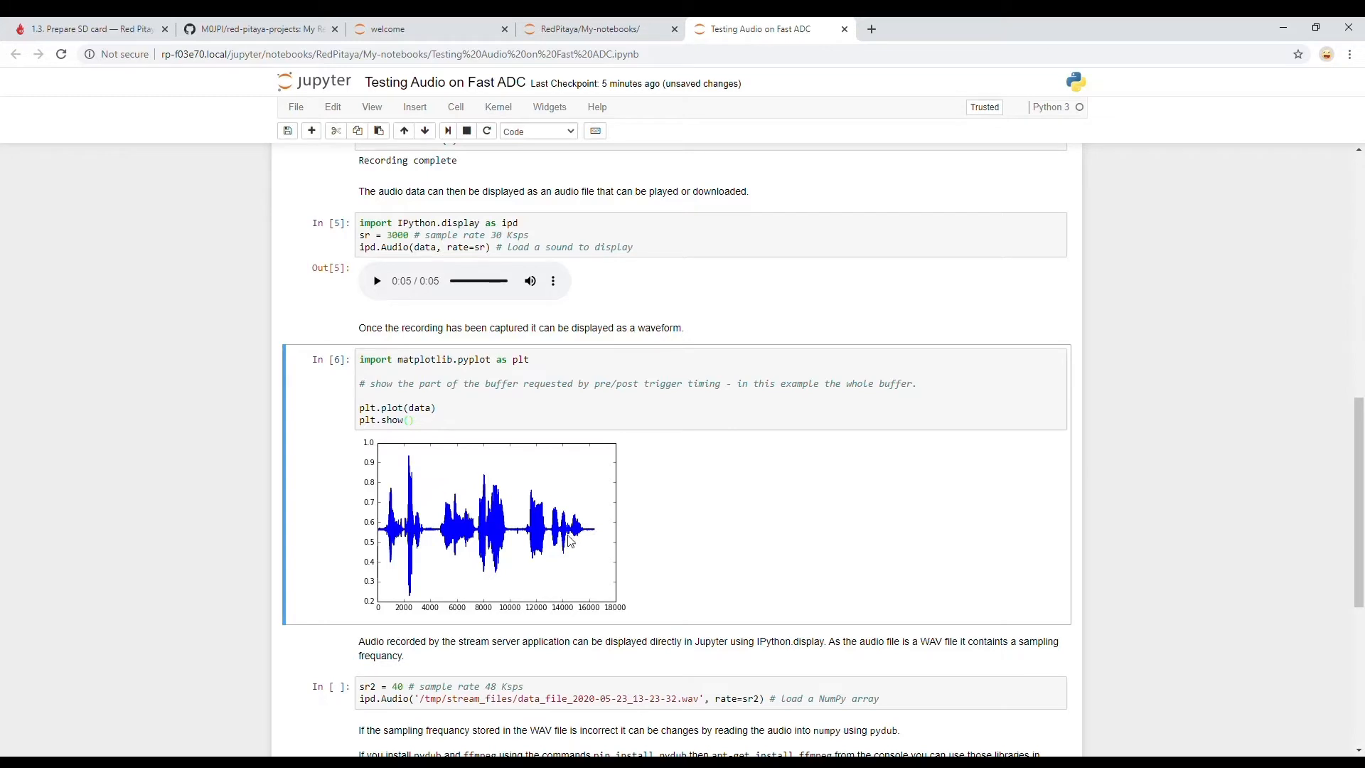
{"action": "mouse_move", "coordinate": [635, 566]}
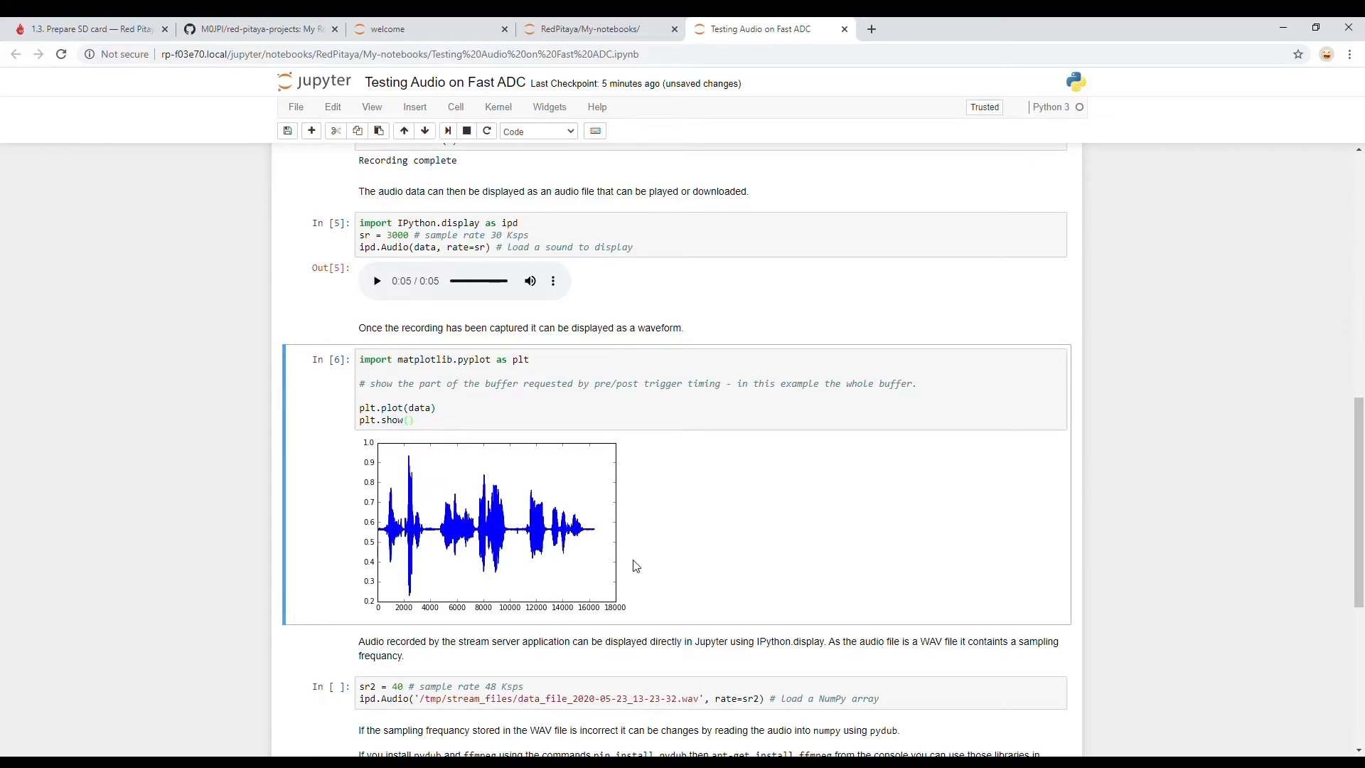
{"action": "mouse_move", "coordinate": [373, 610]}
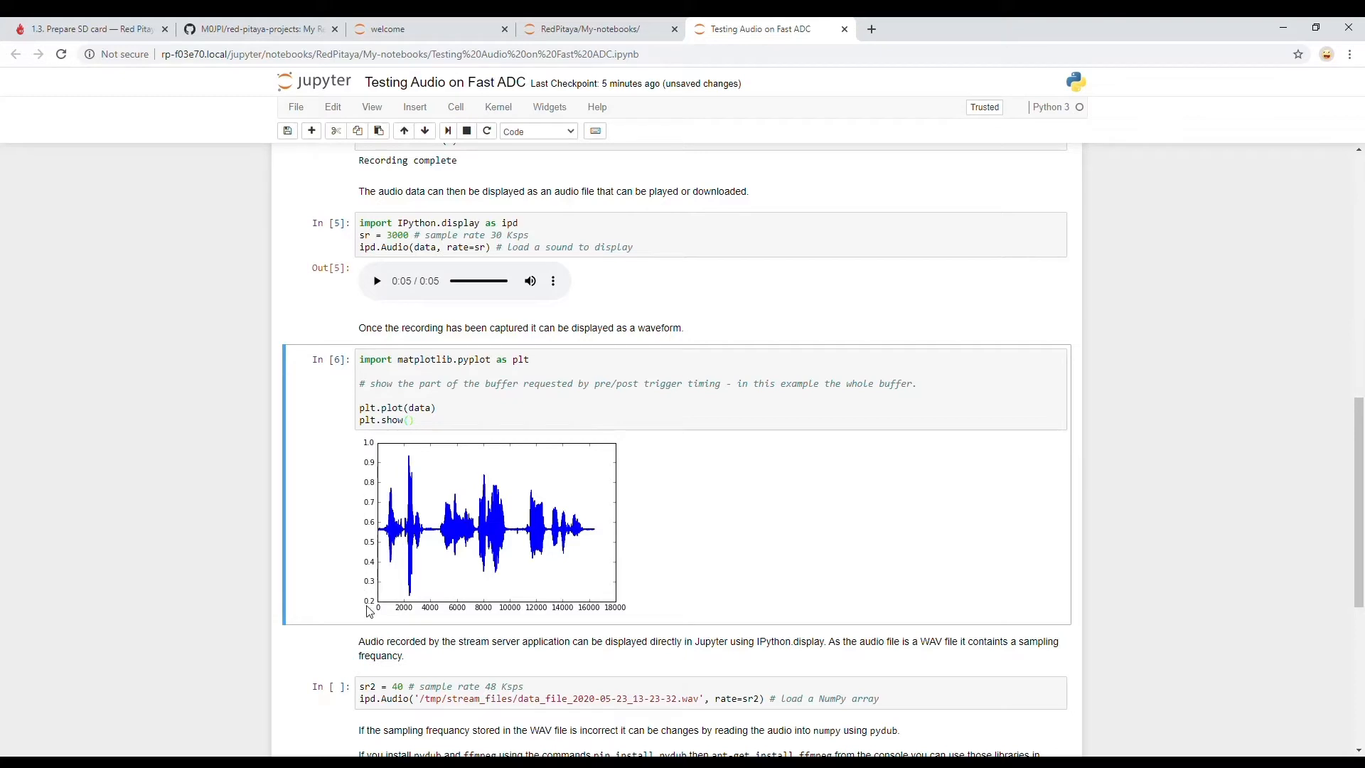
{"action": "mouse_move", "coordinate": [368, 446]}
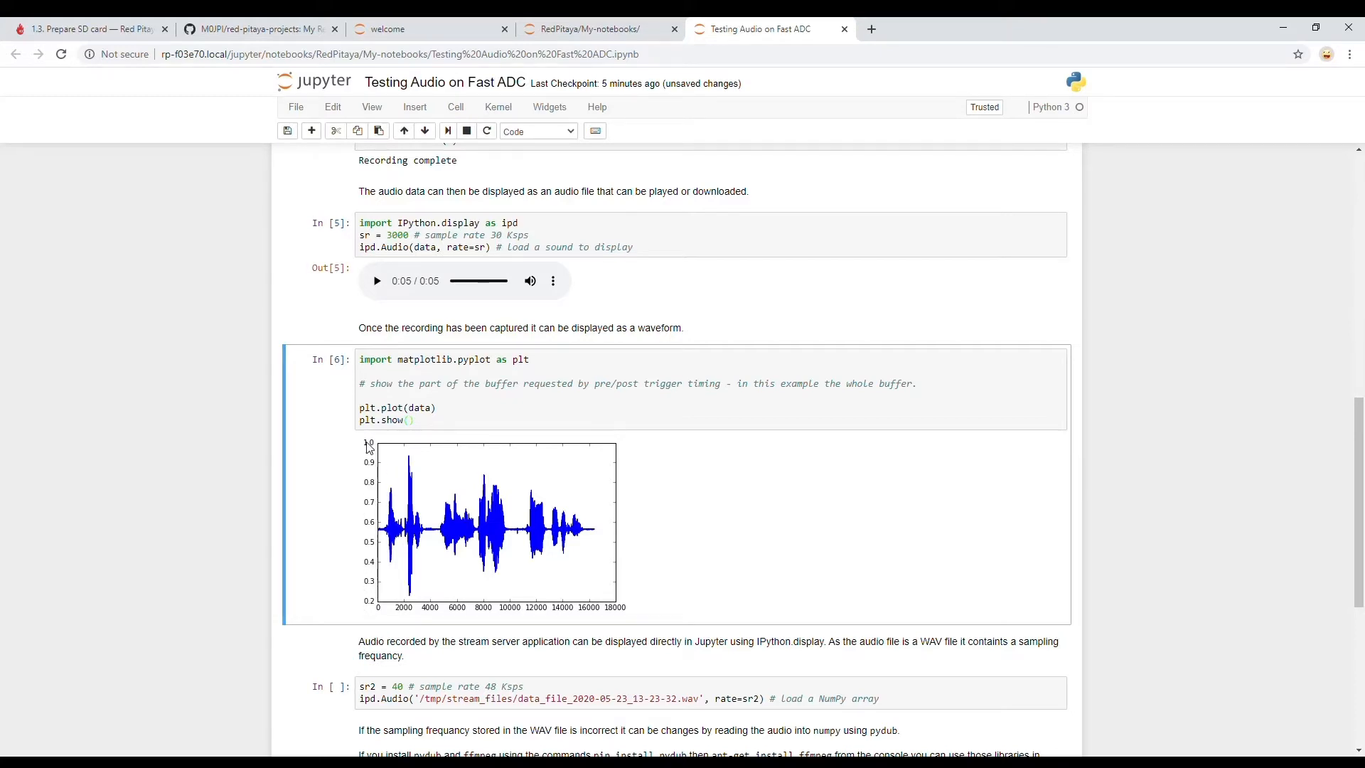
{"action": "mouse_move", "coordinate": [372, 534]}
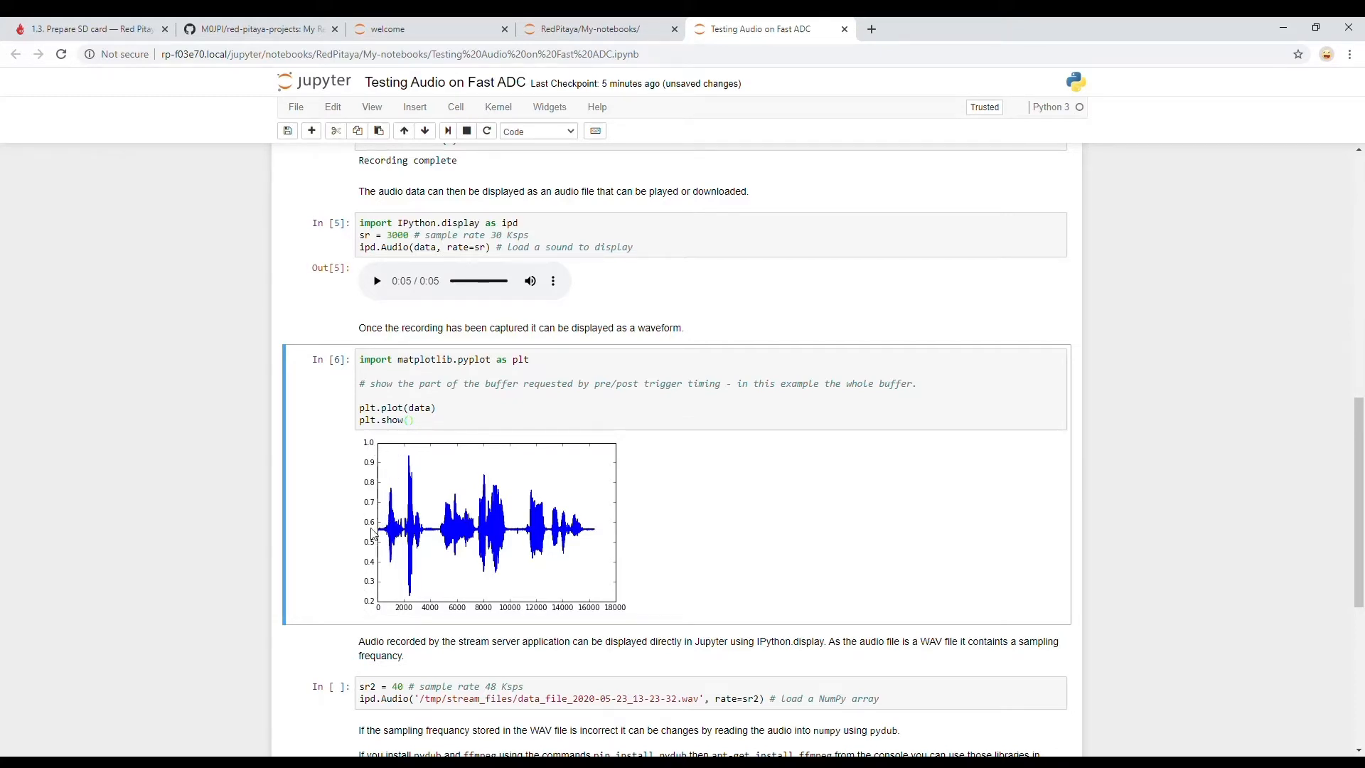
{"action": "mouse_move", "coordinate": [496, 624]}
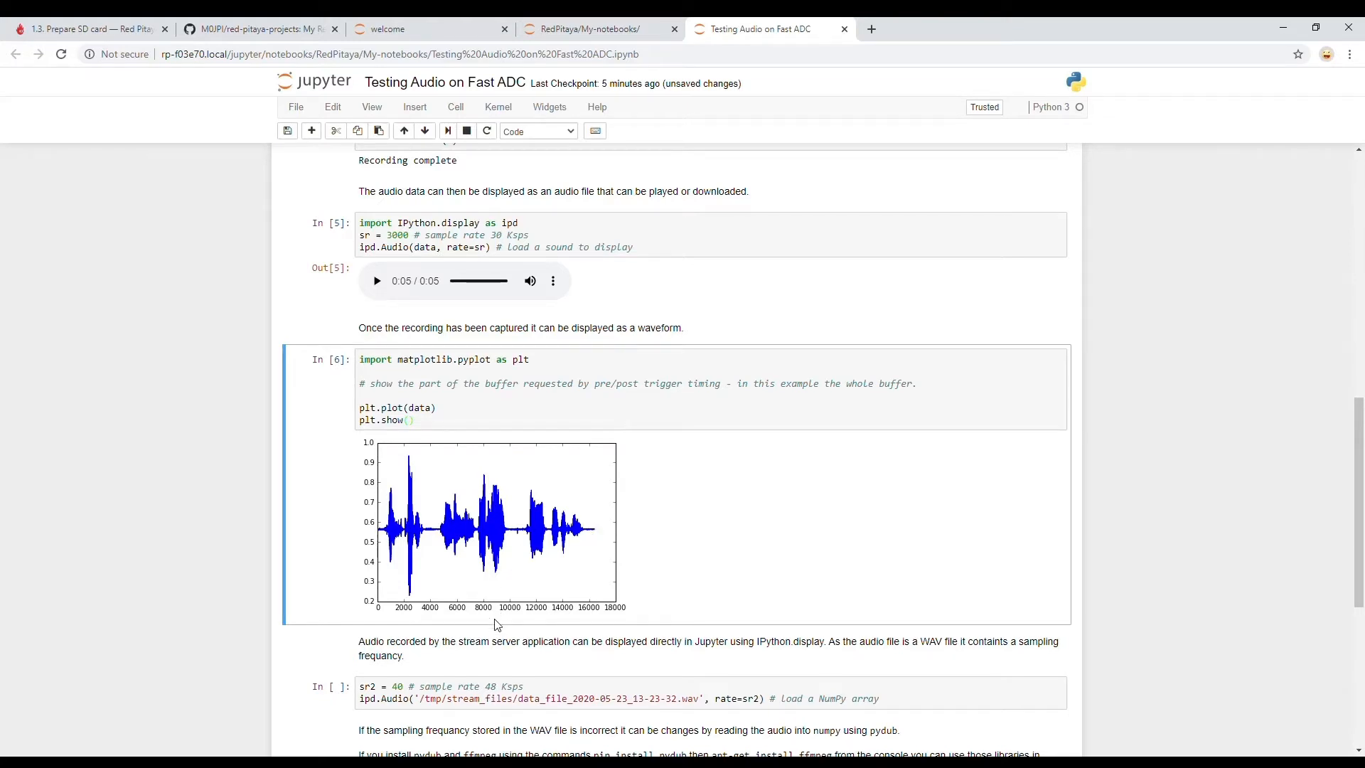
{"action": "mouse_move", "coordinate": [496, 560]}
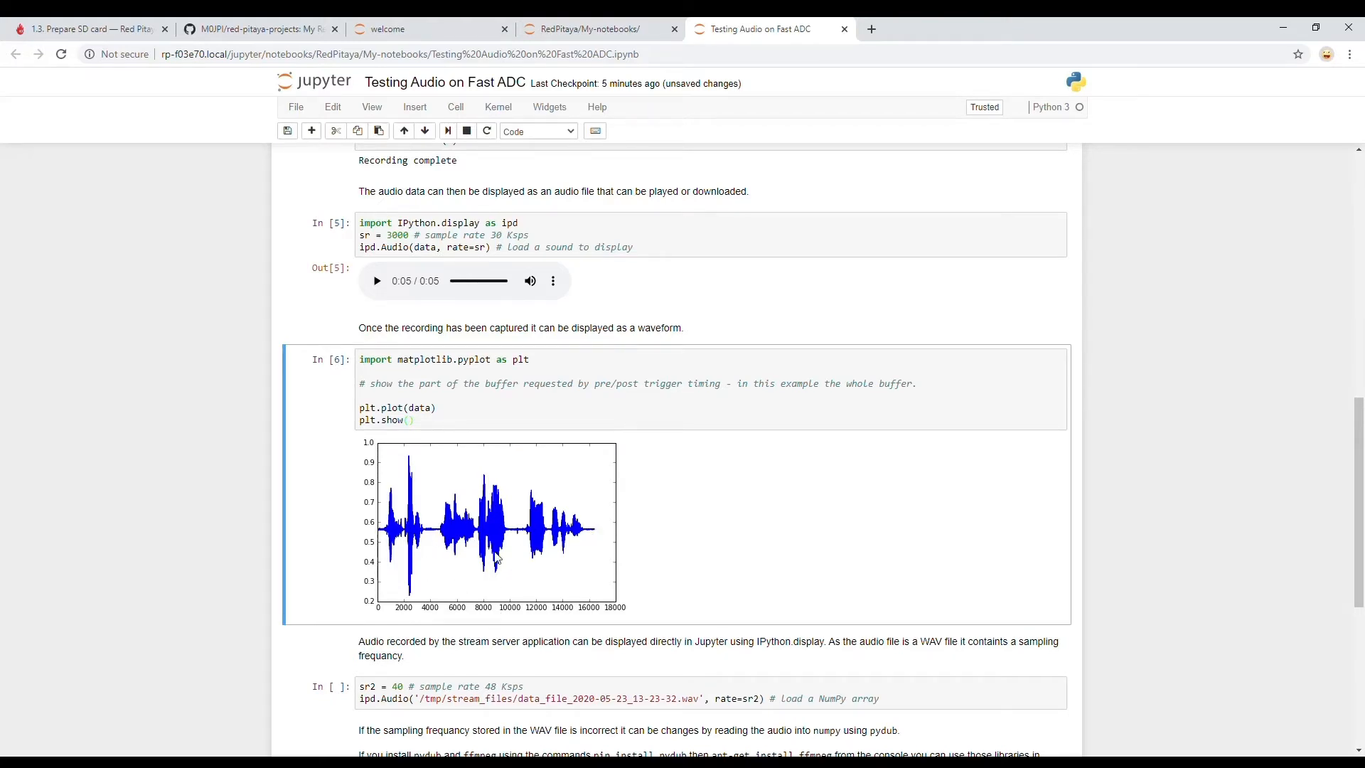
{"action": "mouse_move", "coordinate": [525, 560]}
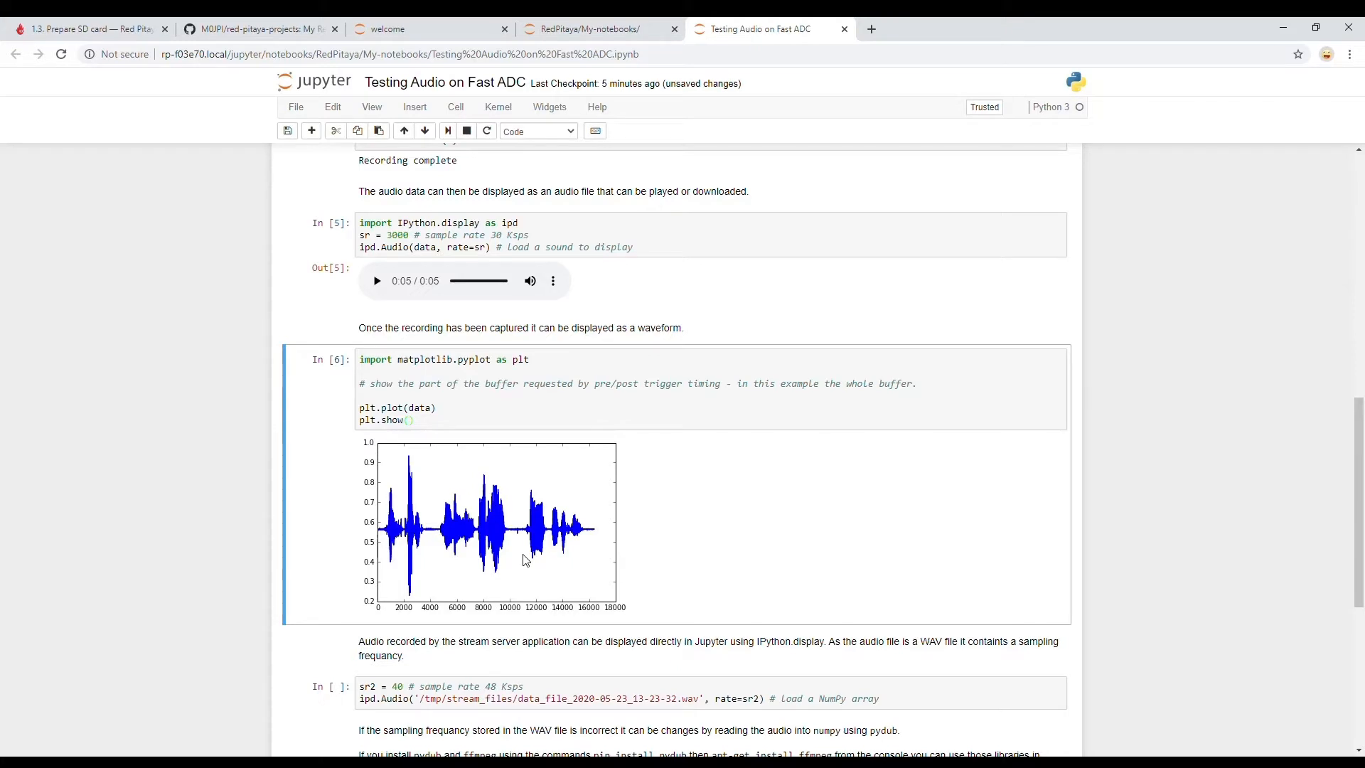
{"action": "mouse_move", "coordinate": [486, 590]}
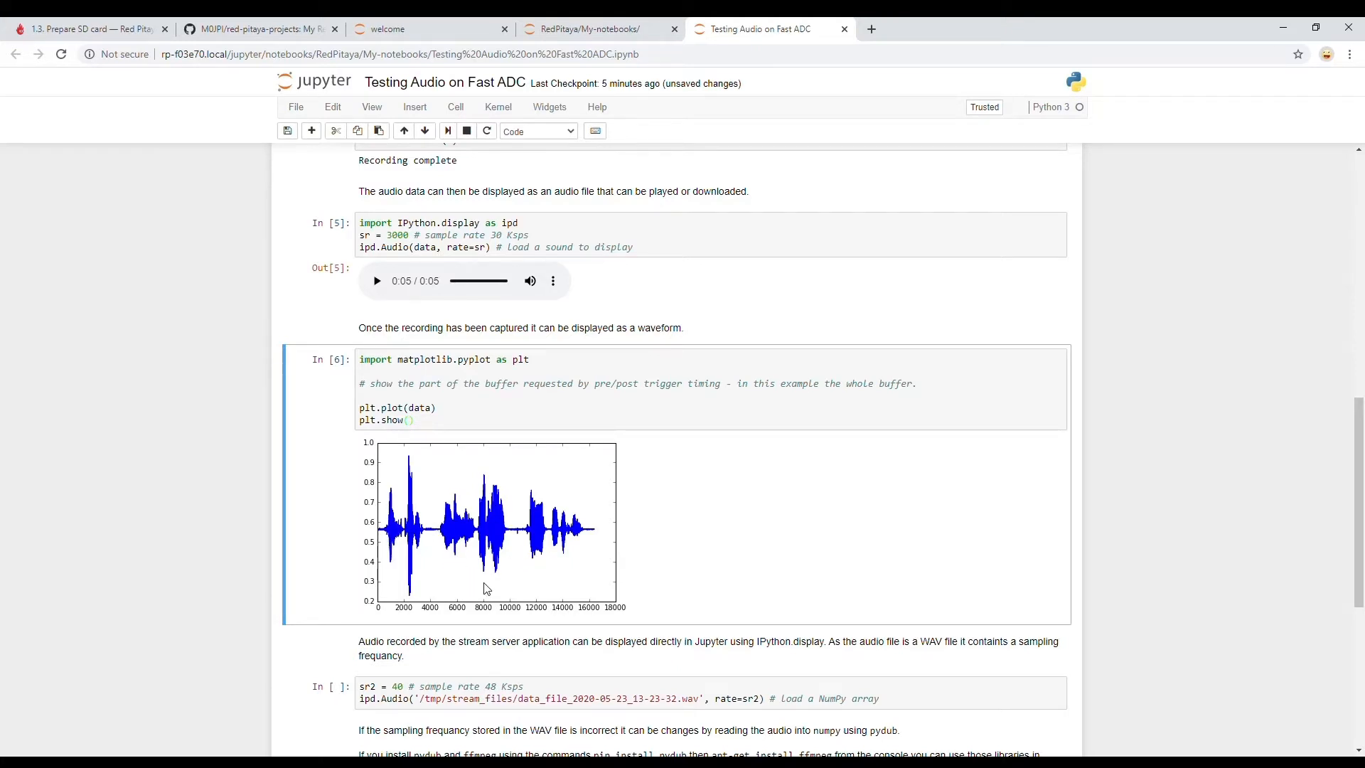
{"action": "scroll", "scroll_direction": "down", "scroll_amount": 3}
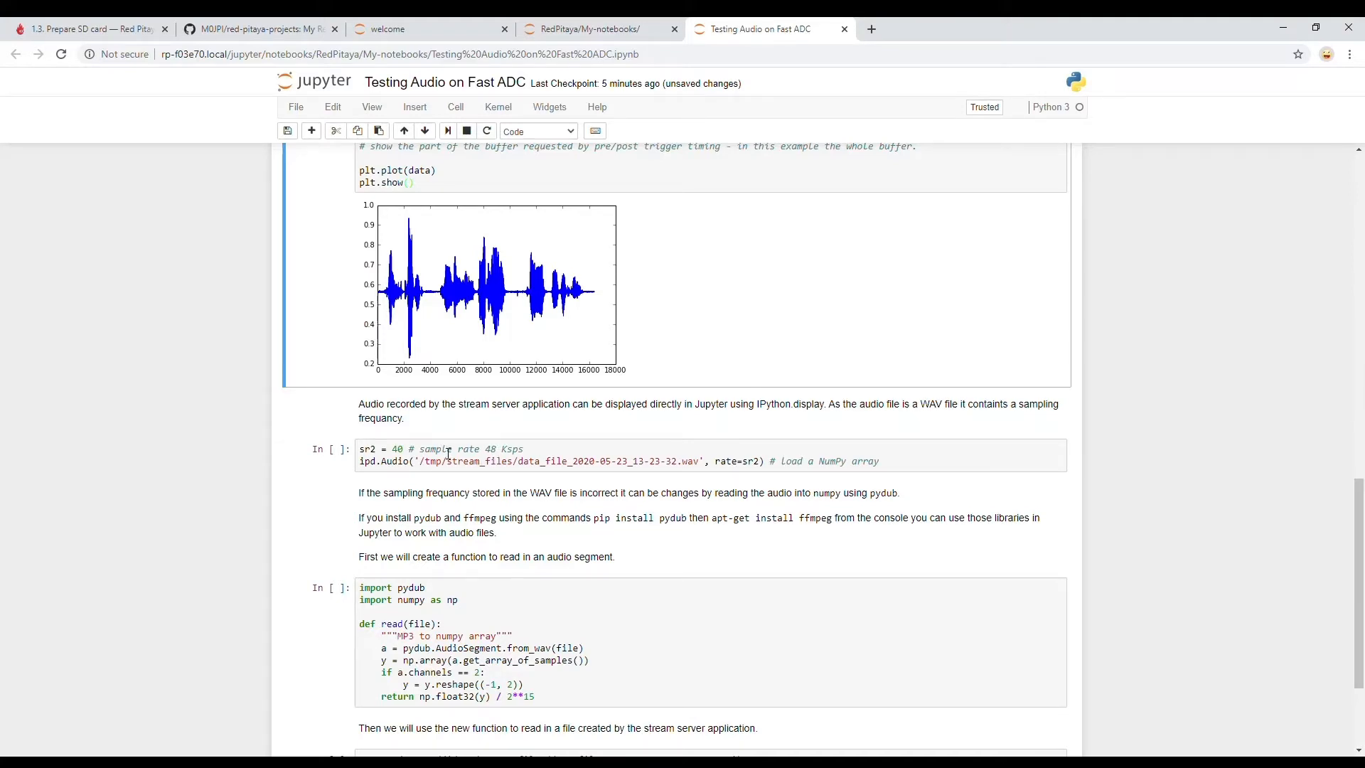
{"action": "mouse_move", "coordinate": [441, 419]}
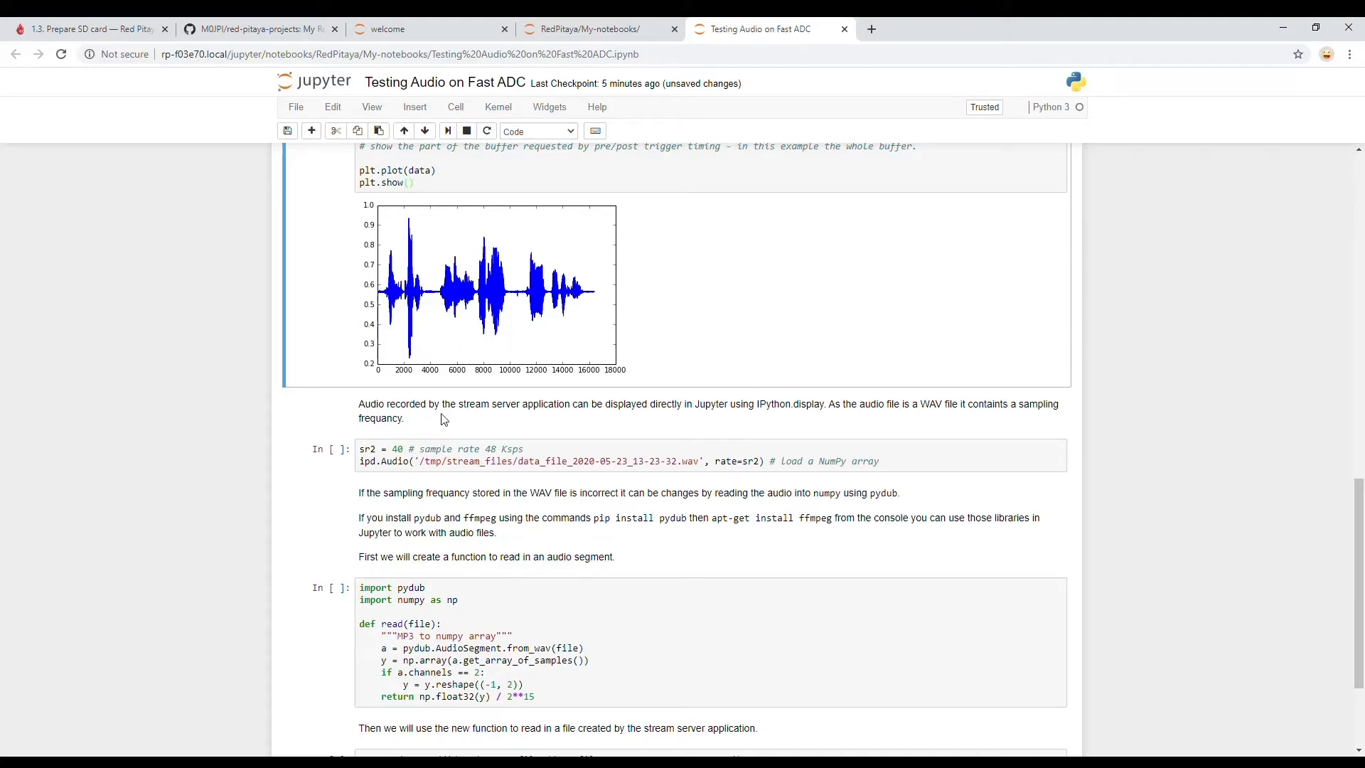
{"action": "mouse_move", "coordinate": [496, 492]}
{"action": "type", "text": " the part of"}
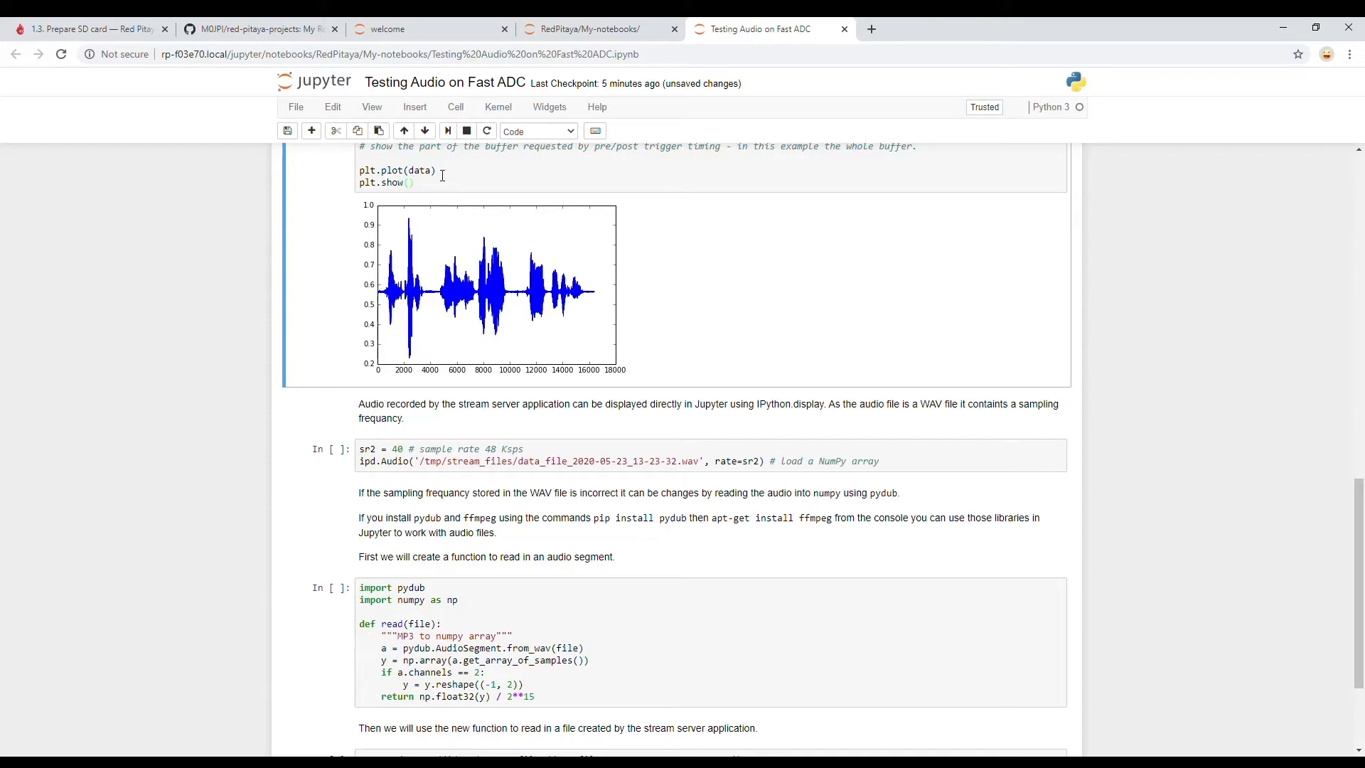
{"action": "mouse_move", "coordinate": [1330, 137]}
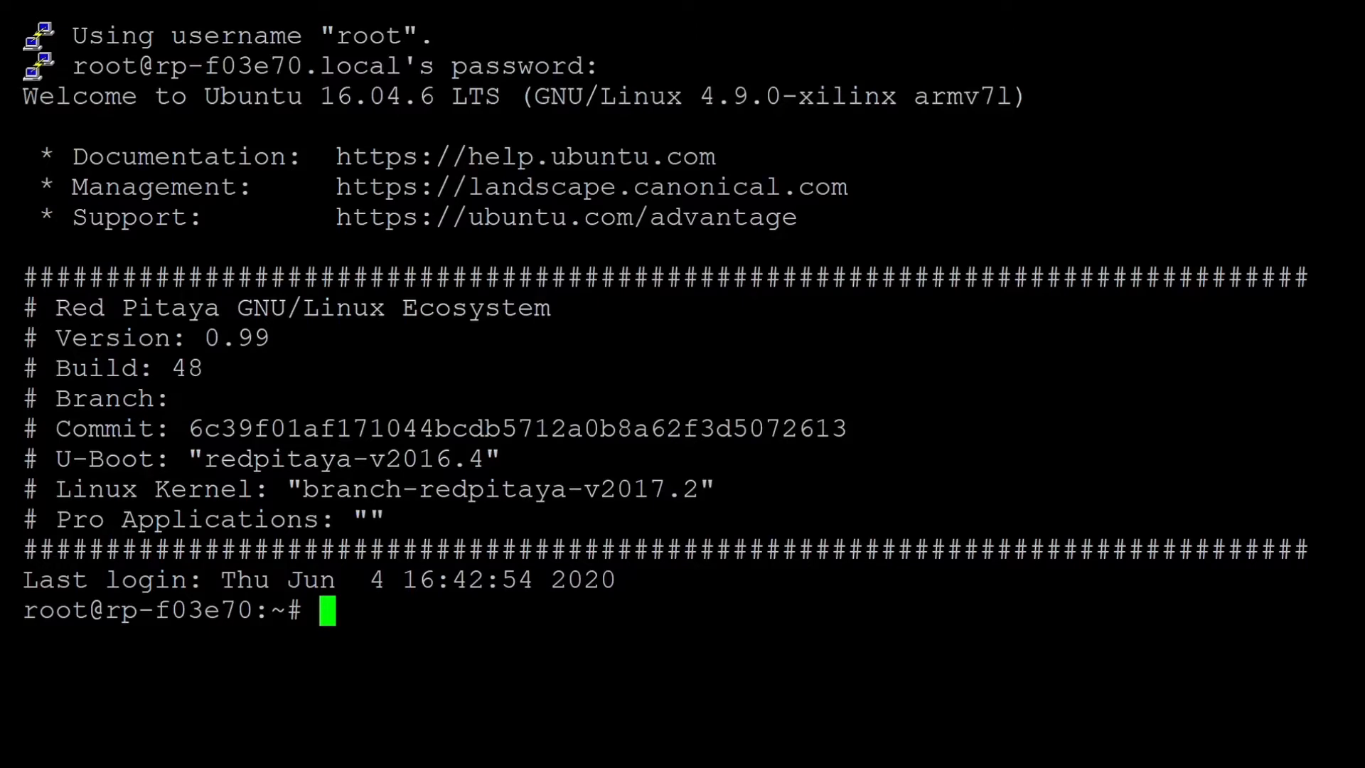
Refresh the board's package lists with apt-get update, then run apt-get upgrade
{"action": "type", "text": "apt-"}
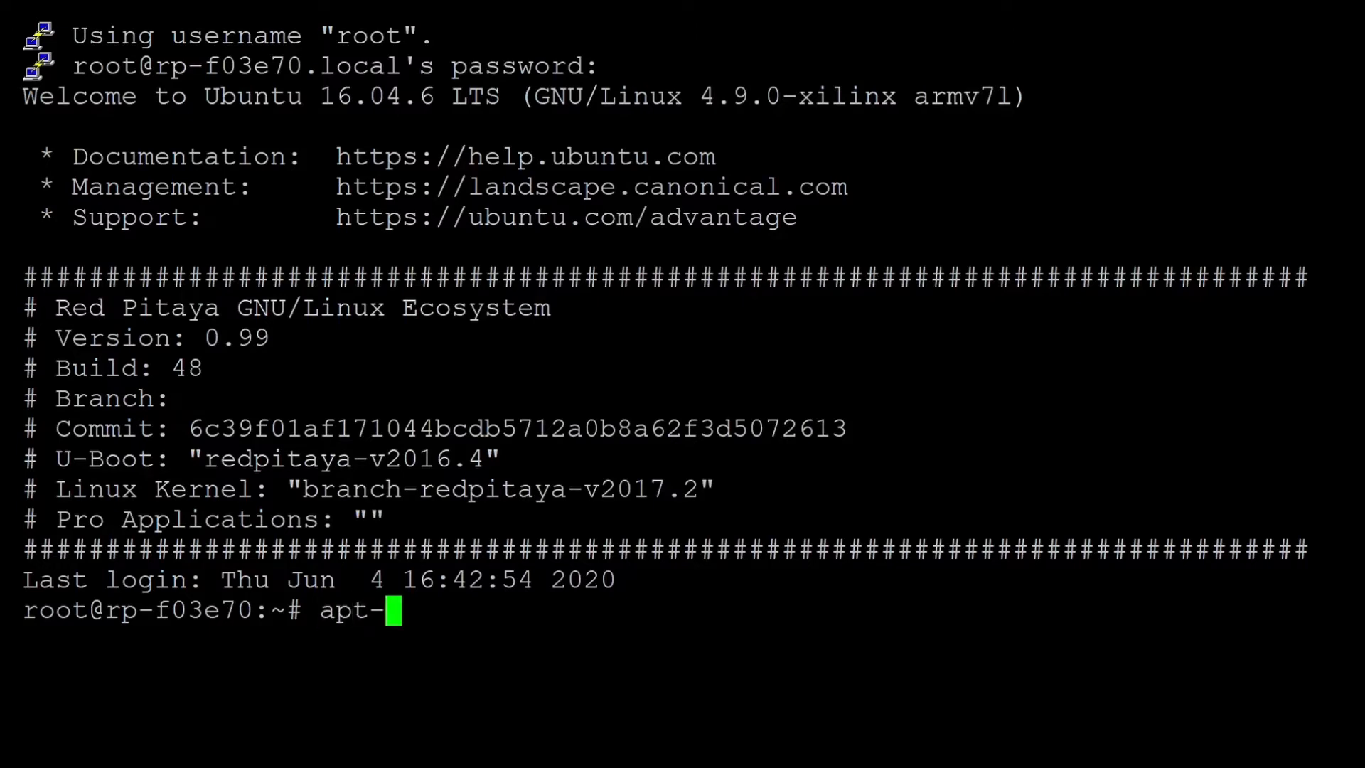
{"action": "type", "text": "get update"}
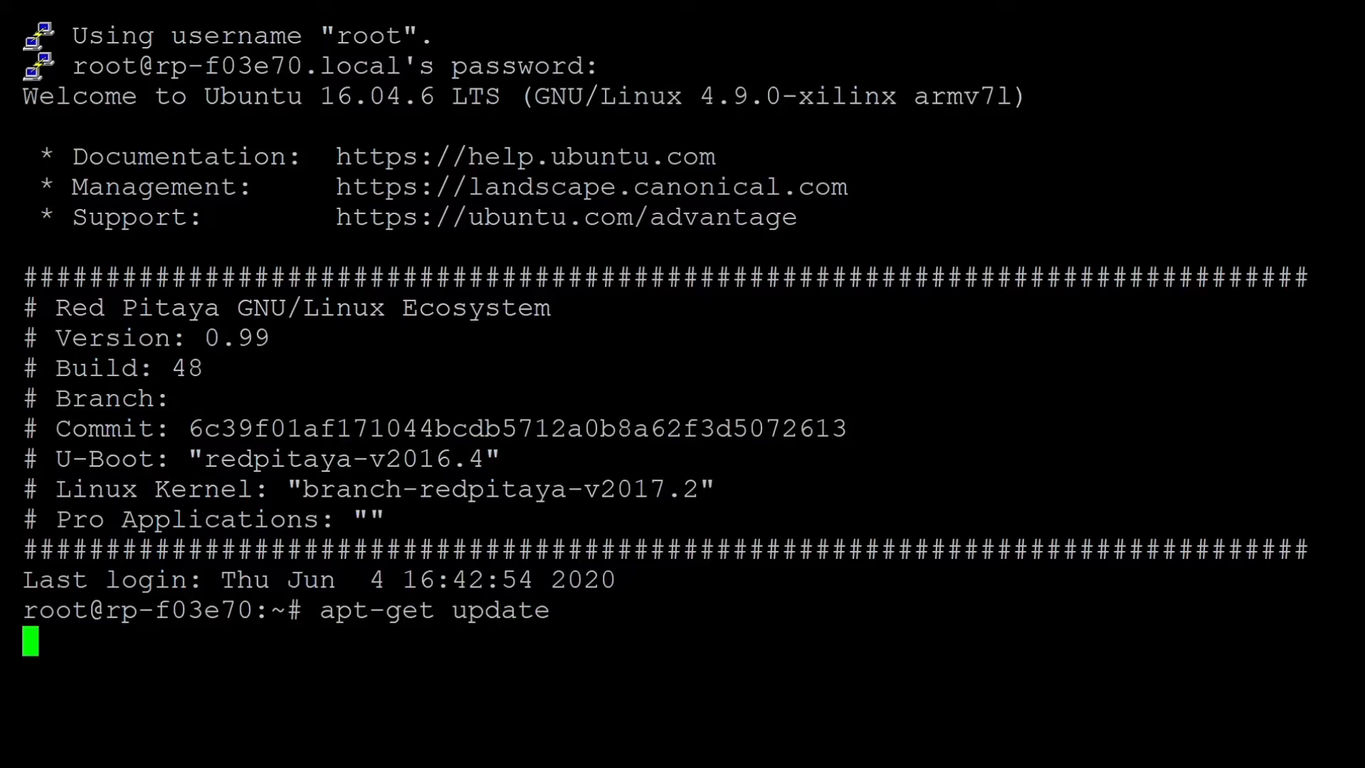
{"action": "key", "text": "Return"}
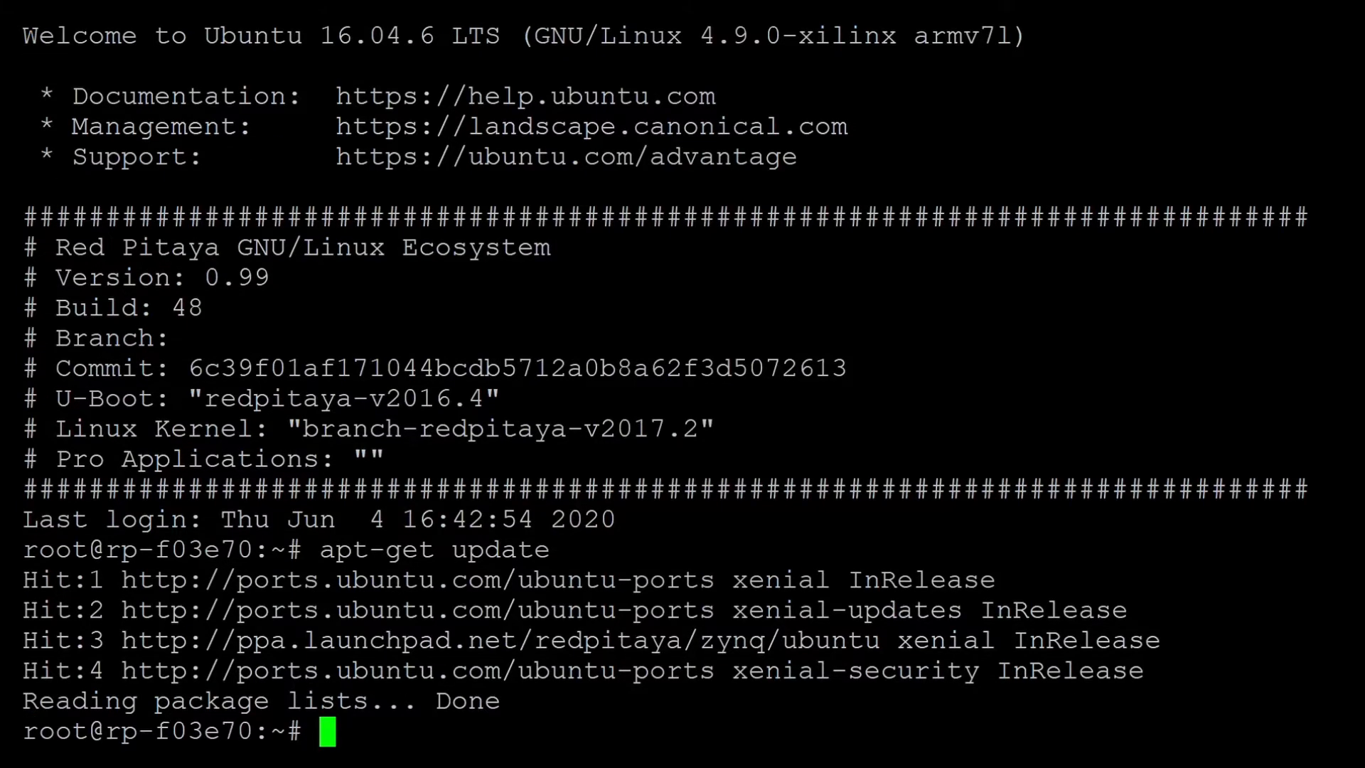
{"action": "type", "text": "apt-get upgrade"}
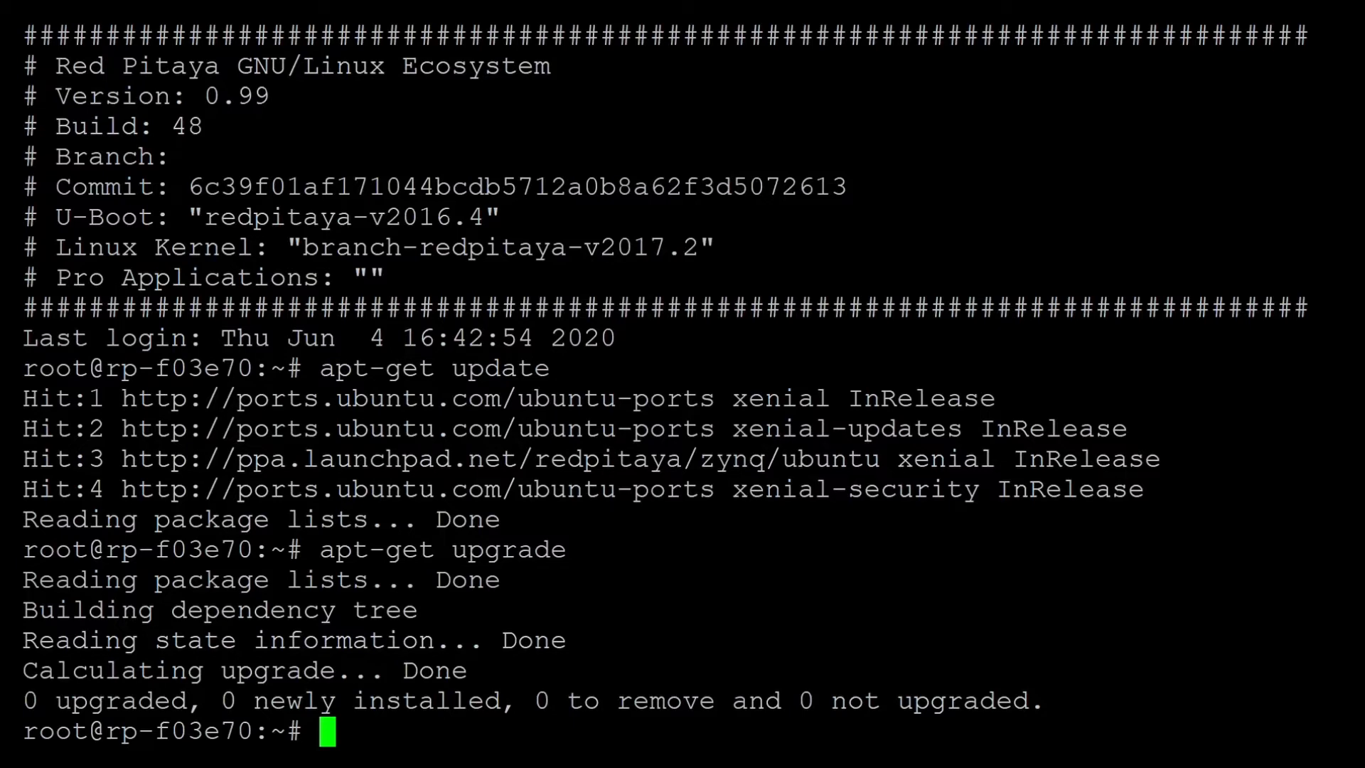
{"action": "mouse_move", "coordinate": [313, 94]}
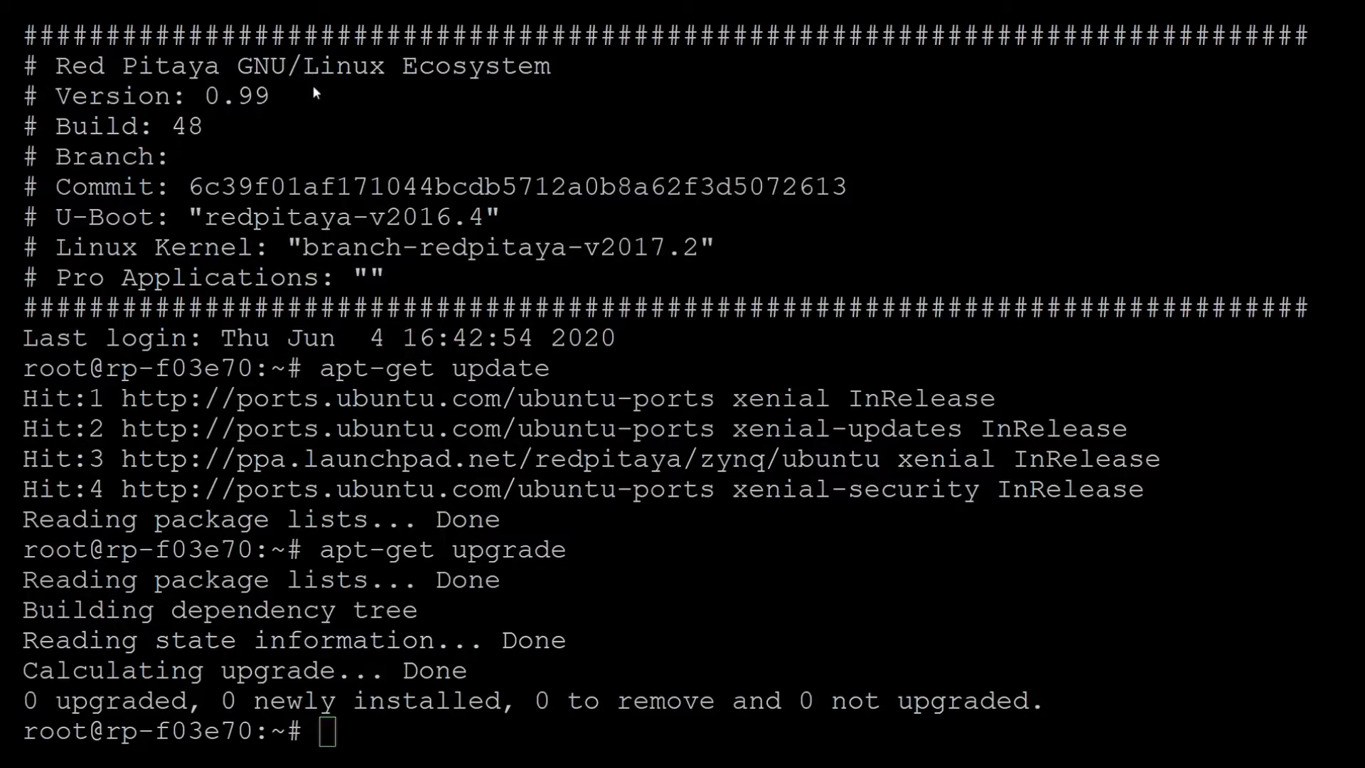
{"action": "mouse_move", "coordinate": [330, 369]}
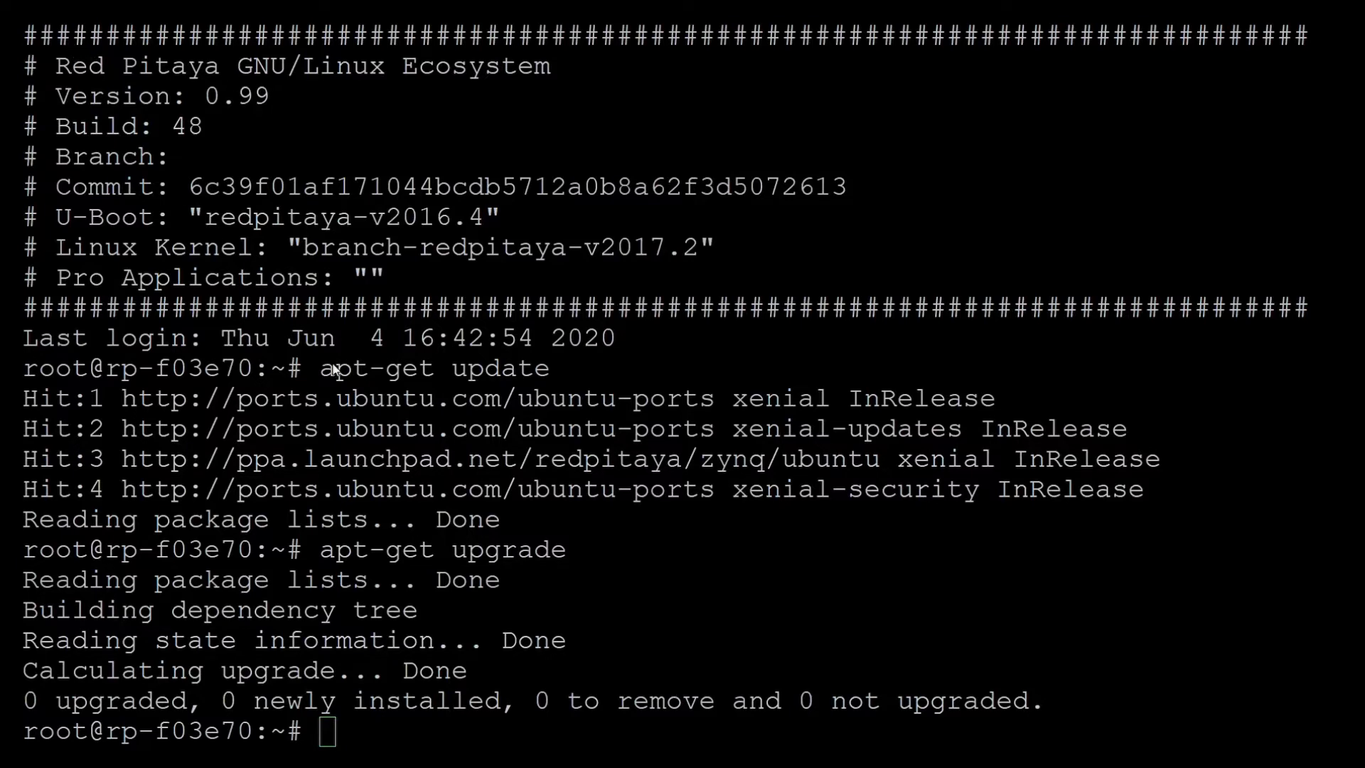
{"action": "mouse_move", "coordinate": [635, 282]}
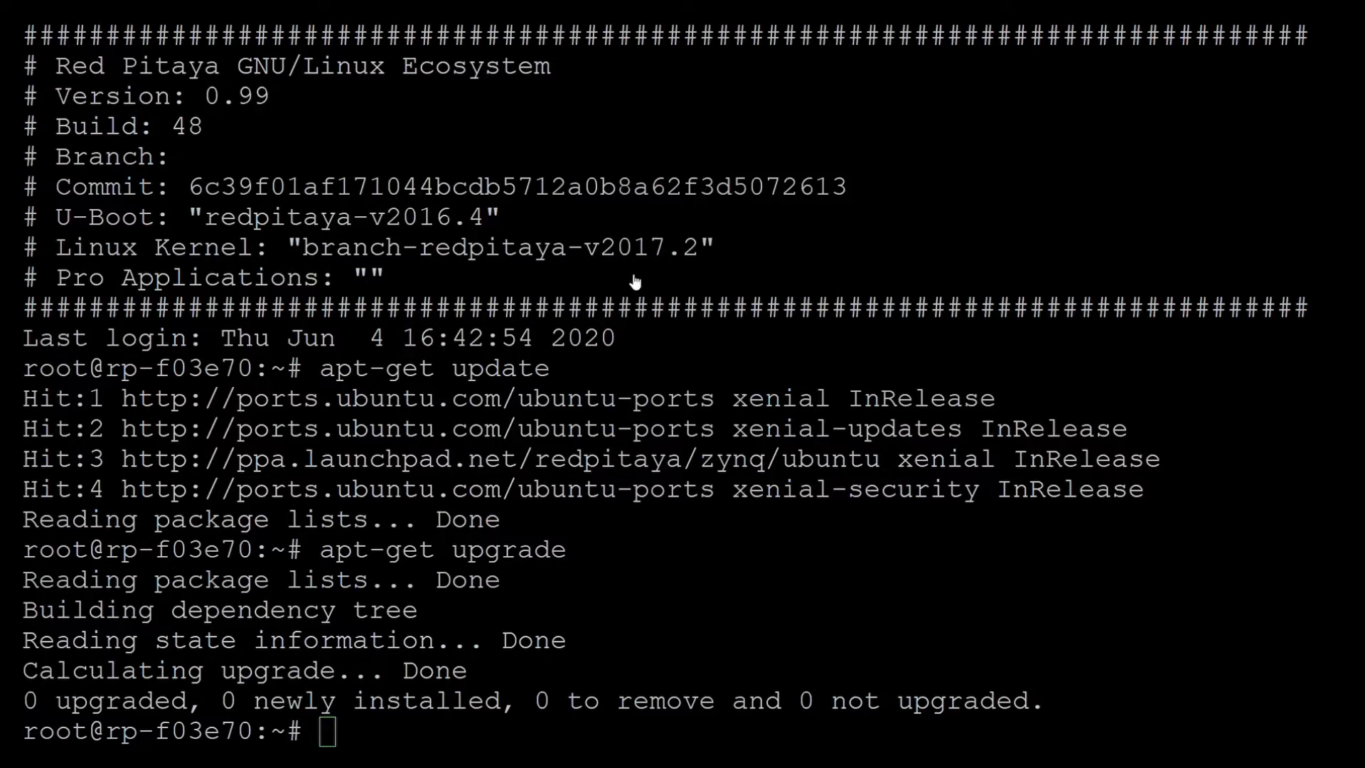
{"action": "mouse_move", "coordinate": [201, 230]}
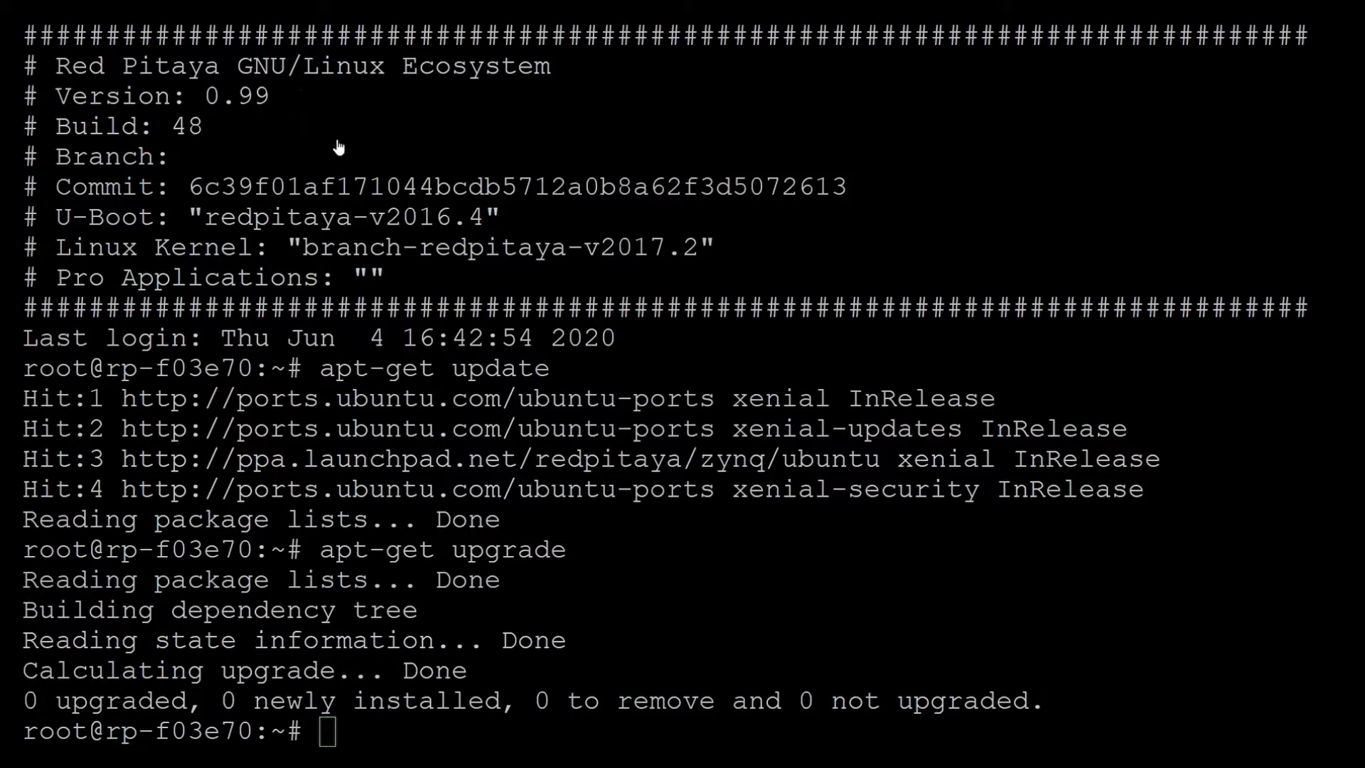
{"action": "mouse_move", "coordinate": [364, 441]}
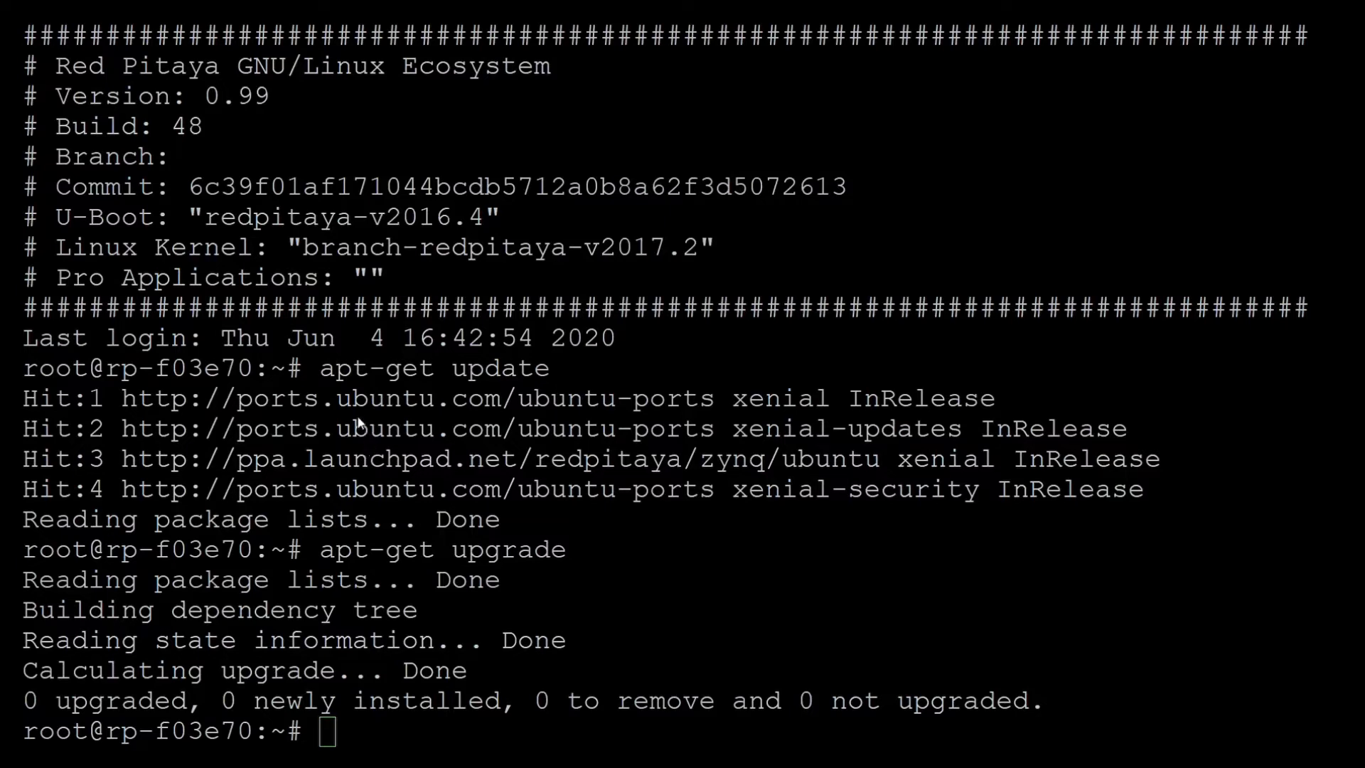
{"action": "mouse_move", "coordinate": [357, 279]}
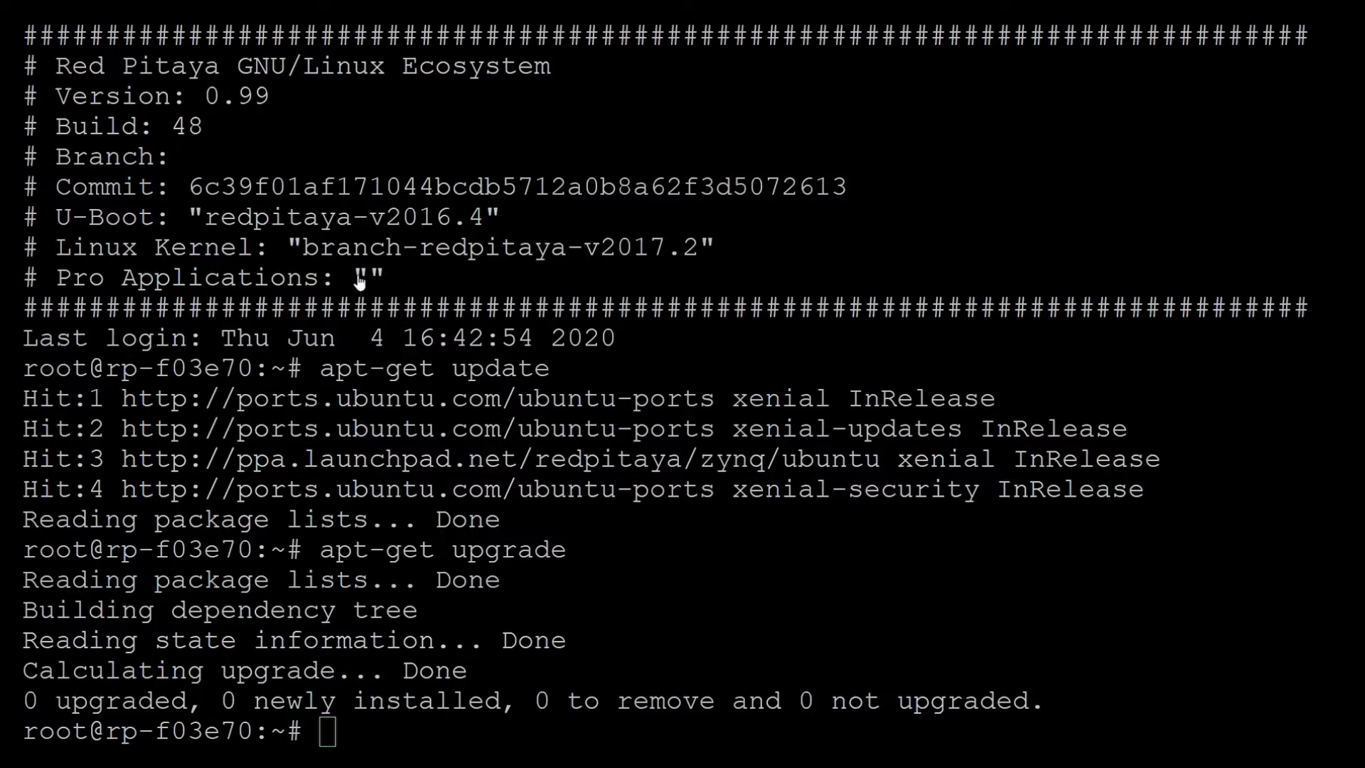
{"action": "mouse_move", "coordinate": [377, 407]}
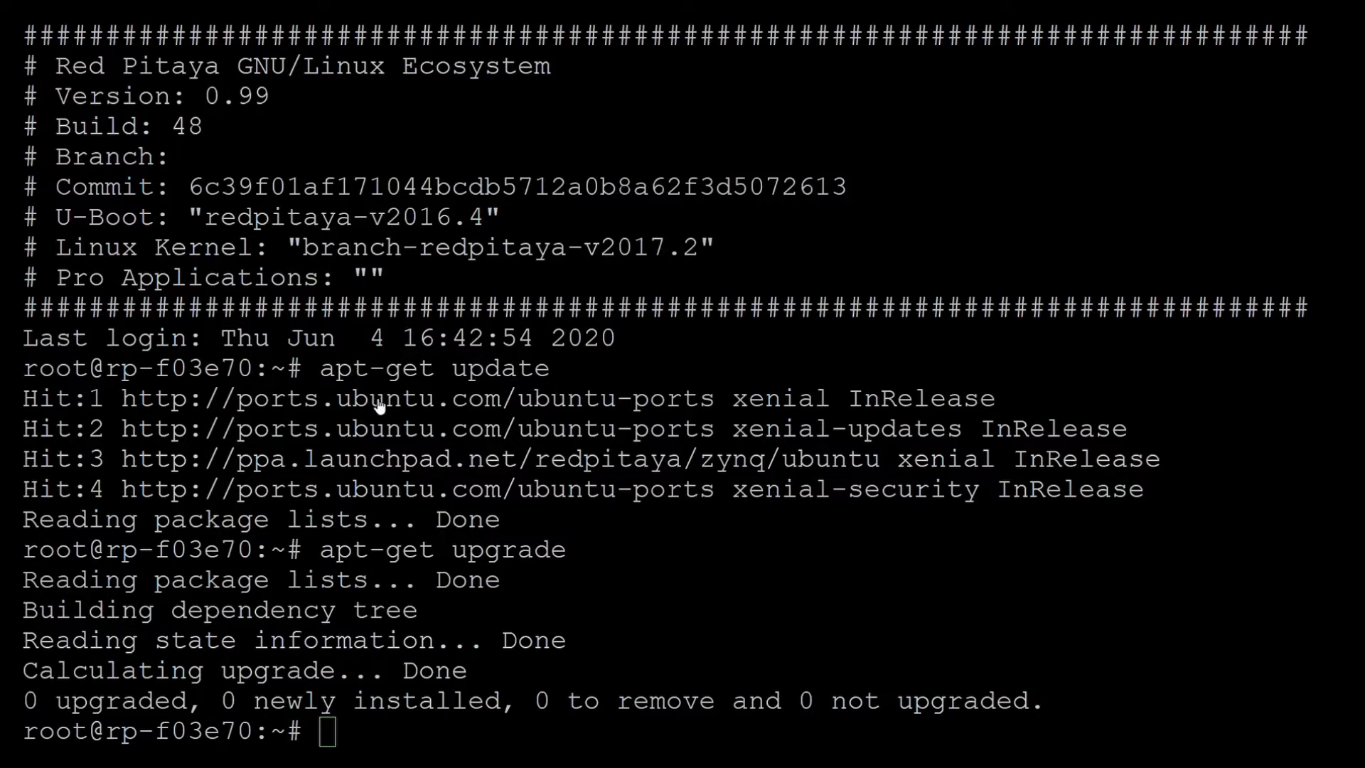
{"action": "mouse_move", "coordinate": [405, 489]}
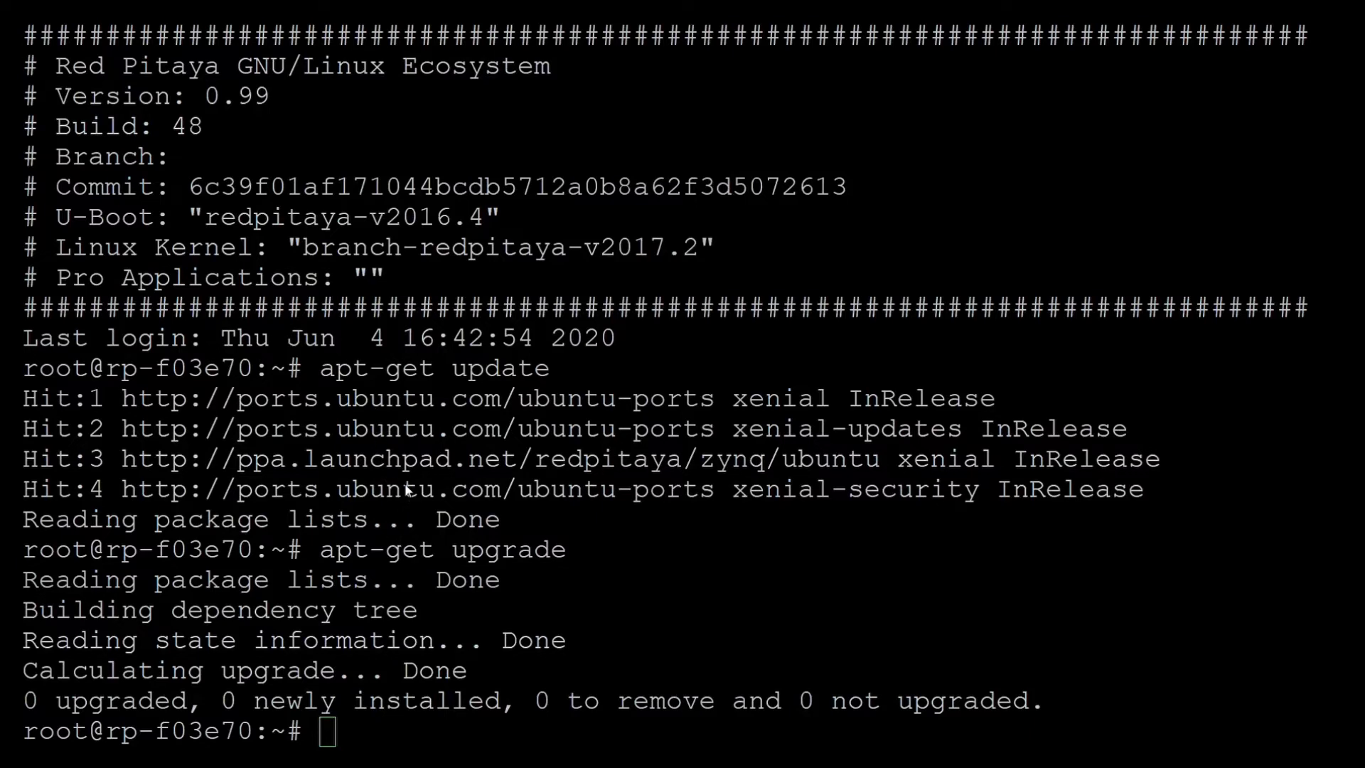
{"action": "mouse_move", "coordinate": [418, 426]}
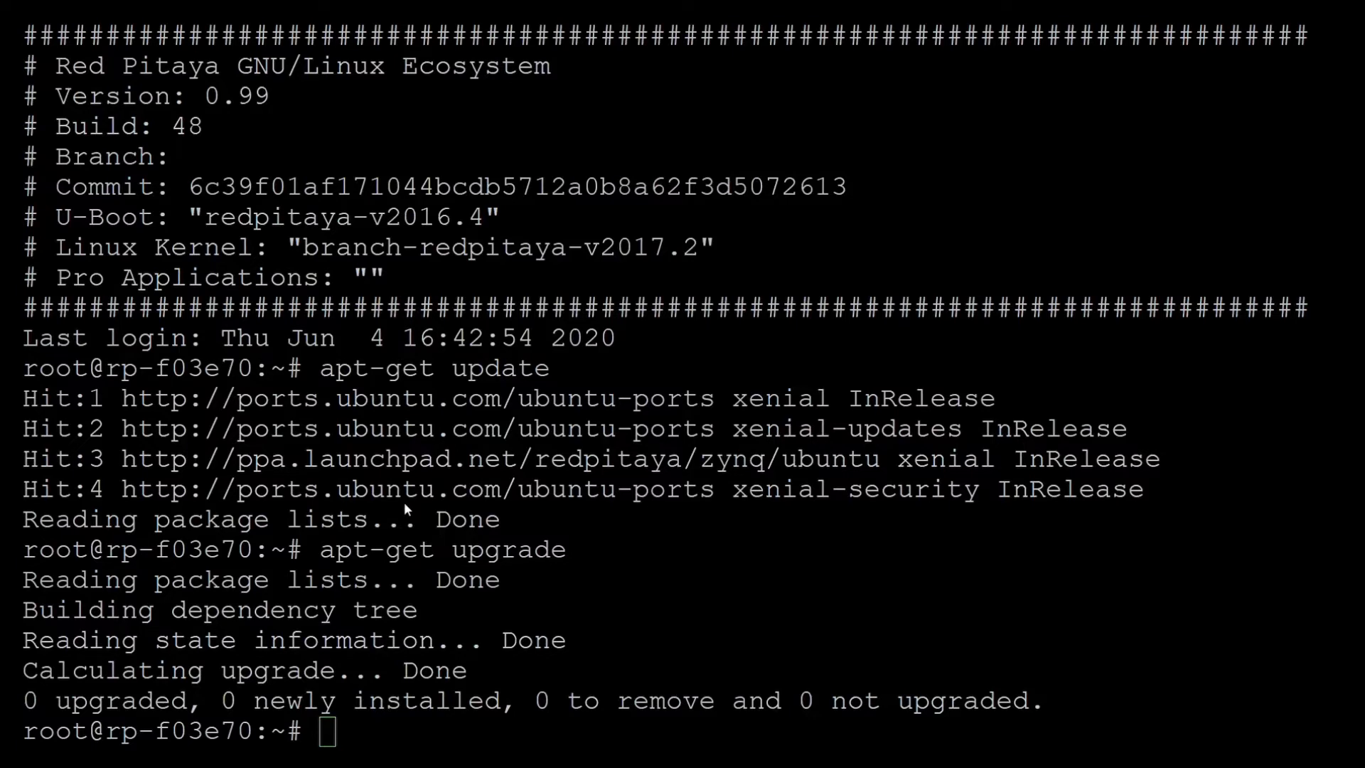
{"action": "mouse_move", "coordinate": [423, 453]}
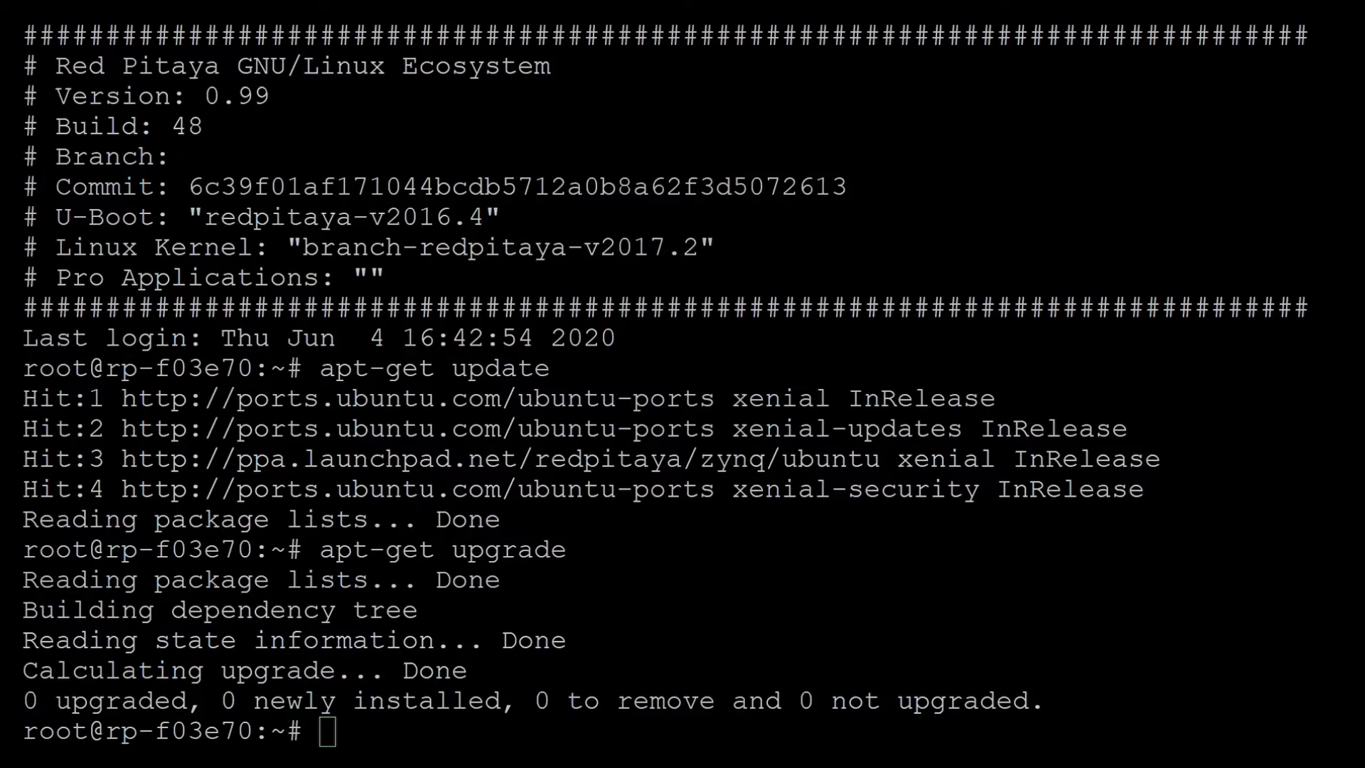
{"action": "mouse_move", "coordinate": [719, 522]}
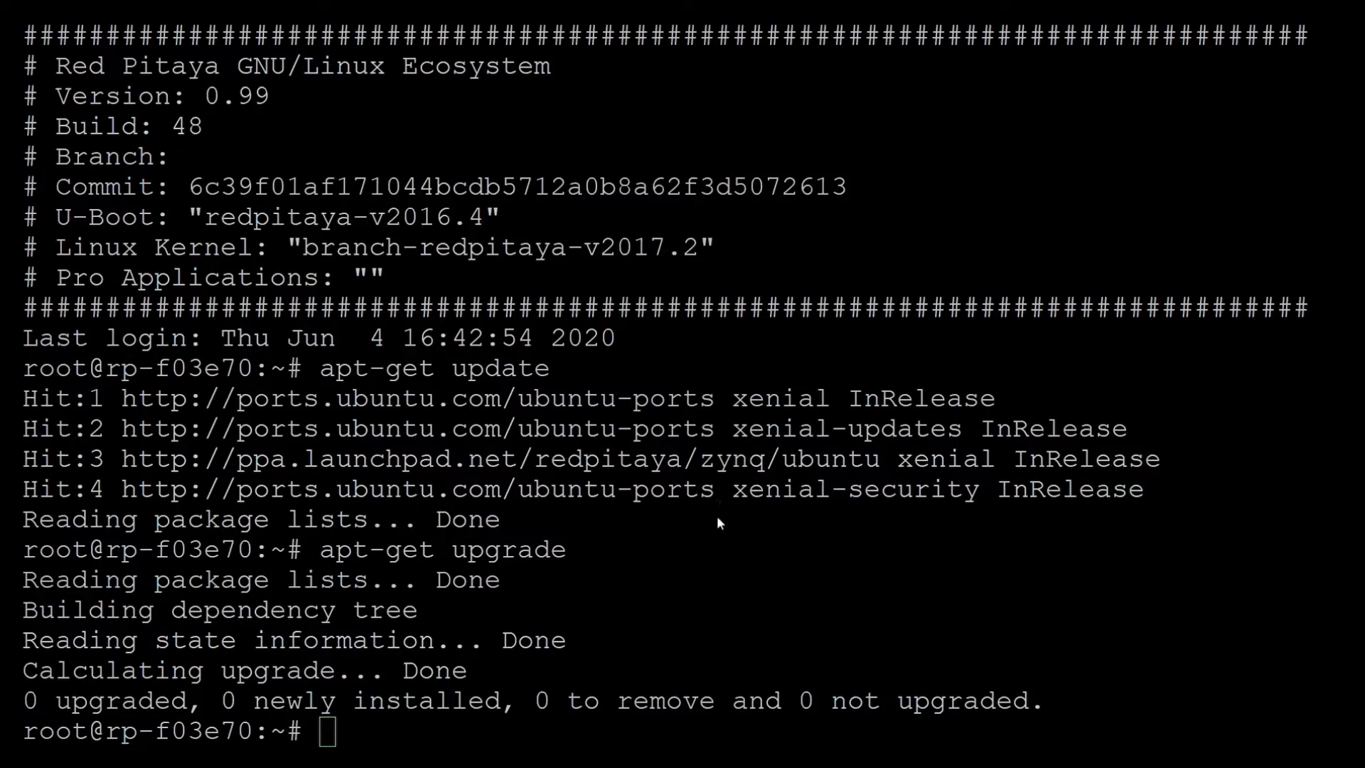
Install pydub 0.24.1 on the board using pip install pydub
{"action": "type", "text": "pip install pydub"}
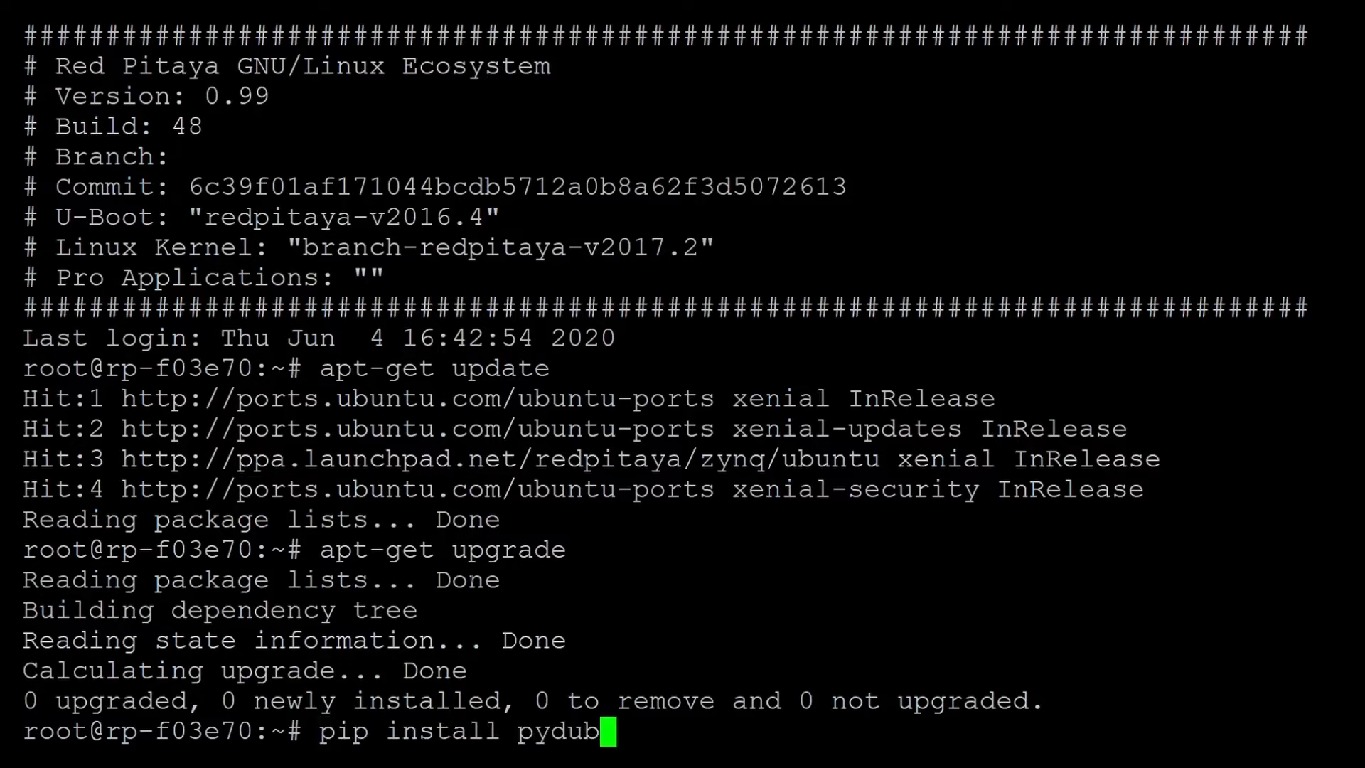
{"action": "key", "text": "Return"}
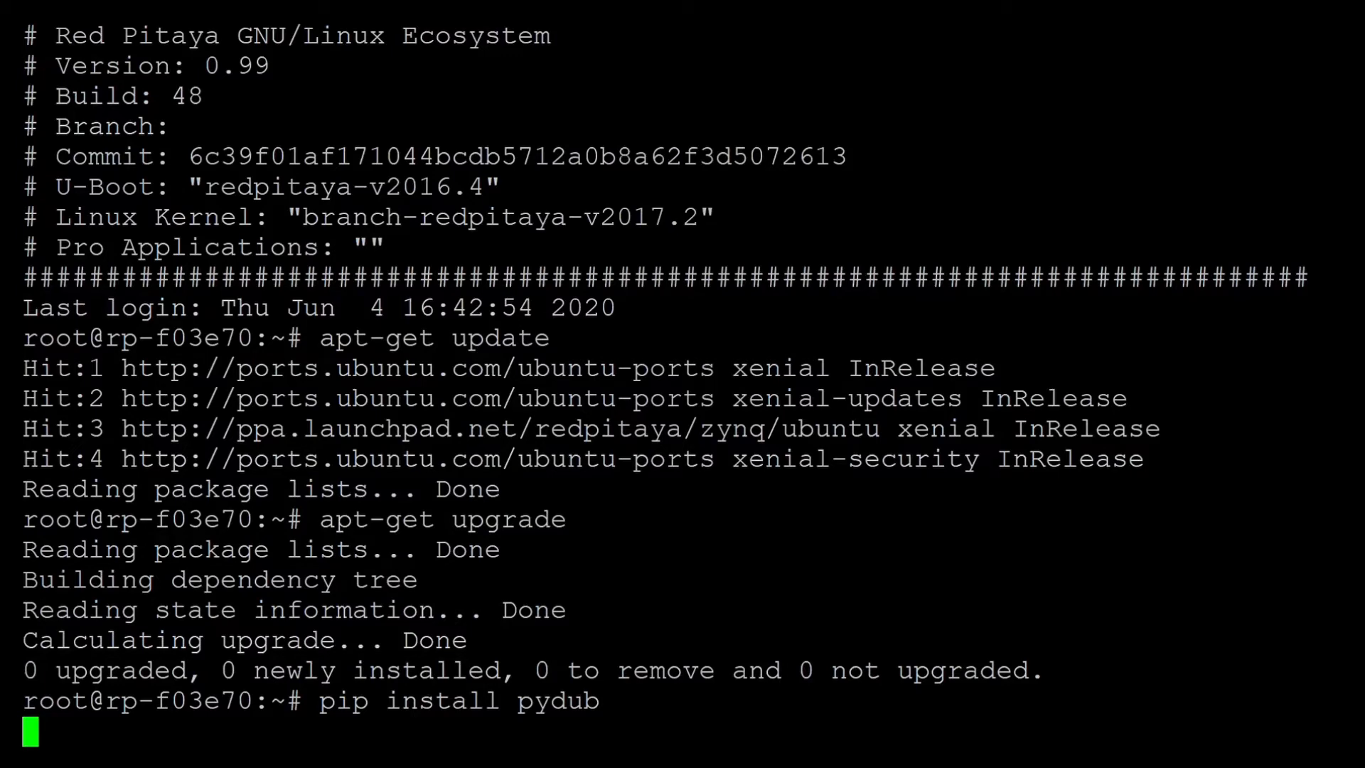
{"action": "key", "text": "Return"}
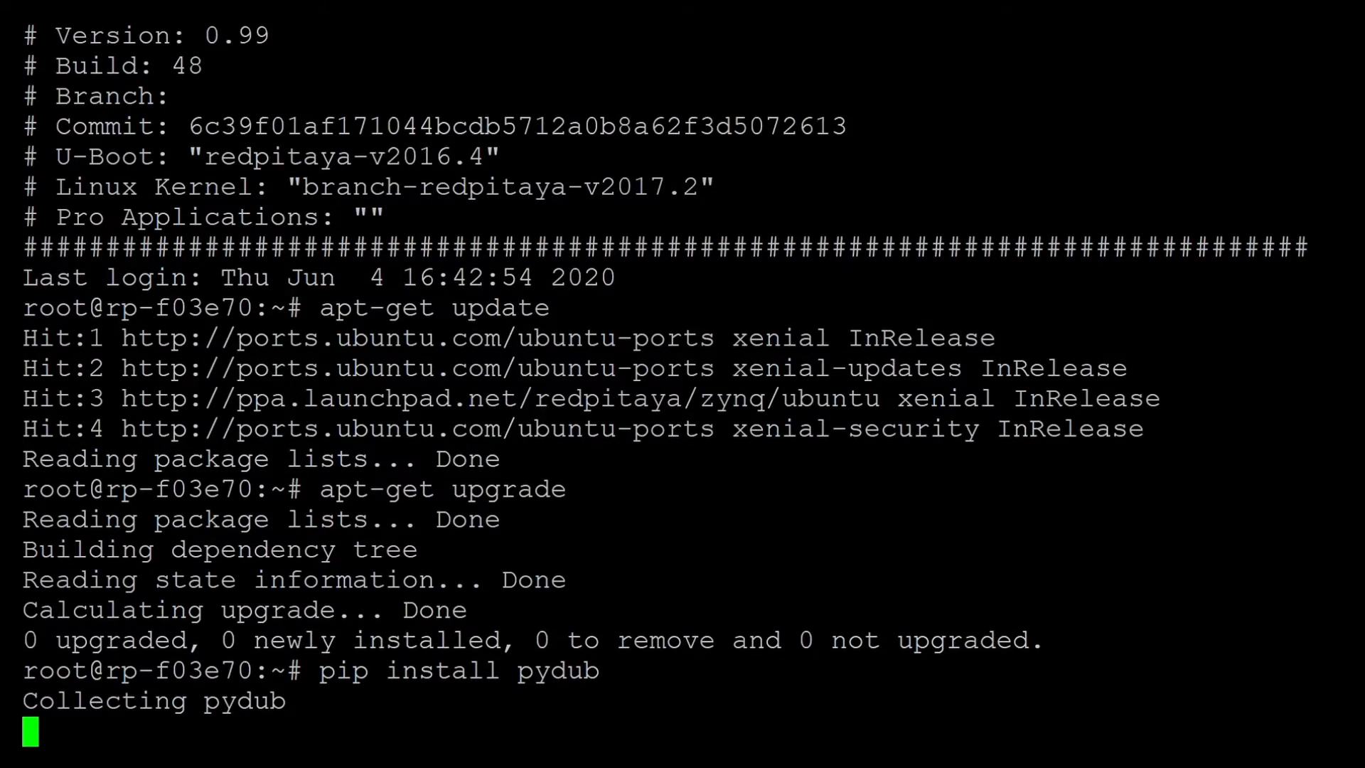
{"action": "scroll", "scroll_direction": "down", "scroll_amount": 3}
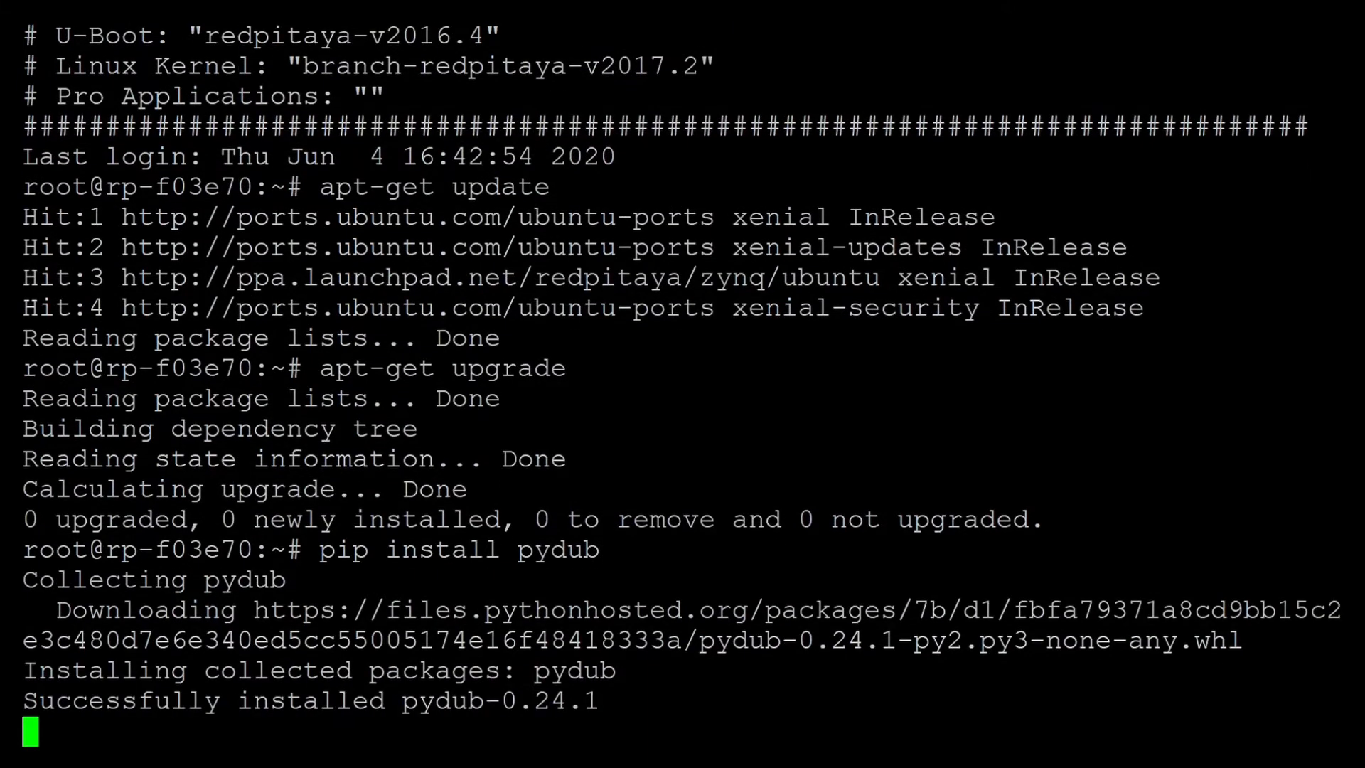
{"action": "scroll", "scroll_direction": "down", "scroll_amount": 3}
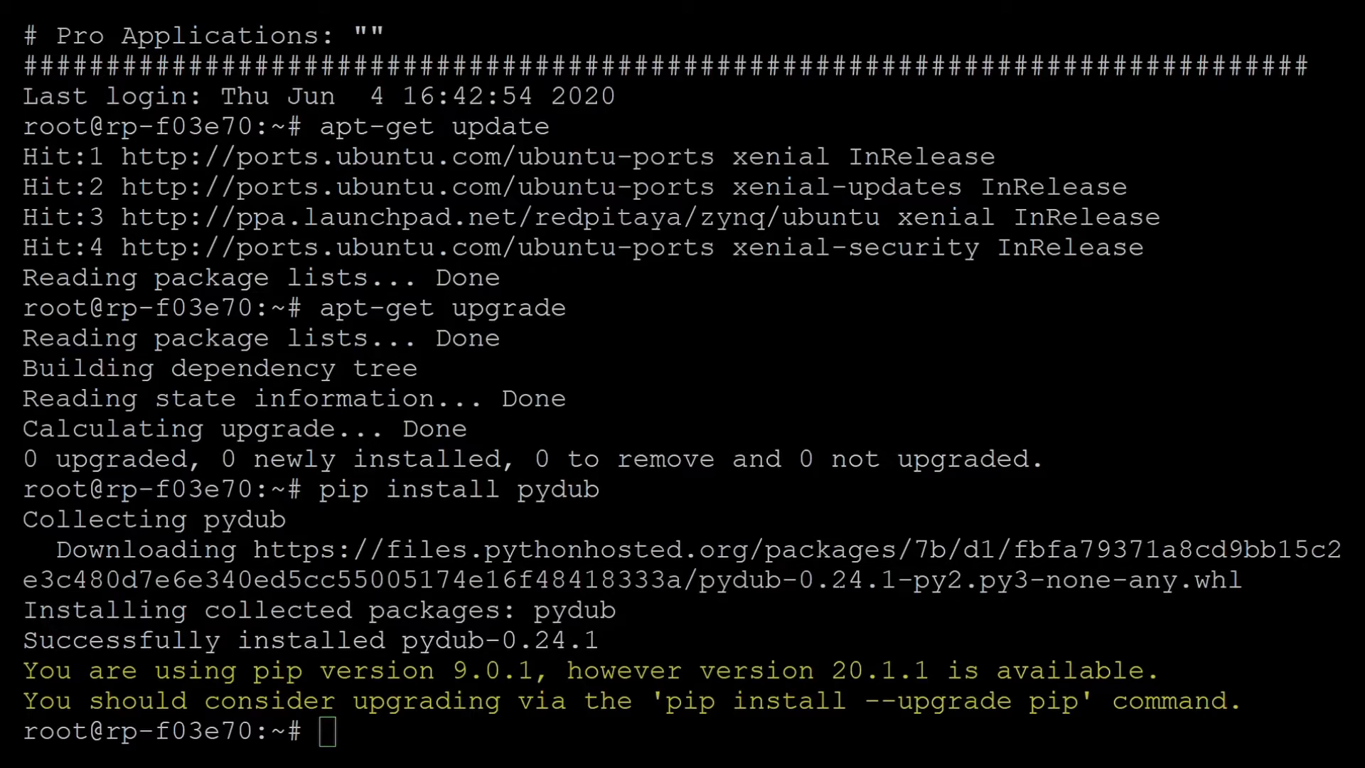
{"action": "mouse_move", "coordinate": [971, 386]}
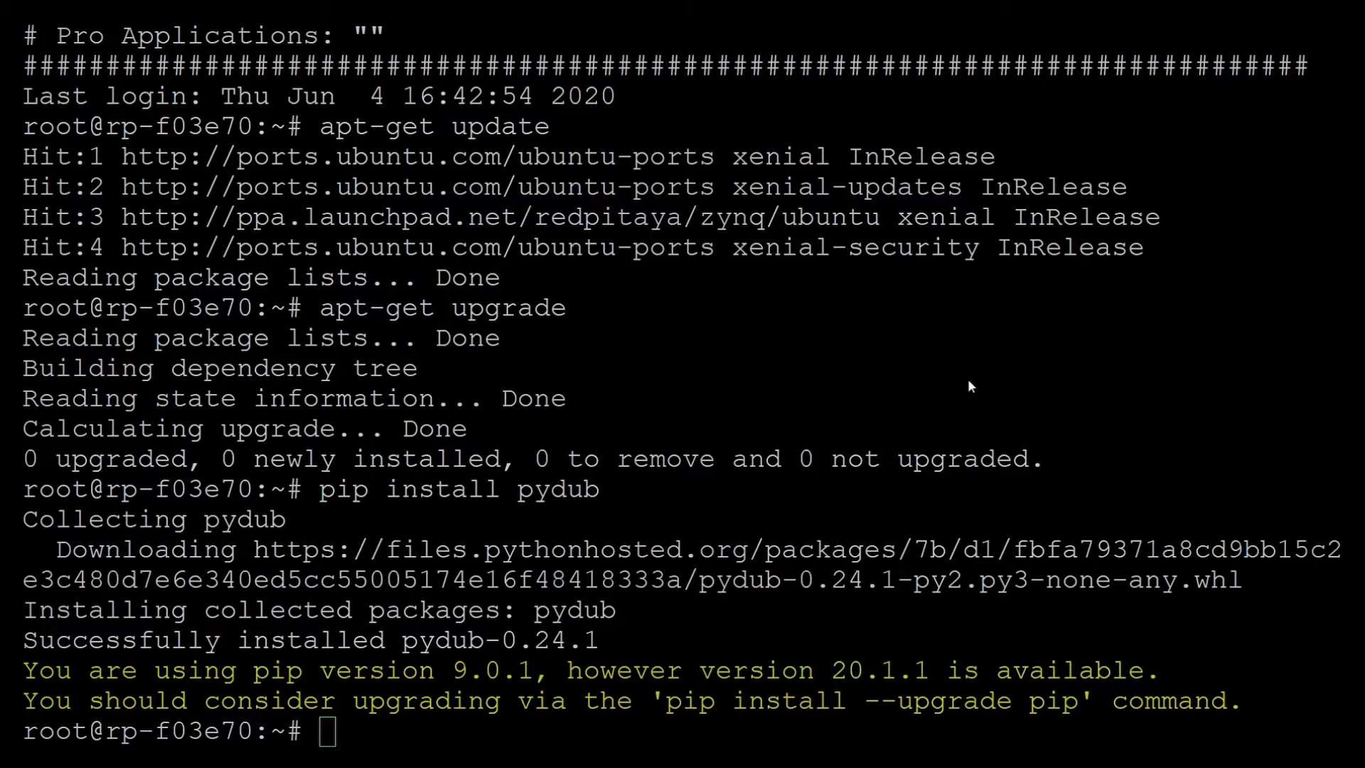
{"action": "mouse_move", "coordinate": [470, 727]}
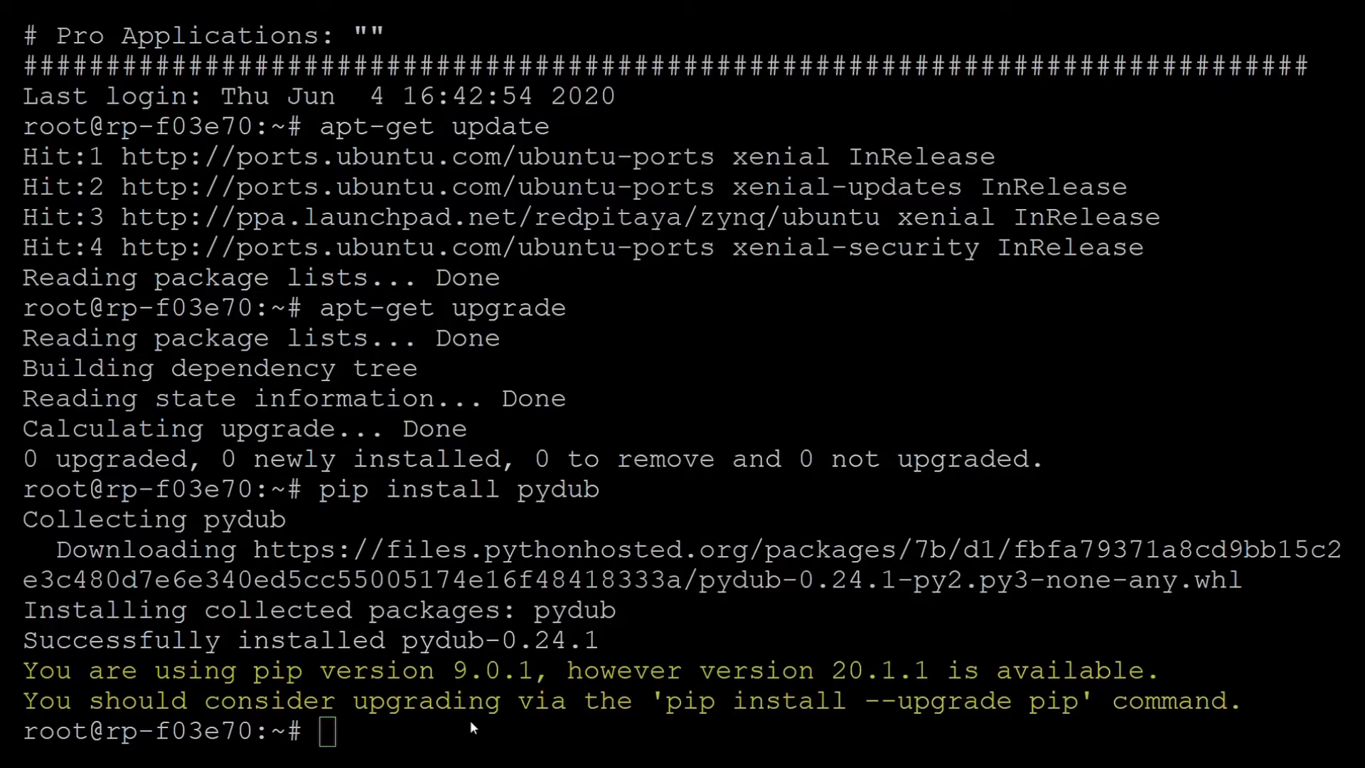
Install ffmpeg via apt-get, confirming Y to download 94 packages (45.7 MB)
{"action": "type", "text": "apt-get install ffmpeg"}
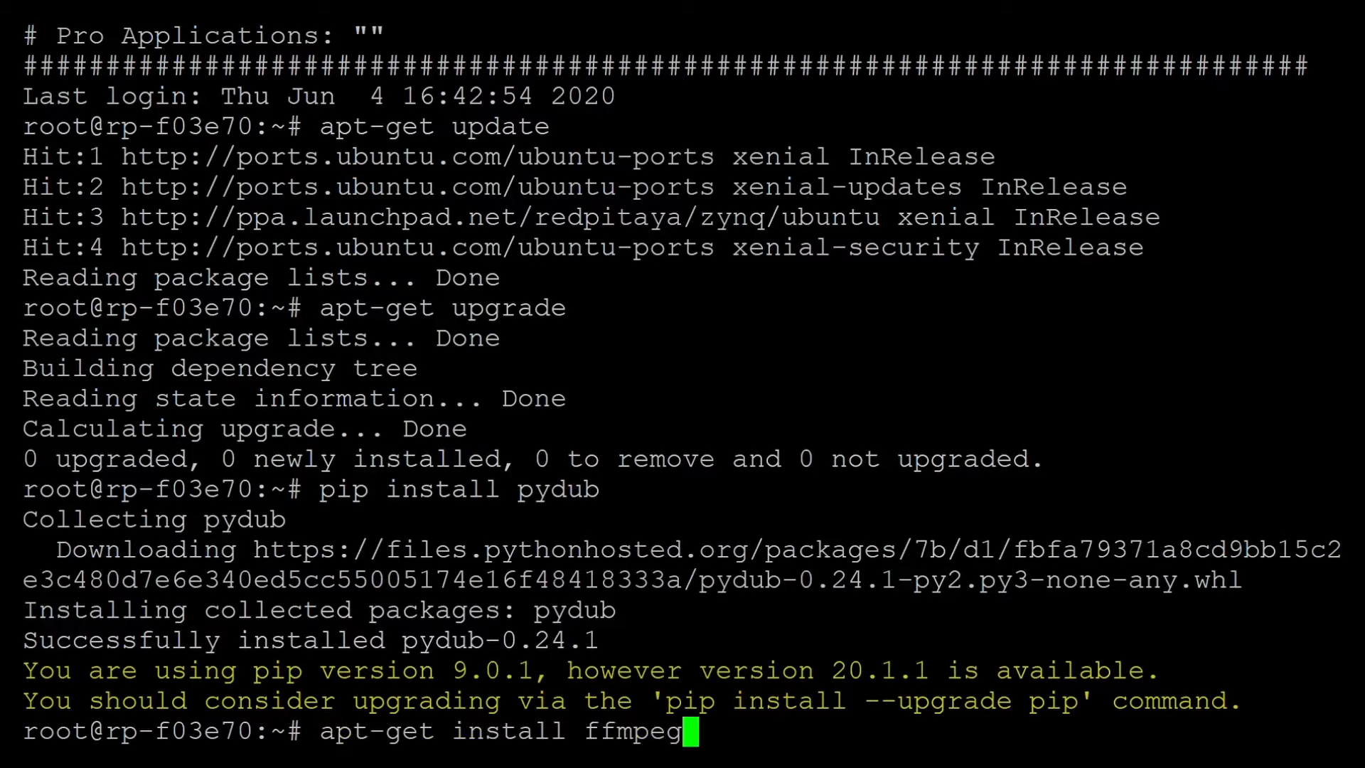
{"action": "key", "text": "Return"}
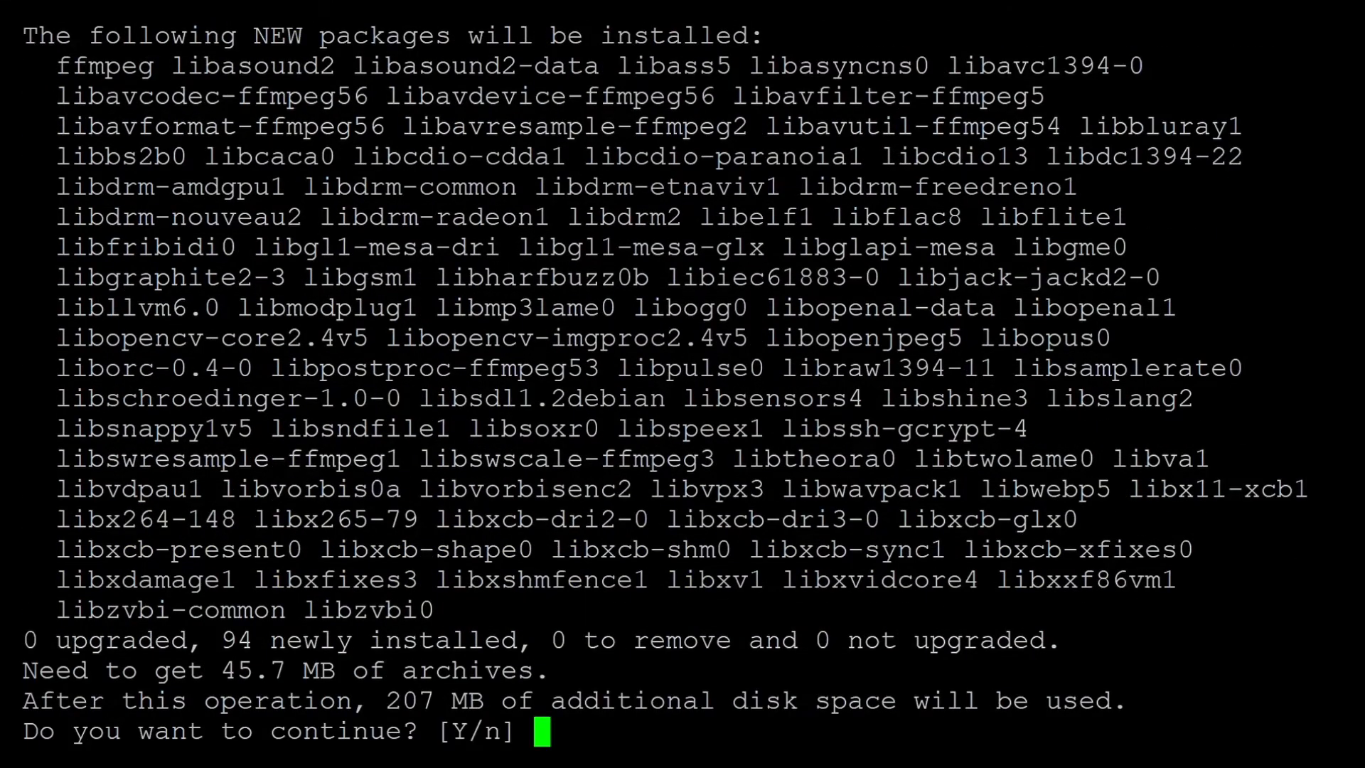
{"action": "type", "text": "Y"}
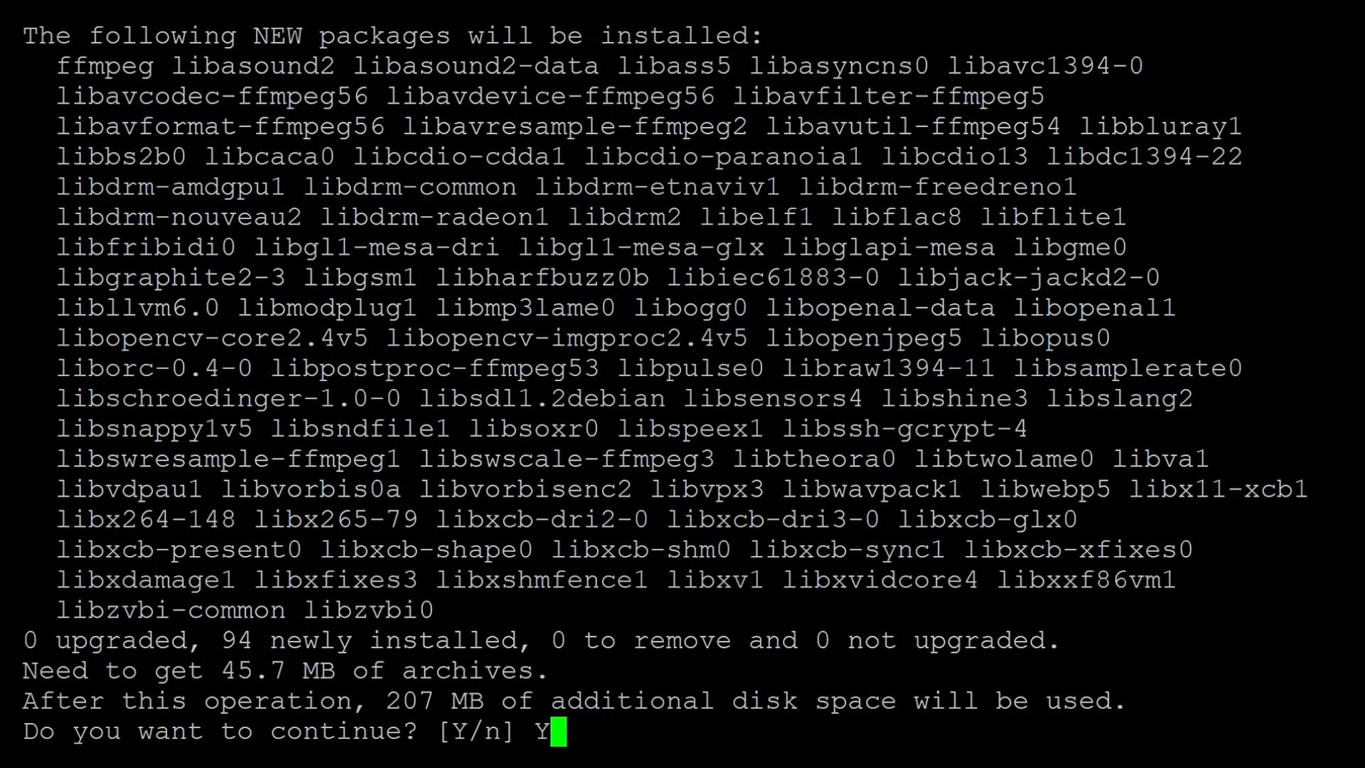
{"action": "key", "text": "Return"}
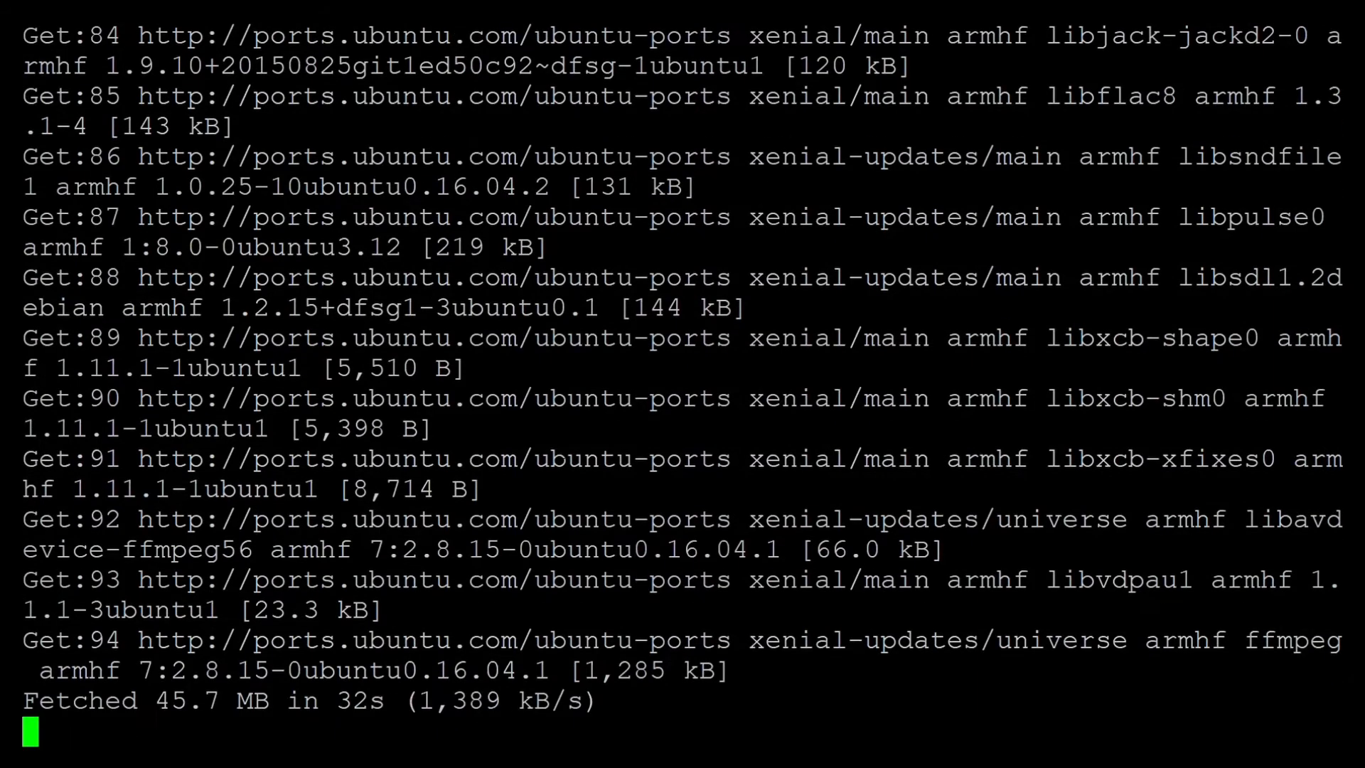
Scroll through apt's output while ffmpeg packages unpack and setup begins
{"action": "scroll", "scroll_direction": "down", "scroll_amount": 3}
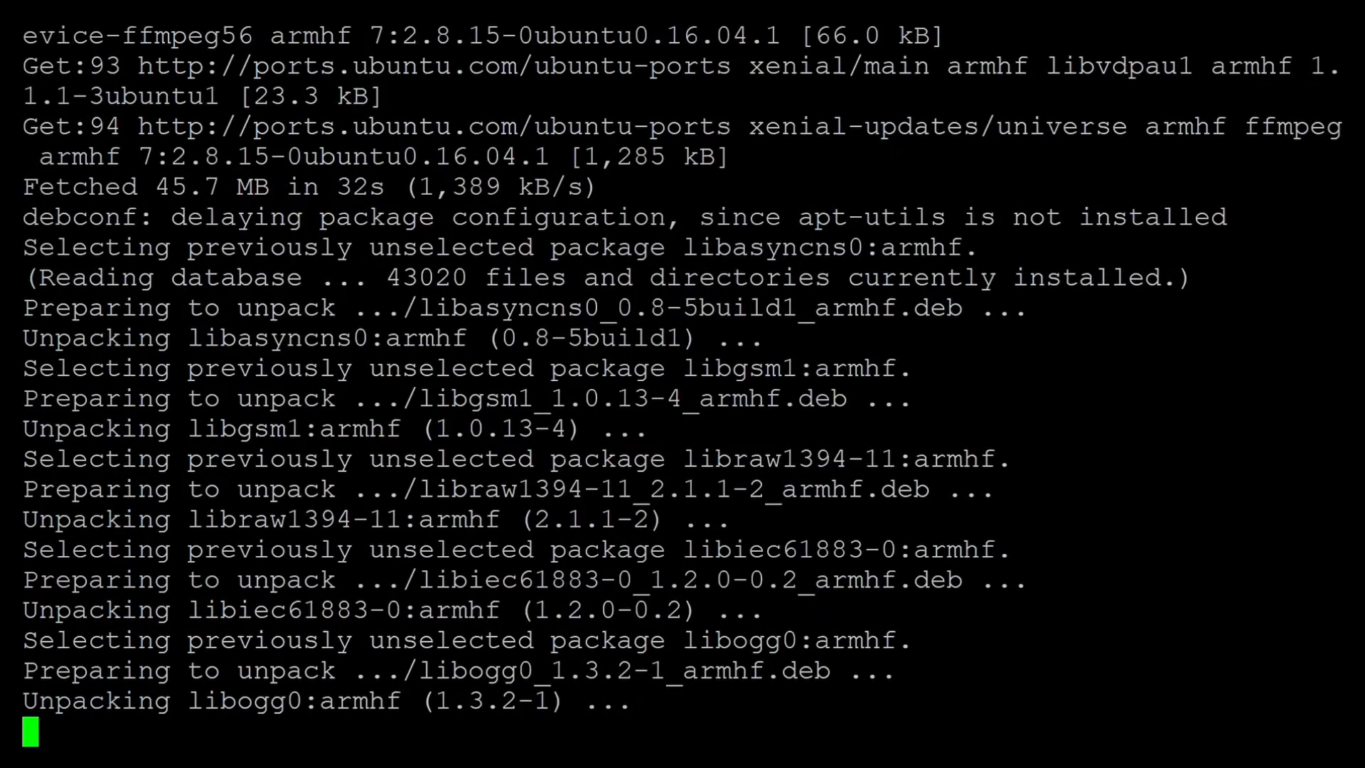
{"action": "scroll", "scroll_direction": "down", "scroll_amount": 3}
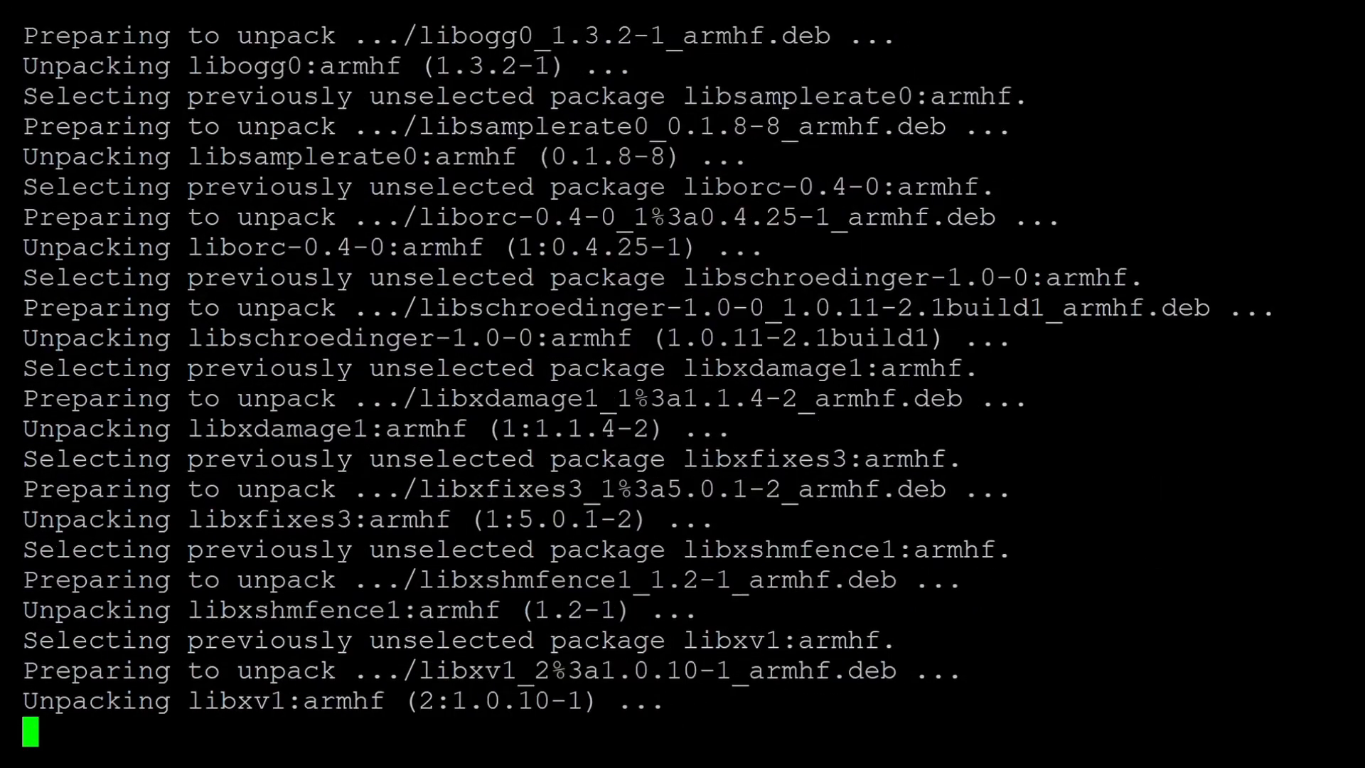
{"action": "scroll", "scroll_direction": "down", "scroll_amount": 3}
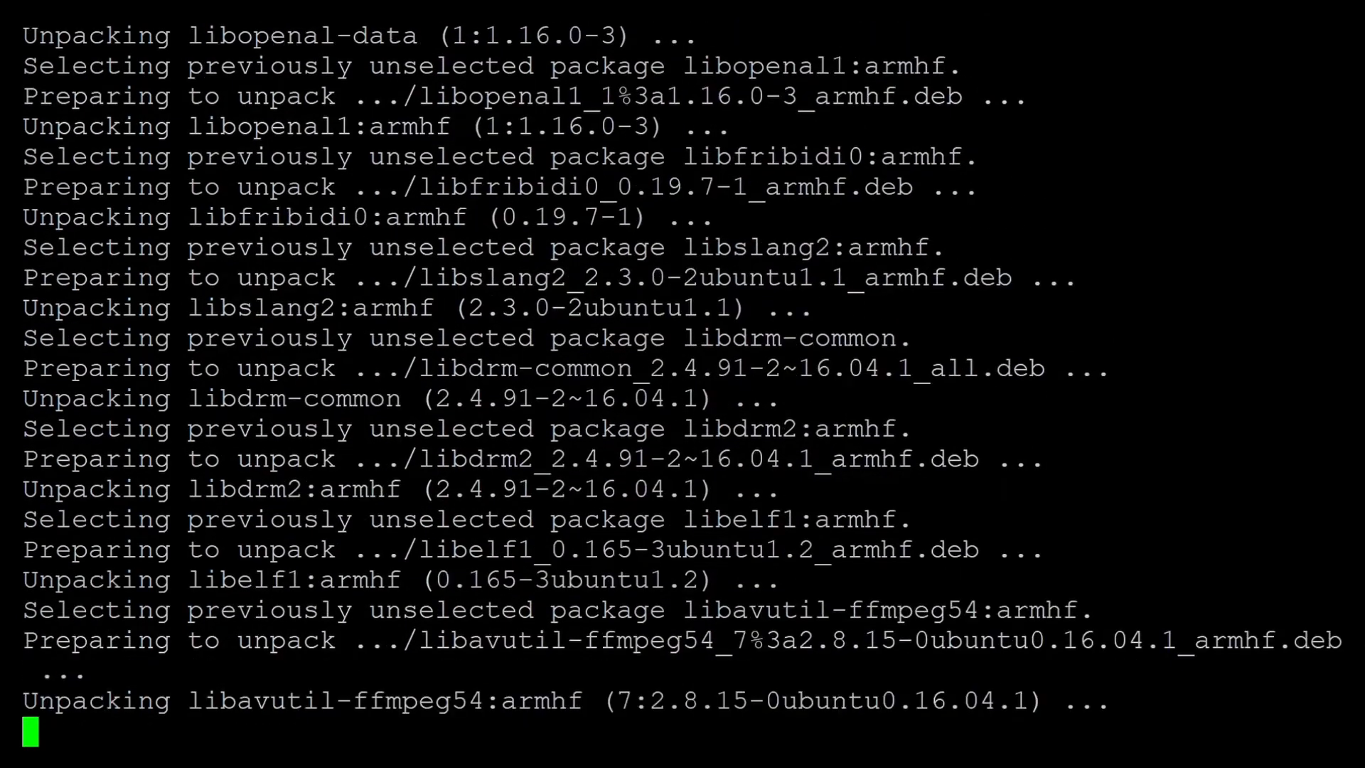
{"action": "scroll", "scroll_direction": "down", "scroll_amount": 3}
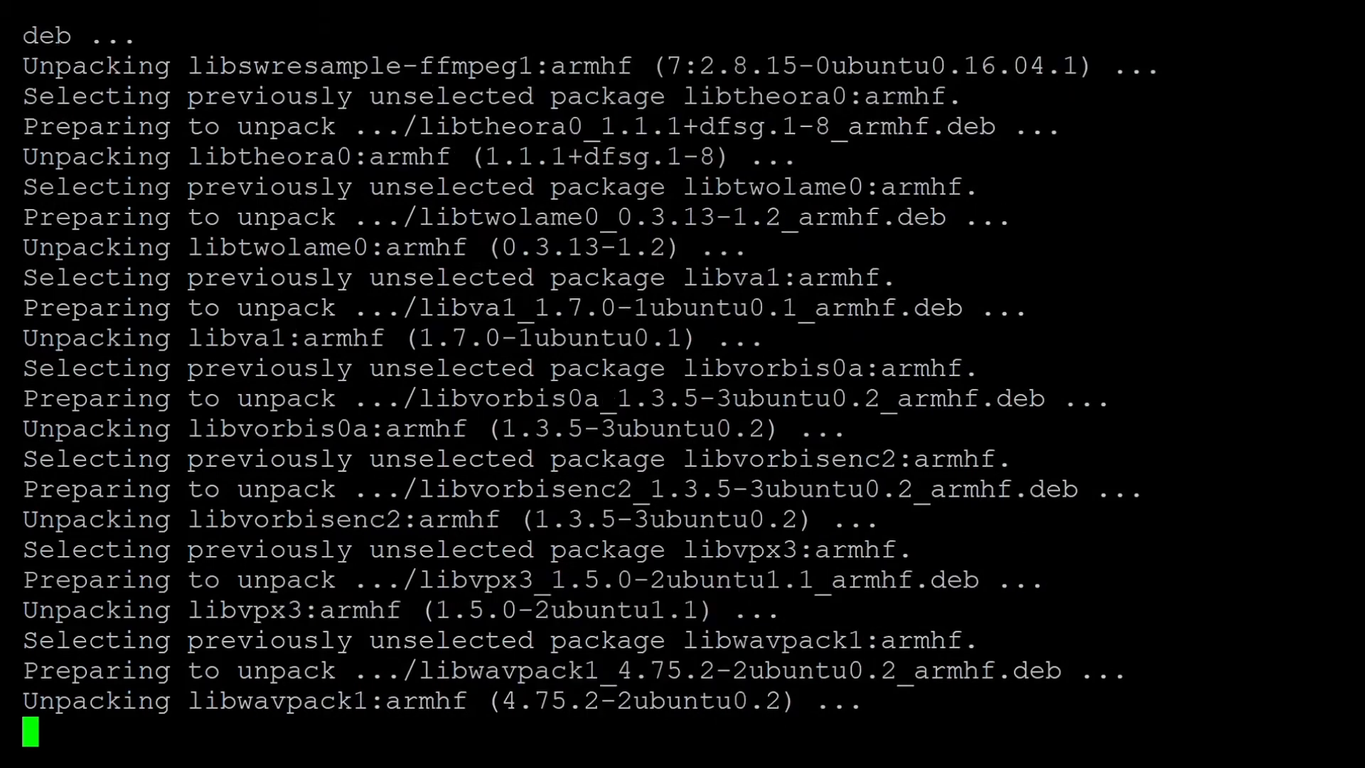
{"action": "scroll", "scroll_direction": "down", "scroll_amount": 3}
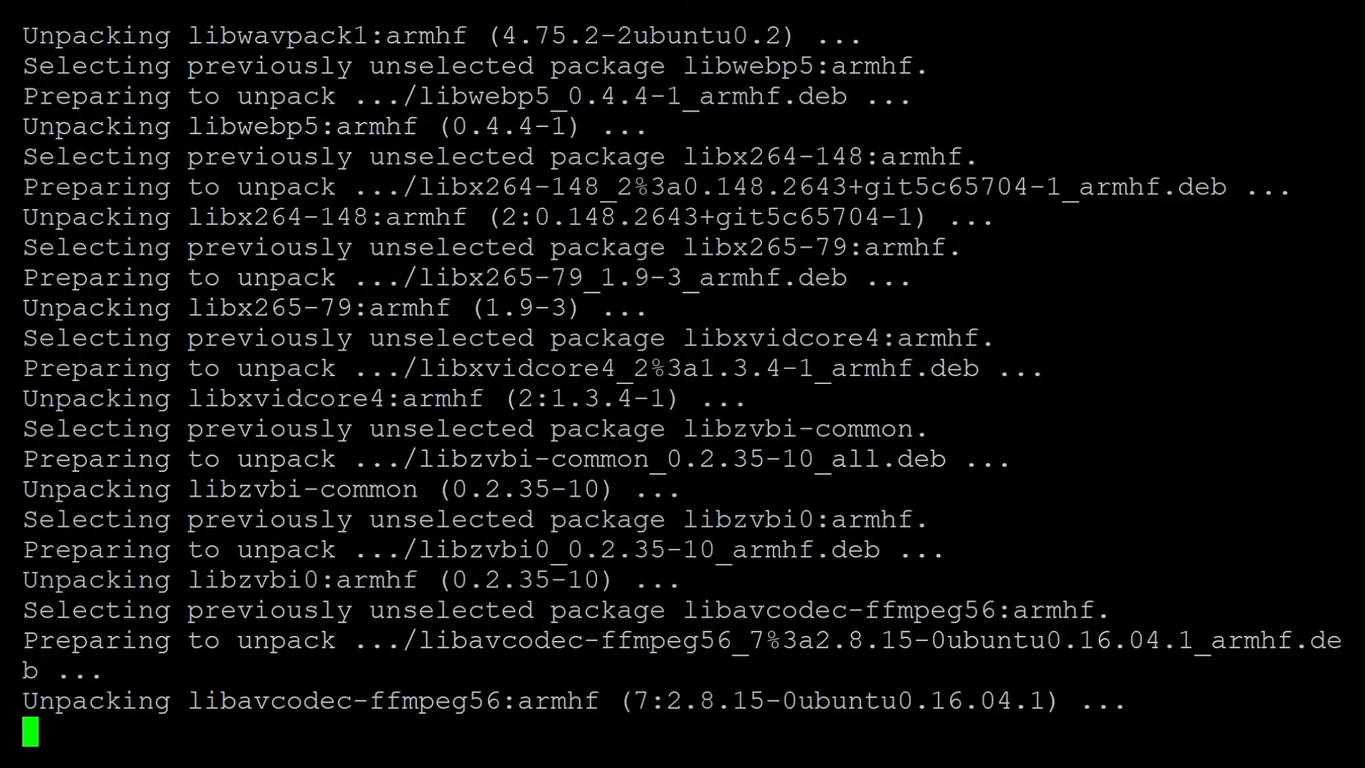
{"action": "scroll", "scroll_direction": "down", "scroll_amount": 3}
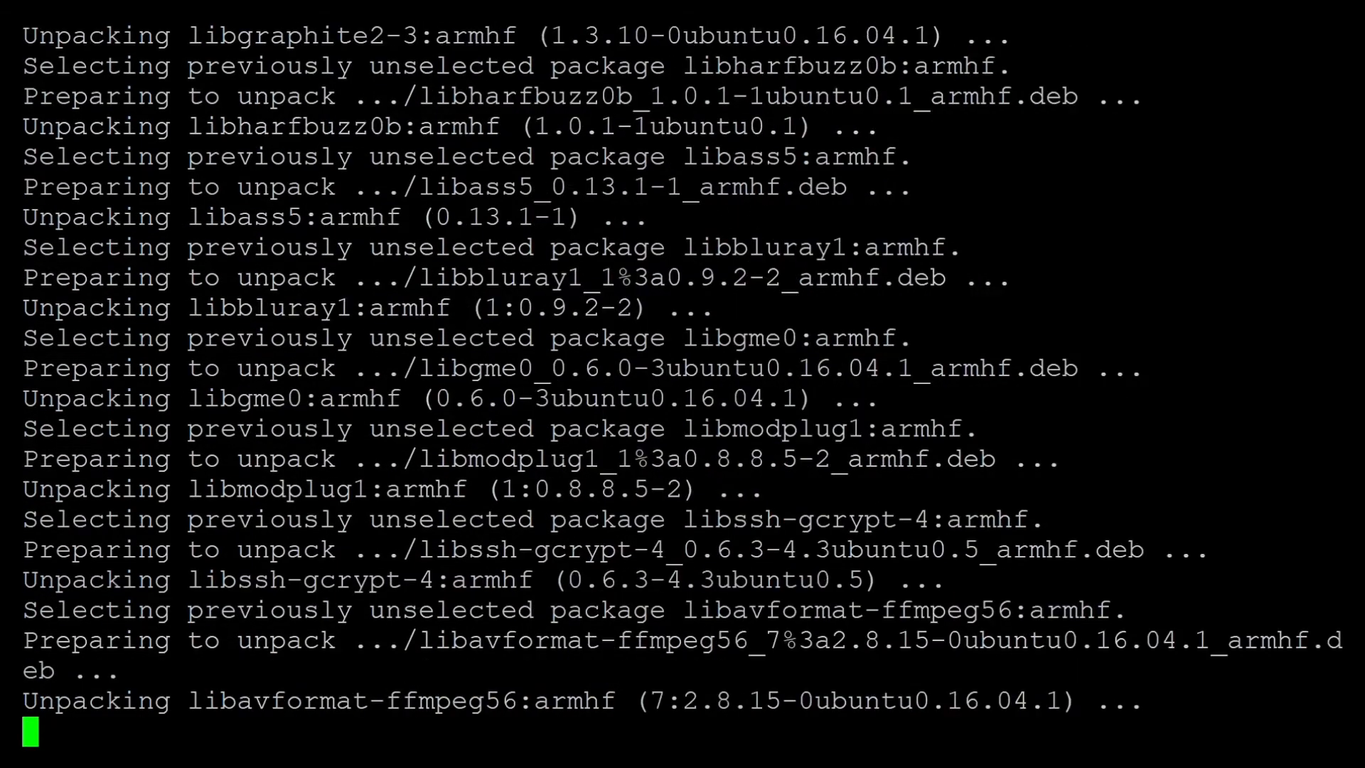
{"action": "scroll", "scroll_direction": "down", "scroll_amount": 3}
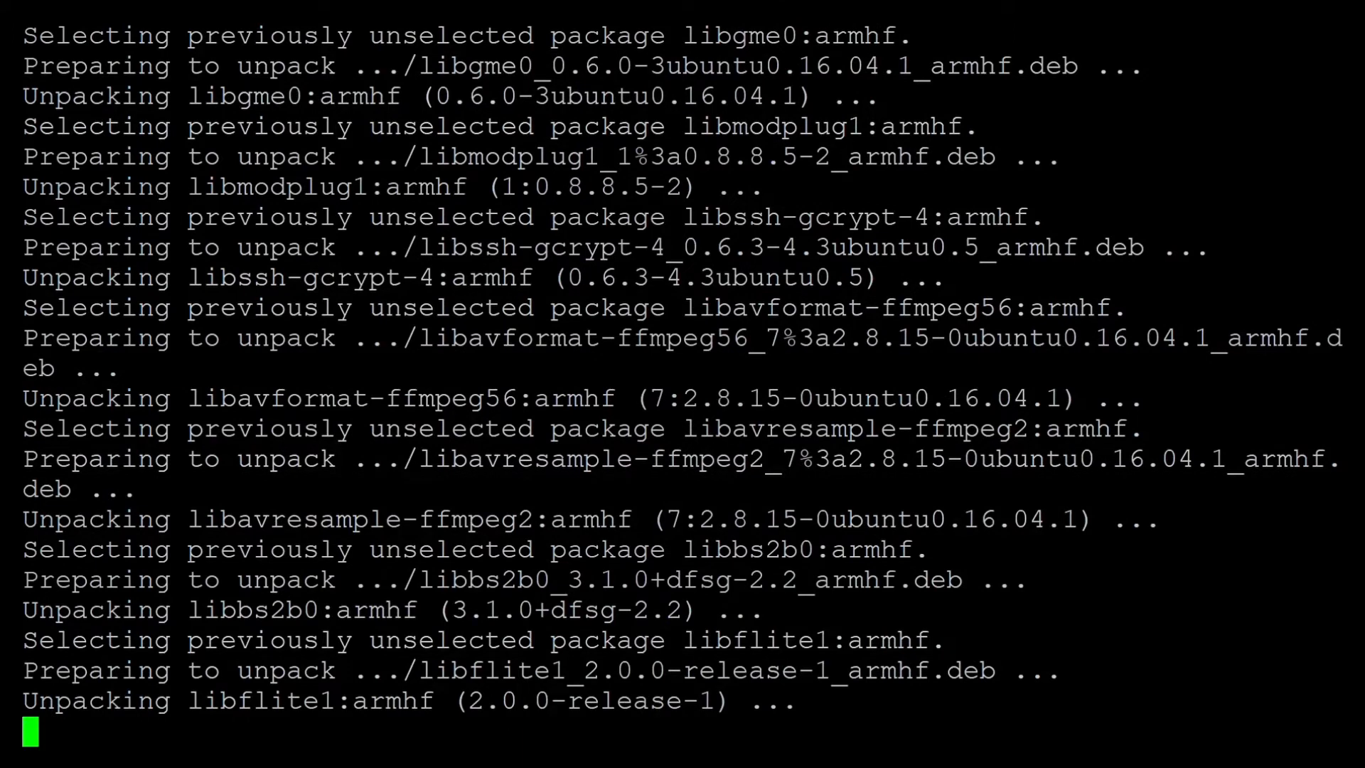
{"action": "scroll", "scroll_direction": "down", "scroll_amount": 3}
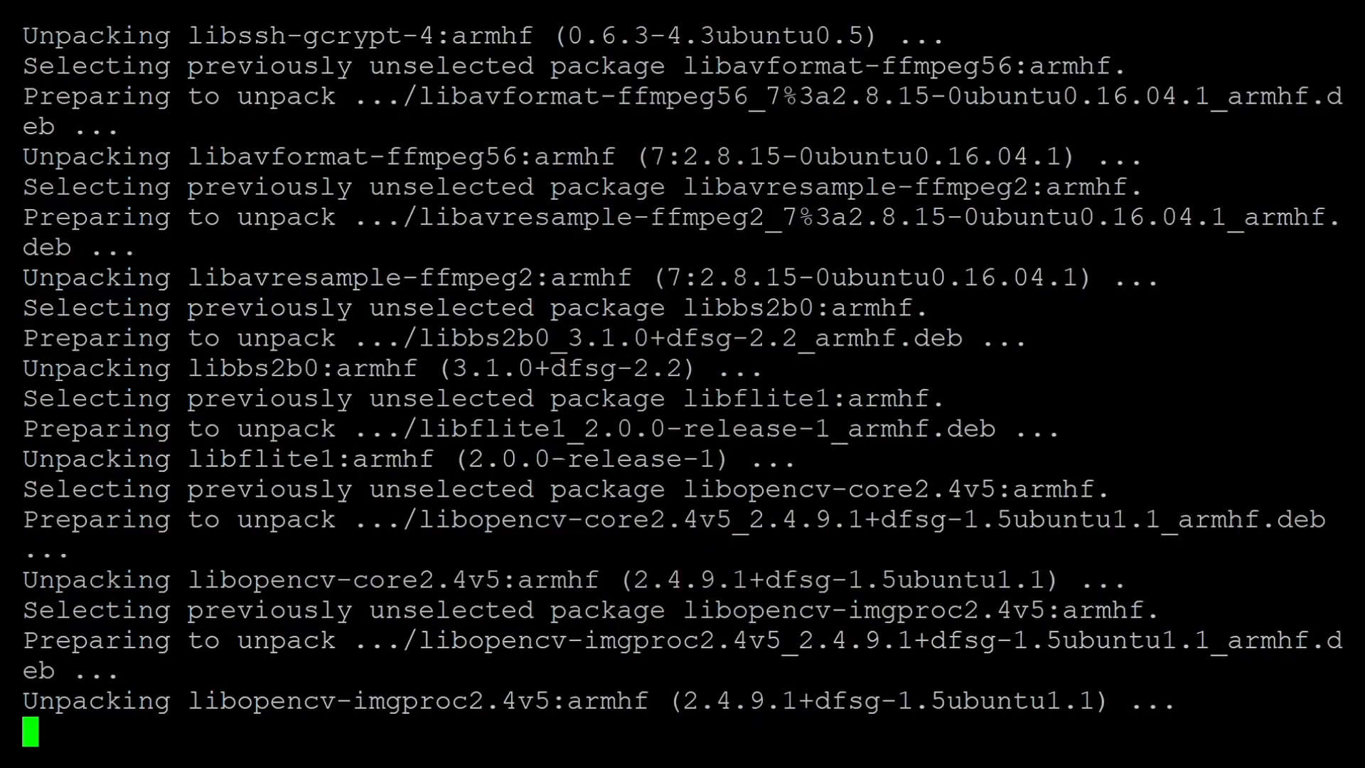
{"action": "scroll", "scroll_direction": "down", "scroll_amount": 3}
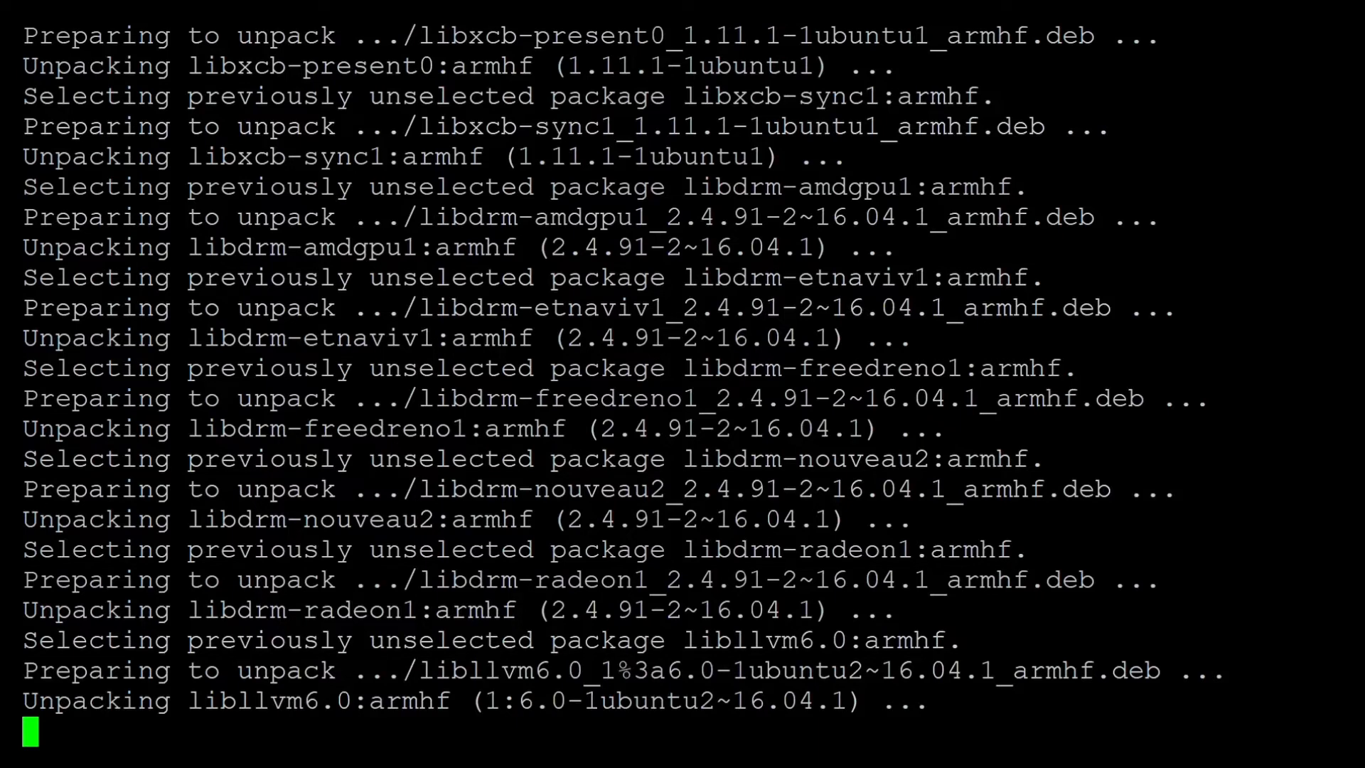
{"action": "scroll", "scroll_direction": "down", "scroll_amount": 3}
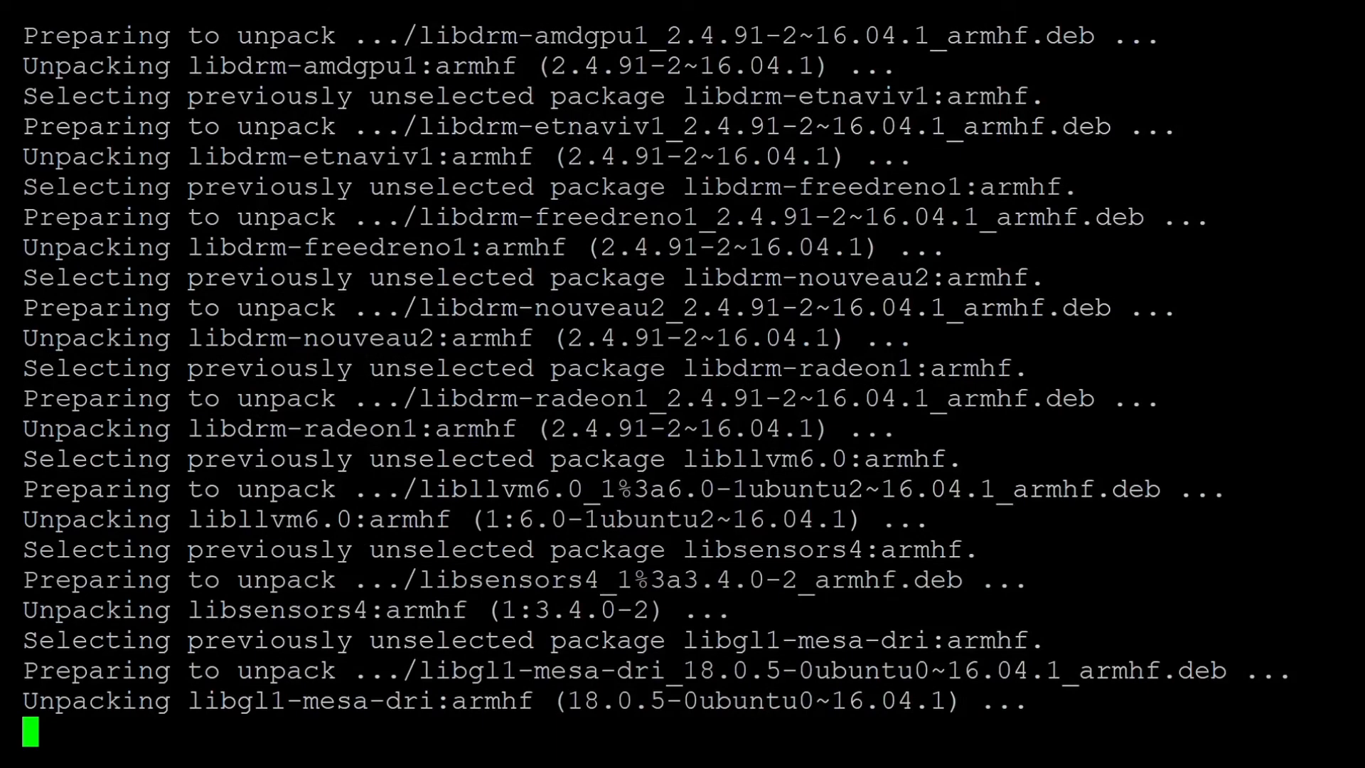
{"action": "scroll", "scroll_direction": "down", "scroll_amount": 3}
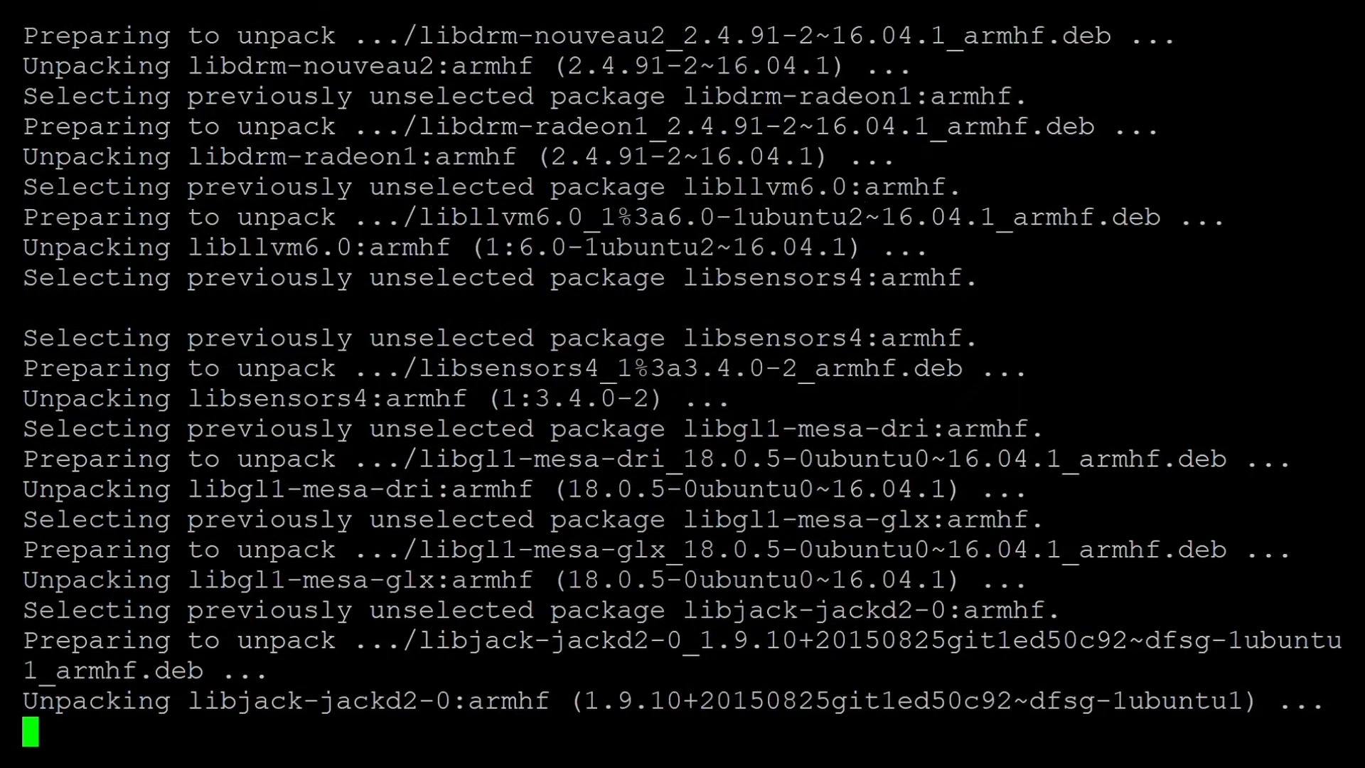
{"action": "scroll", "scroll_direction": "down", "scroll_amount": 3}
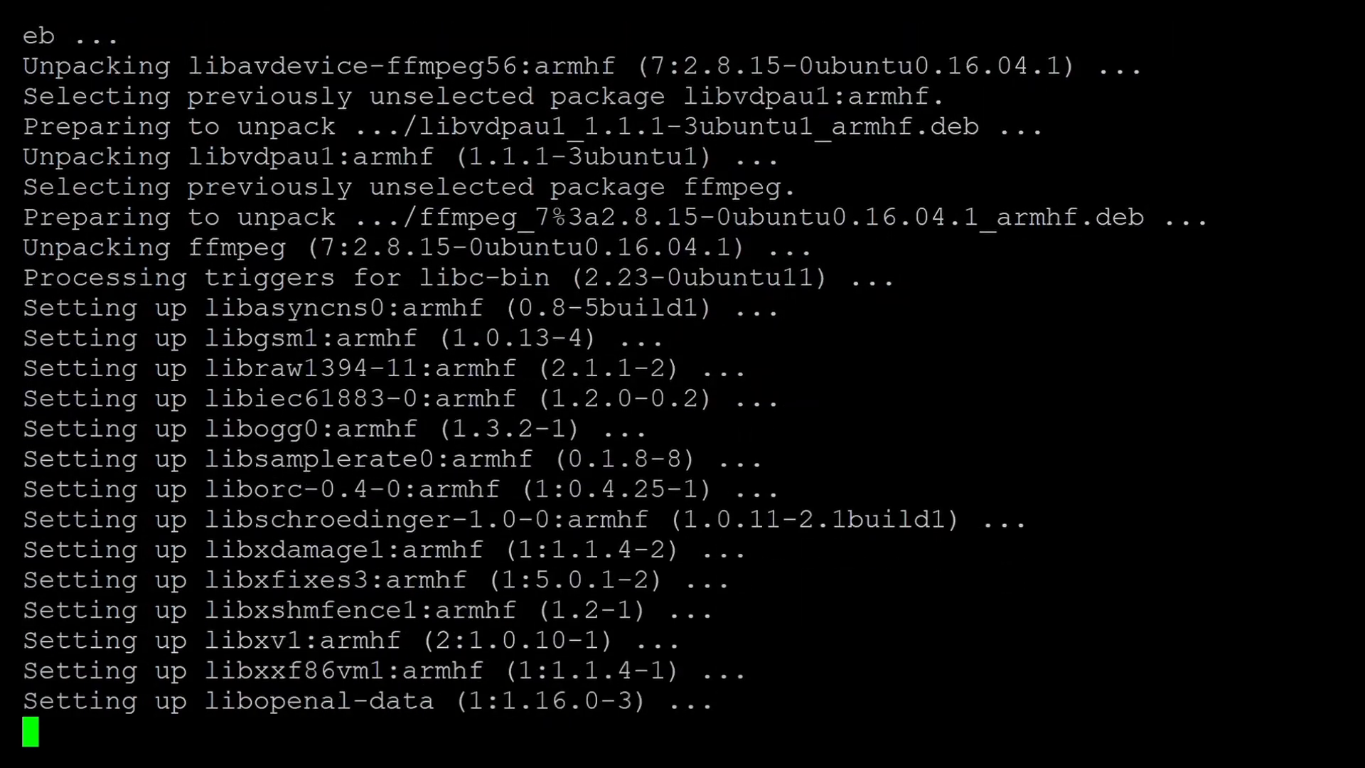
{"action": "scroll", "scroll_direction": "down", "scroll_amount": 3}
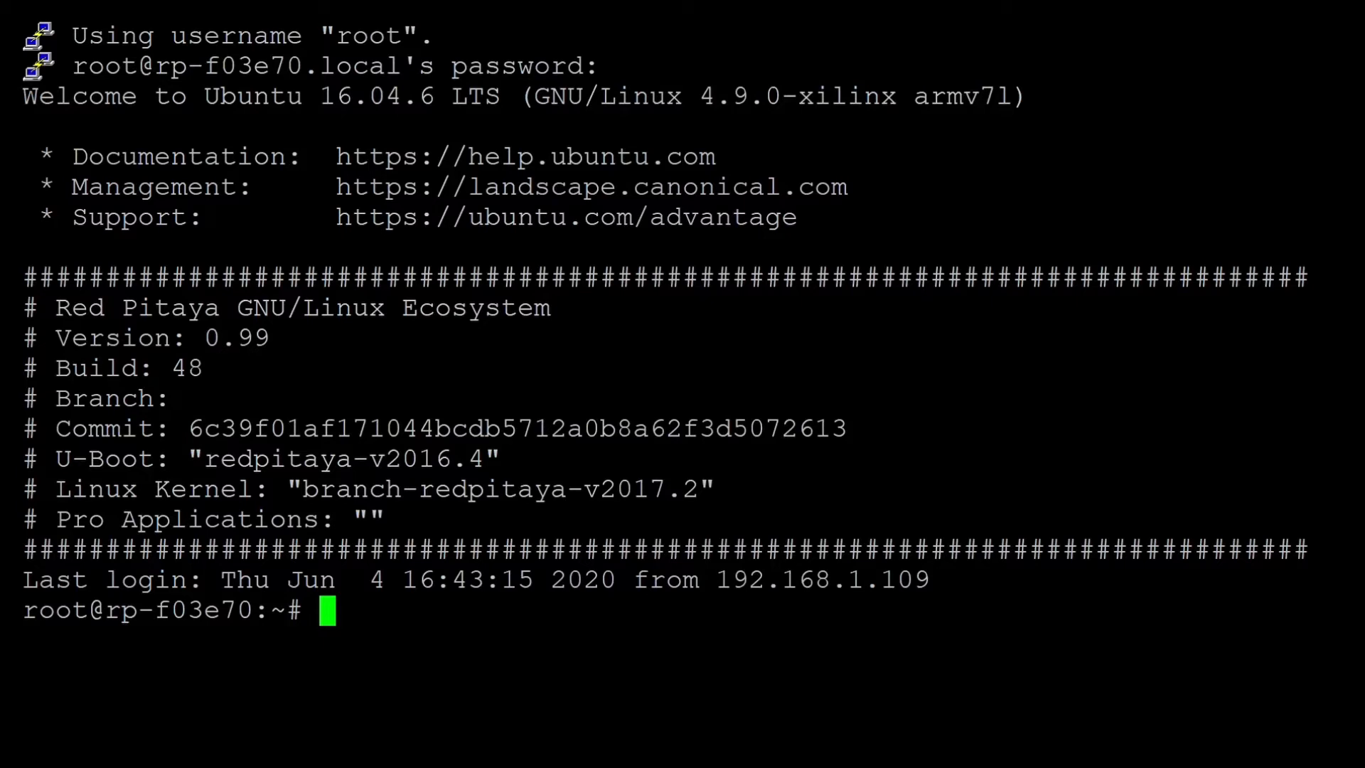
Clone M0JPI's red-pitaya-projects GitHub repository into the root home folder
{"action": "type", "text": "git"}
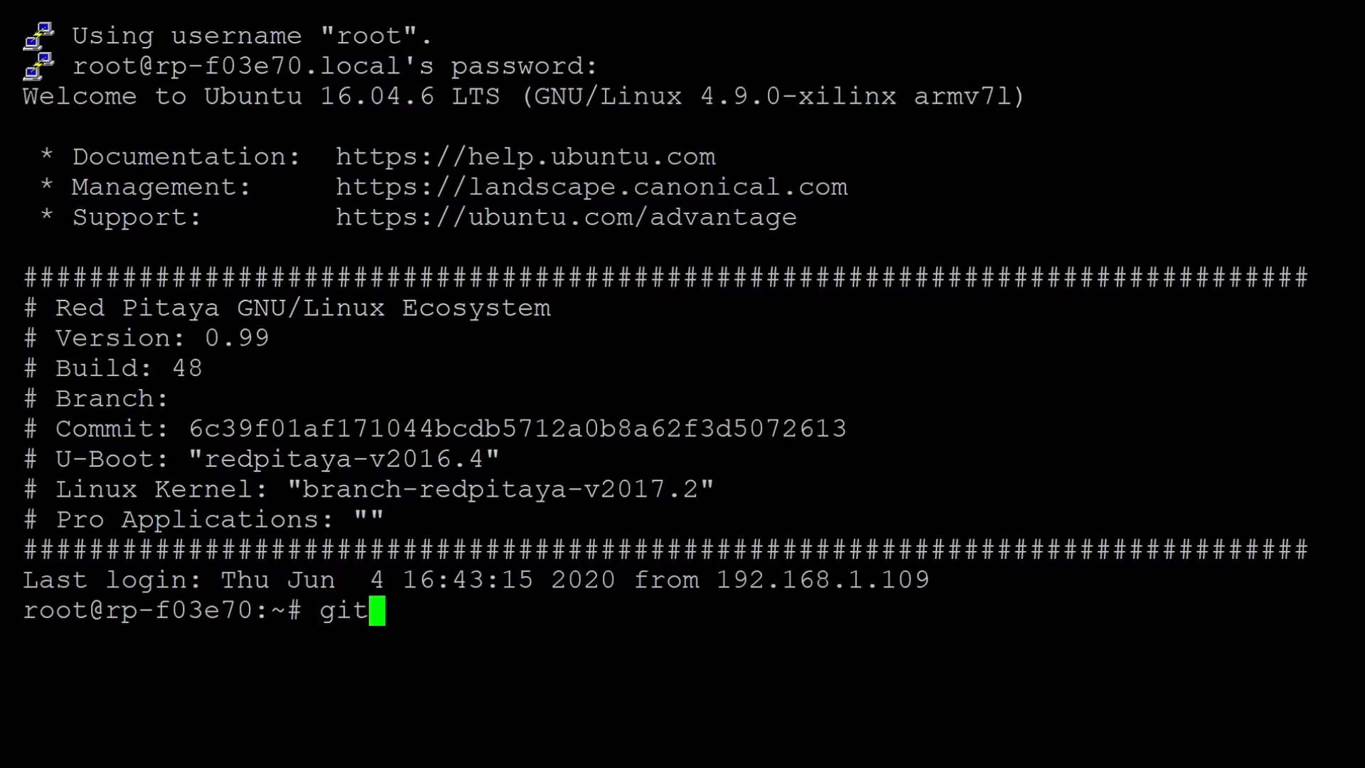
{"action": "type", "text": "clone https://github.com/M0JPI/red-pitaya-projects.git"}
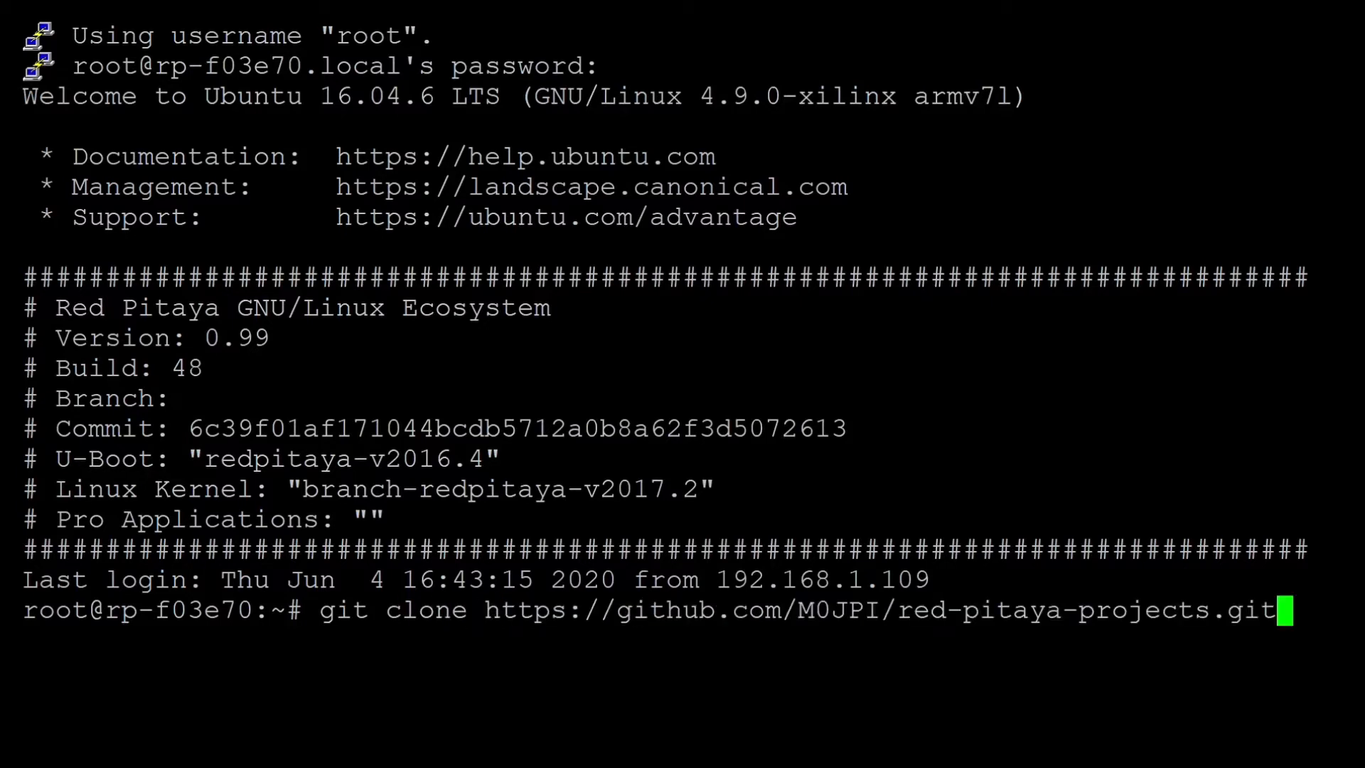
{"action": "key", "text": "Return"}
{"action": "type", "text": "ls"}
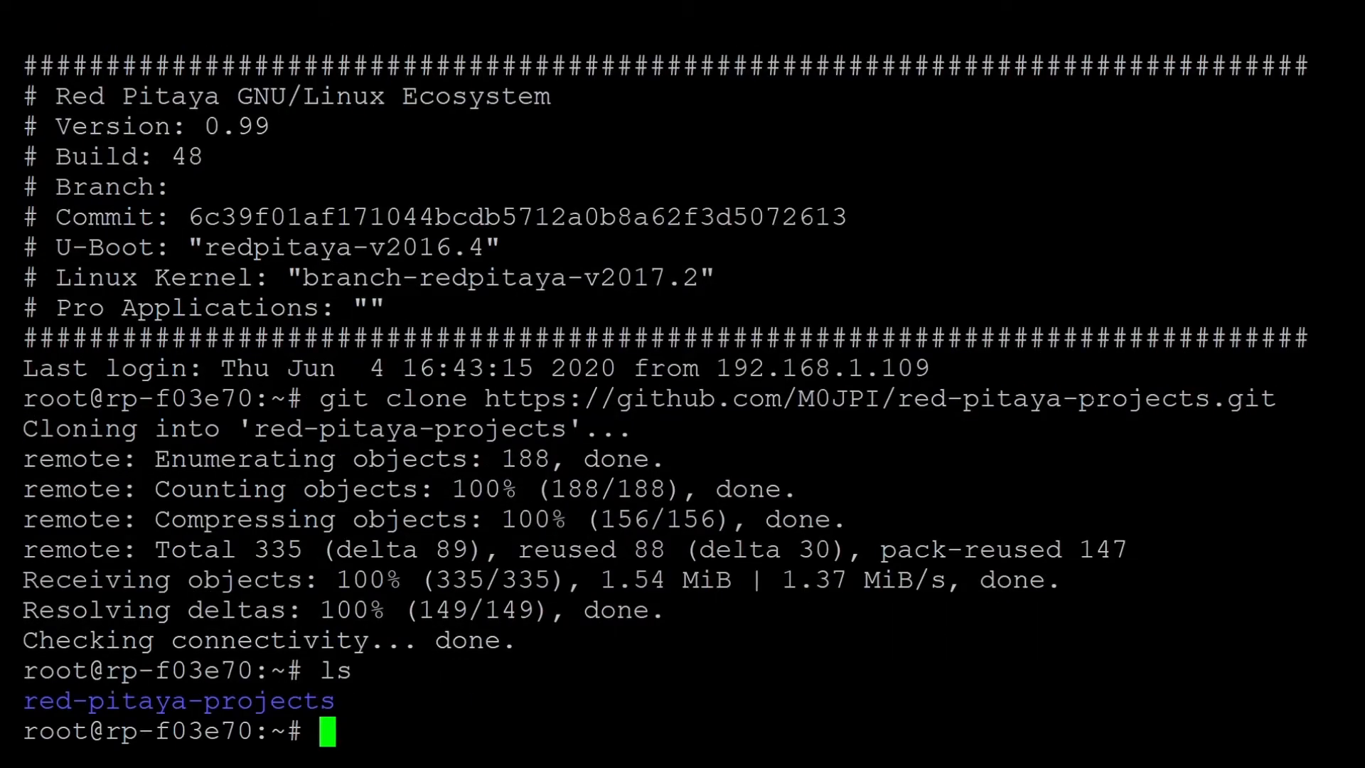
Change into red-pitaya-projects/jupyter-notebooks and list its notebooks and CSV files
{"action": "type", "text": "cd red-pitaya-projects/"}
{"action": "type", "text": "ls"}
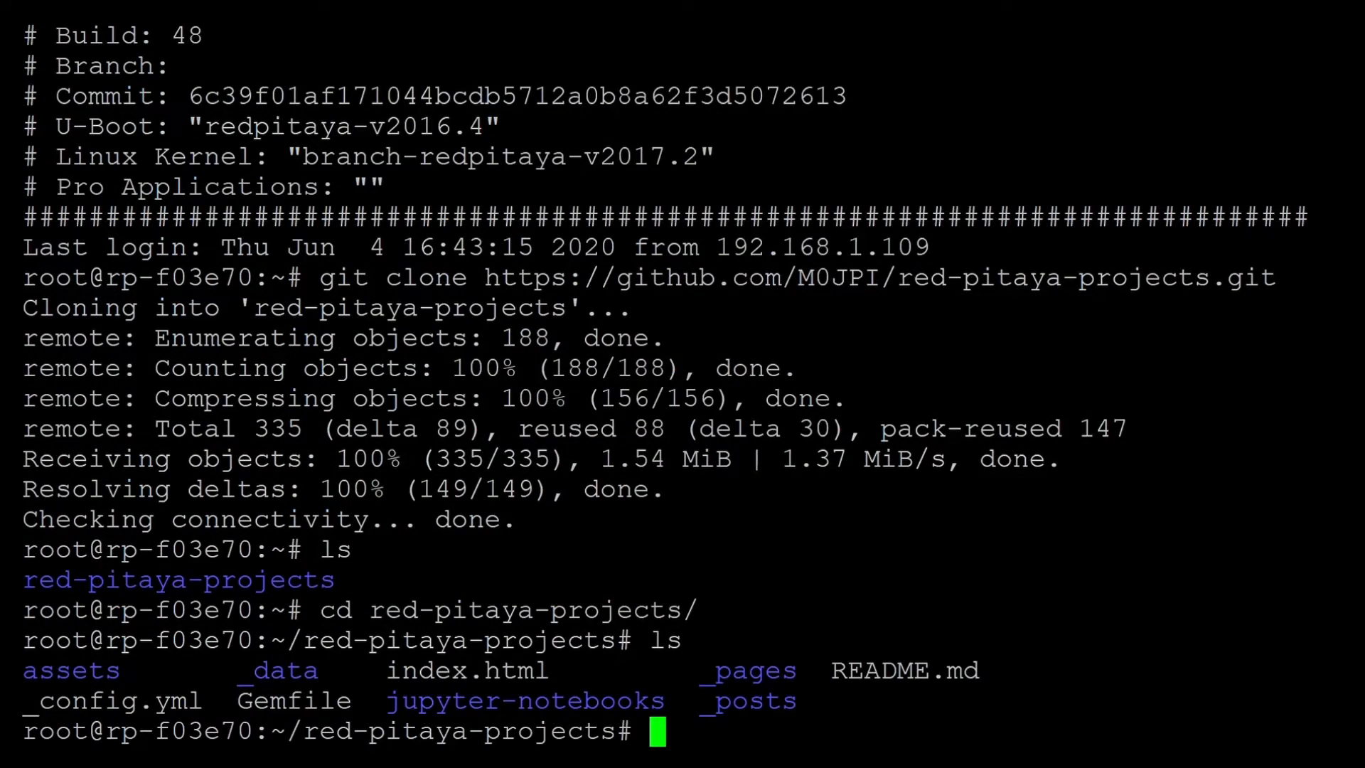
{"action": "type", "text": "cd"}
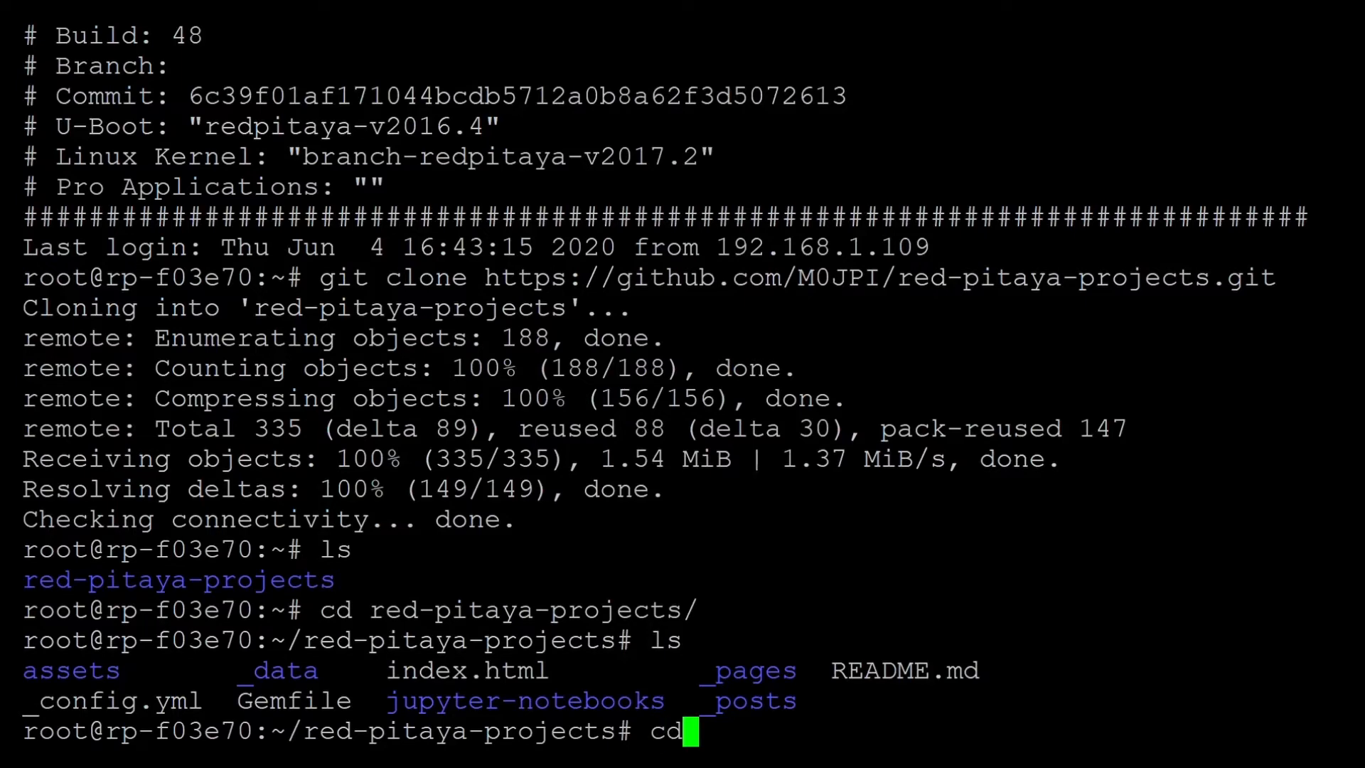
{"action": "key", "text": "Return"}
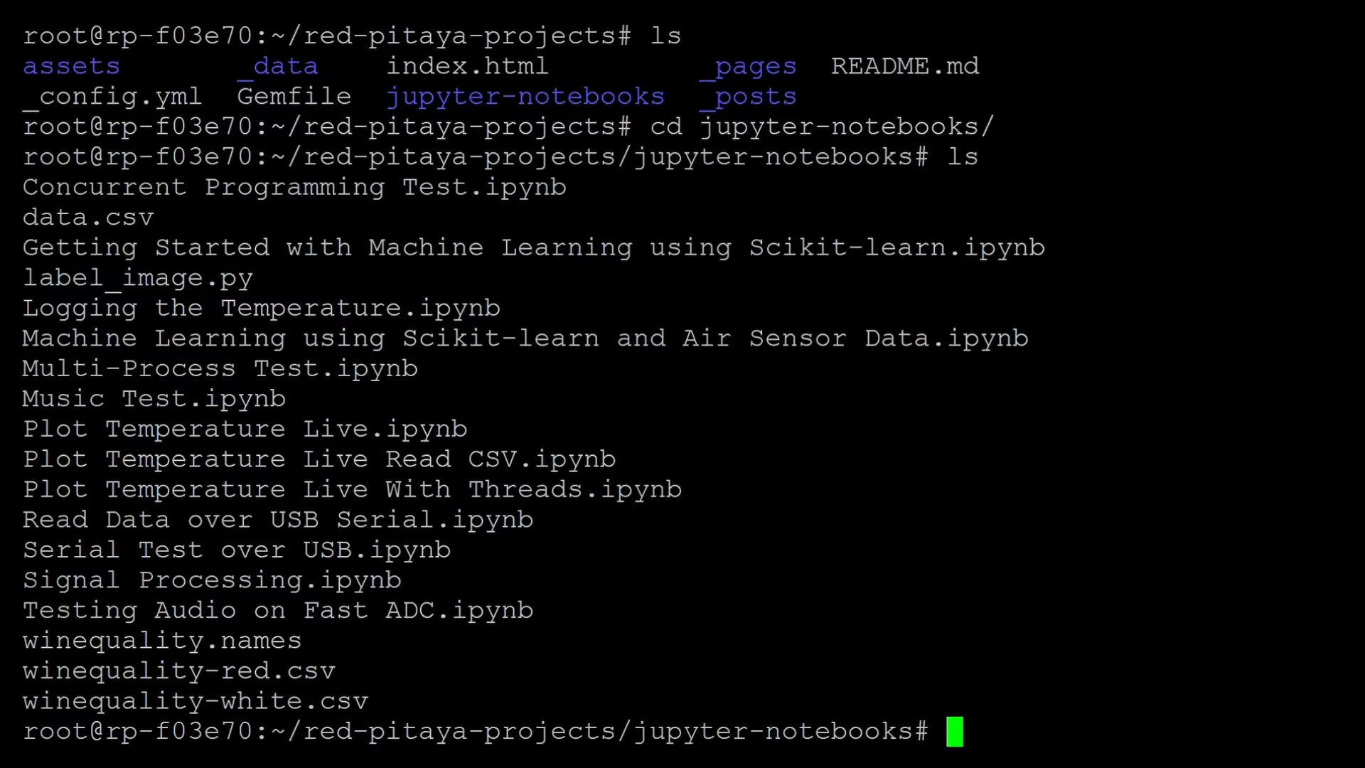
Copy all notebook files into /home/jupyter/RedPitaya/
{"action": "type", "text": "cp"}
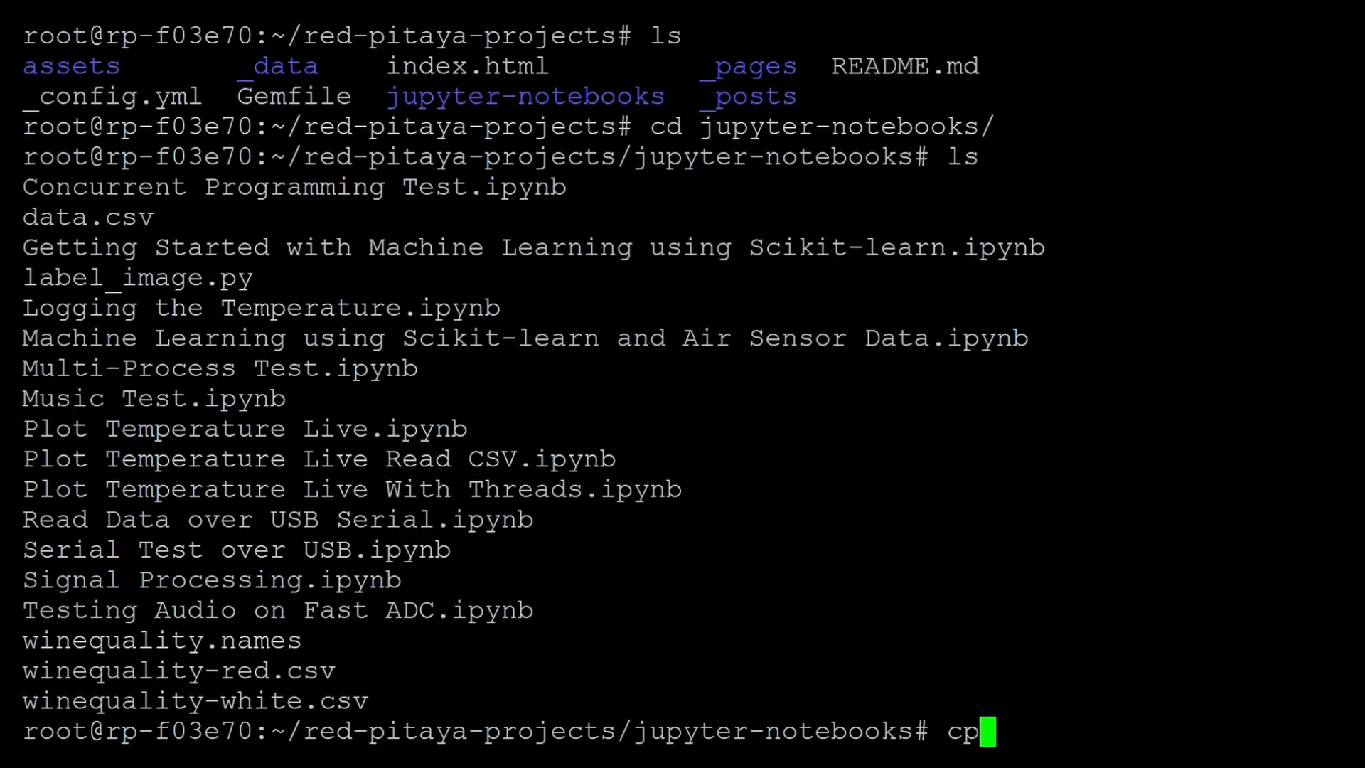
{"action": "type", "text": "*"}
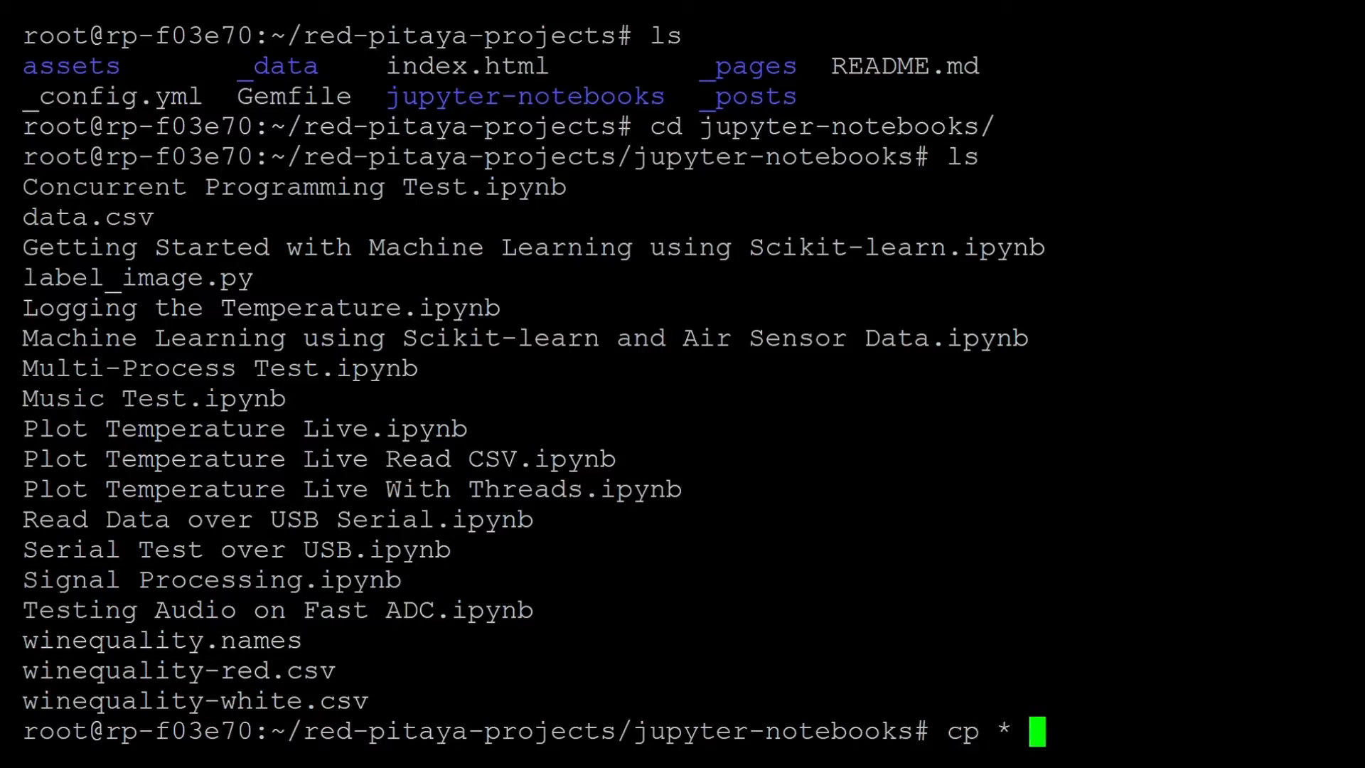
{"action": "type", "text": "/"}
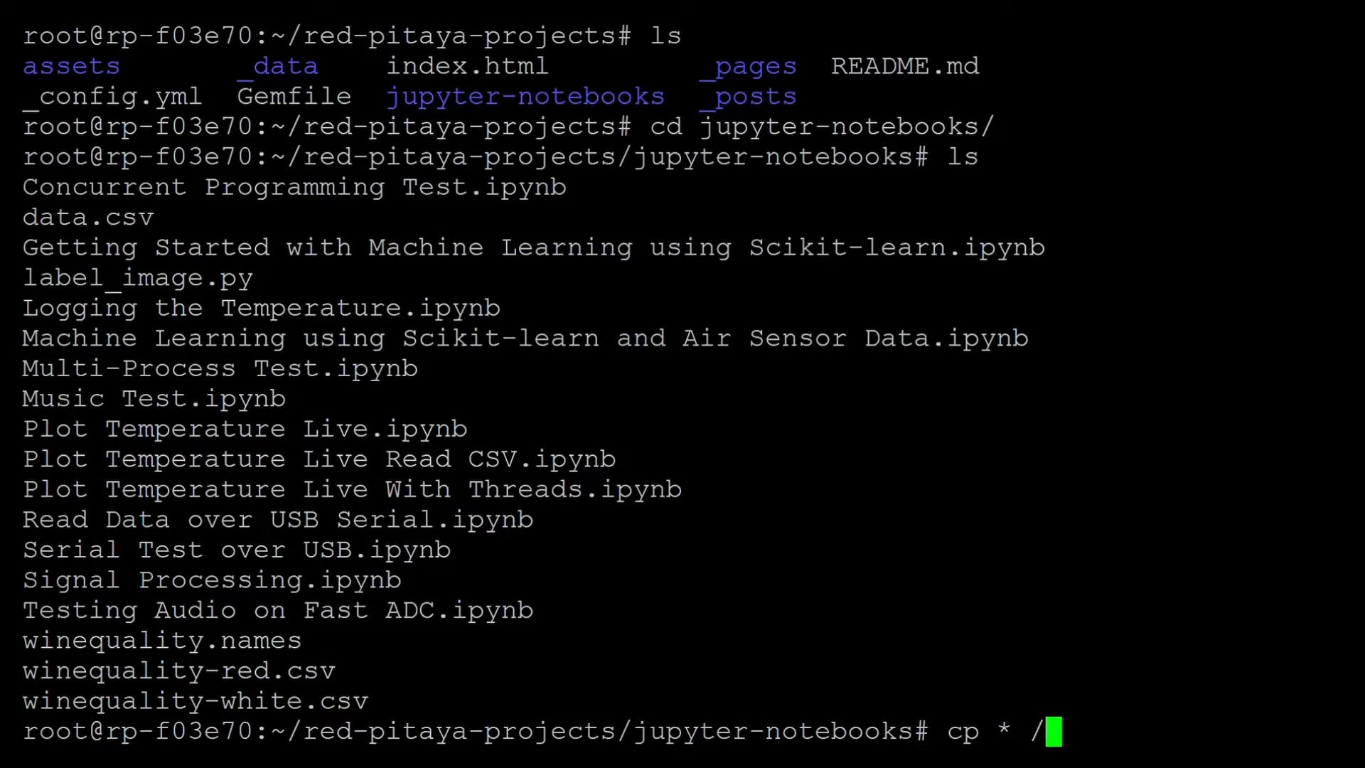
{"action": "type", "text": "home/"}
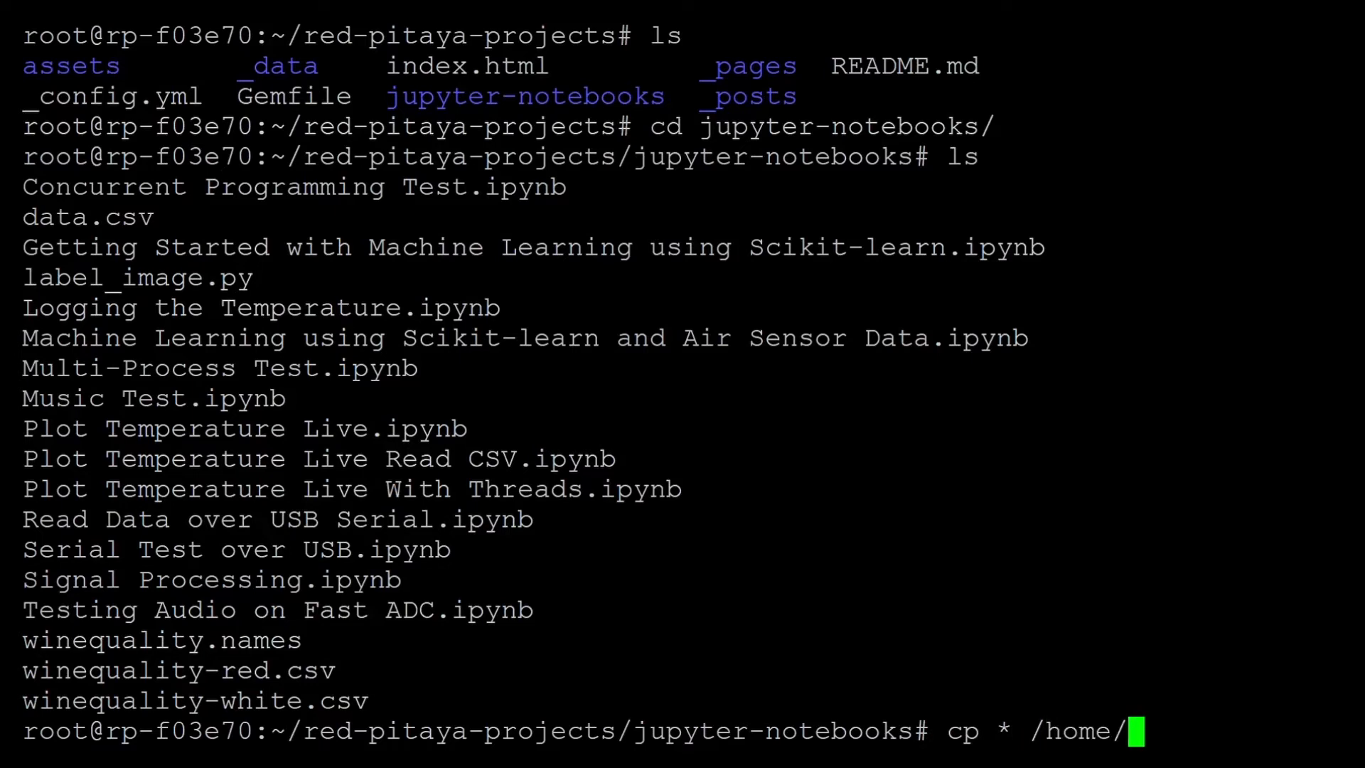
{"action": "type", "text": "jupyter/"}
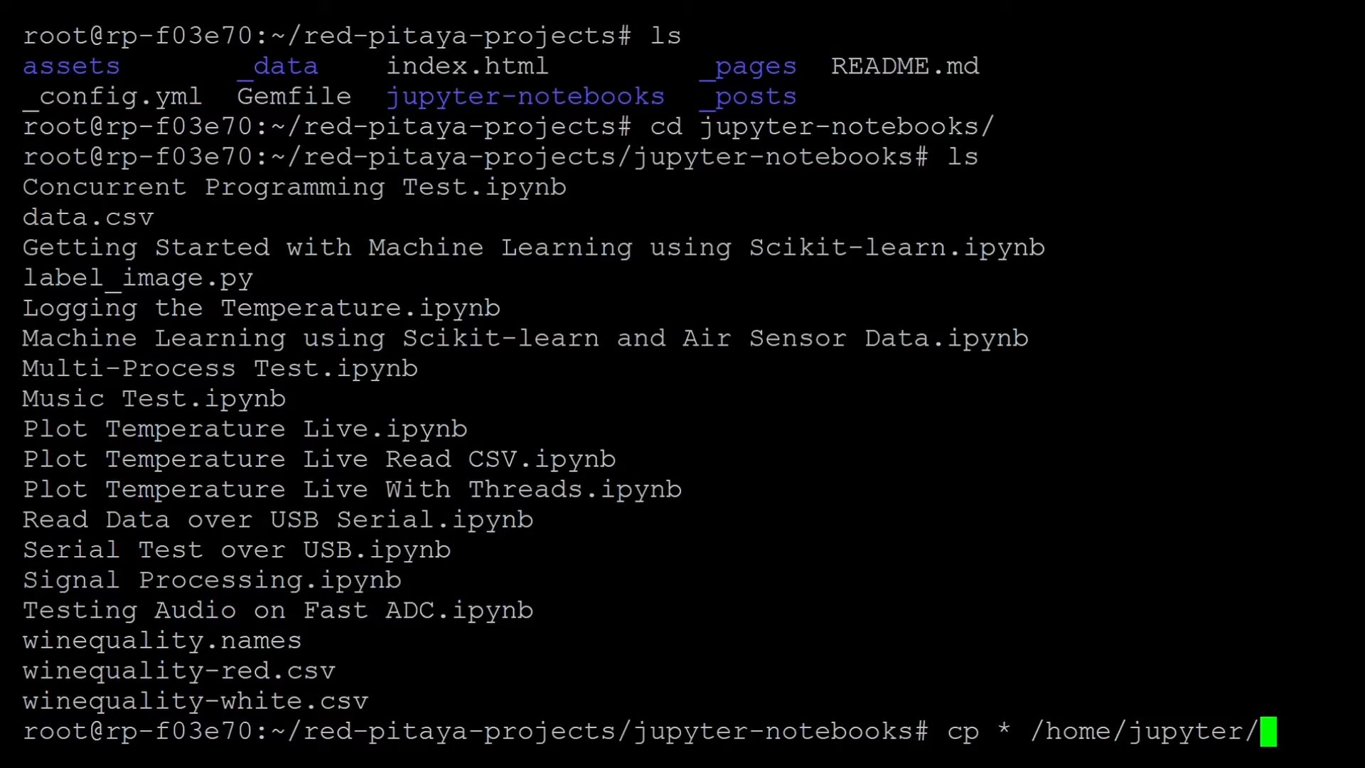
{"action": "type", "text": "RedPitaya/"}
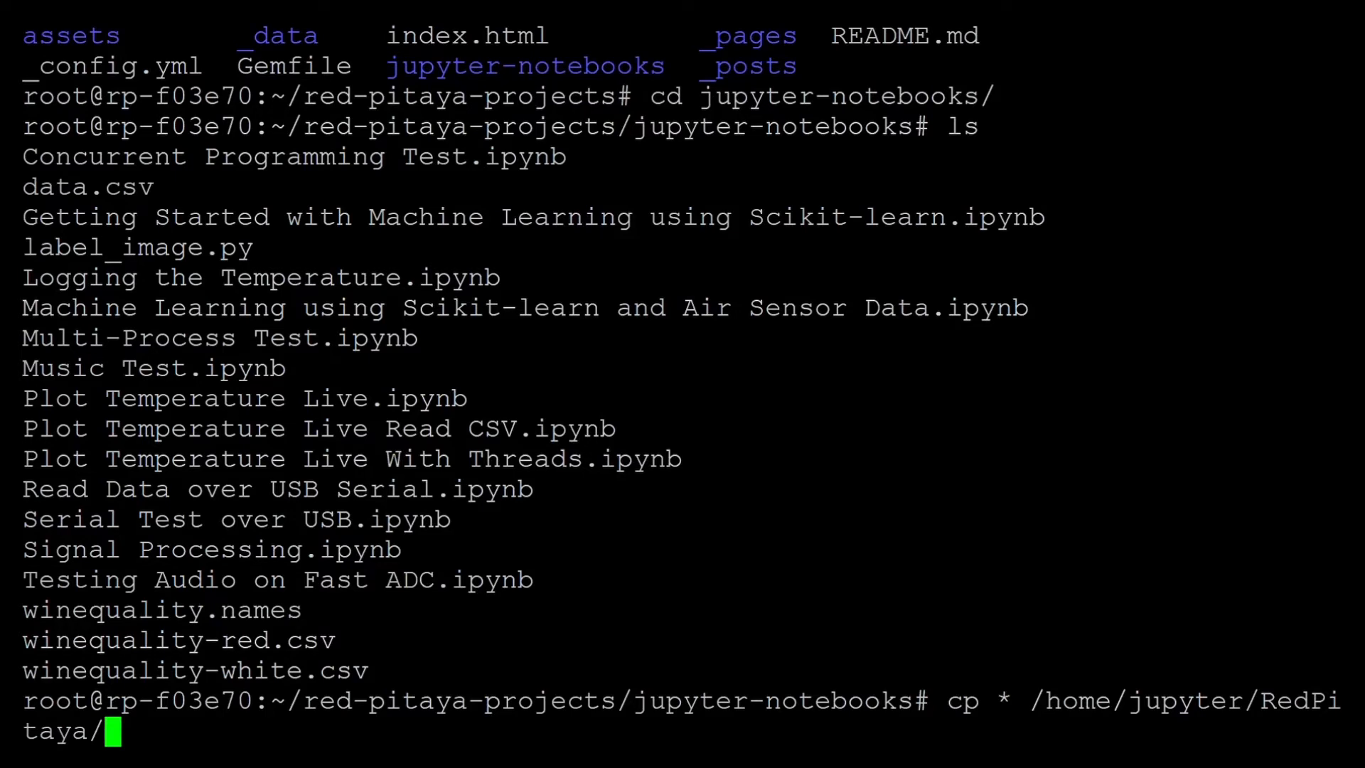
{"action": "key", "text": "Return"}
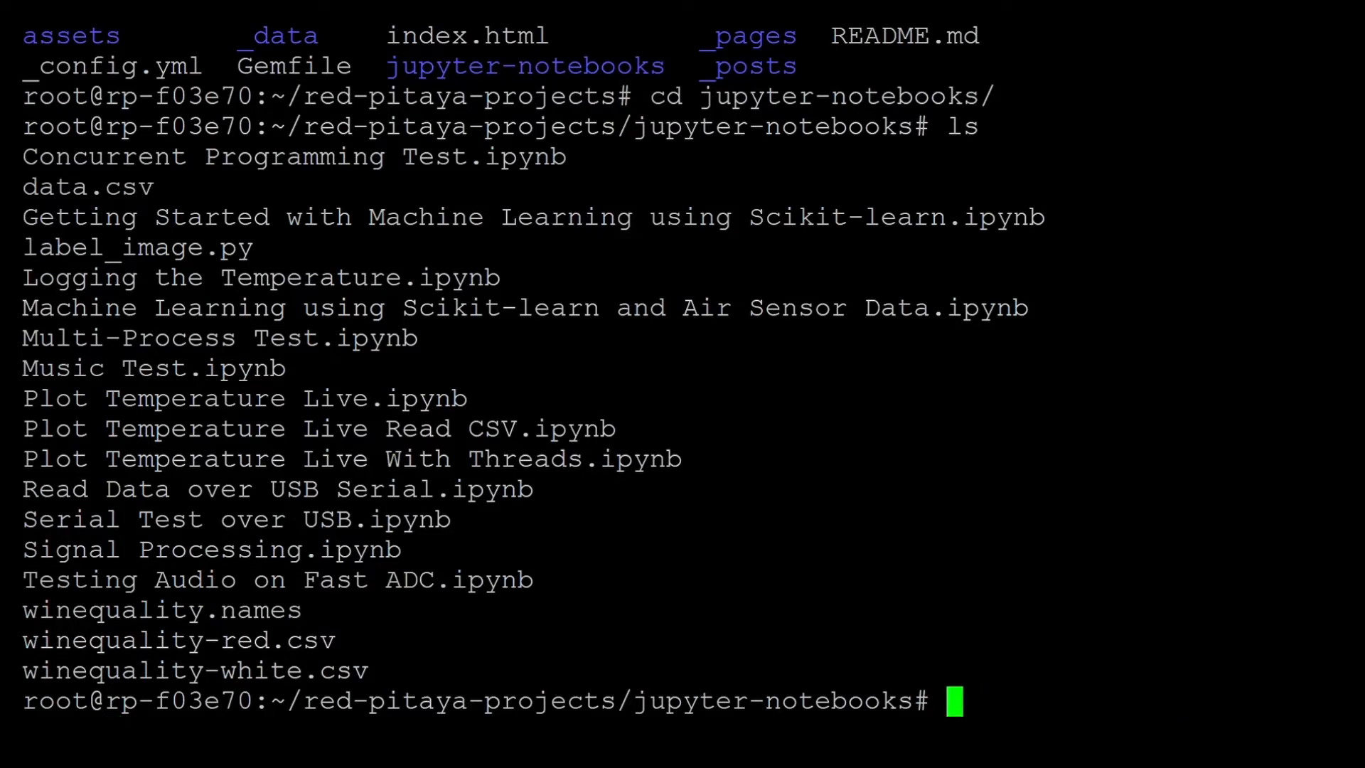
Create the folder /home/jupyter/RedPitaya/My-notebooks
{"action": "type", "text": "mkd"}
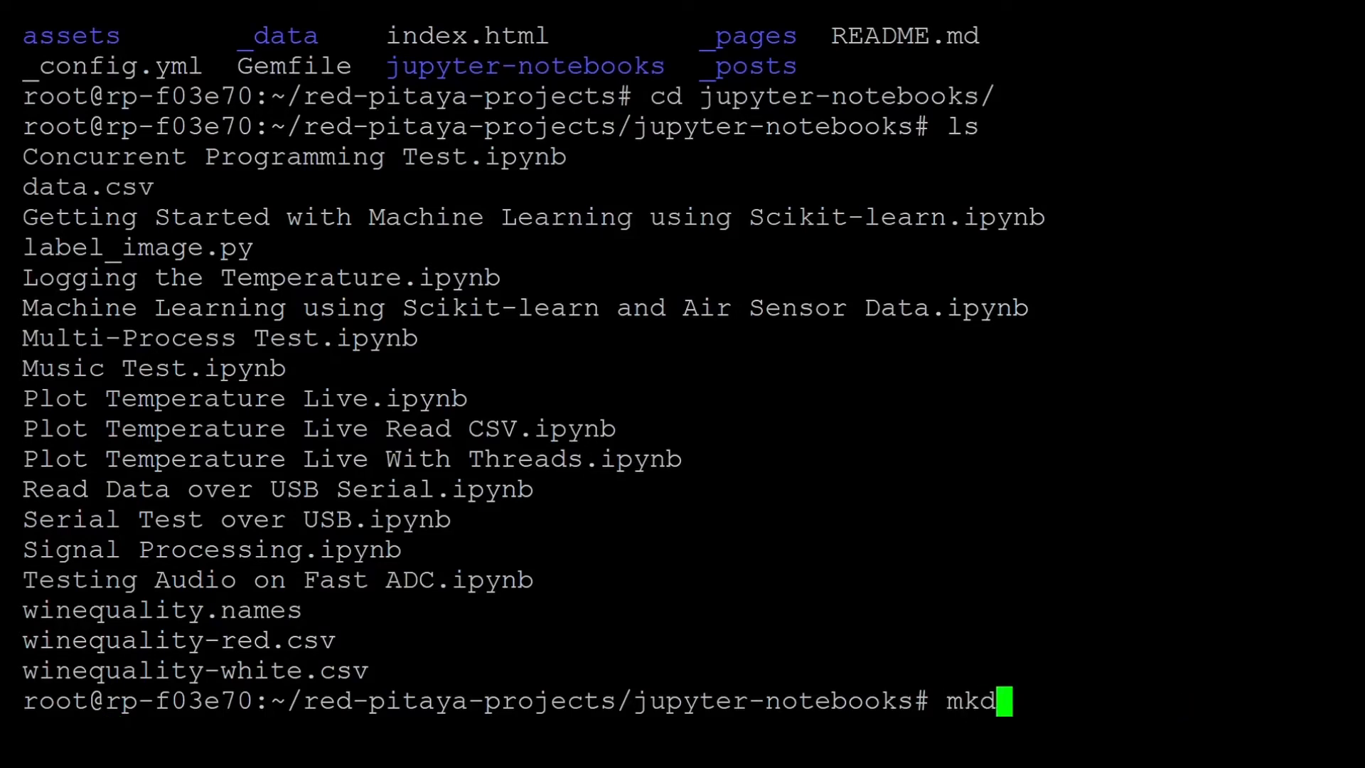
{"action": "type", "text": "ir"}
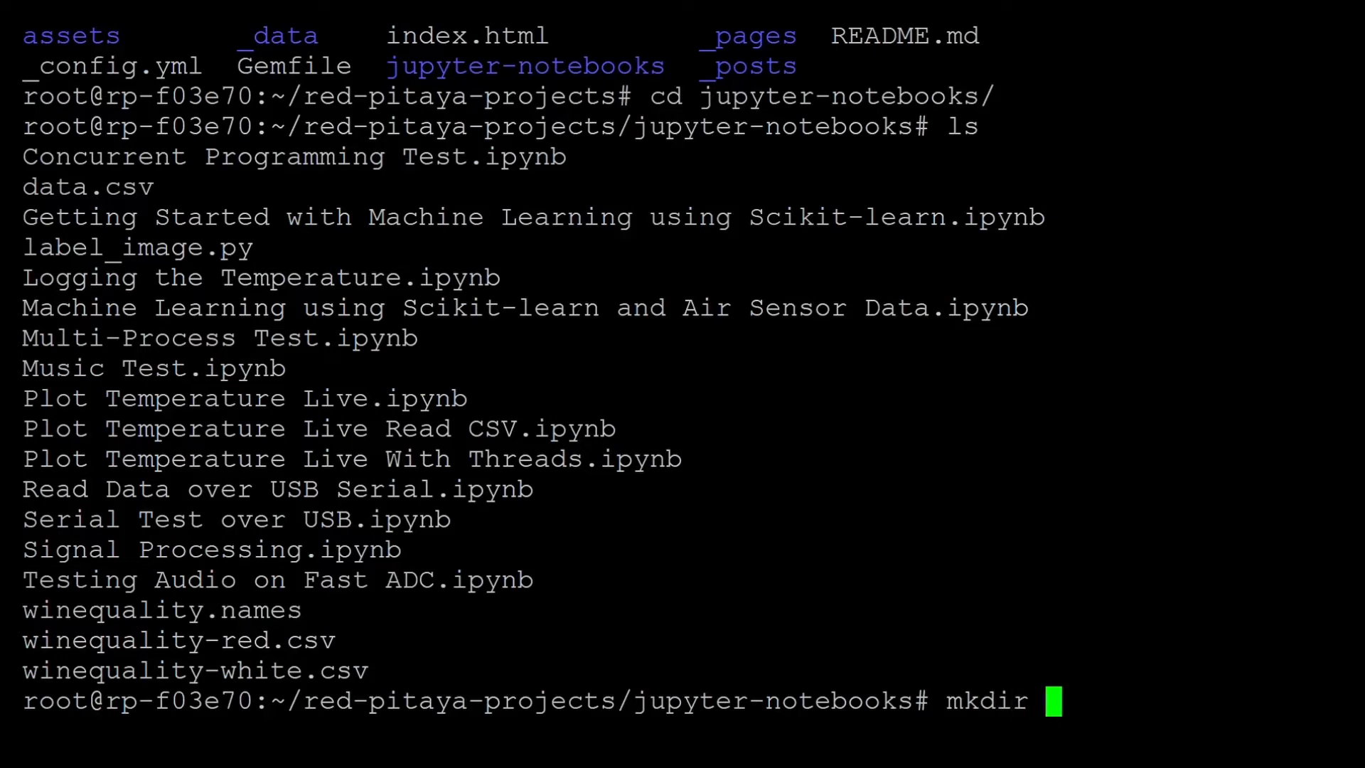
{"action": "type", "text": "/home/jupyter/"}
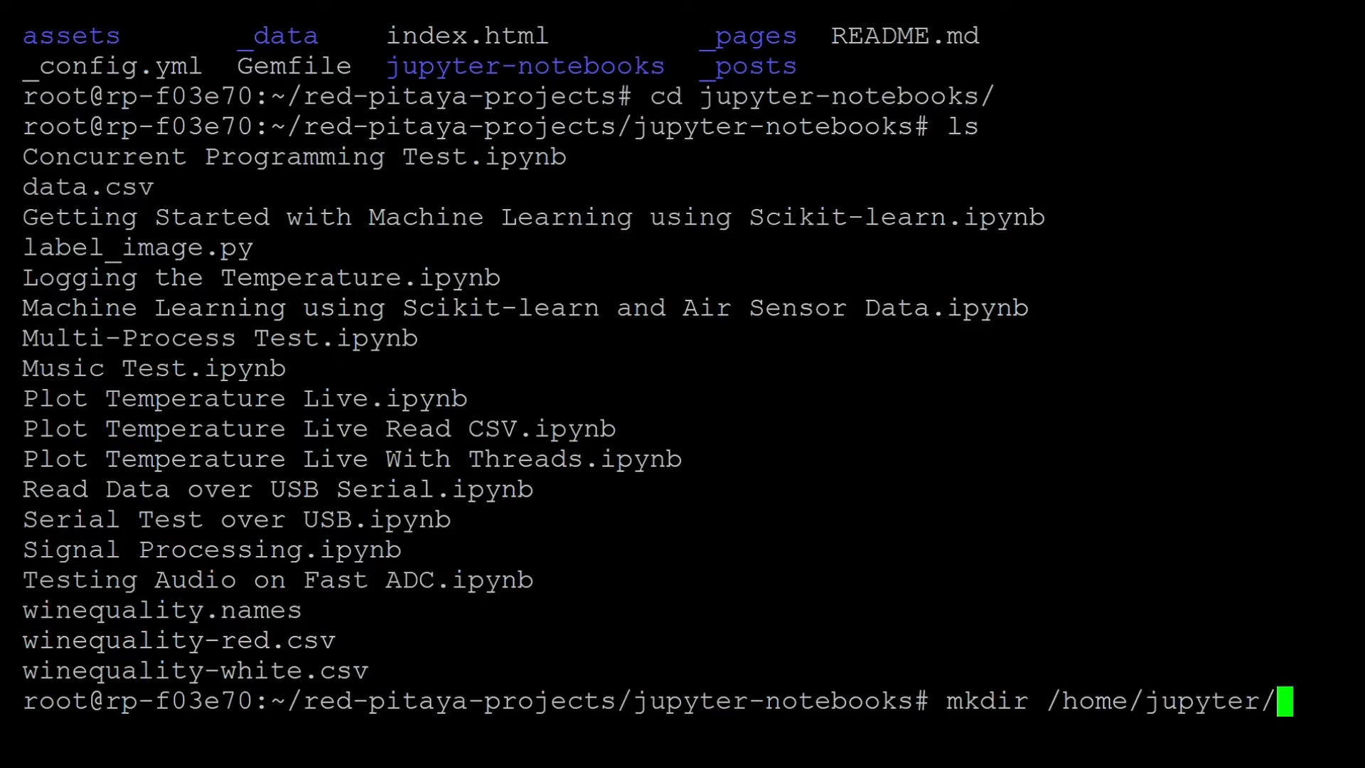
{"action": "type", "text": "RedPitaya/"}
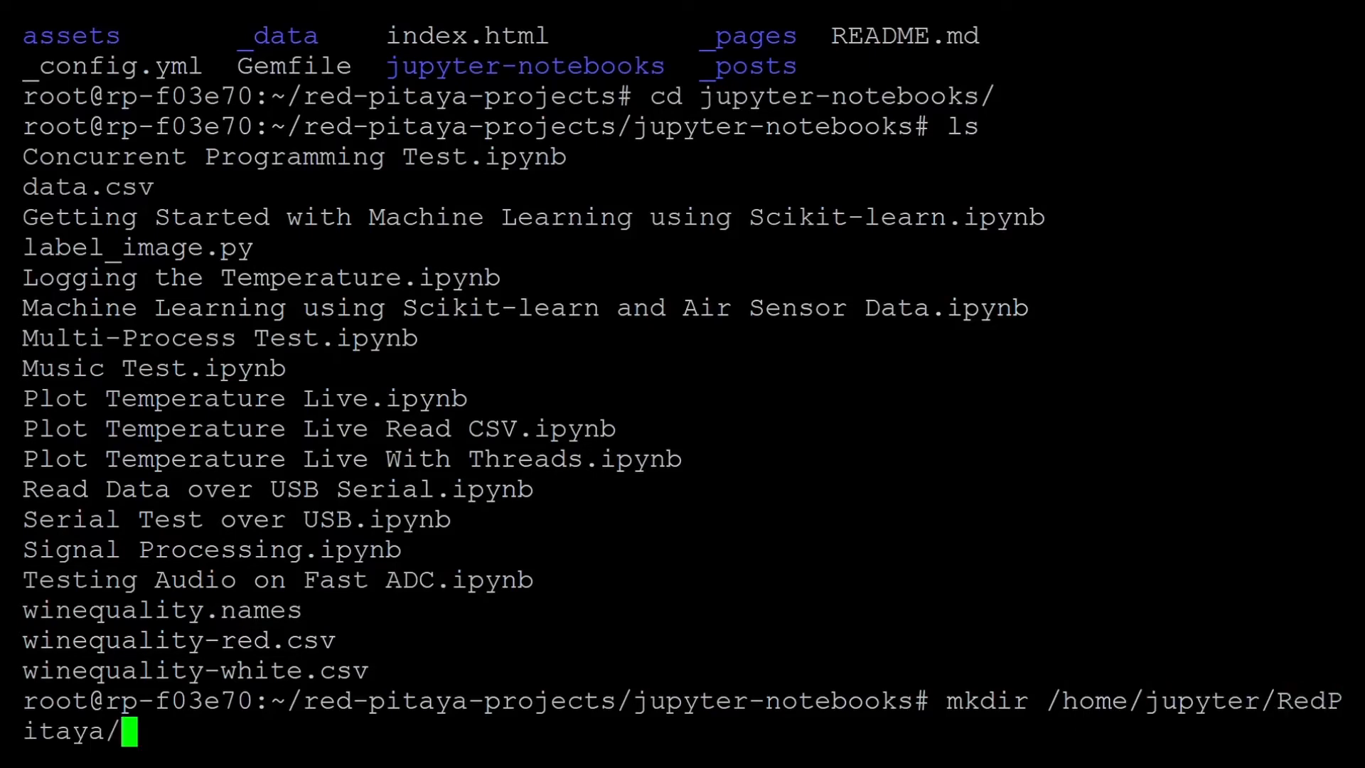
{"action": "type", "text": "My"}
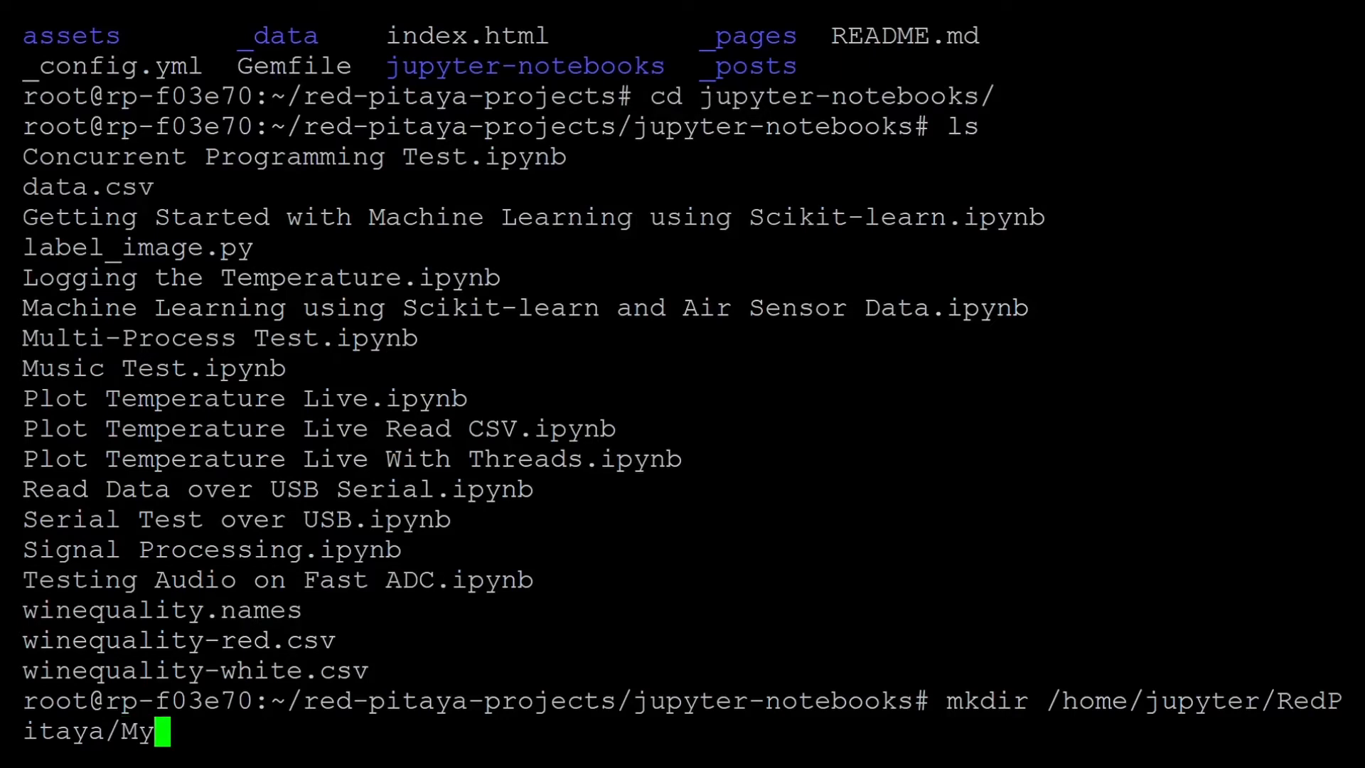
{"action": "type", "text": "-notebo"}
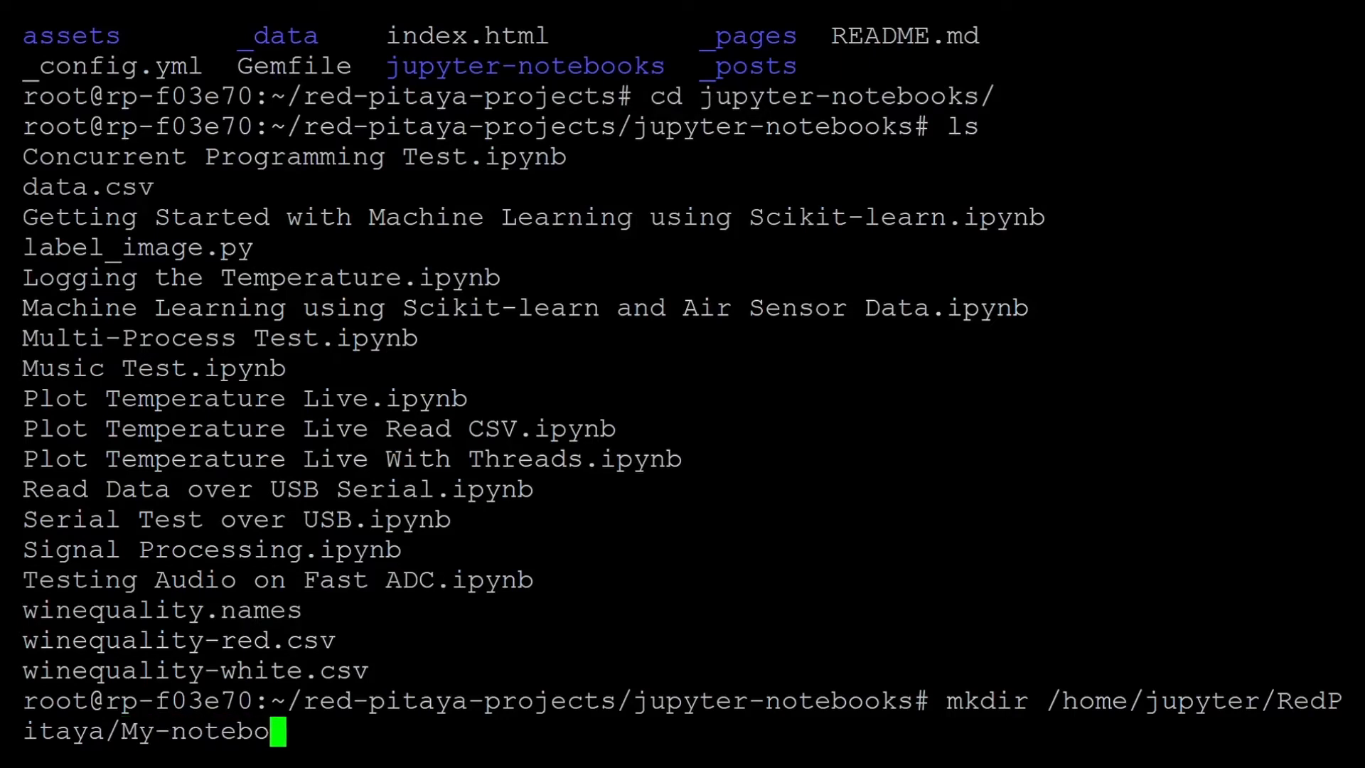
{"action": "key", "text": "Return"}
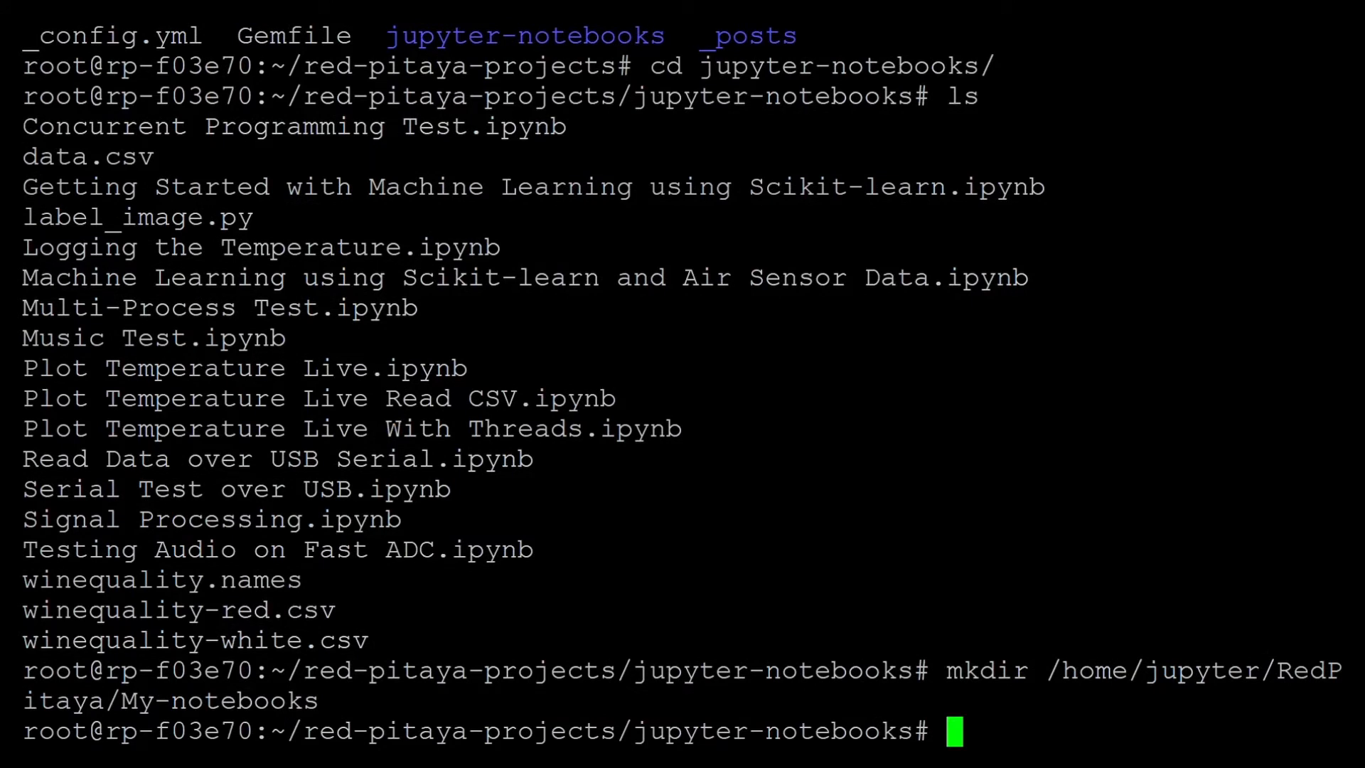
Copy all notebook files into the new My-notebooks folder
{"action": "type", "text": "cp"}
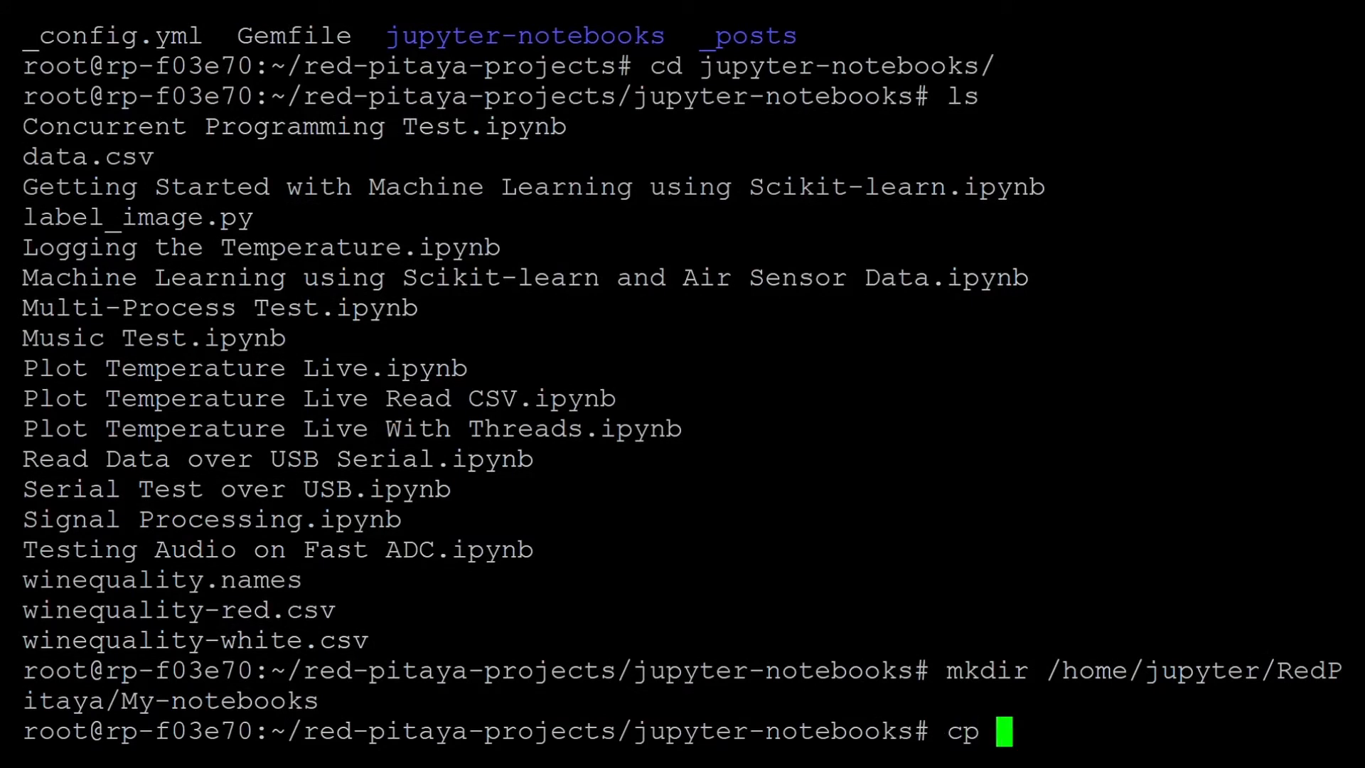
{"action": "type", "text": "*"}
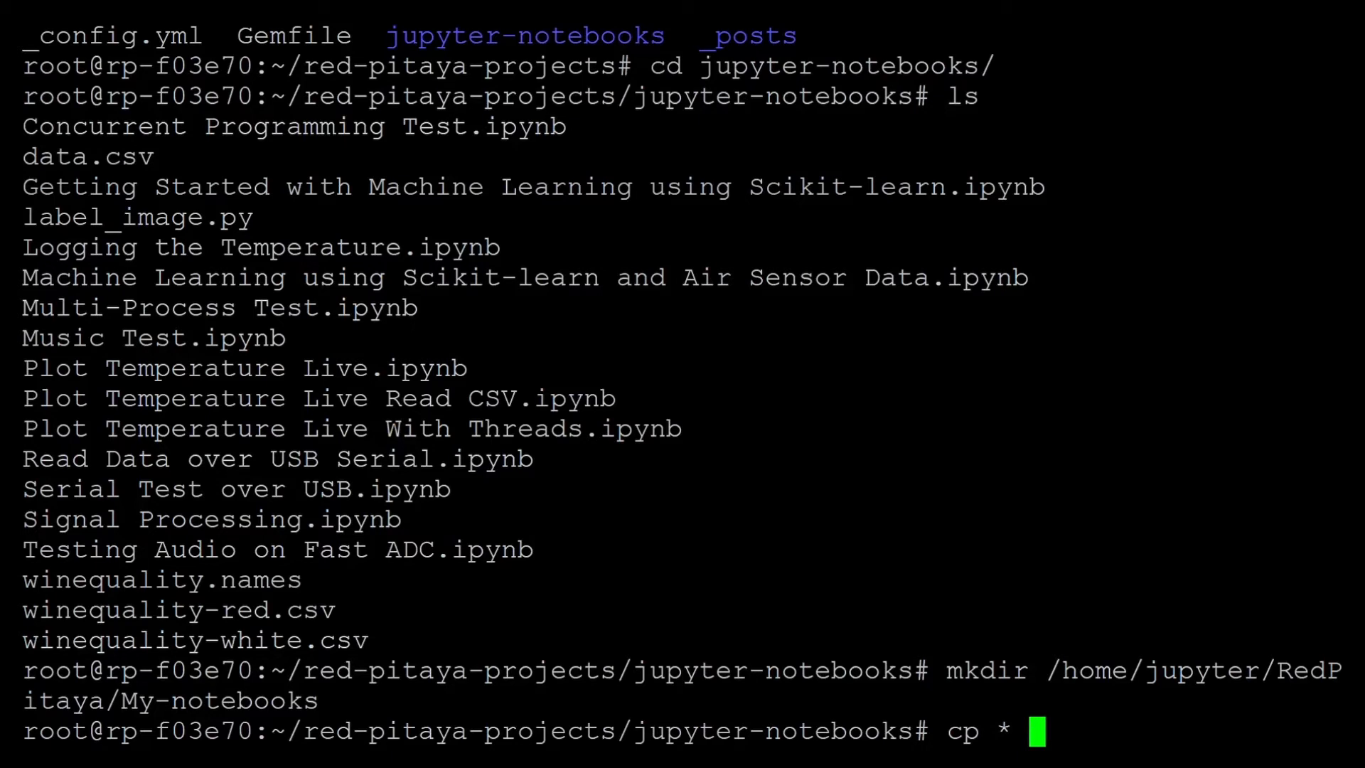
{"action": "type", "text": "/home/jupyter/"}
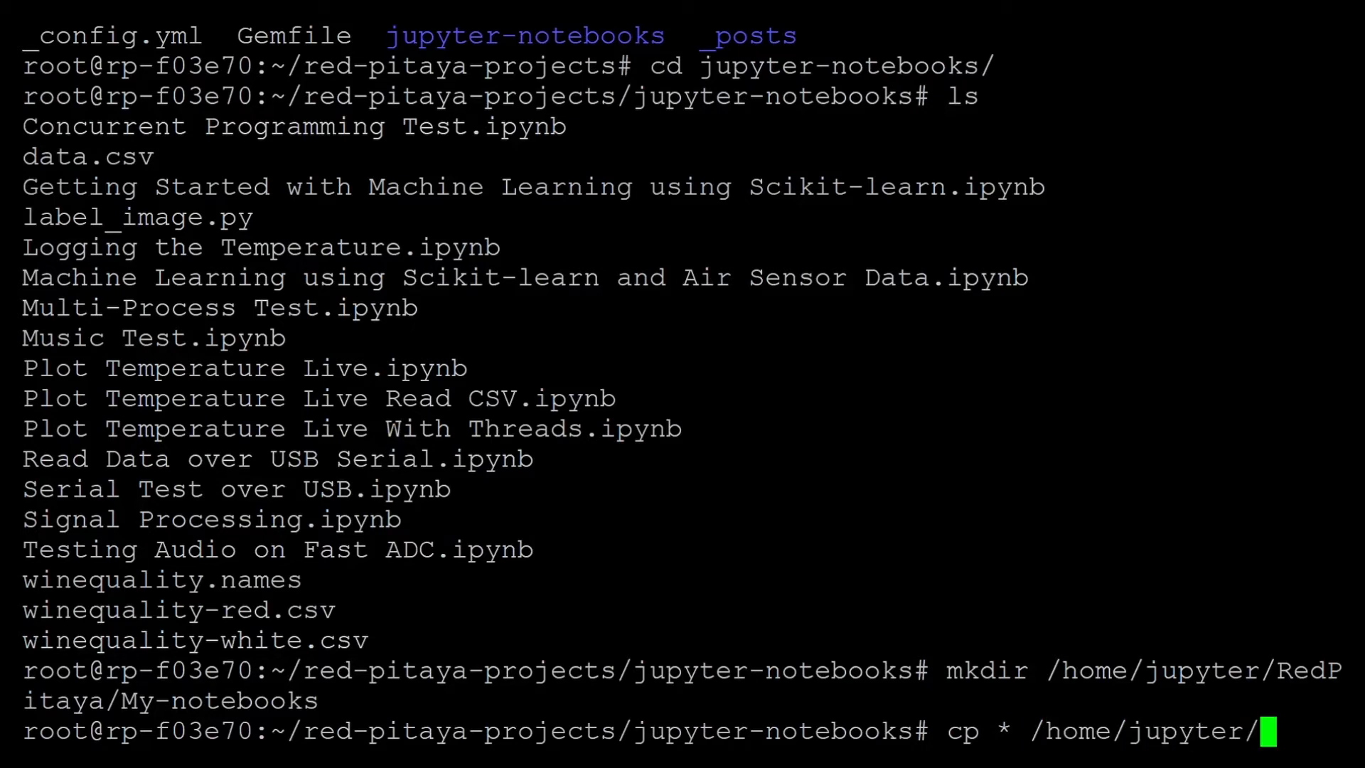
{"action": "type", "text": "RedPitaya/M"}
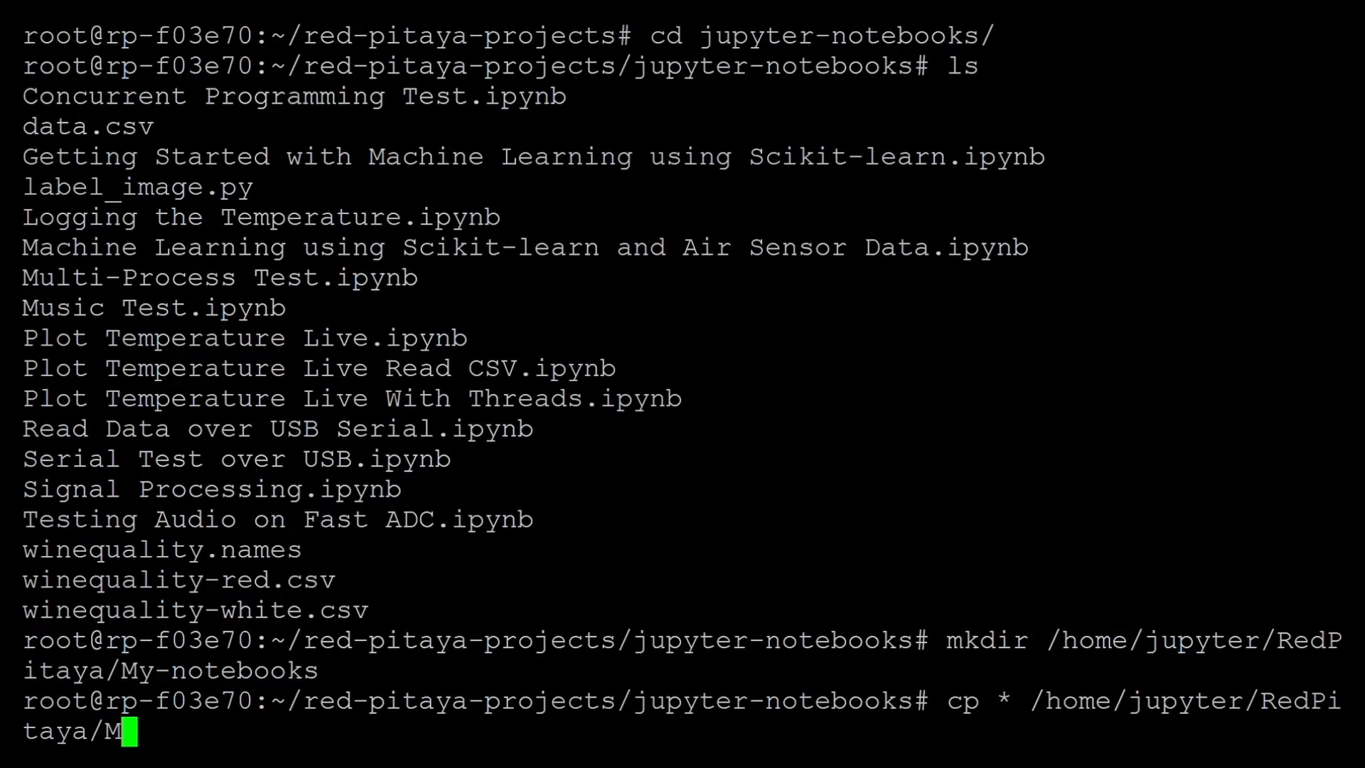
{"action": "key", "text": "Return"}
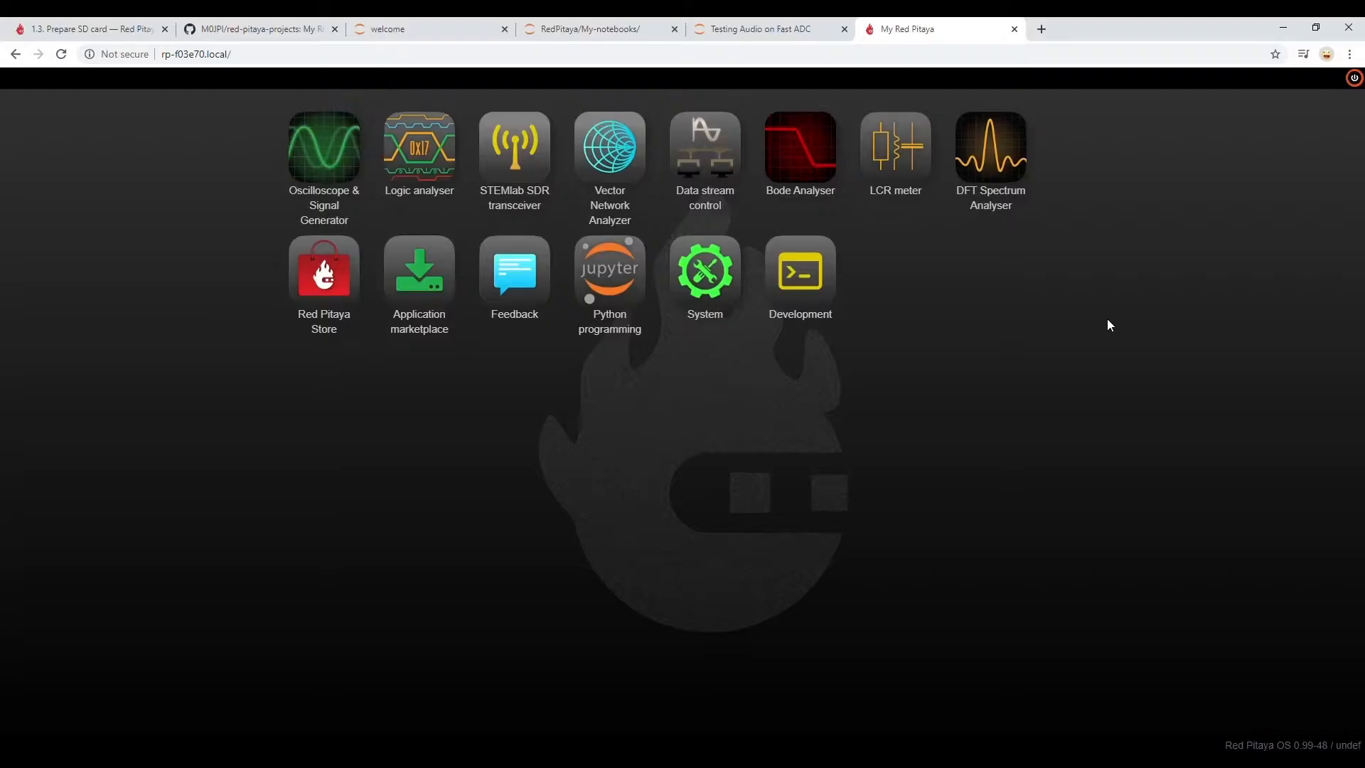
{"action": "mouse_move", "coordinate": [916, 400]}
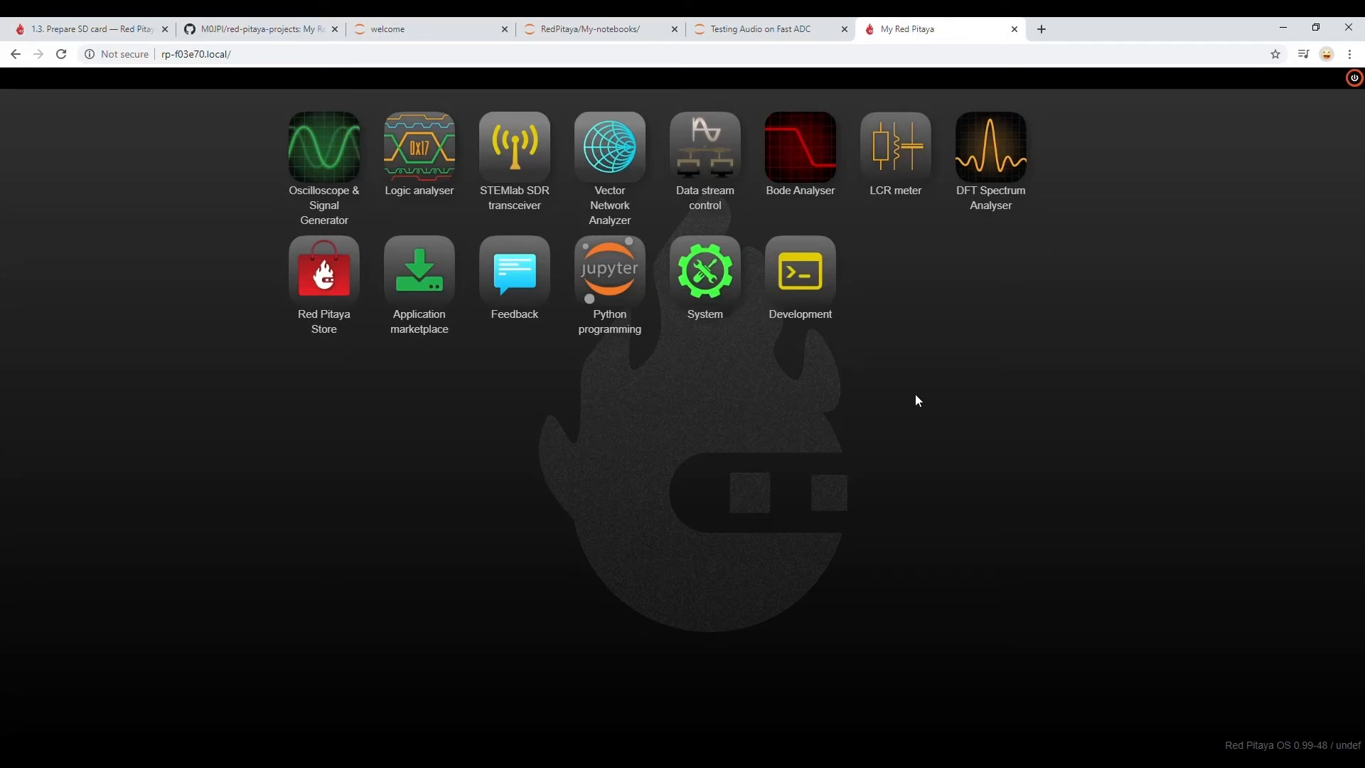
{"action": "mouse_move", "coordinate": [887, 391]}
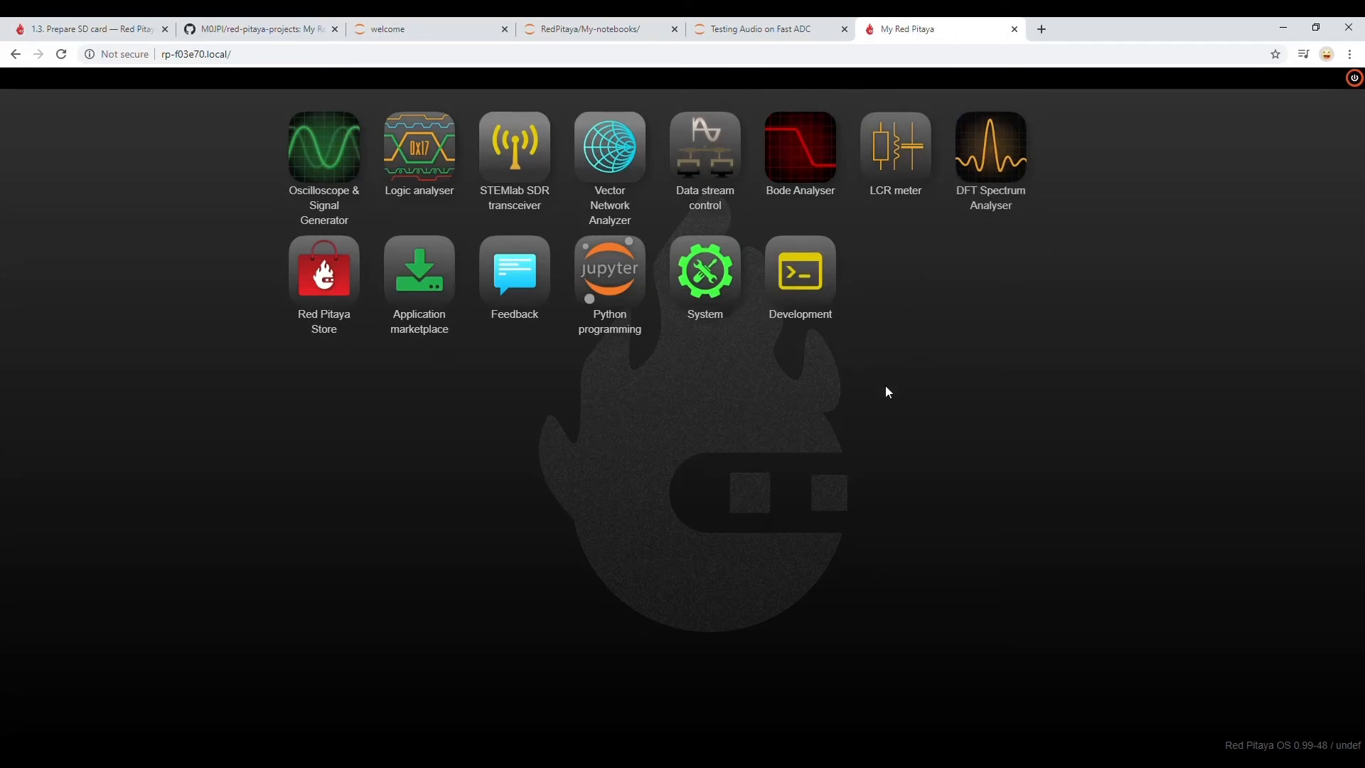
{"action": "mouse_move", "coordinate": [705, 152]}
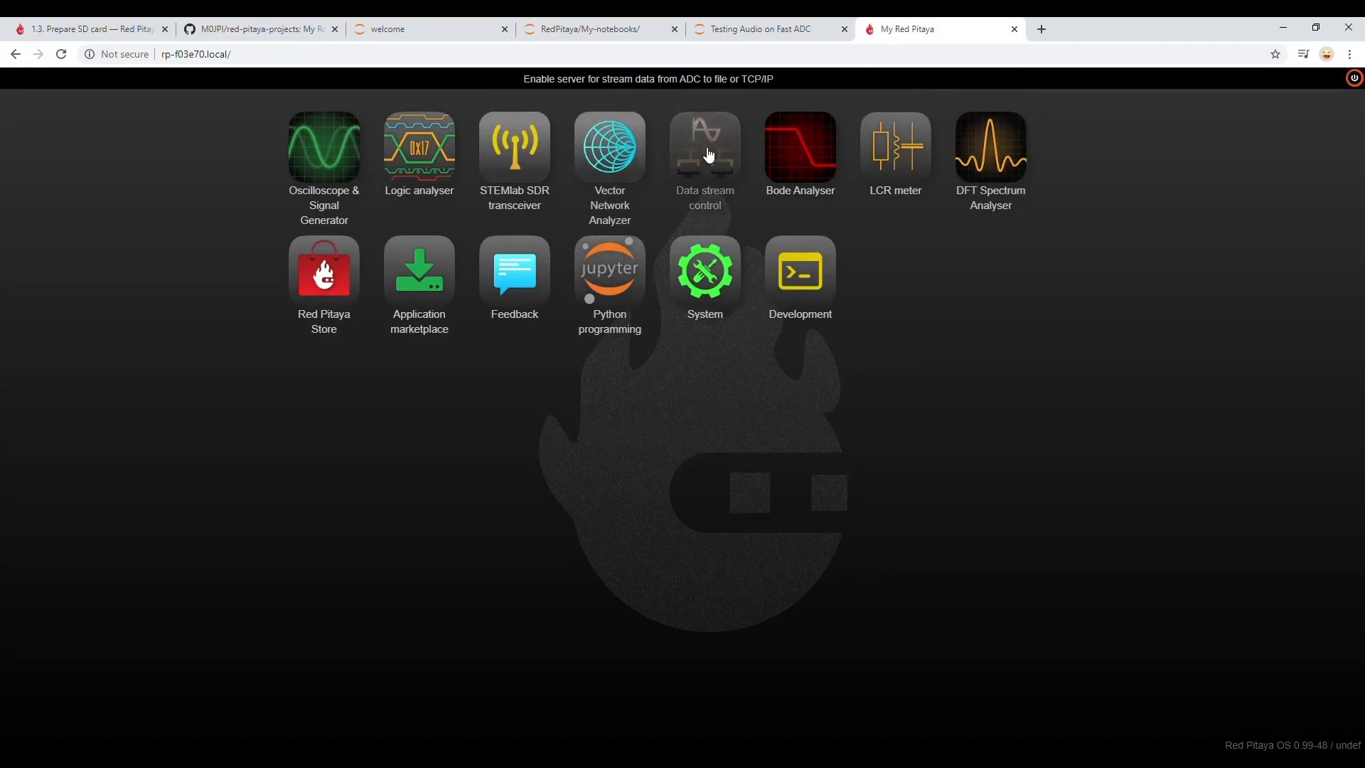
Open the data stream control app and set output to local file on channel 2
{"action": "left_click", "coordinate": [703, 148]}
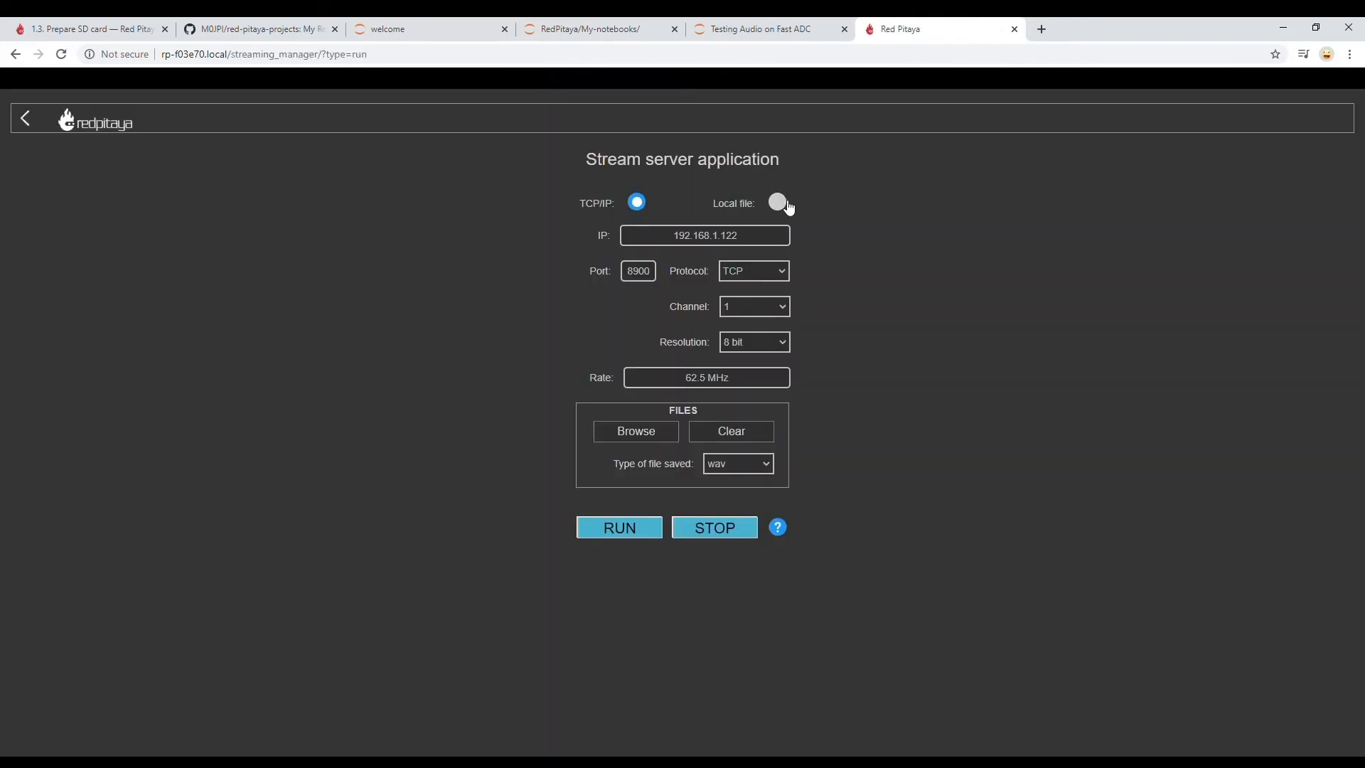
{"action": "left_click", "coordinate": [777, 202]}
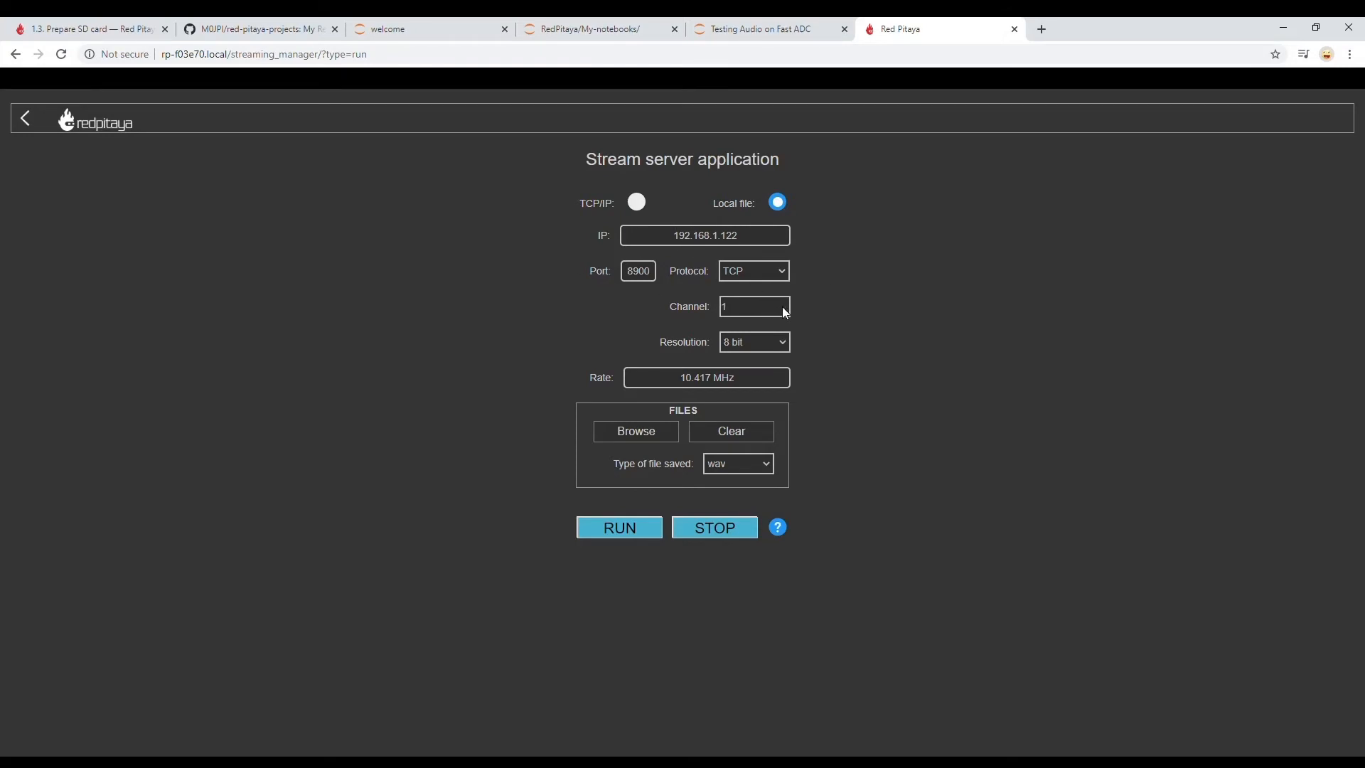
{"action": "type", "text": "2"}
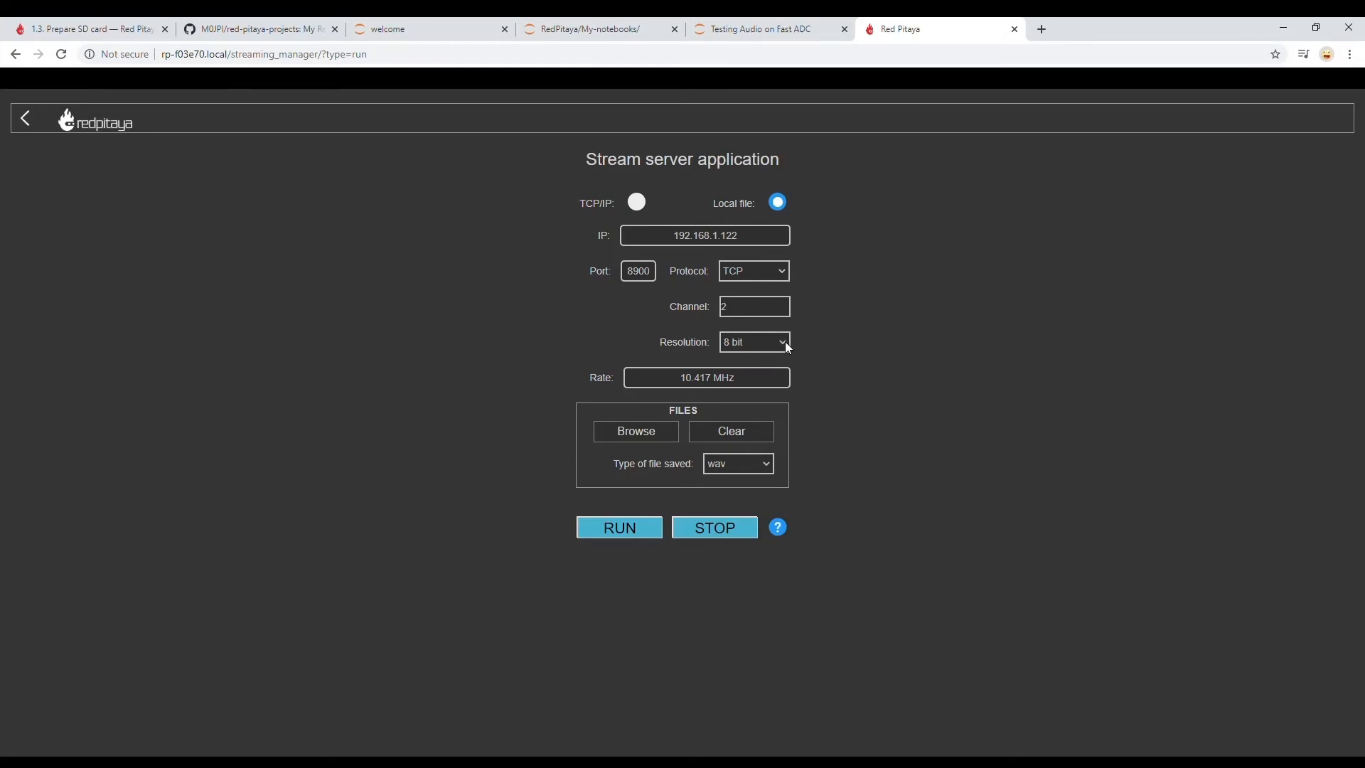
{"action": "mouse_move", "coordinate": [733, 348]}
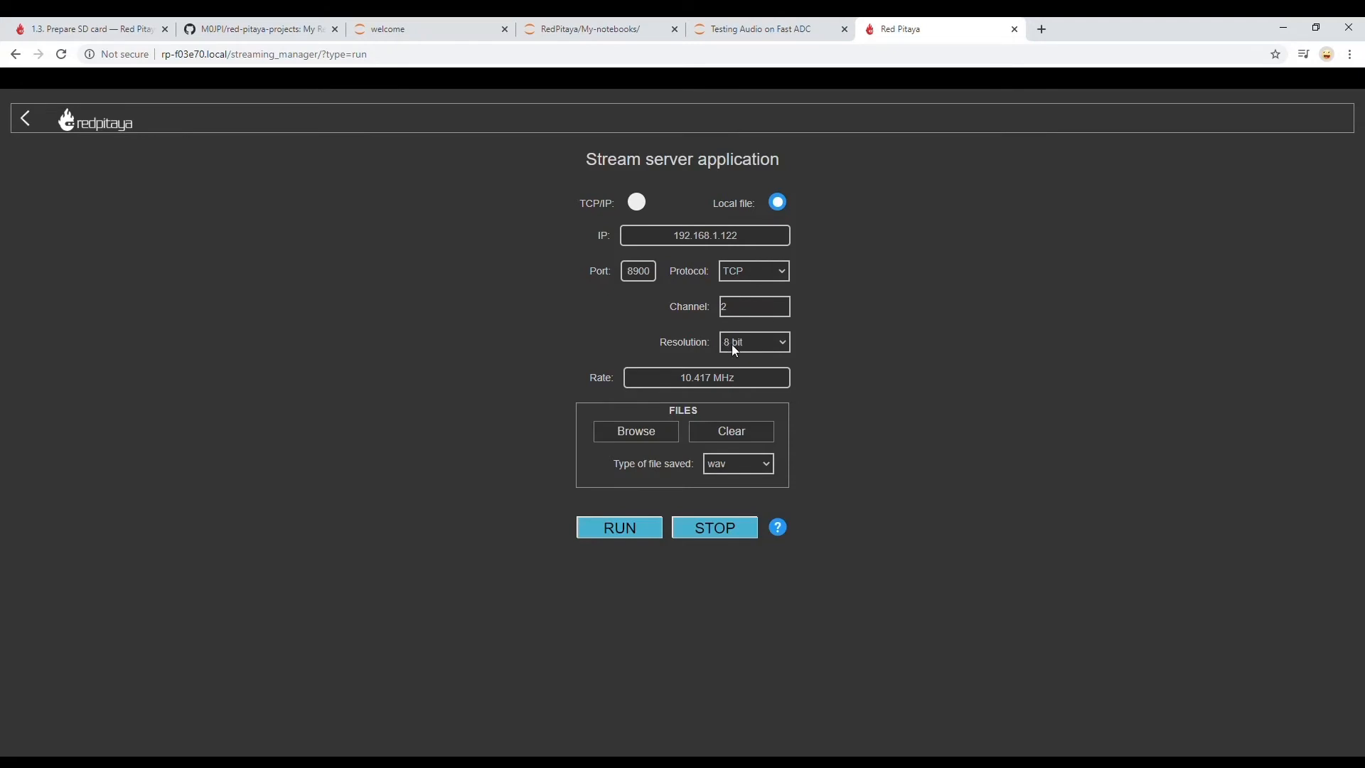
Set sample resolution to 8 bit and return to the Testing Audio on Fast ADC notebook
{"action": "left_click", "coordinate": [753, 342]}
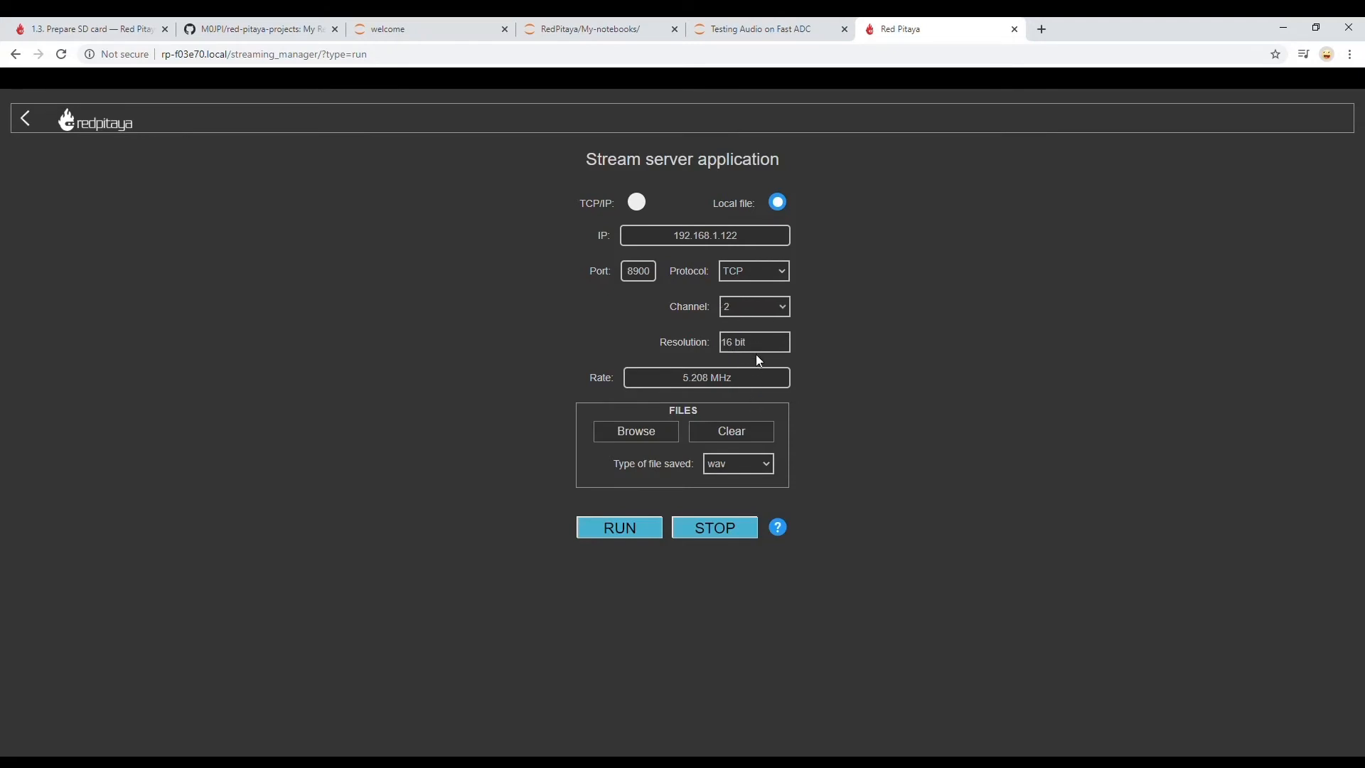
{"action": "left_click", "coordinate": [753, 341]}
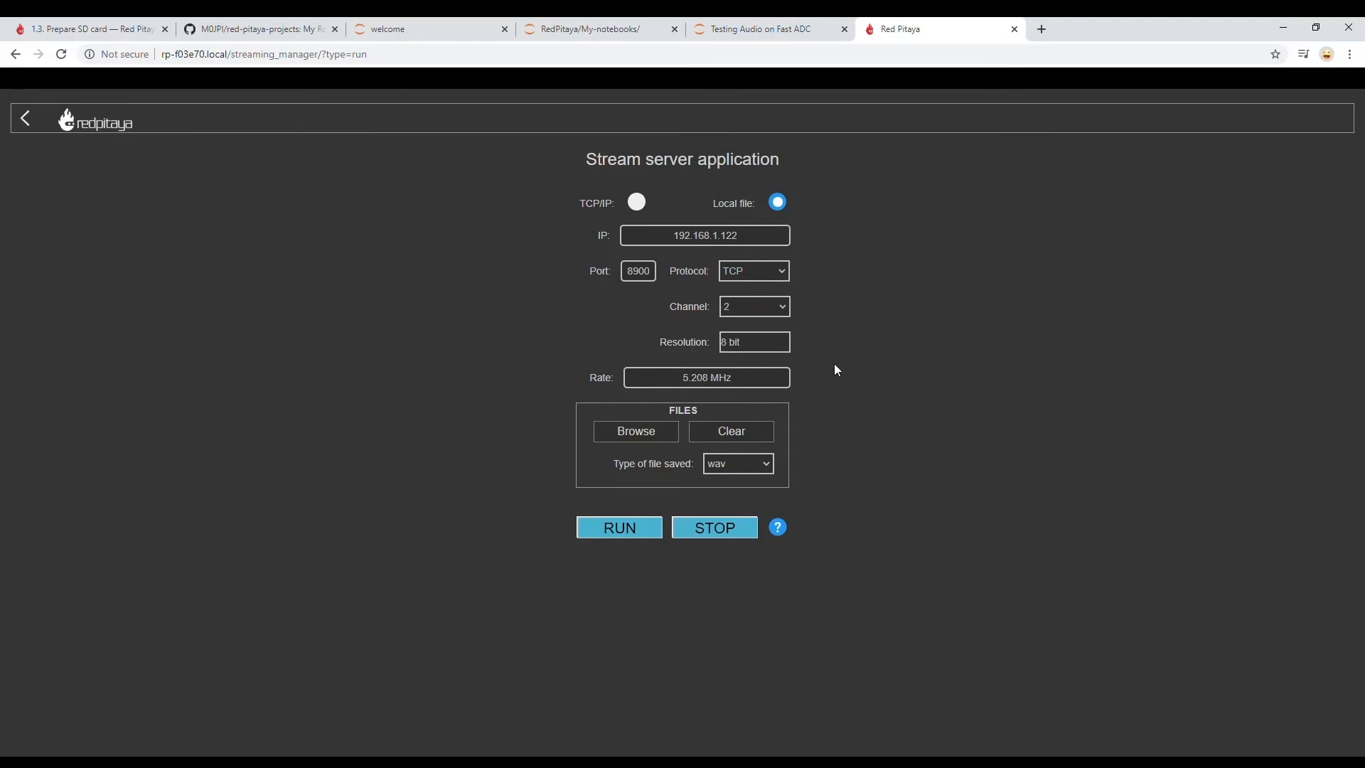
{"action": "mouse_move", "coordinate": [719, 326]}
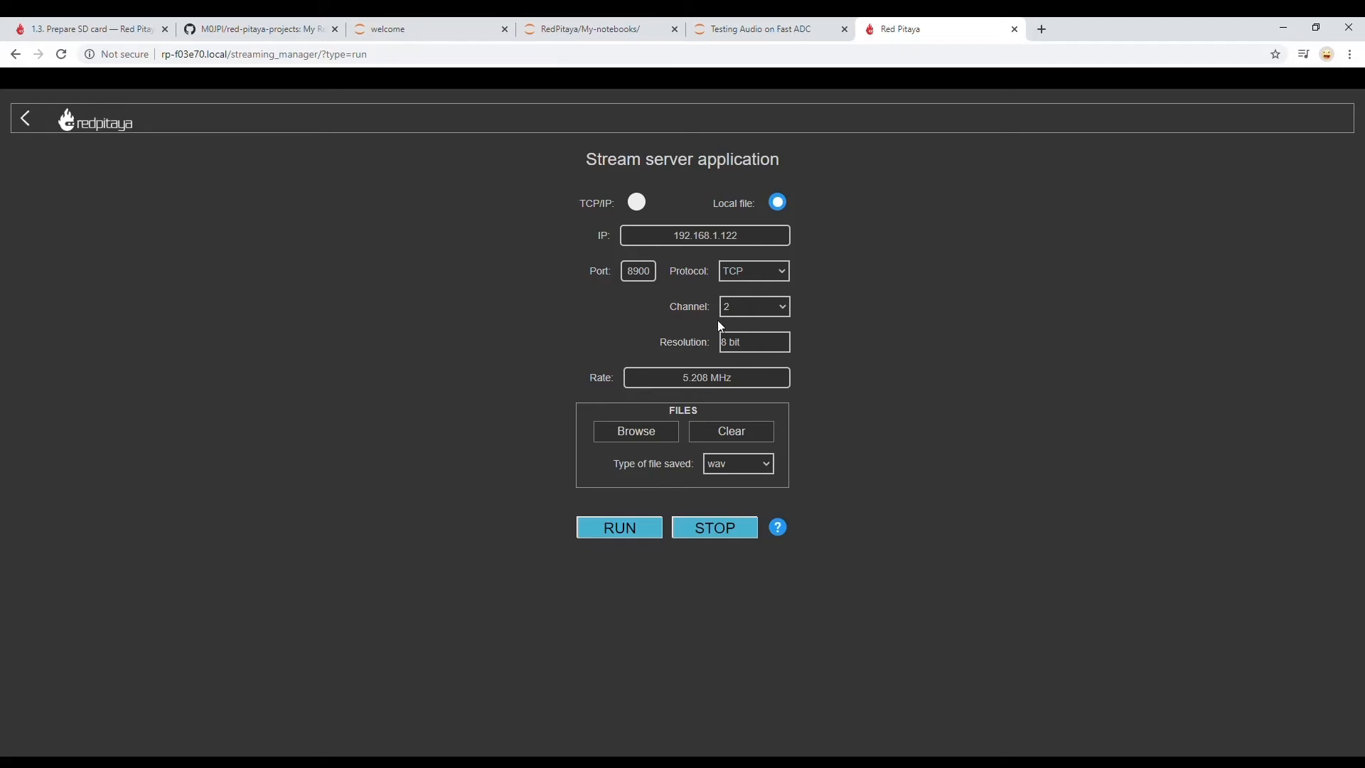
{"action": "mouse_move", "coordinate": [706, 23]}
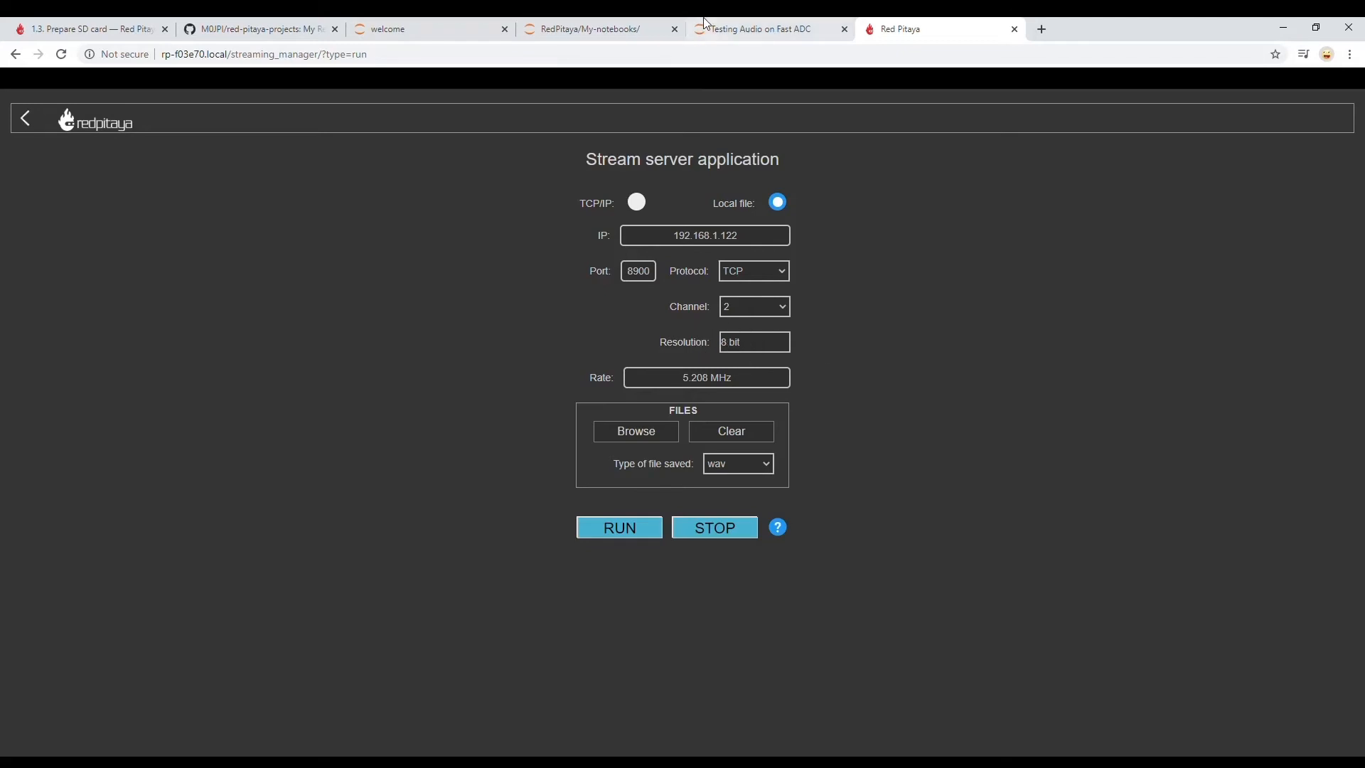
{"action": "left_click", "coordinate": [753, 28]}
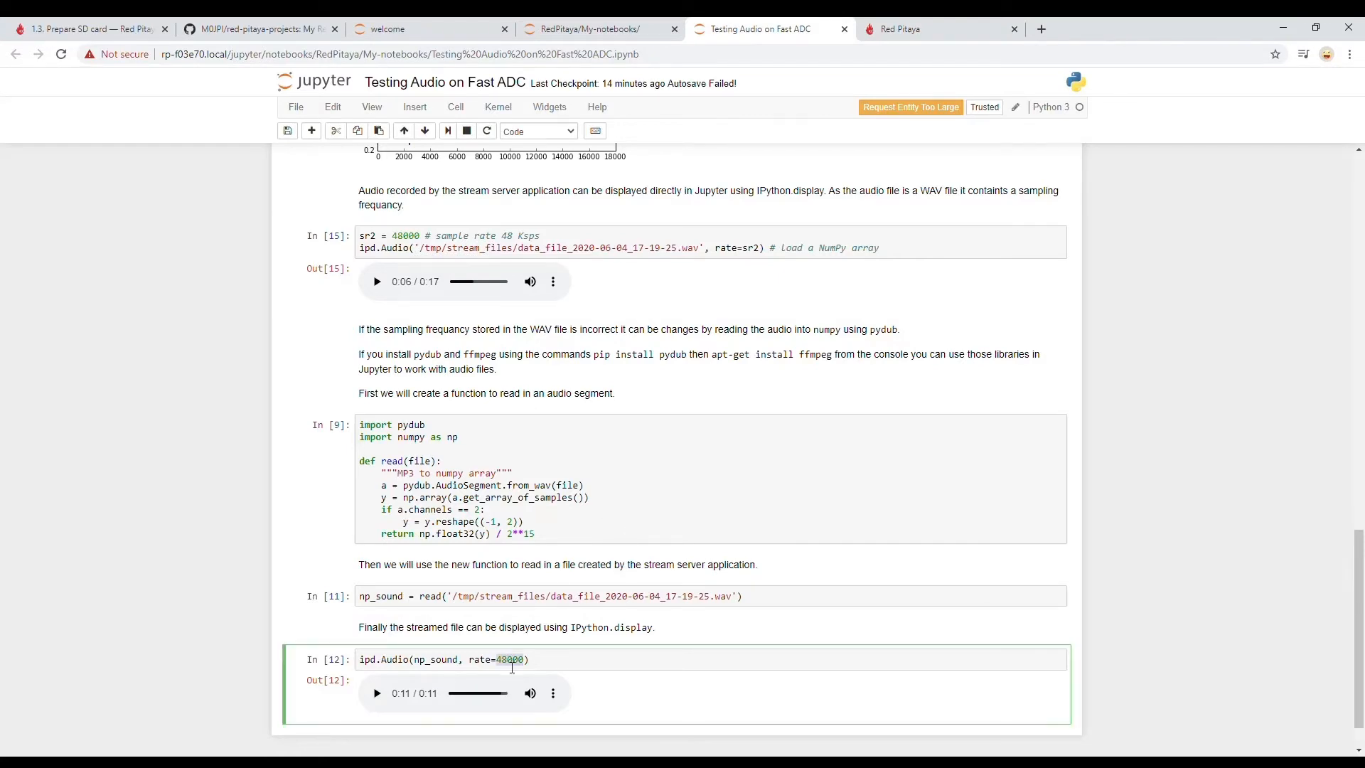
{"action": "mouse_move", "coordinate": [569, 492]}
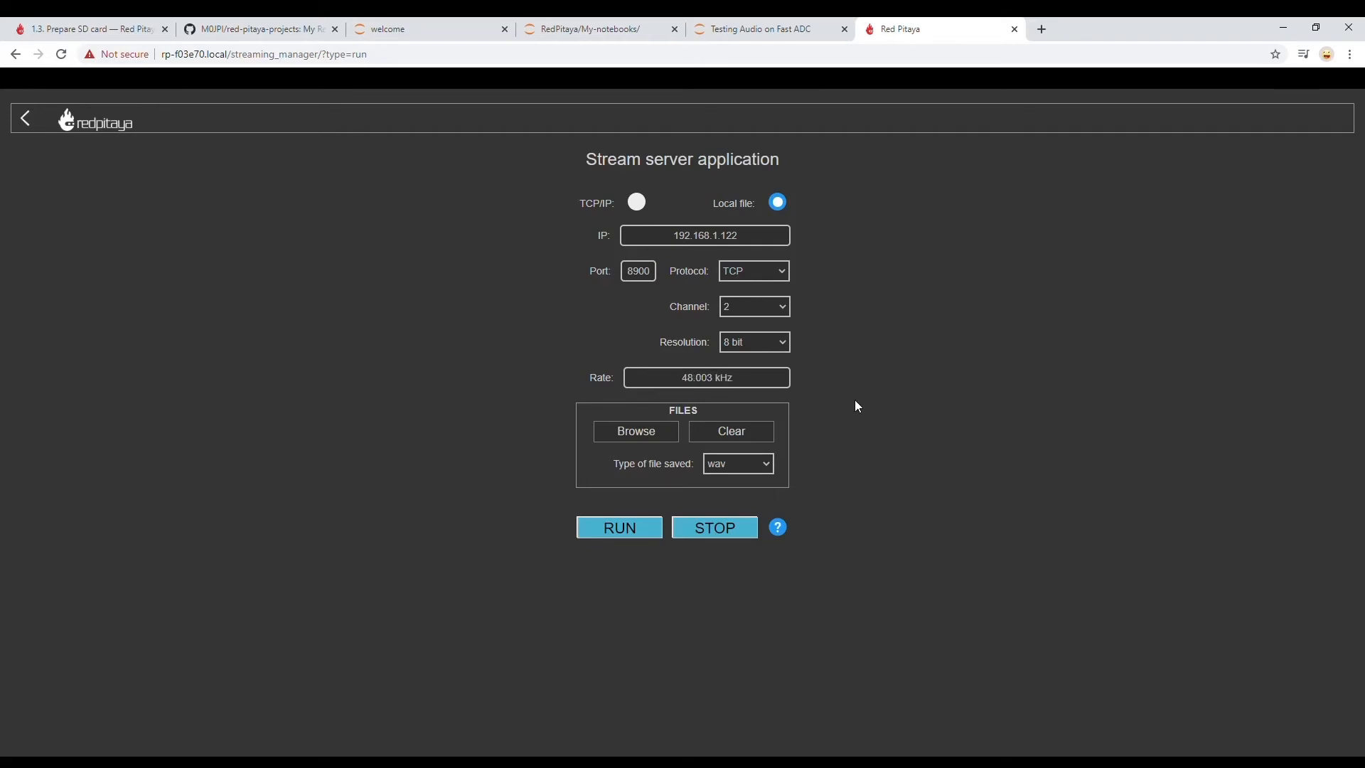
{"action": "mouse_move", "coordinate": [682, 501]}
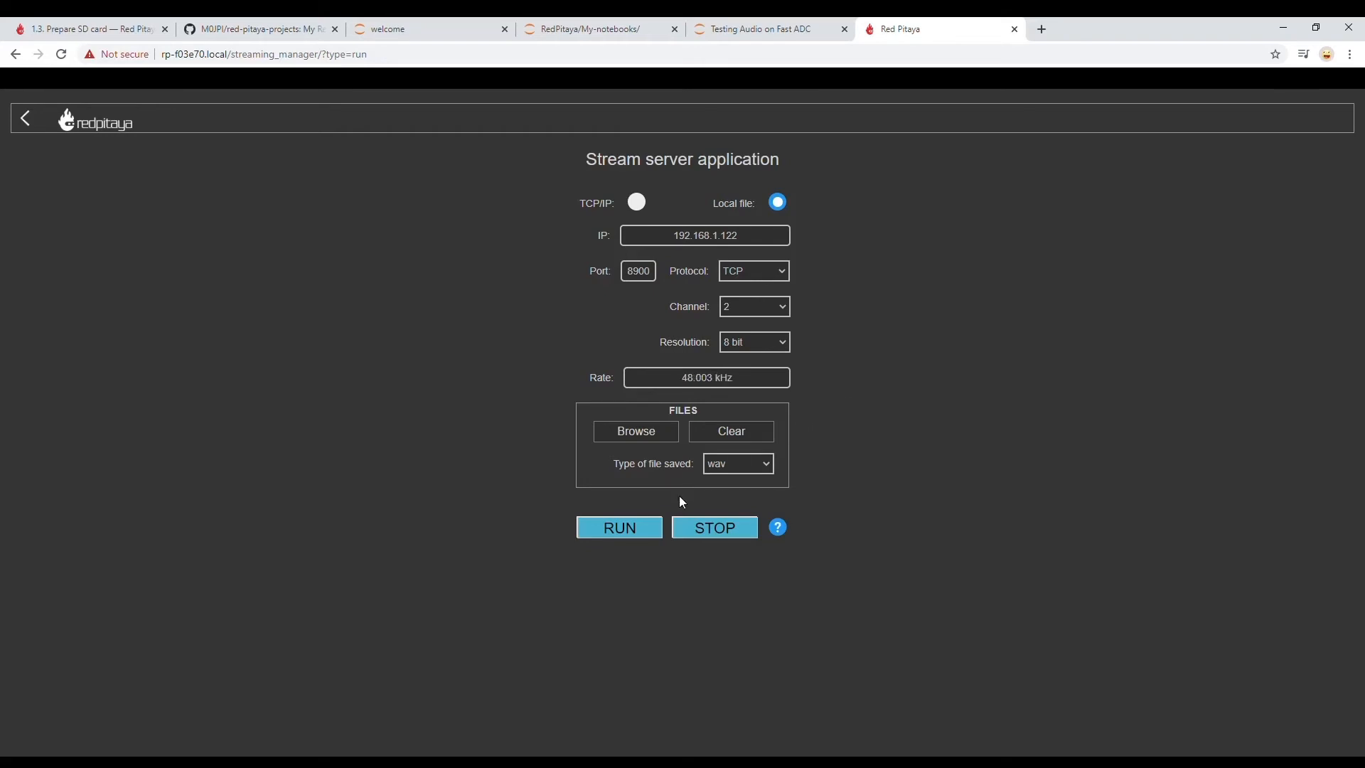
Record a local stream at 48.003 kHz, then stop the stream server
{"action": "left_click", "coordinate": [618, 528]}
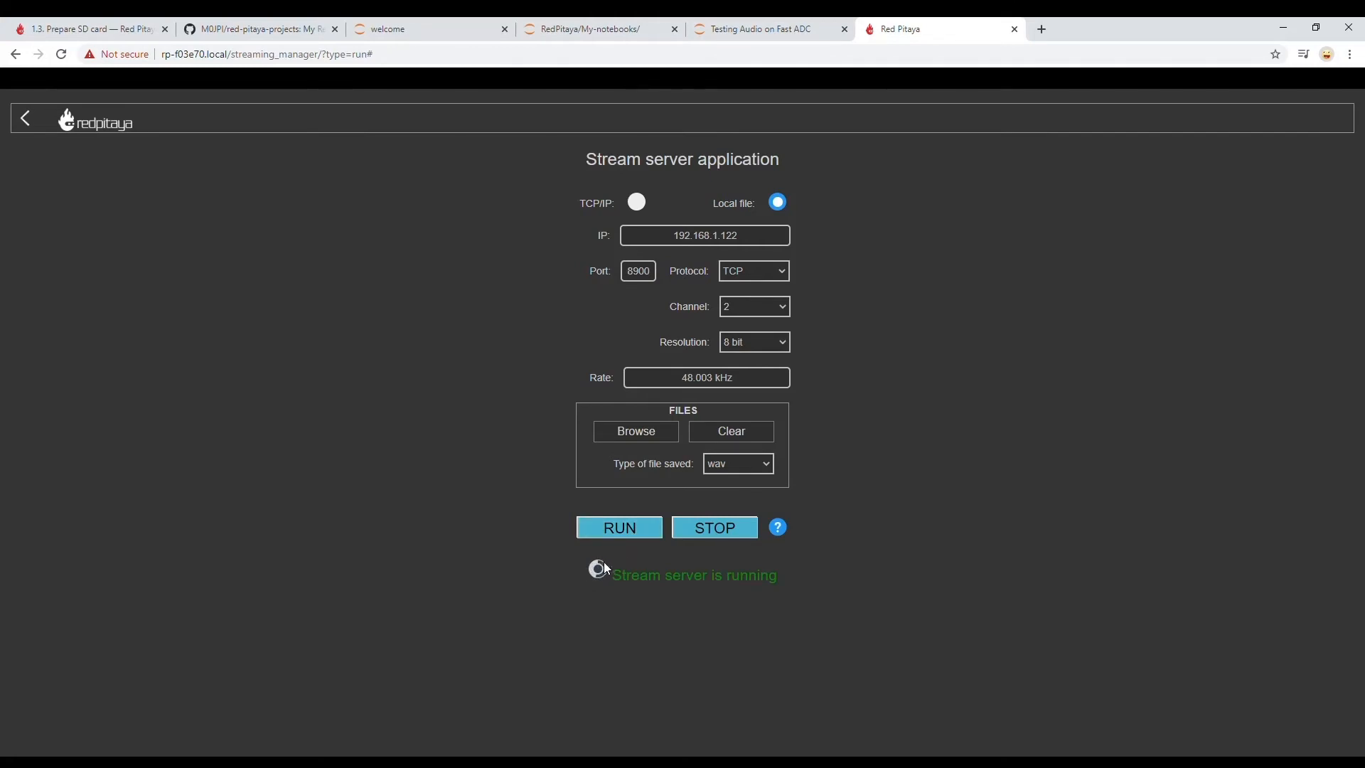
{"action": "mouse_move", "coordinate": [566, 573]}
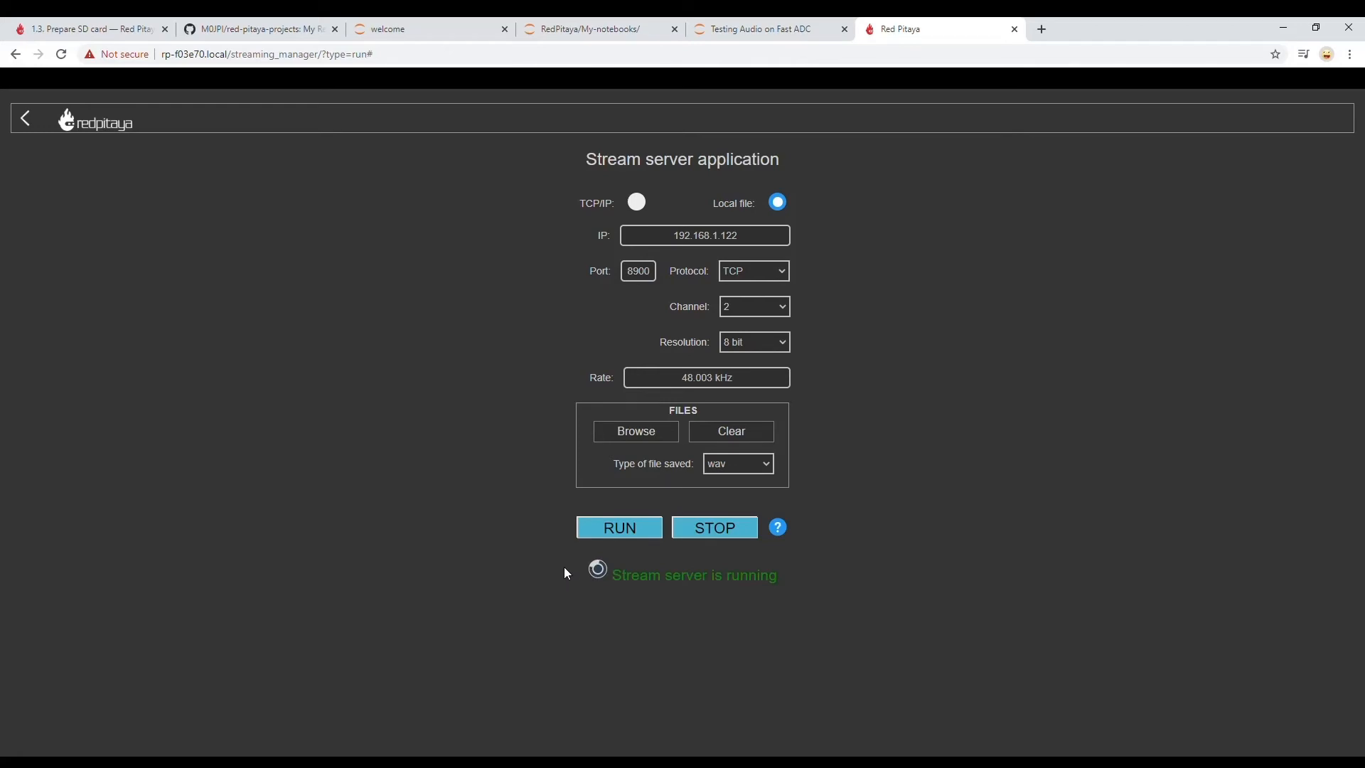
{"action": "mouse_move", "coordinate": [557, 553]}
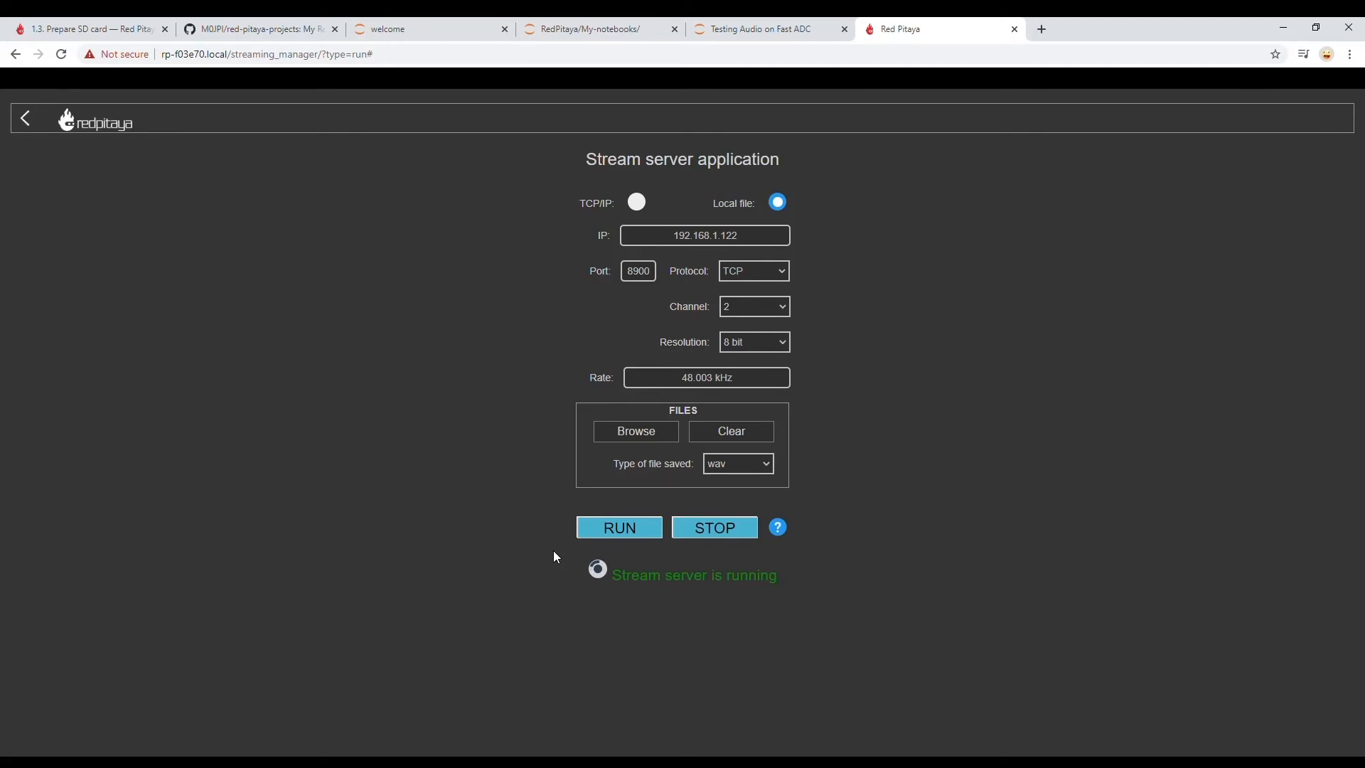
{"action": "mouse_move", "coordinate": [799, 201]}
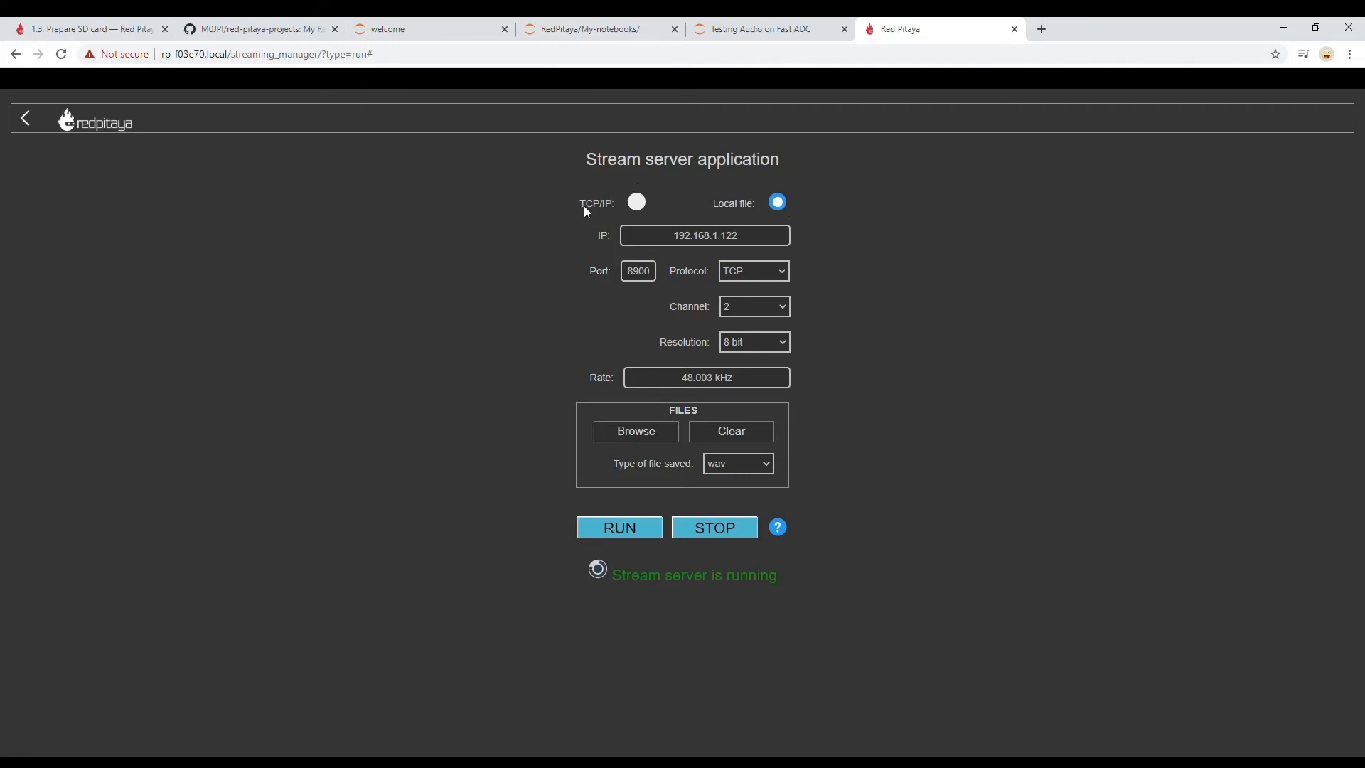
{"action": "mouse_move", "coordinate": [532, 266]}
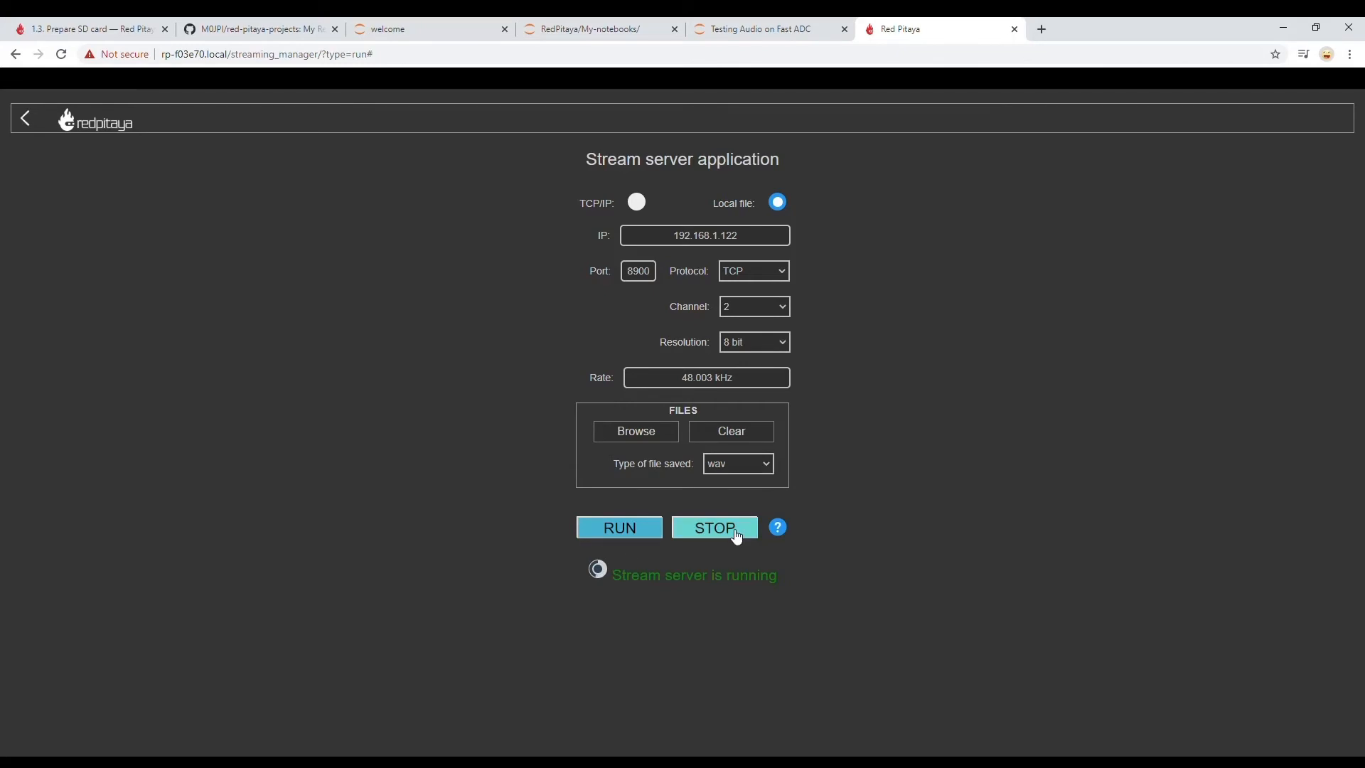
{"action": "left_click", "coordinate": [713, 527]}
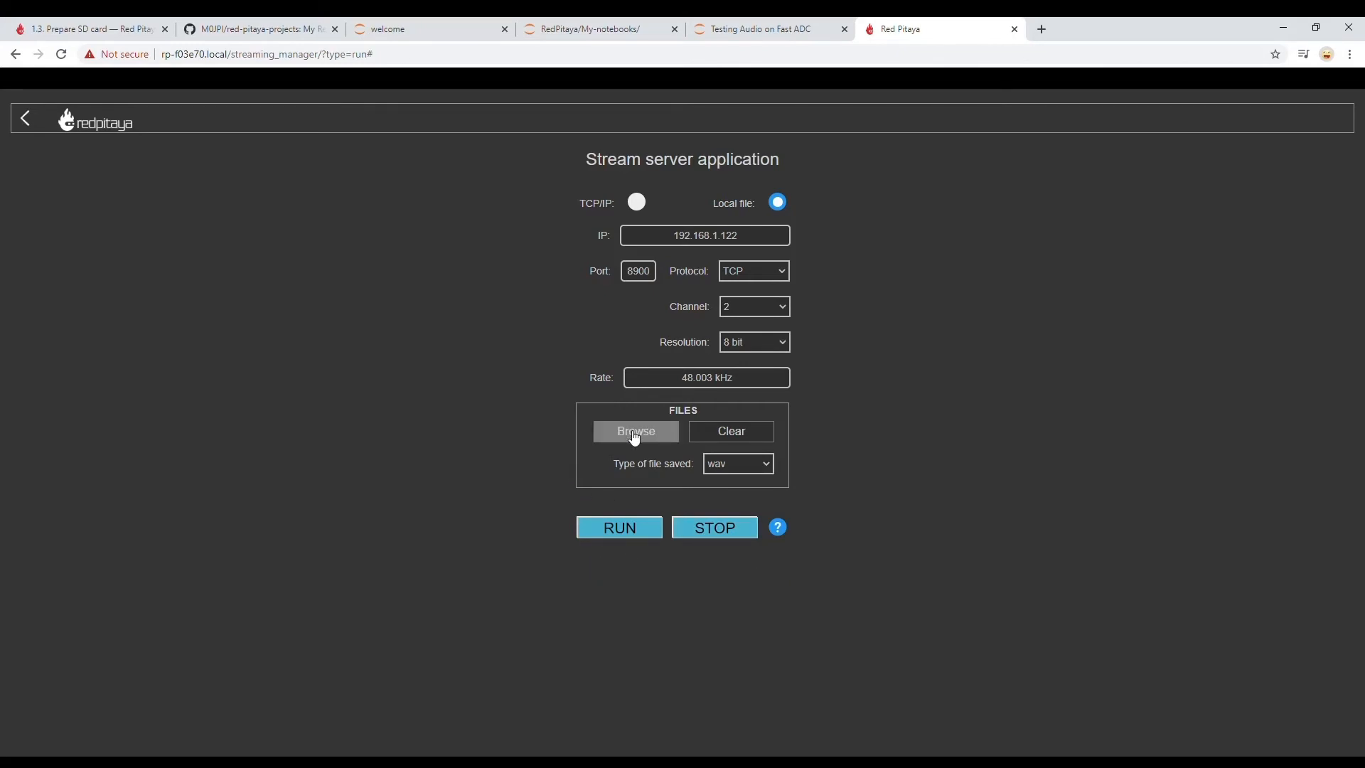
Browse the recorded files index and download the new recording's .wav.log file
{"action": "left_click", "coordinate": [635, 431]}
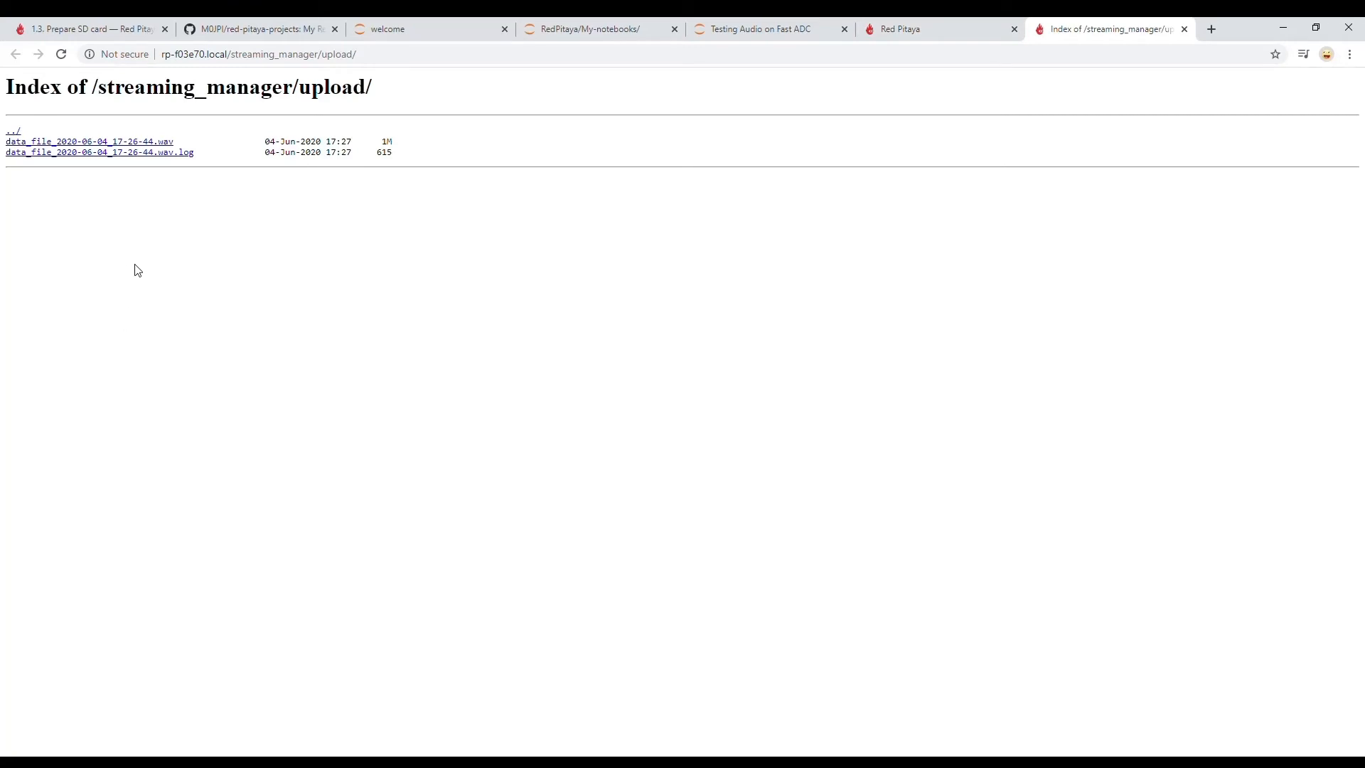
{"action": "mouse_move", "coordinate": [137, 159]}
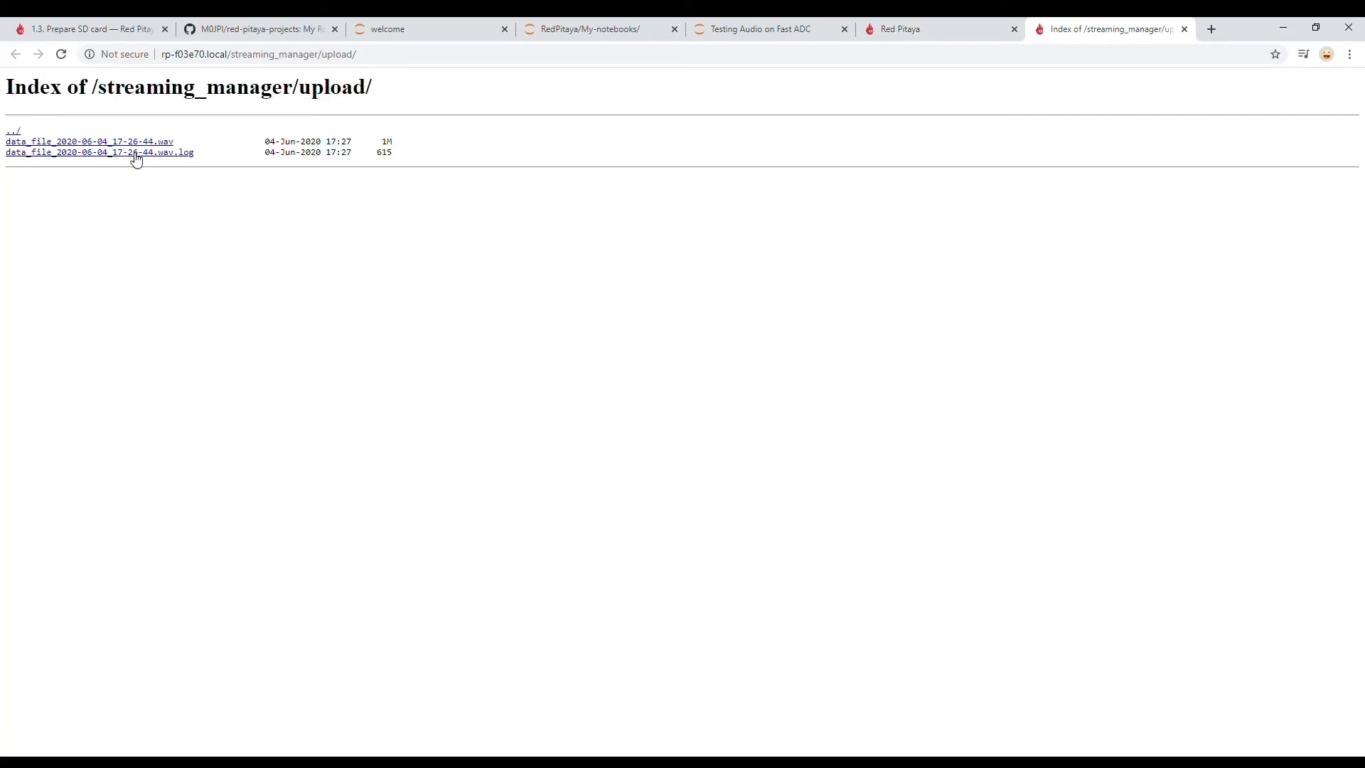
{"action": "left_click", "coordinate": [100, 152]}
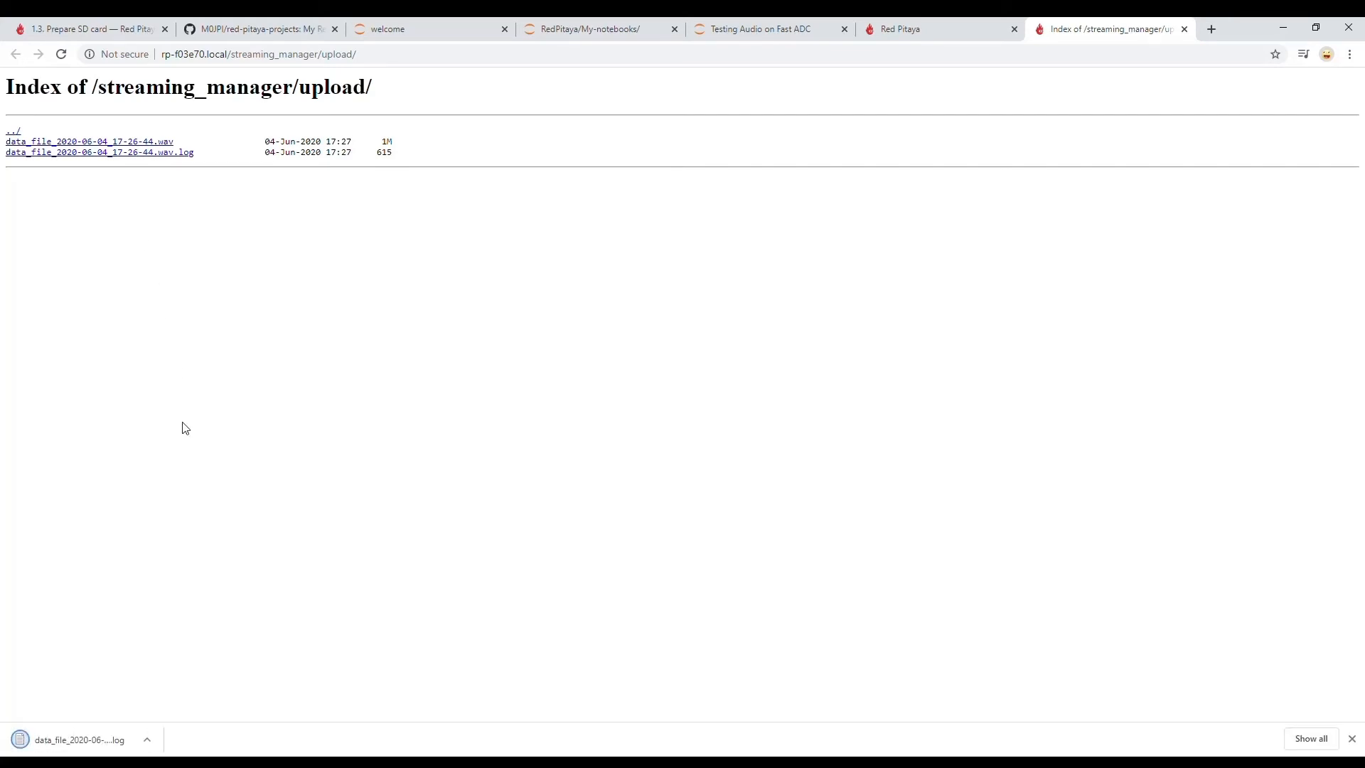
{"action": "mouse_move", "coordinate": [126, 233]}
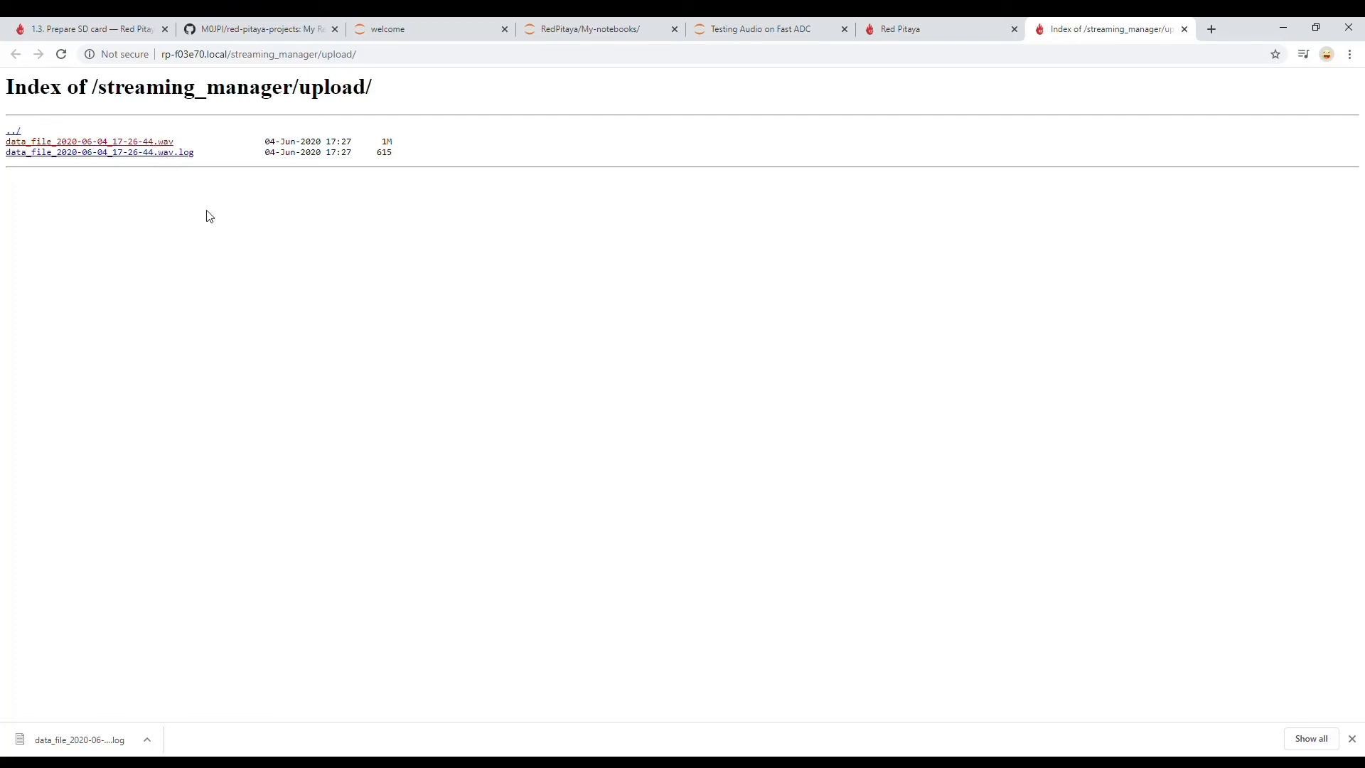
{"action": "mouse_move", "coordinate": [915, 28]}
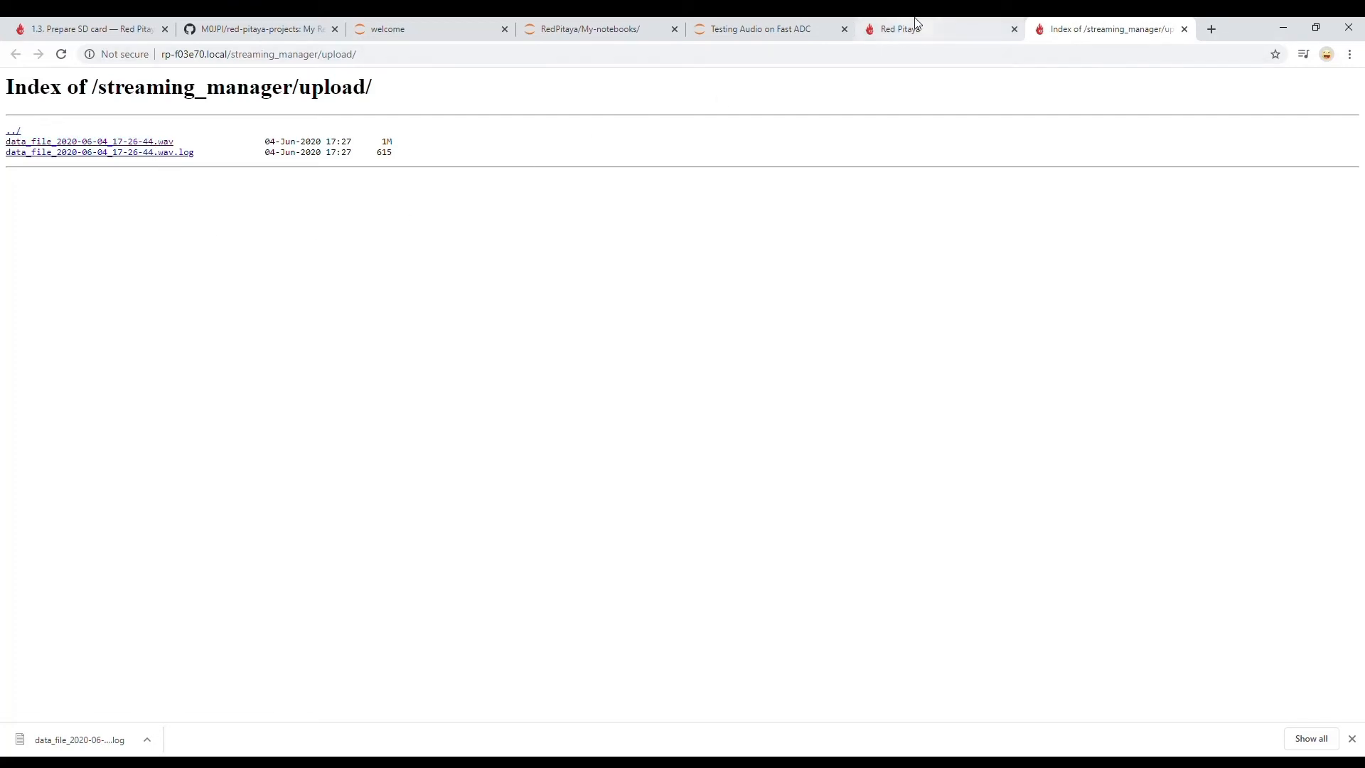
Paste the data_file_2020-06-04_17-26-44.wav URL into the audio notebook
{"action": "left_click", "coordinate": [758, 28]}
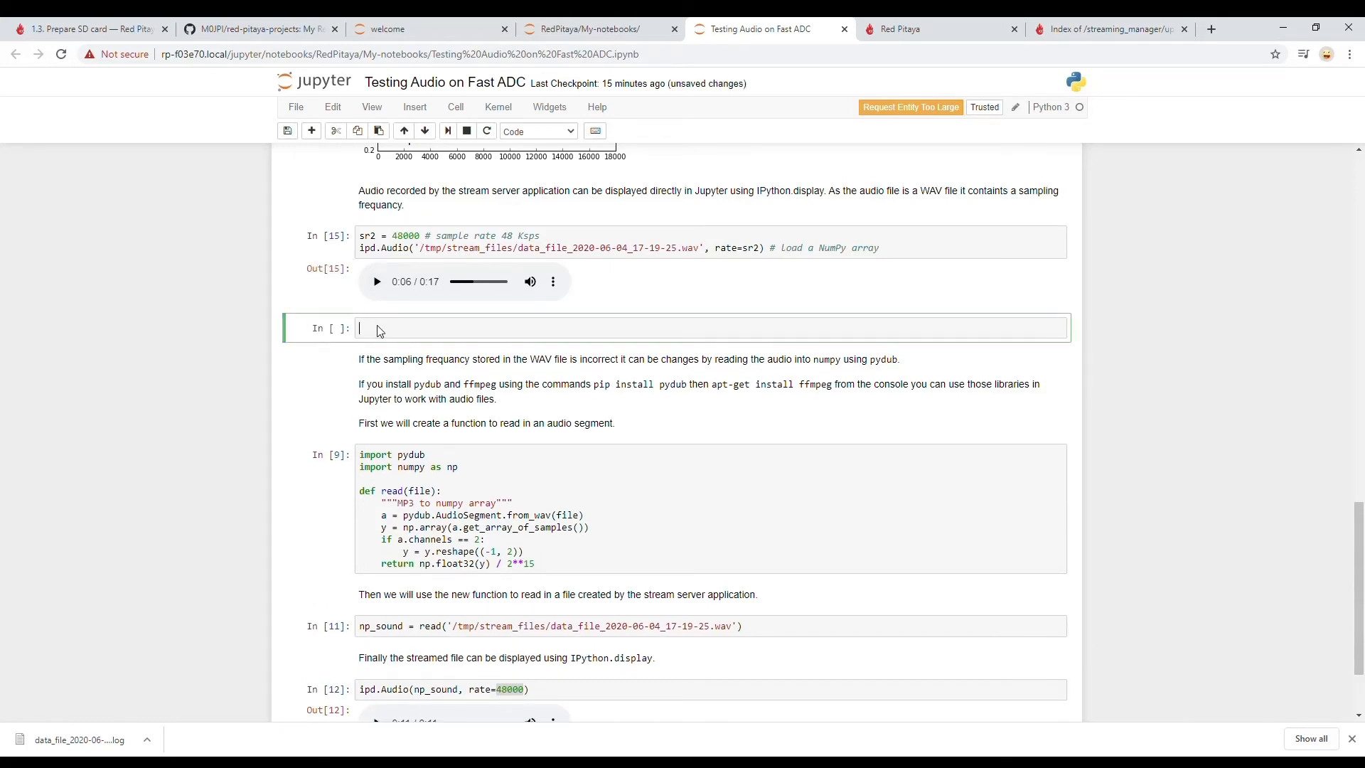
{"action": "type", "text": "http://rp-f03e70.local/streaming_manager/upload/data_file_2020-06-04_17-26-44.wav"}
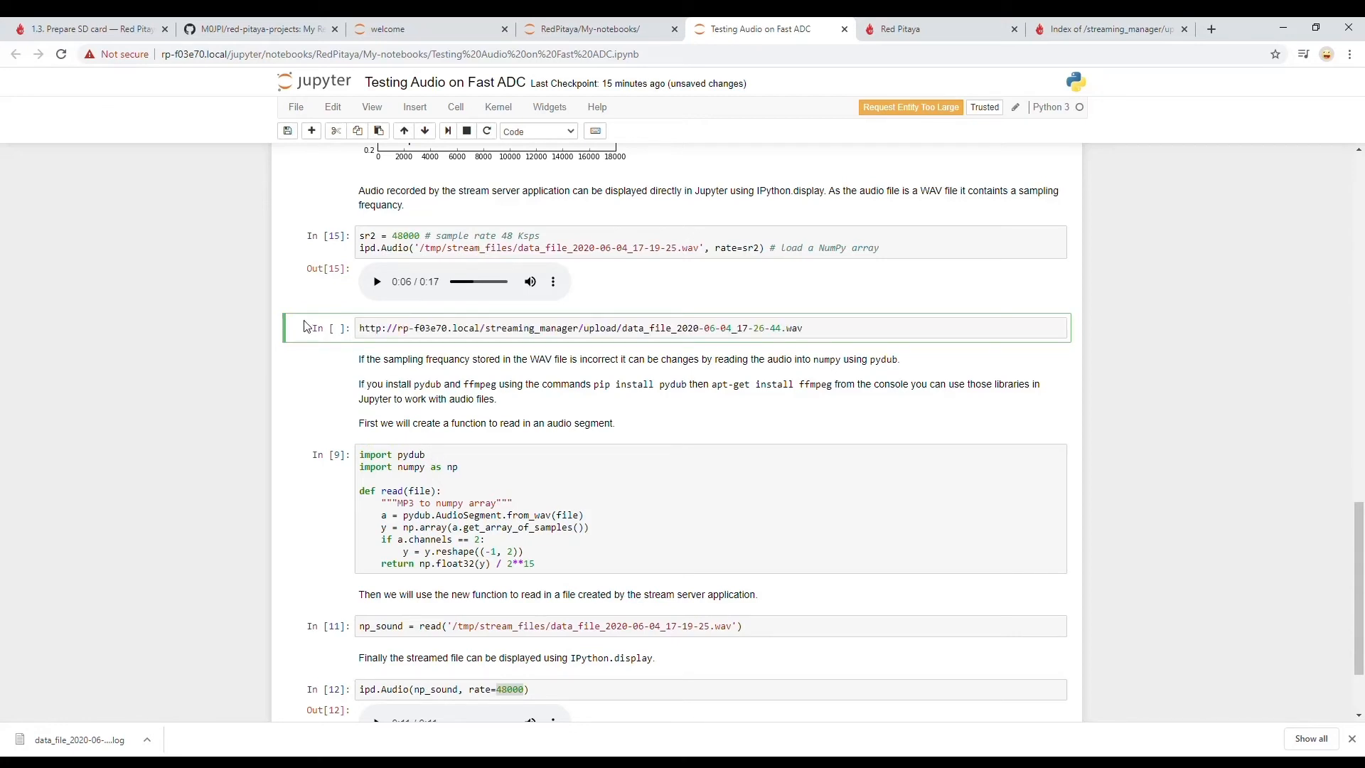
{"action": "mouse_move", "coordinate": [563, 328]}
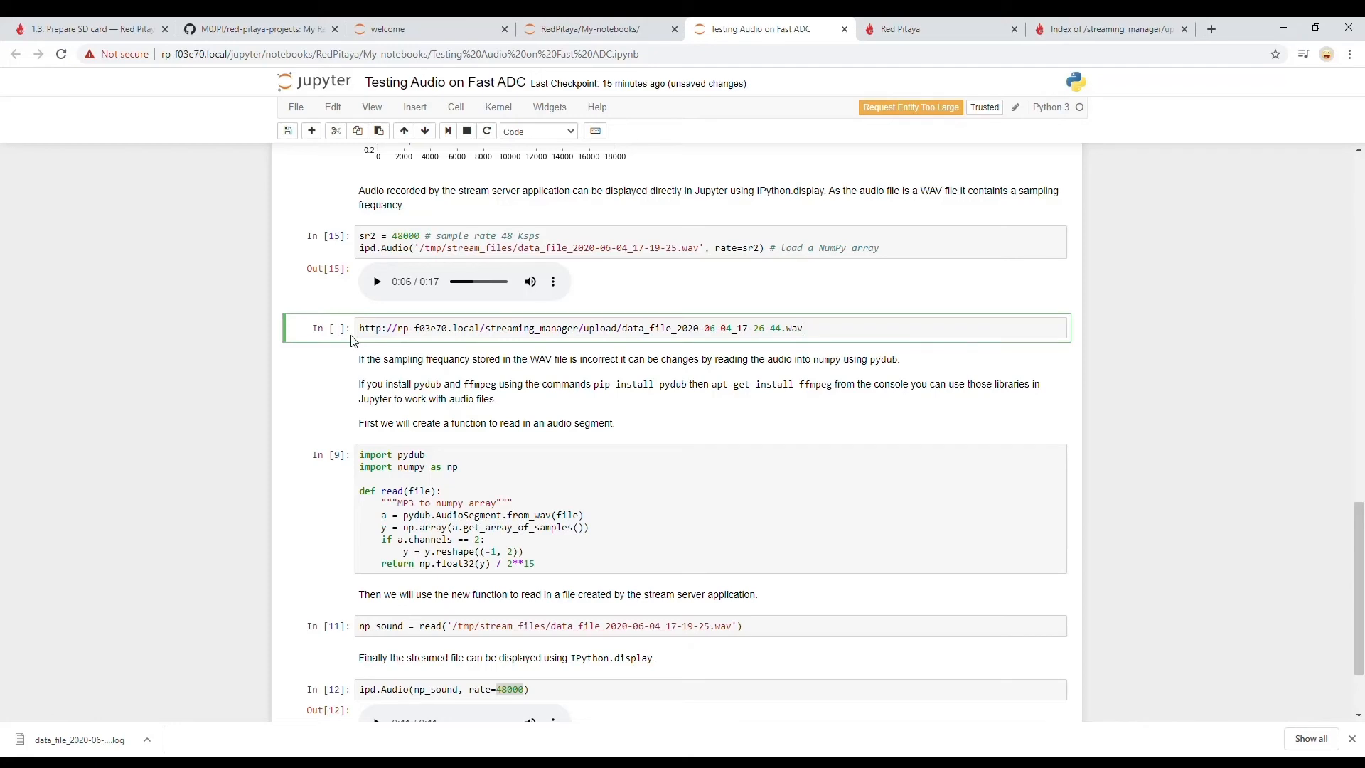
{"action": "mouse_move", "coordinate": [389, 314]}
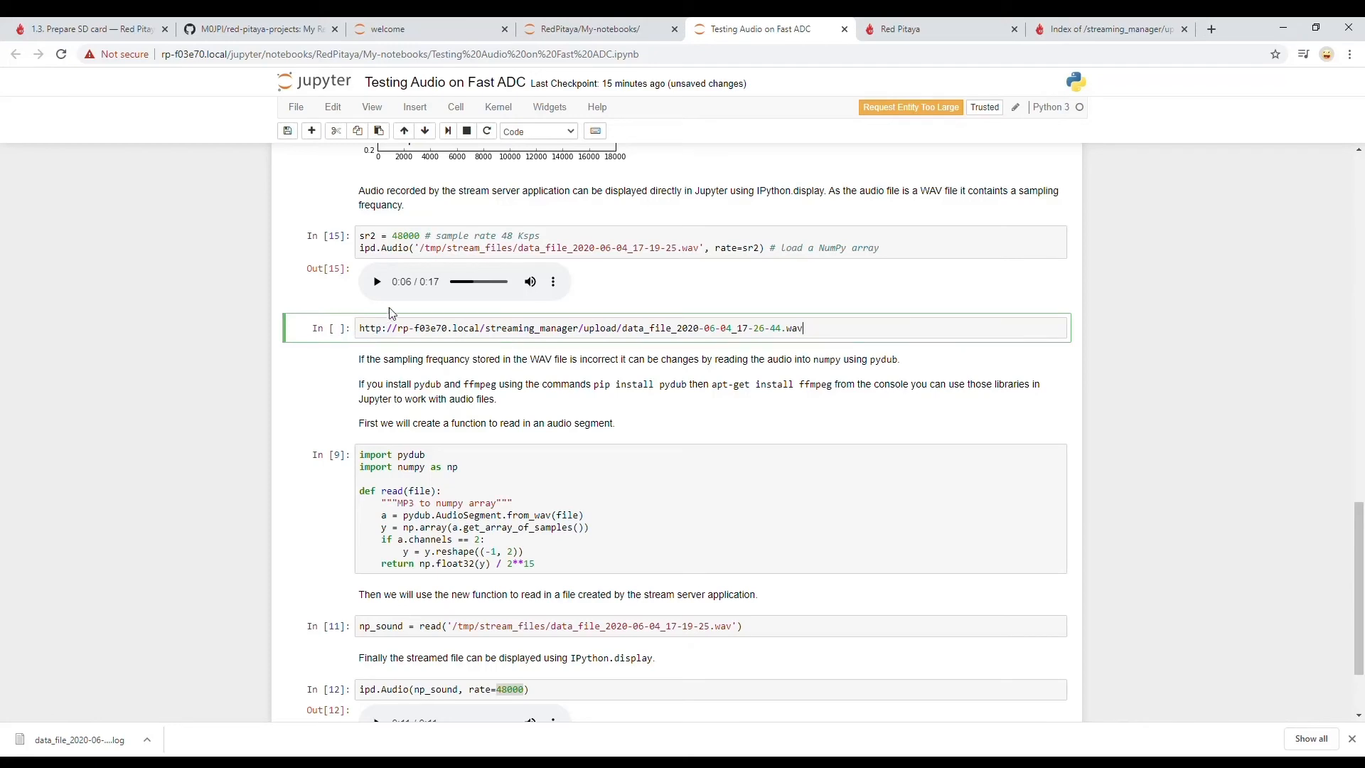
{"action": "mouse_move", "coordinate": [446, 261]}
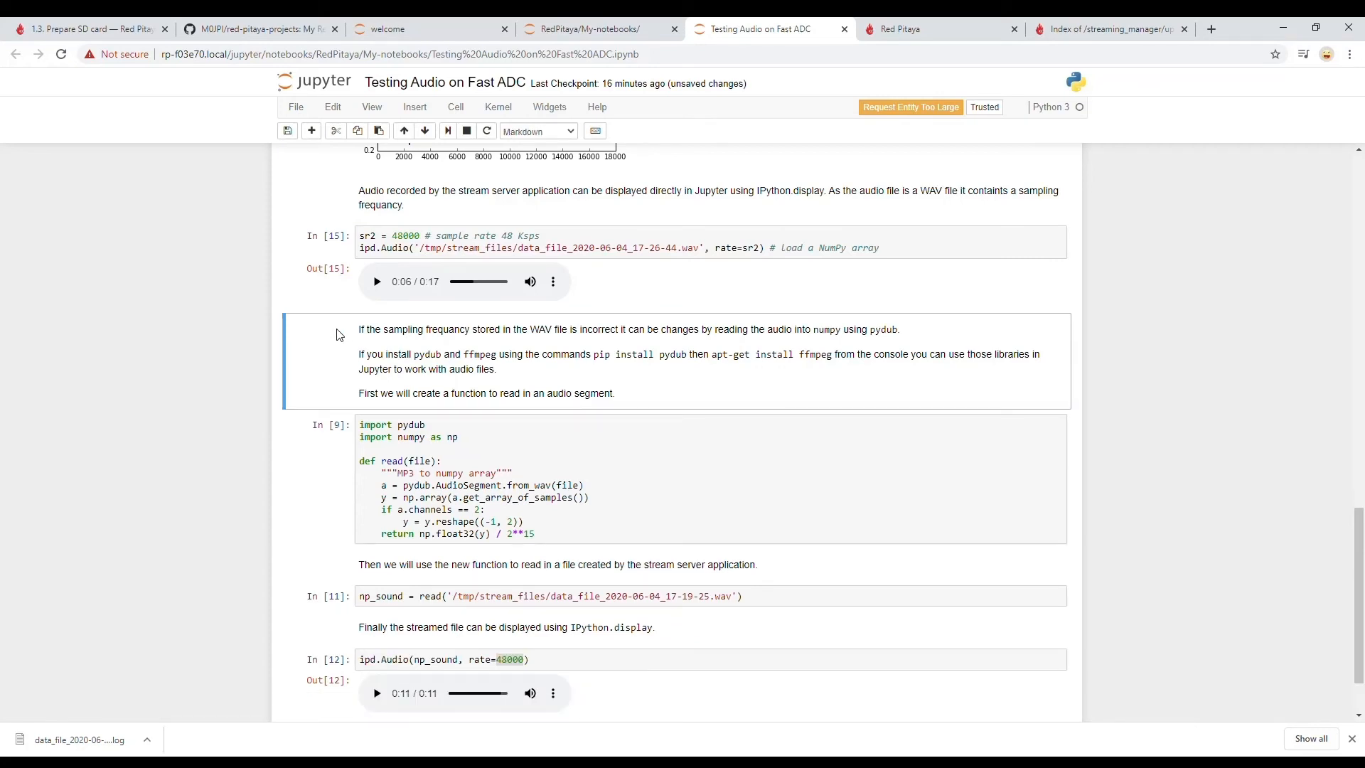
Rerun the 48 kHz audio cell and play the 34-second recording
{"action": "left_click", "coordinate": [688, 248]}
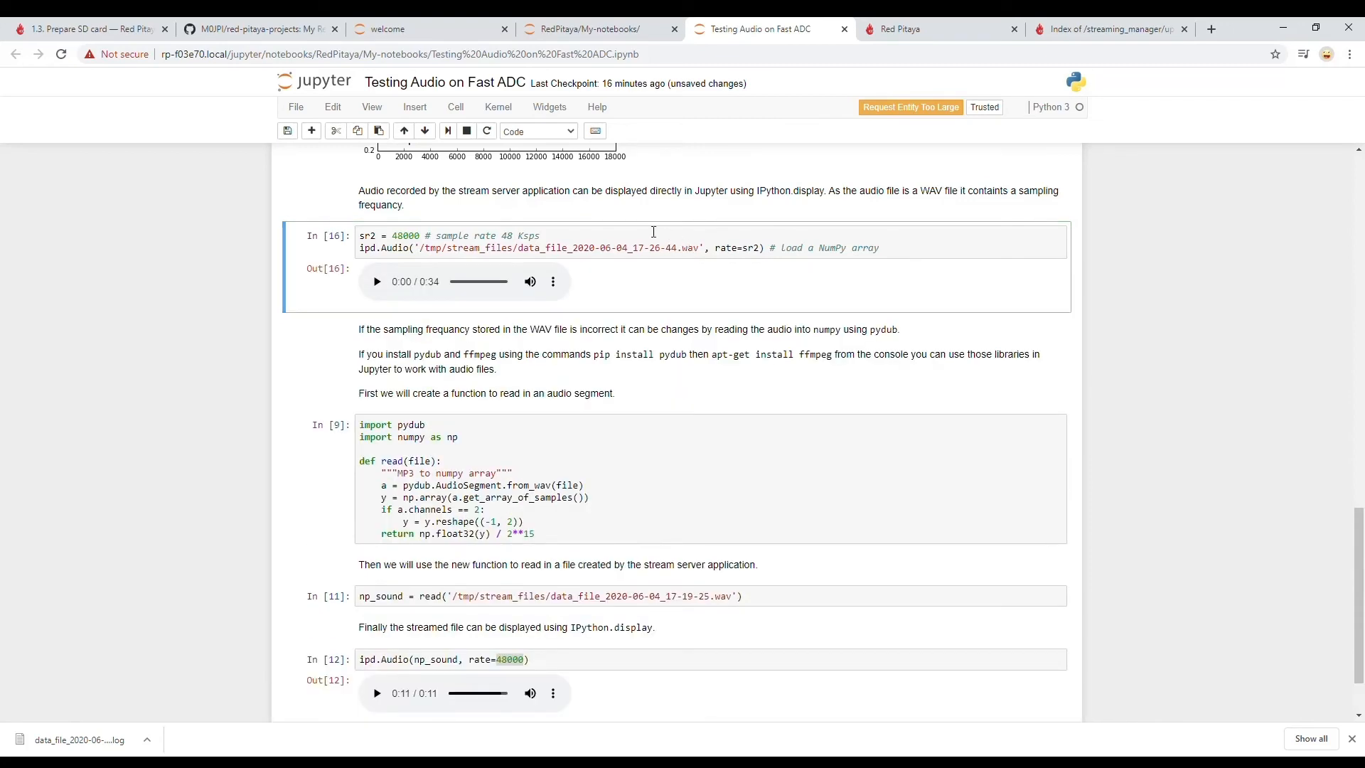
{"action": "mouse_move", "coordinate": [392, 282]}
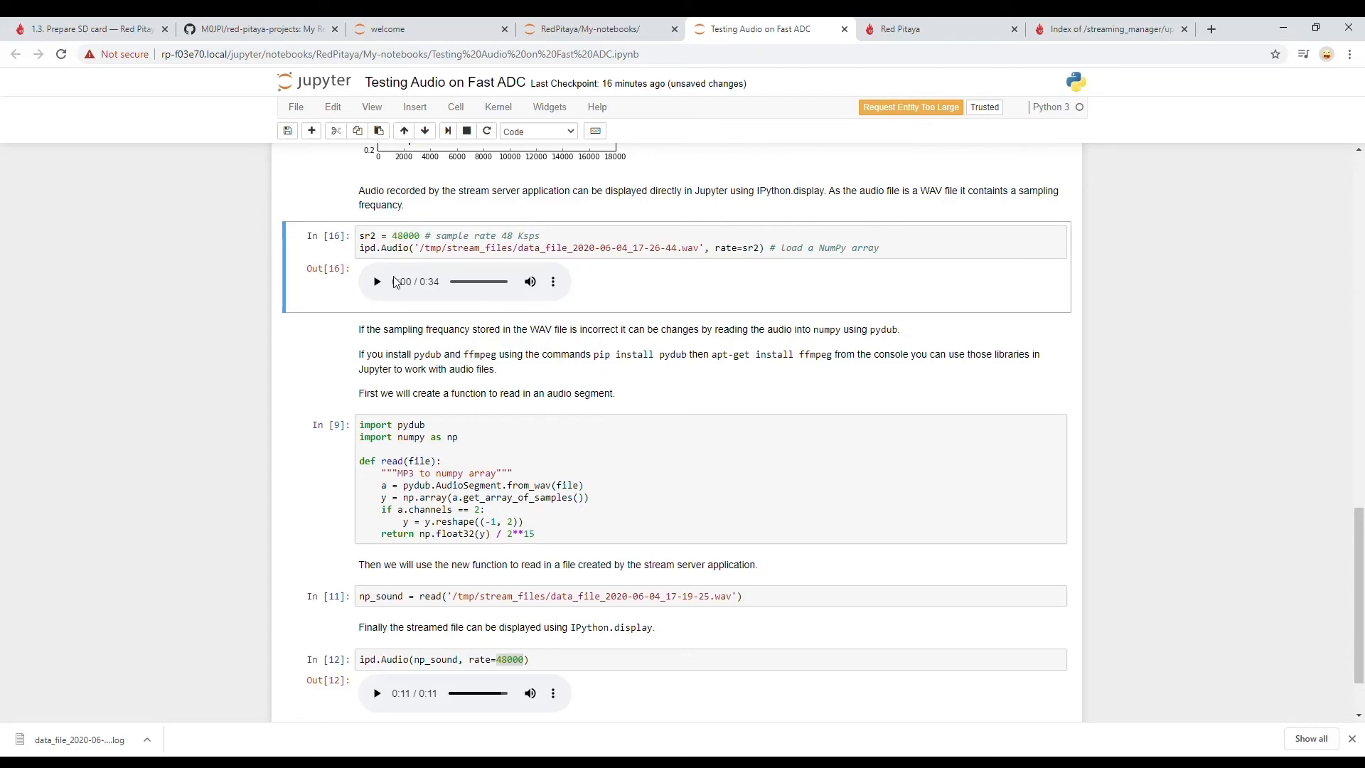
{"action": "mouse_move", "coordinate": [817, 94]}
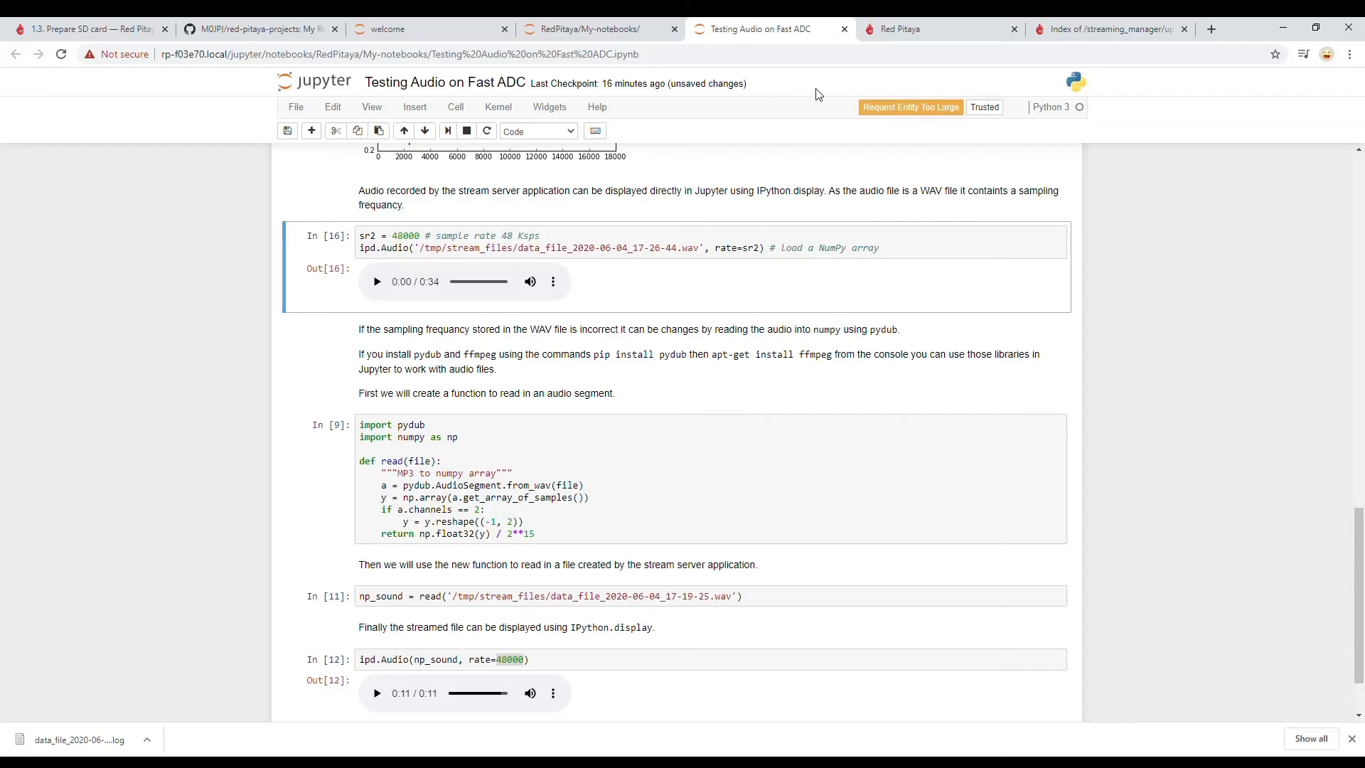
{"action": "left_click", "coordinate": [939, 29]}
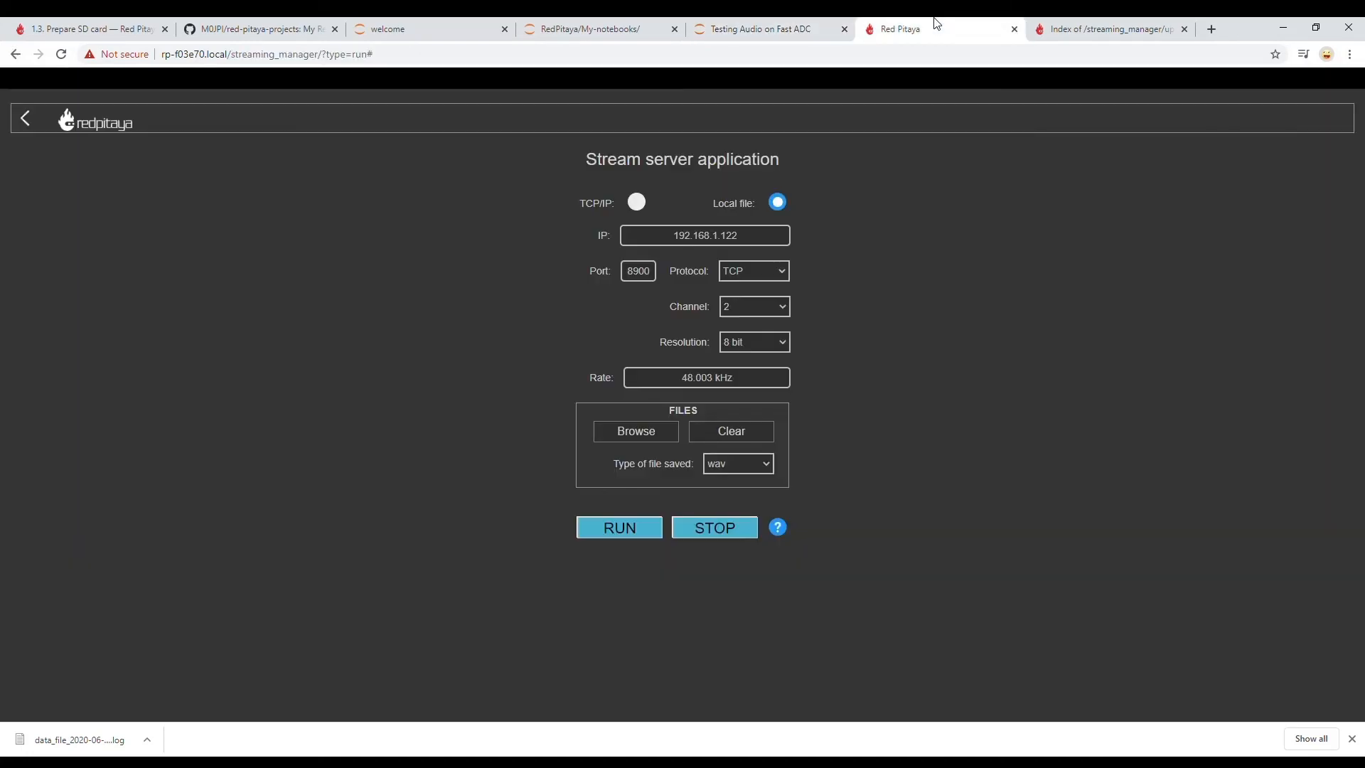
{"action": "mouse_move", "coordinate": [587, 393]}
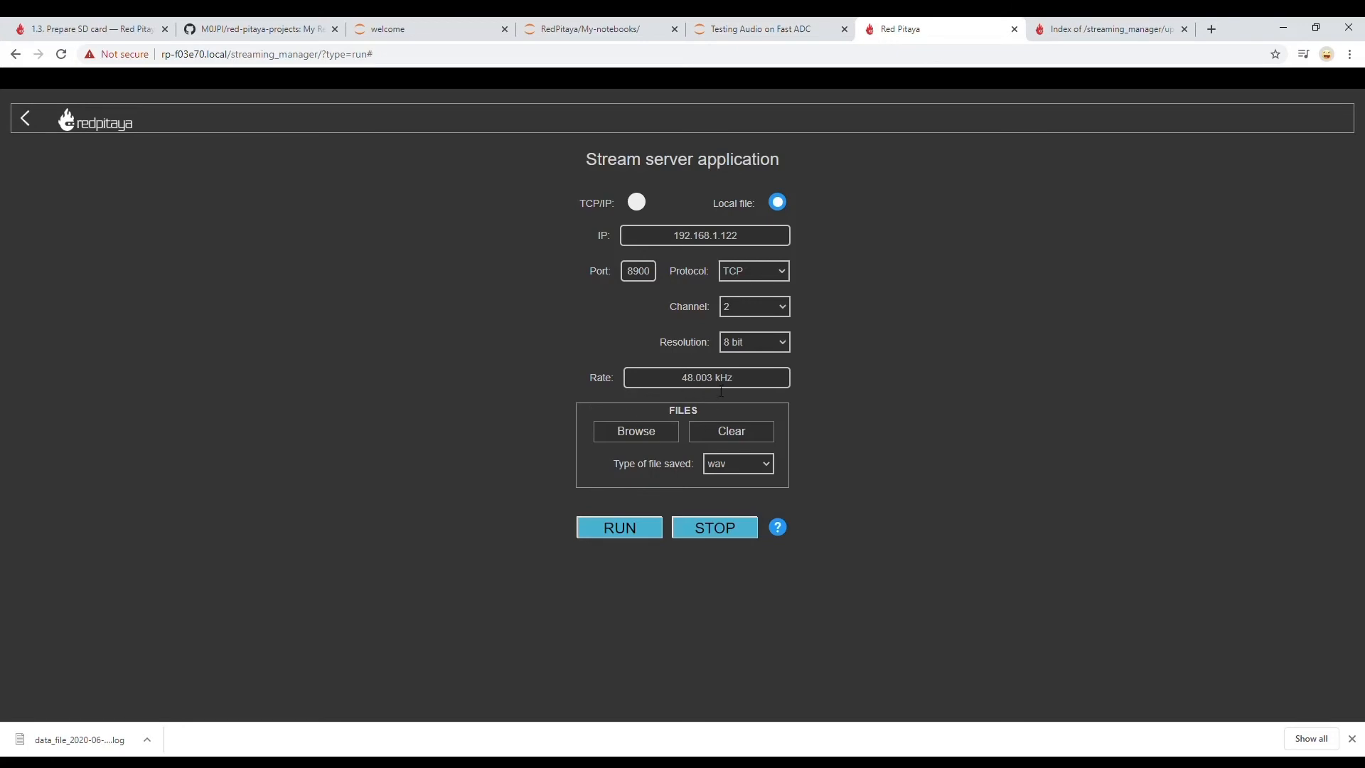
{"action": "left_click", "coordinate": [761, 29]}
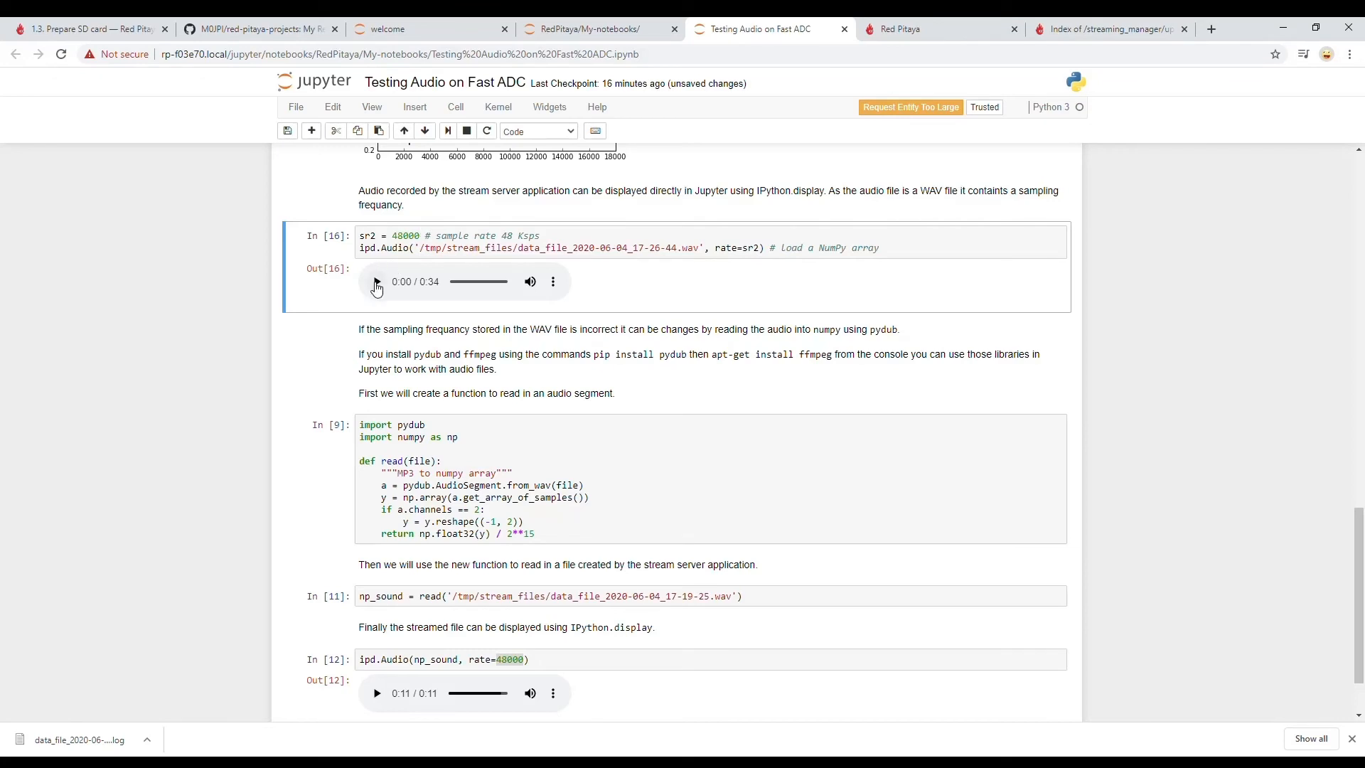
{"action": "left_click", "coordinate": [376, 281]}
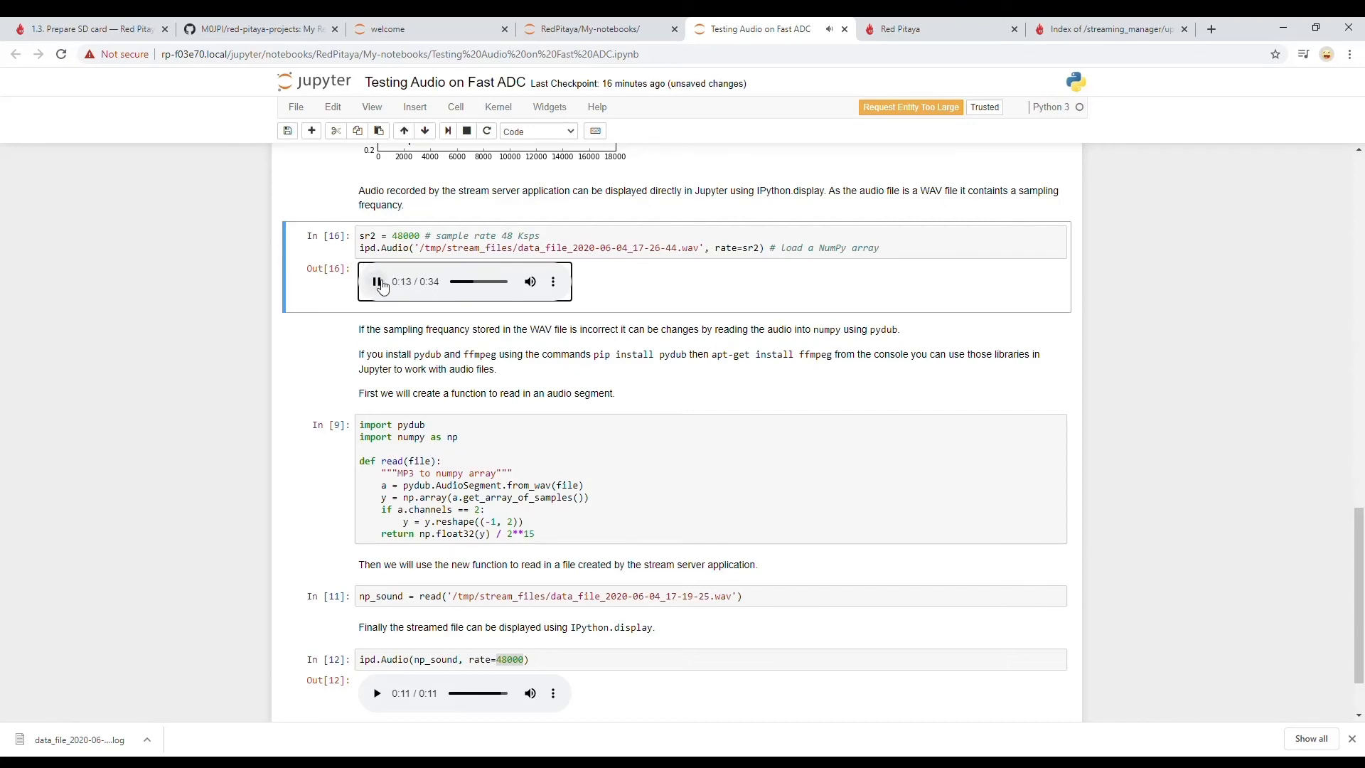
Pause playback, rerun the read function, and load the 17-26-44 WAV into np_sound
{"action": "left_click", "coordinate": [377, 282]}
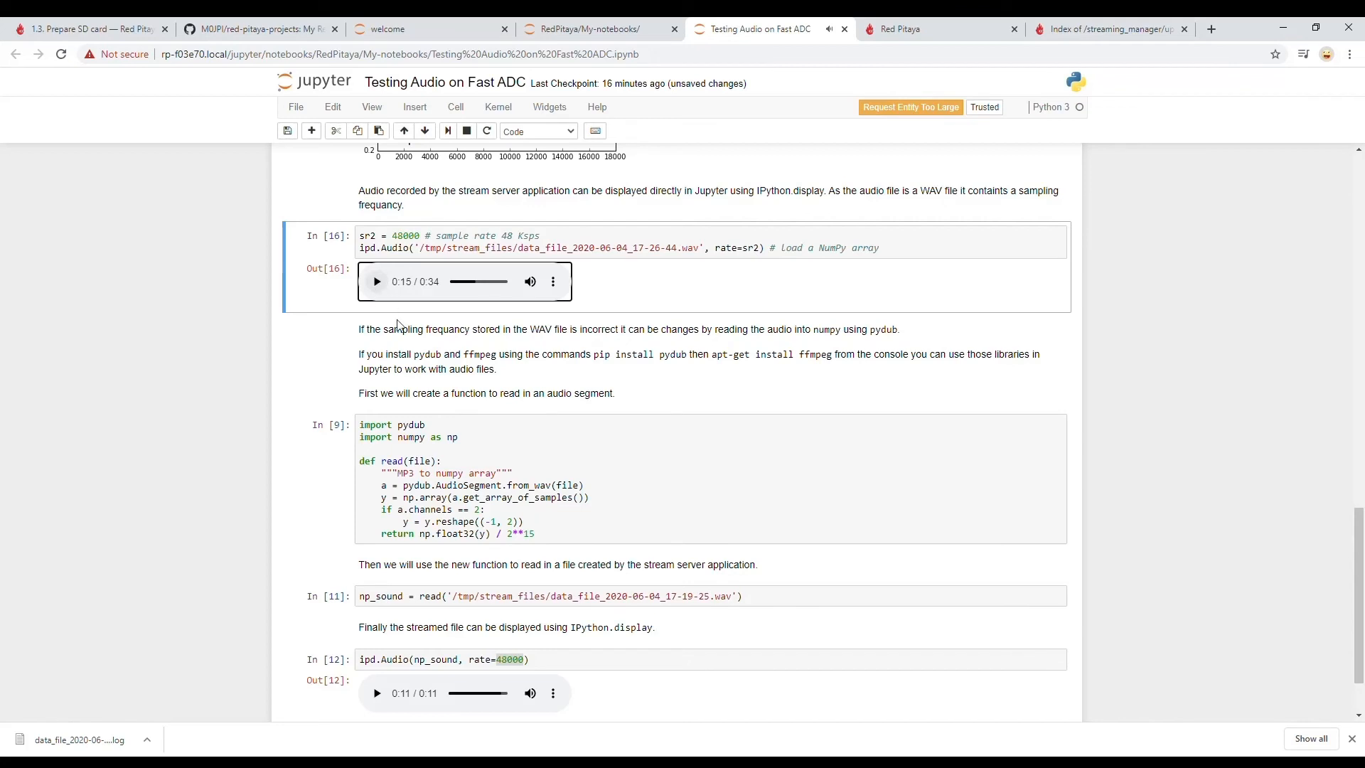
{"action": "mouse_move", "coordinate": [580, 501]}
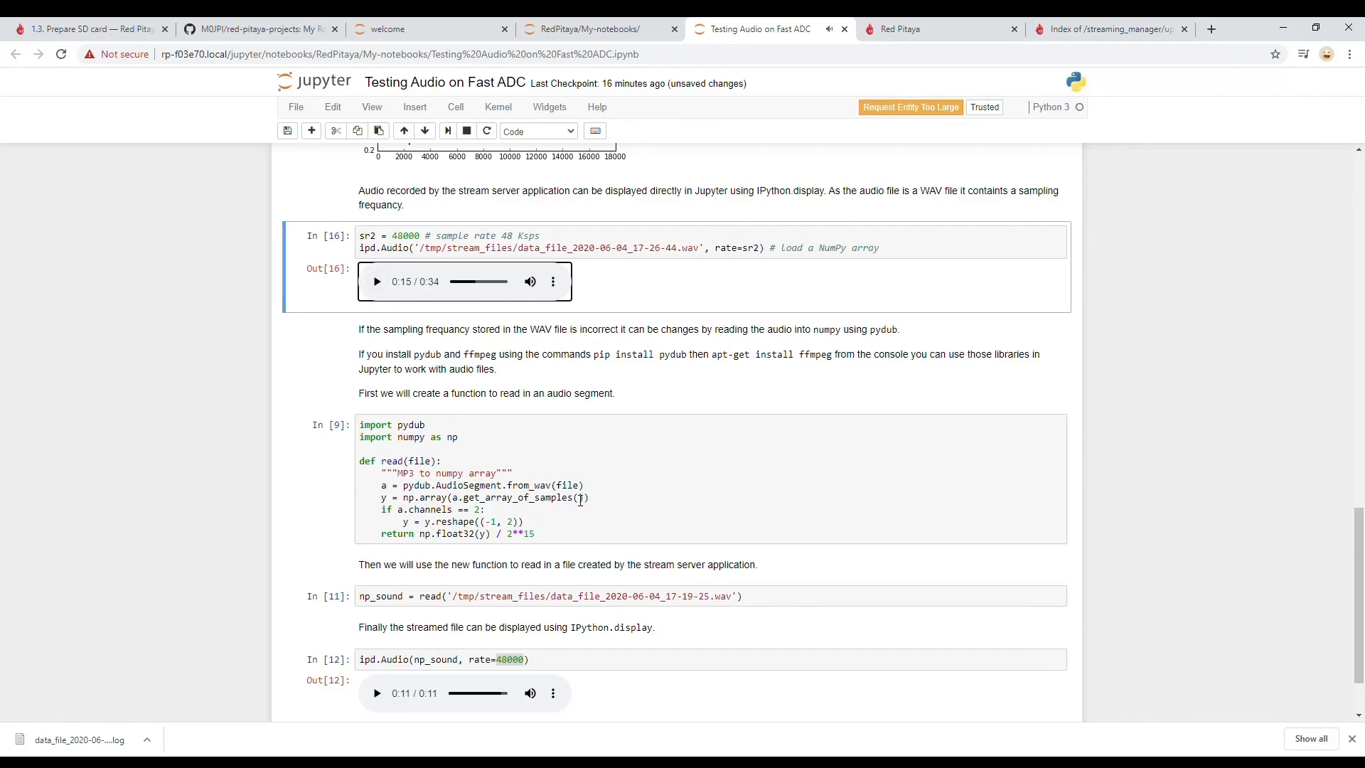
{"action": "left_click", "coordinate": [508, 442]}
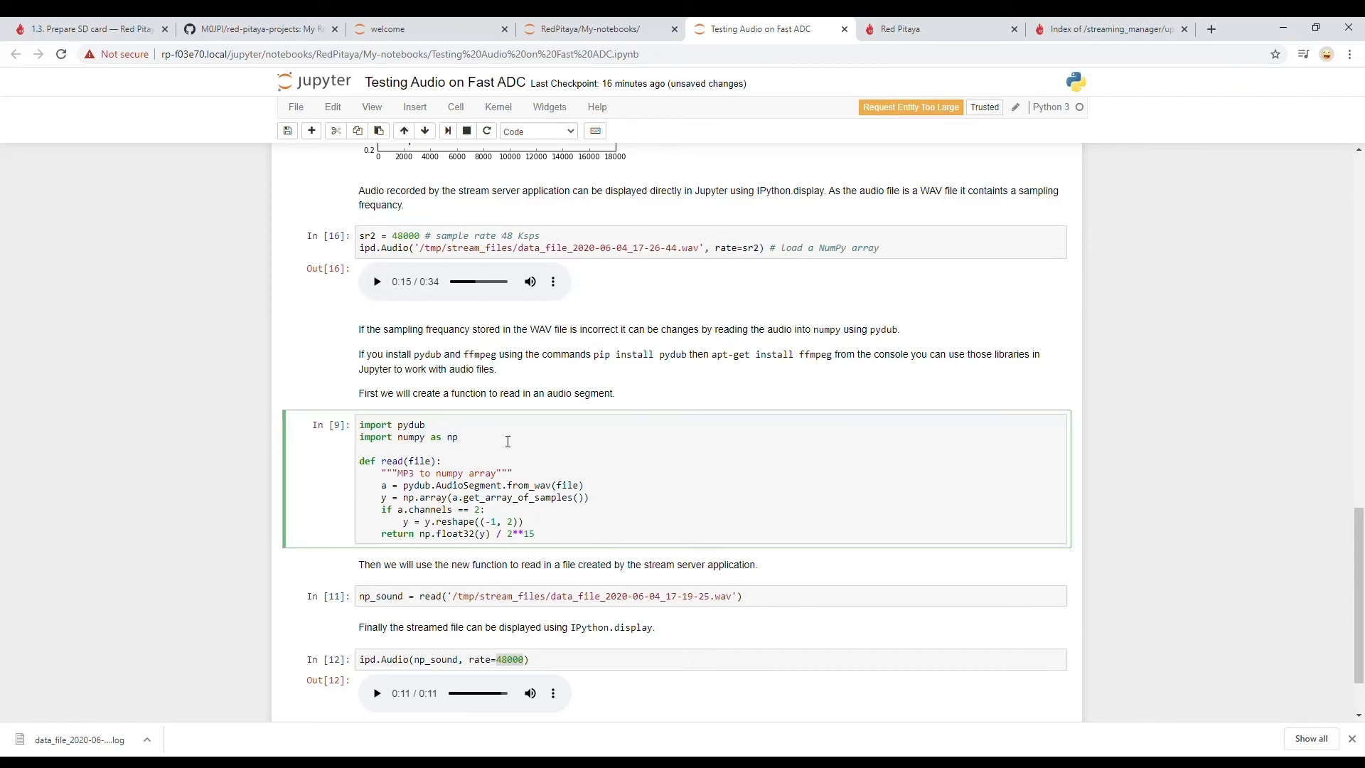
{"action": "mouse_move", "coordinate": [531, 460]}
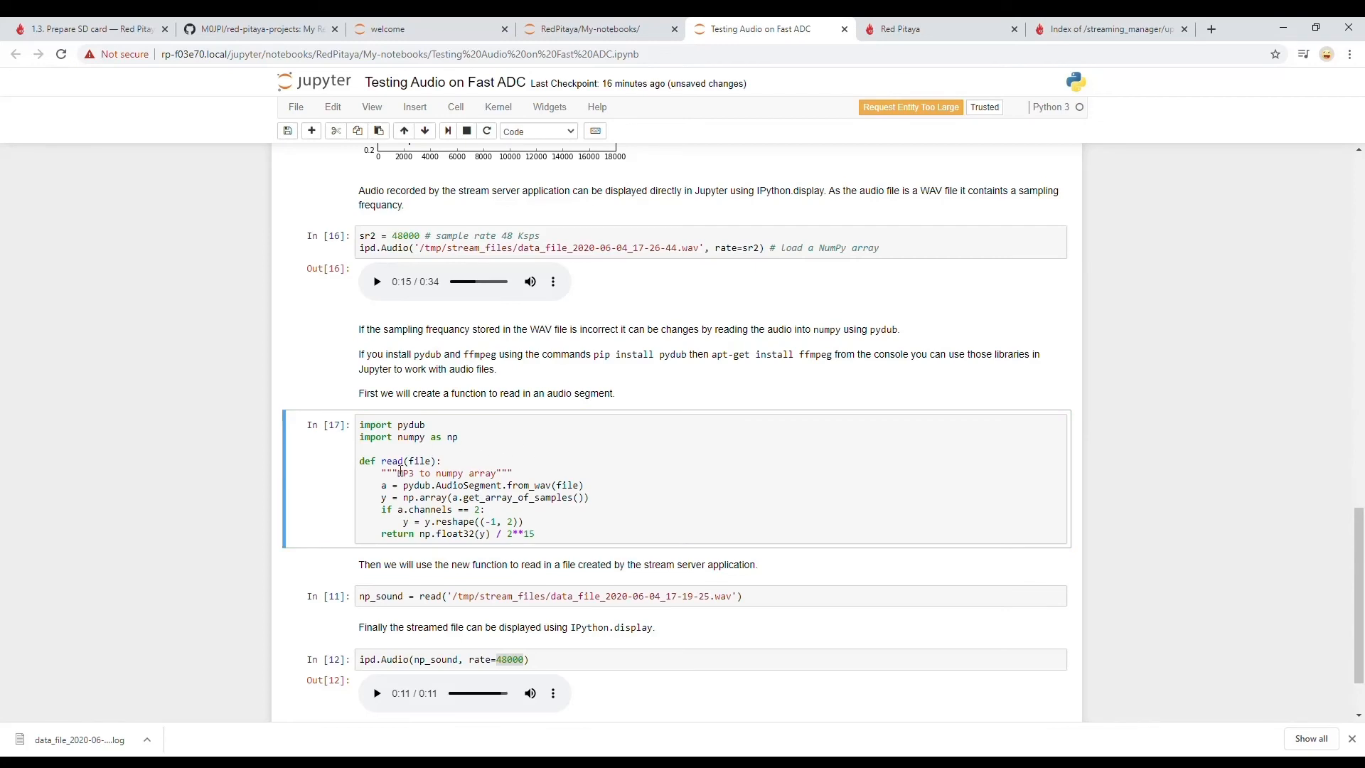
{"action": "left_click", "coordinate": [766, 596]}
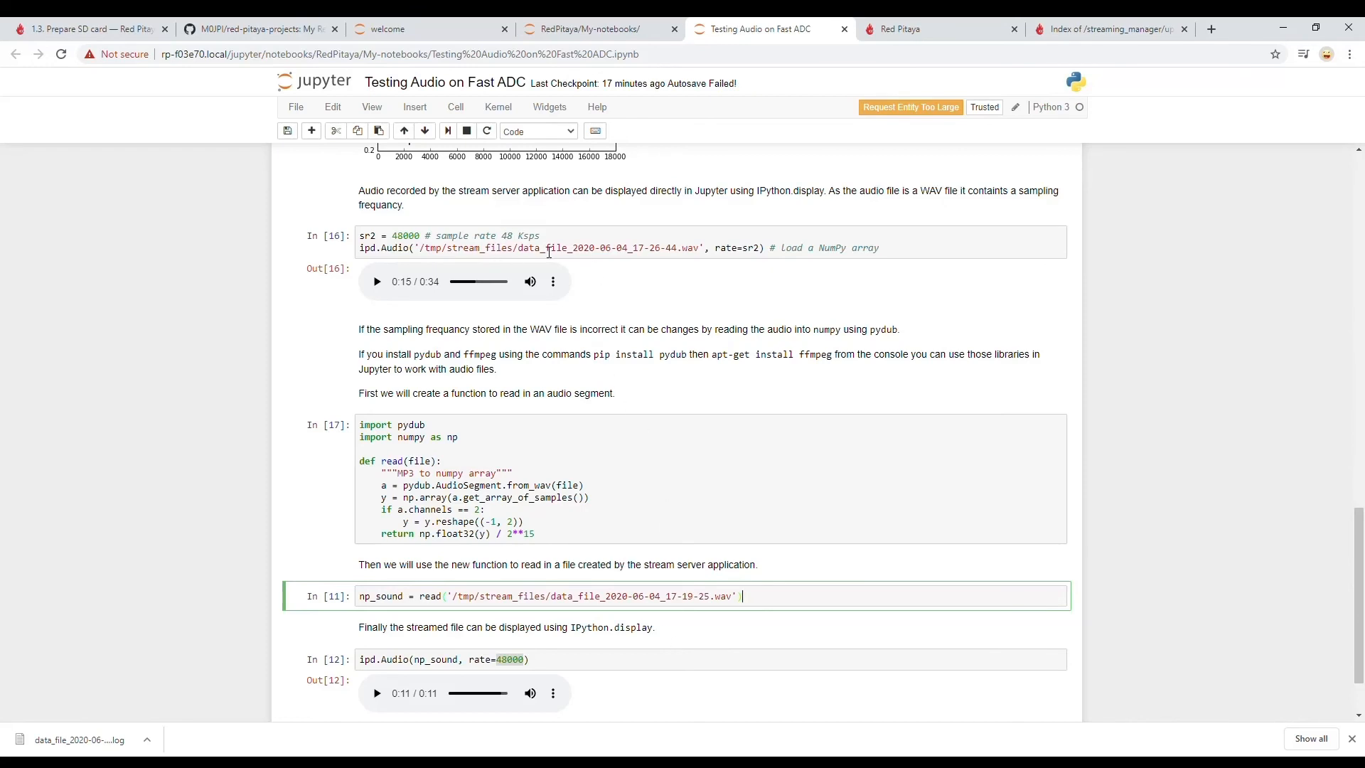
{"action": "mouse_move", "coordinate": [706, 251]}
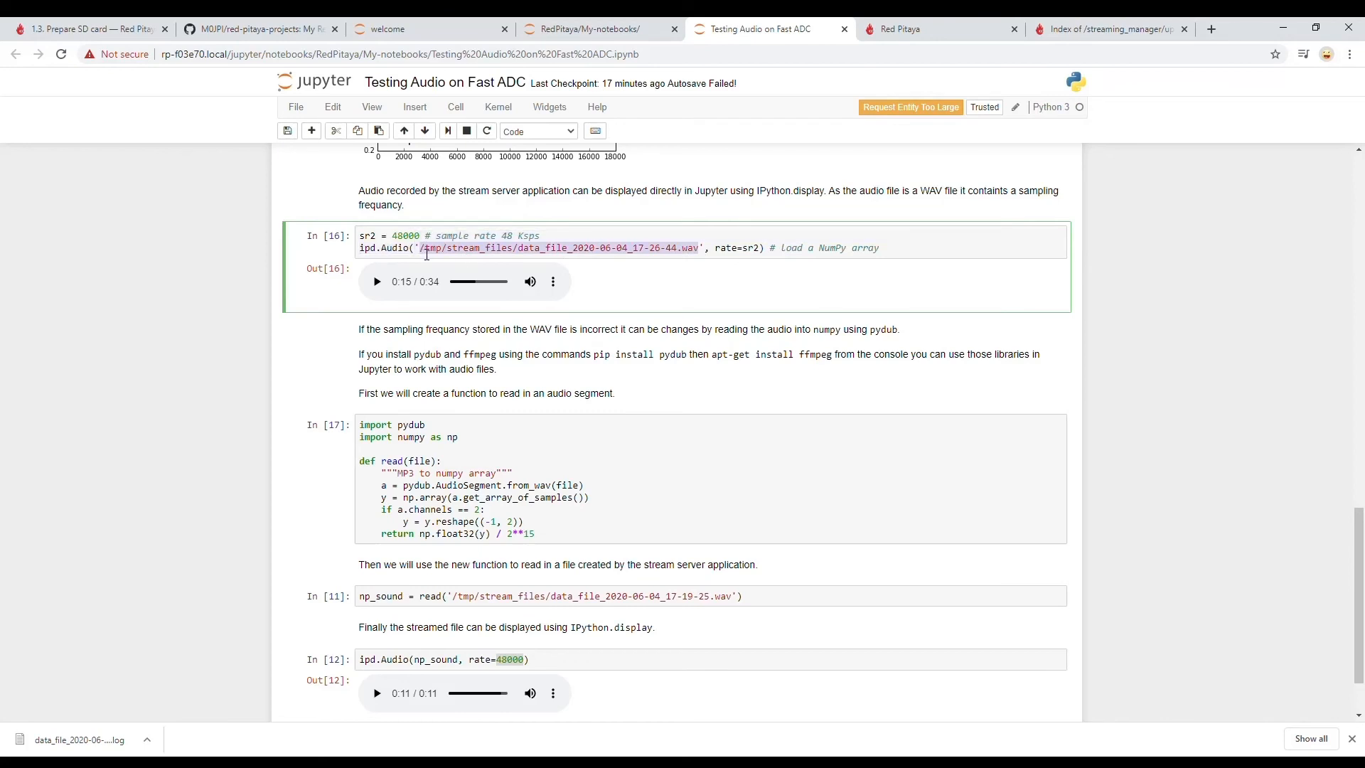
{"action": "mouse_move", "coordinate": [671, 614]}
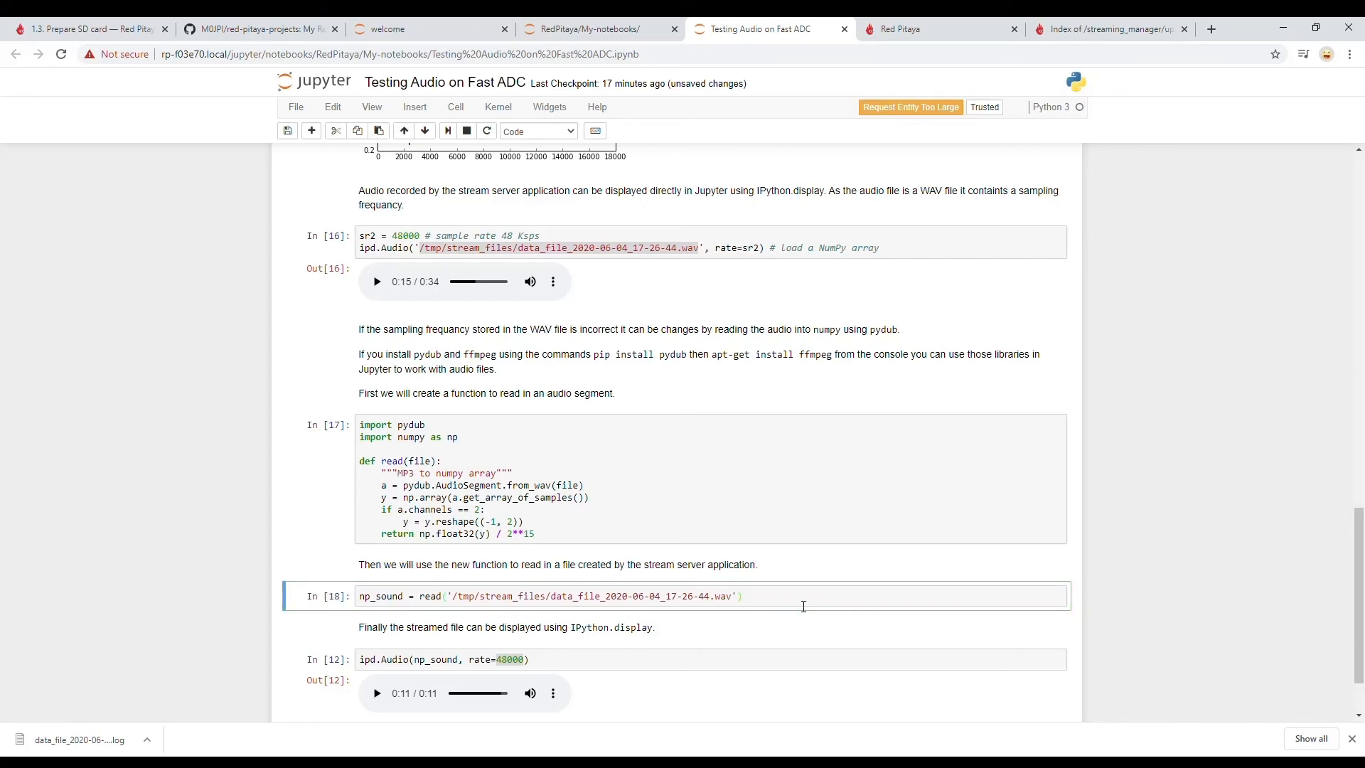
{"action": "left_click", "coordinate": [528, 659]}
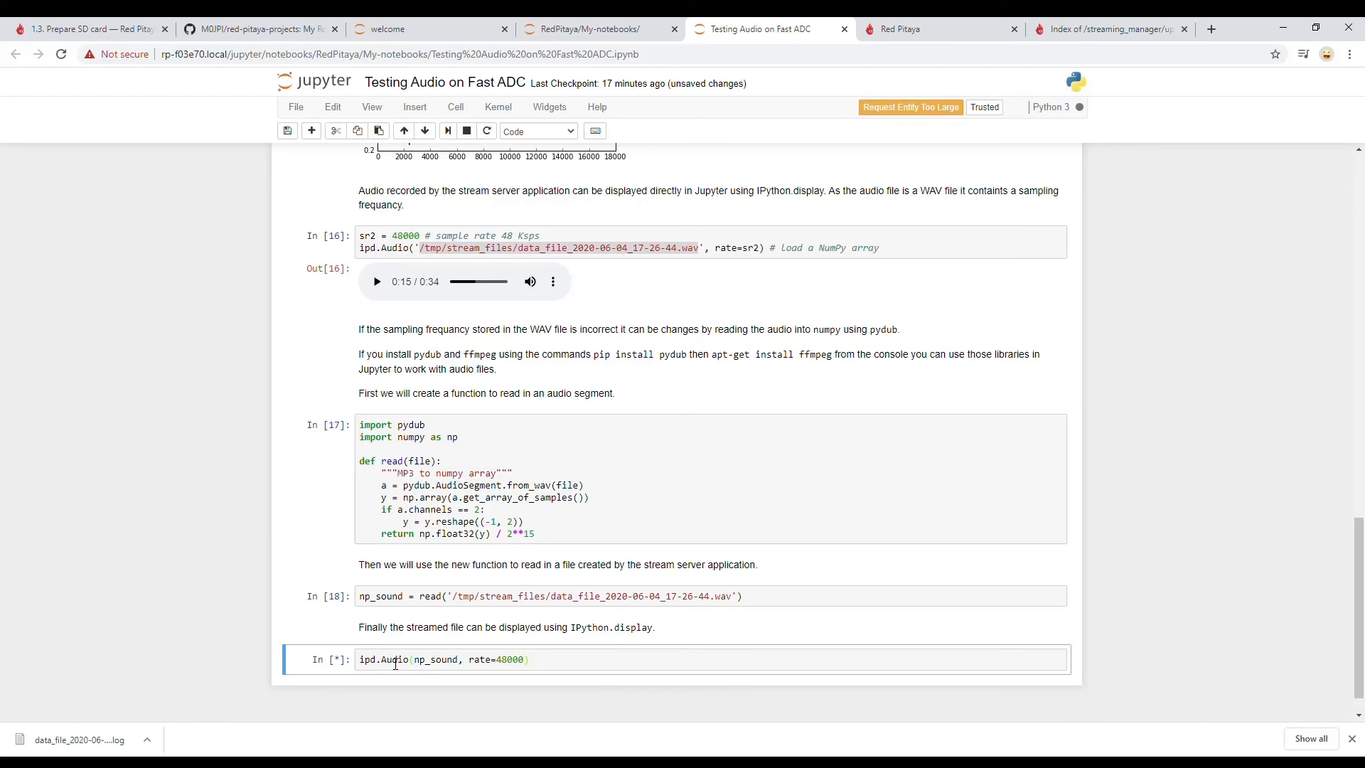
Run ipd.Audio(np_sound, rate=48000) to get the 23-second player
{"action": "key", "text": "shift+Return"}
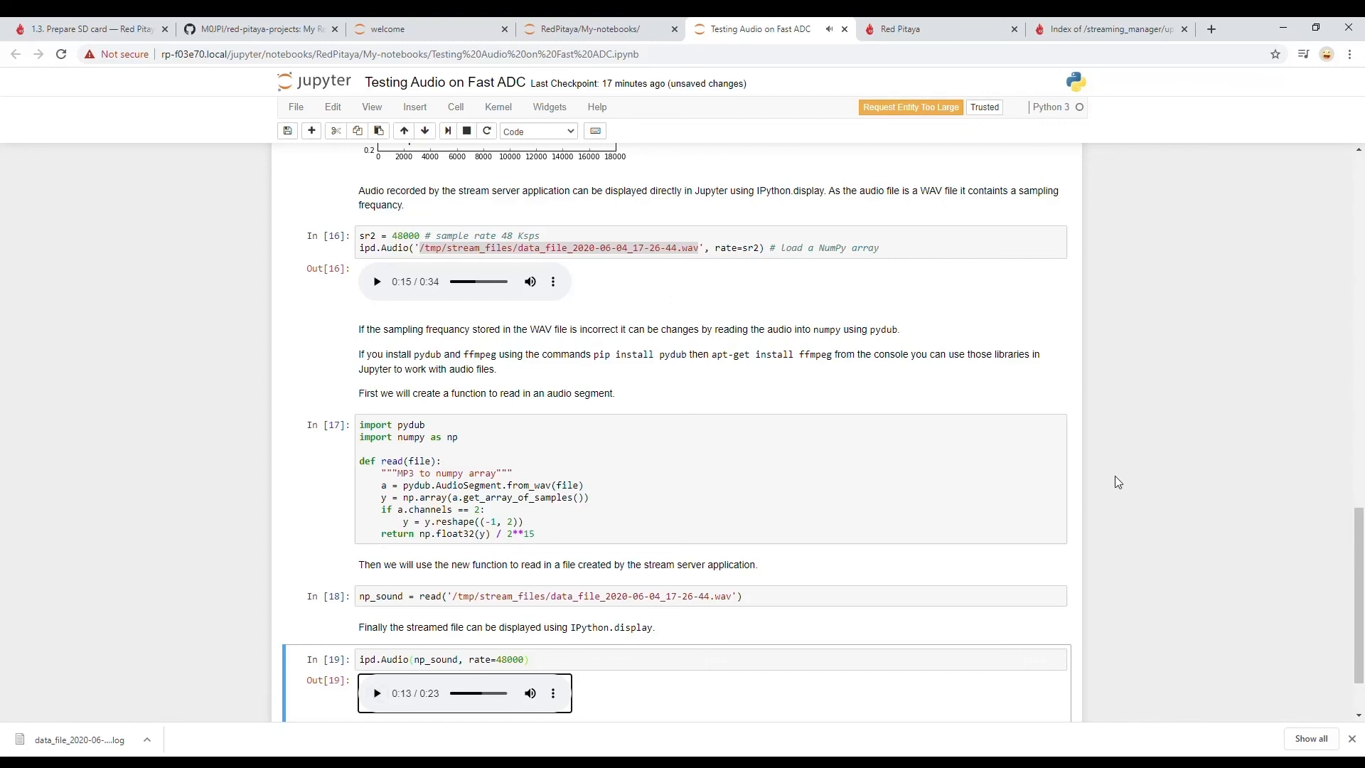
{"action": "scroll", "scroll_direction": "down", "scroll_amount": 3}
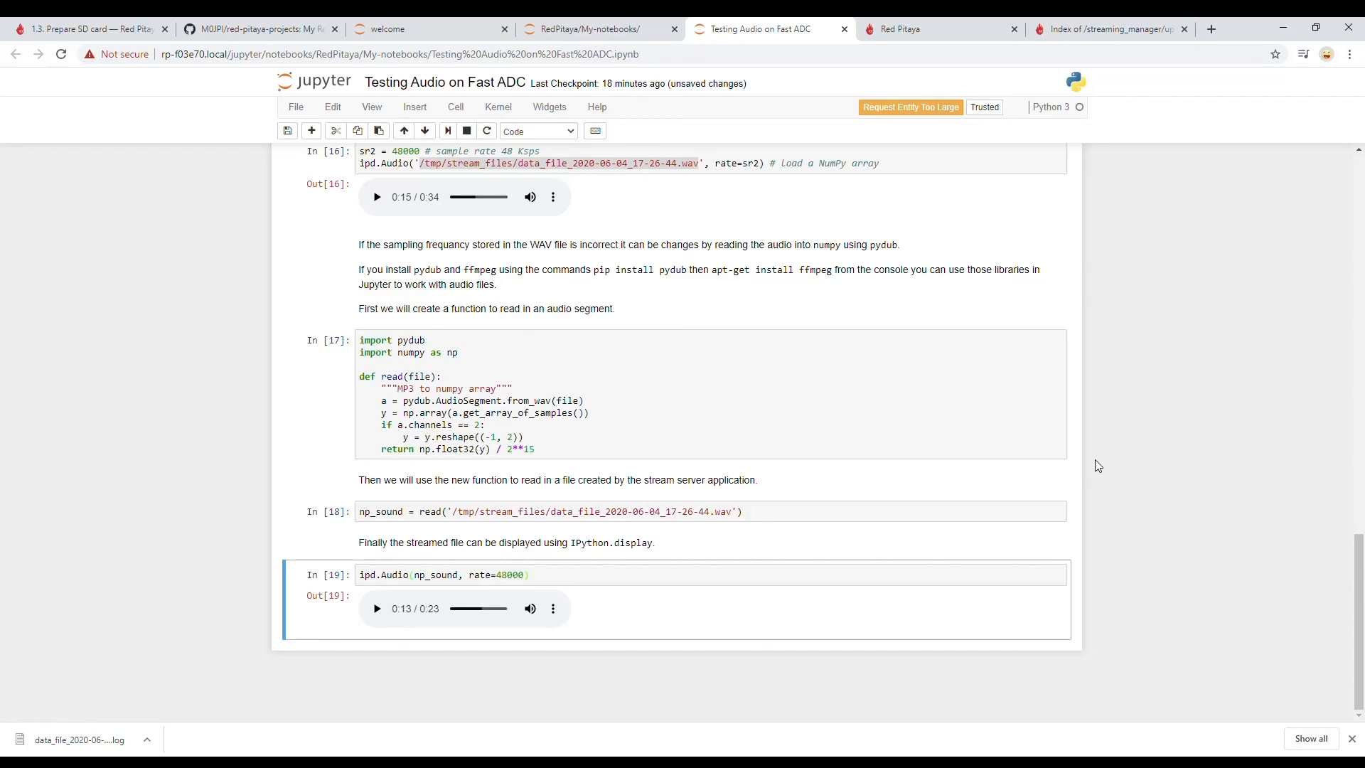
{"action": "mouse_move", "coordinate": [1138, 370]}
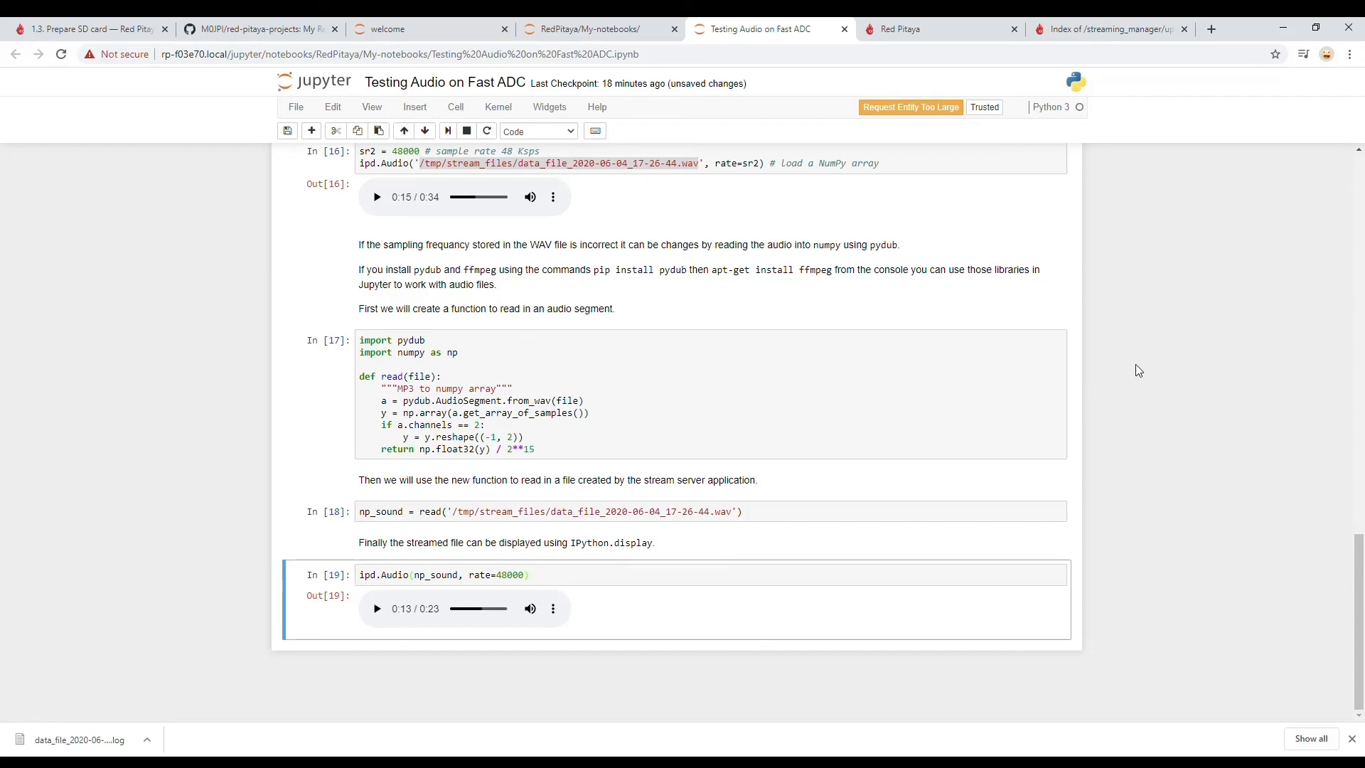
{"action": "mouse_move", "coordinate": [885, 94]}
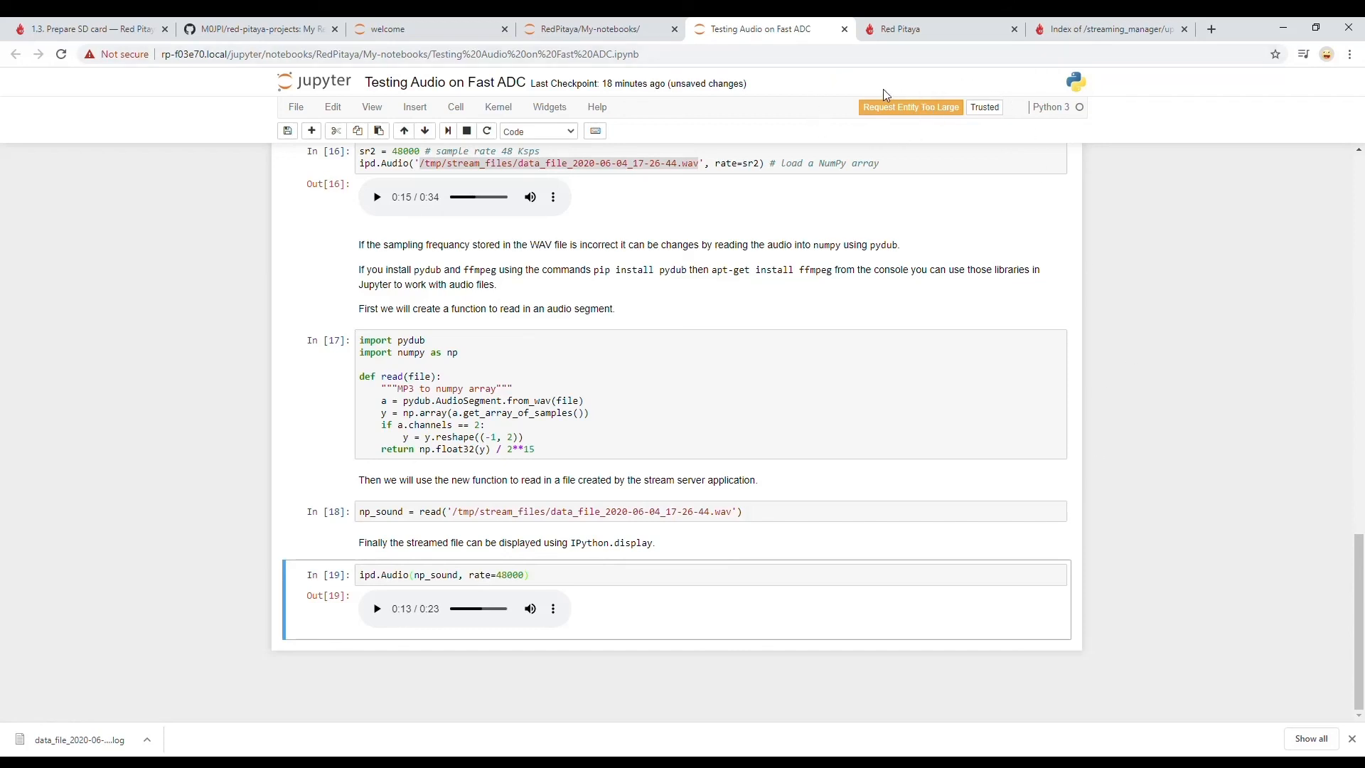
{"action": "mouse_move", "coordinate": [883, 129]}
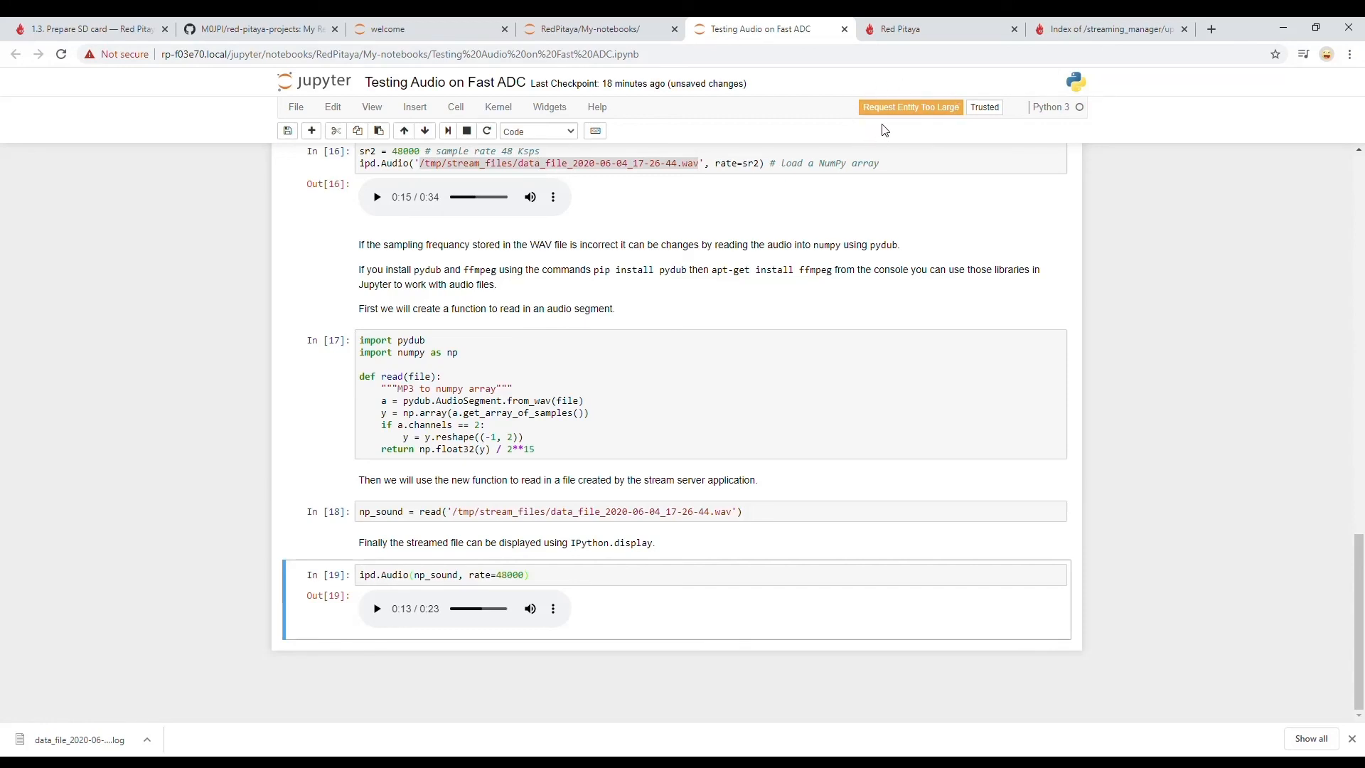
{"action": "mouse_move", "coordinate": [534, 369]}
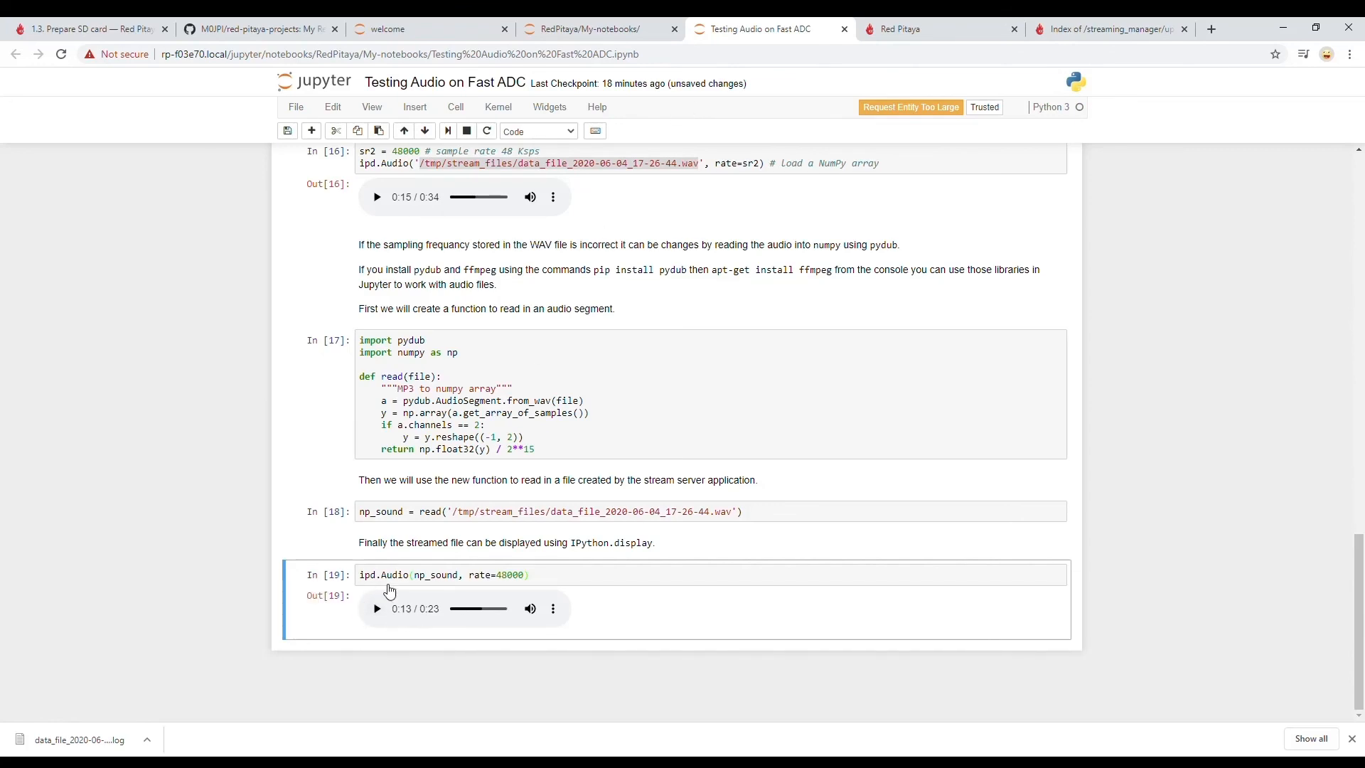
{"action": "mouse_move", "coordinate": [540, 197]}
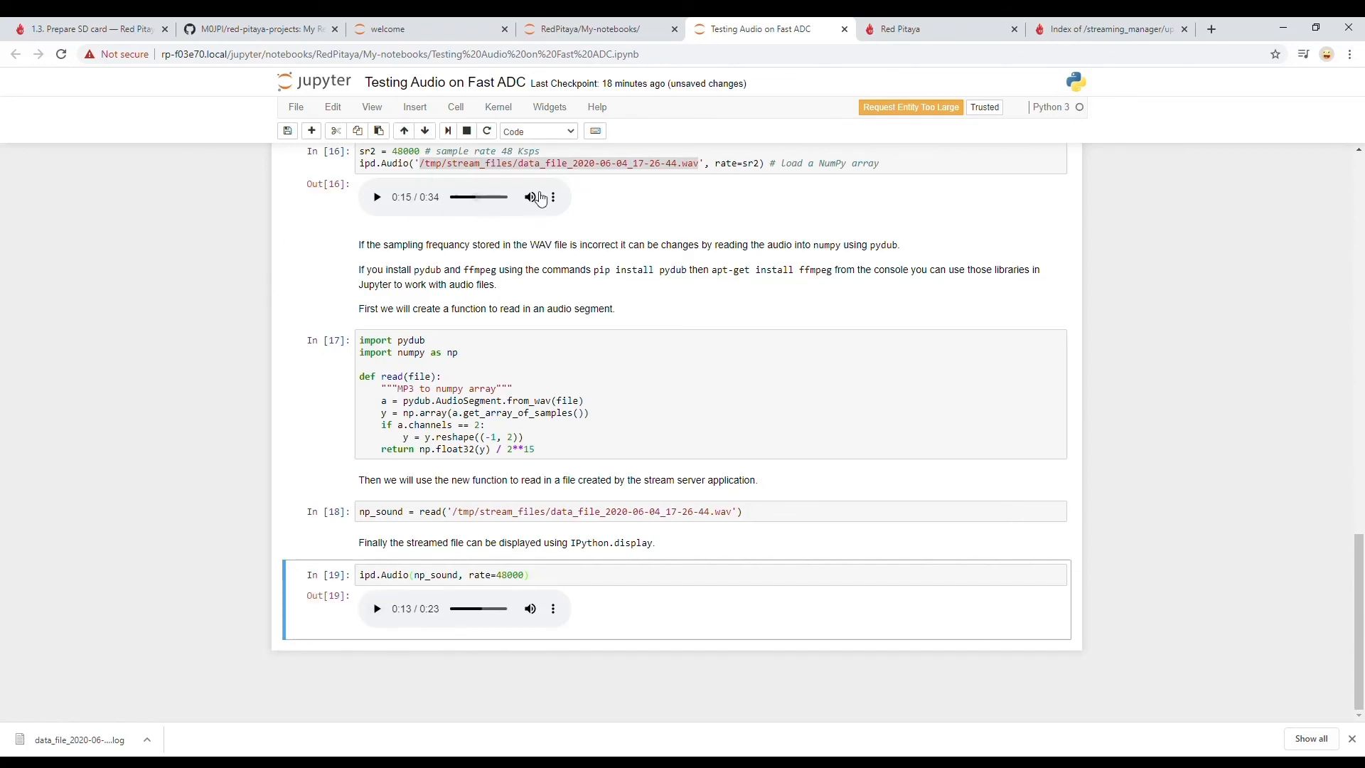
Clear all cell outputs via Cell > All Output > Clear, then dismiss the Kernel menu
{"action": "left_click", "coordinate": [459, 106]}
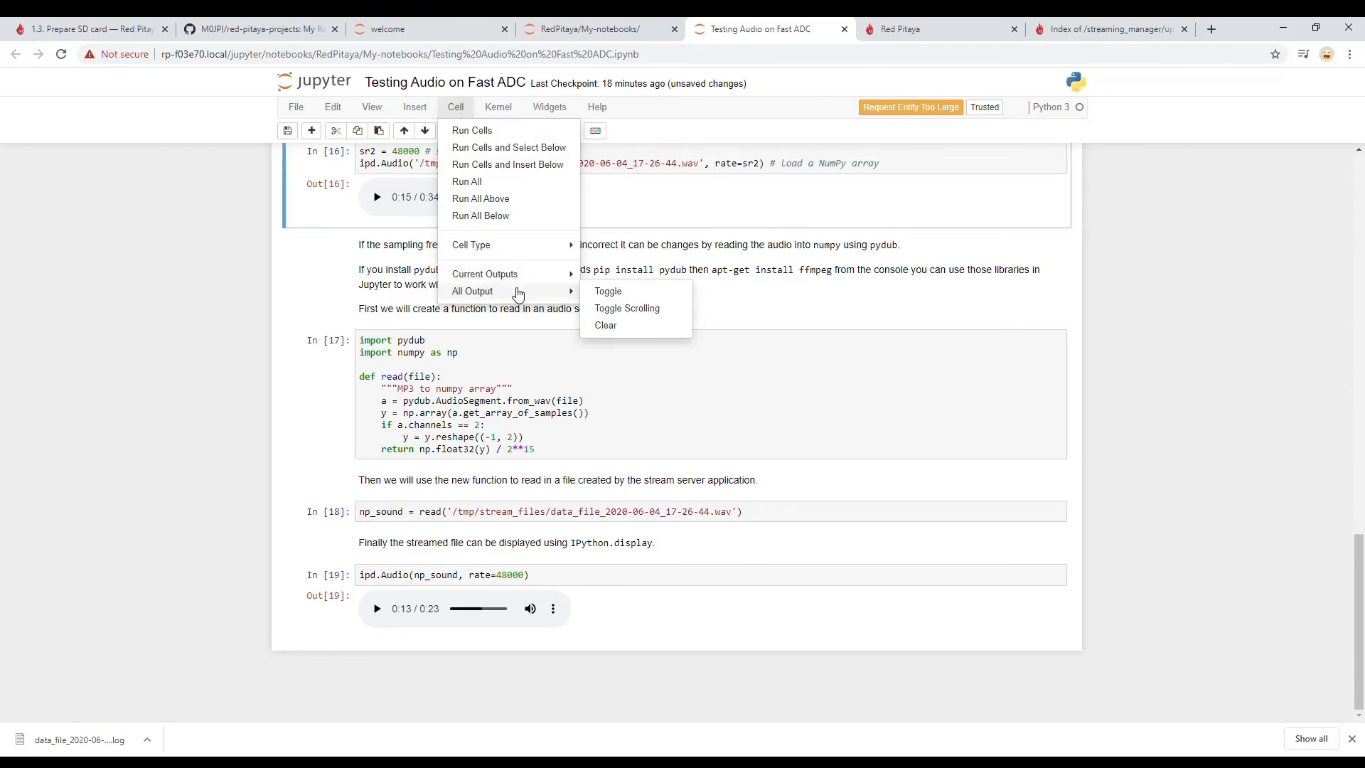
{"action": "mouse_move", "coordinate": [637, 335]}
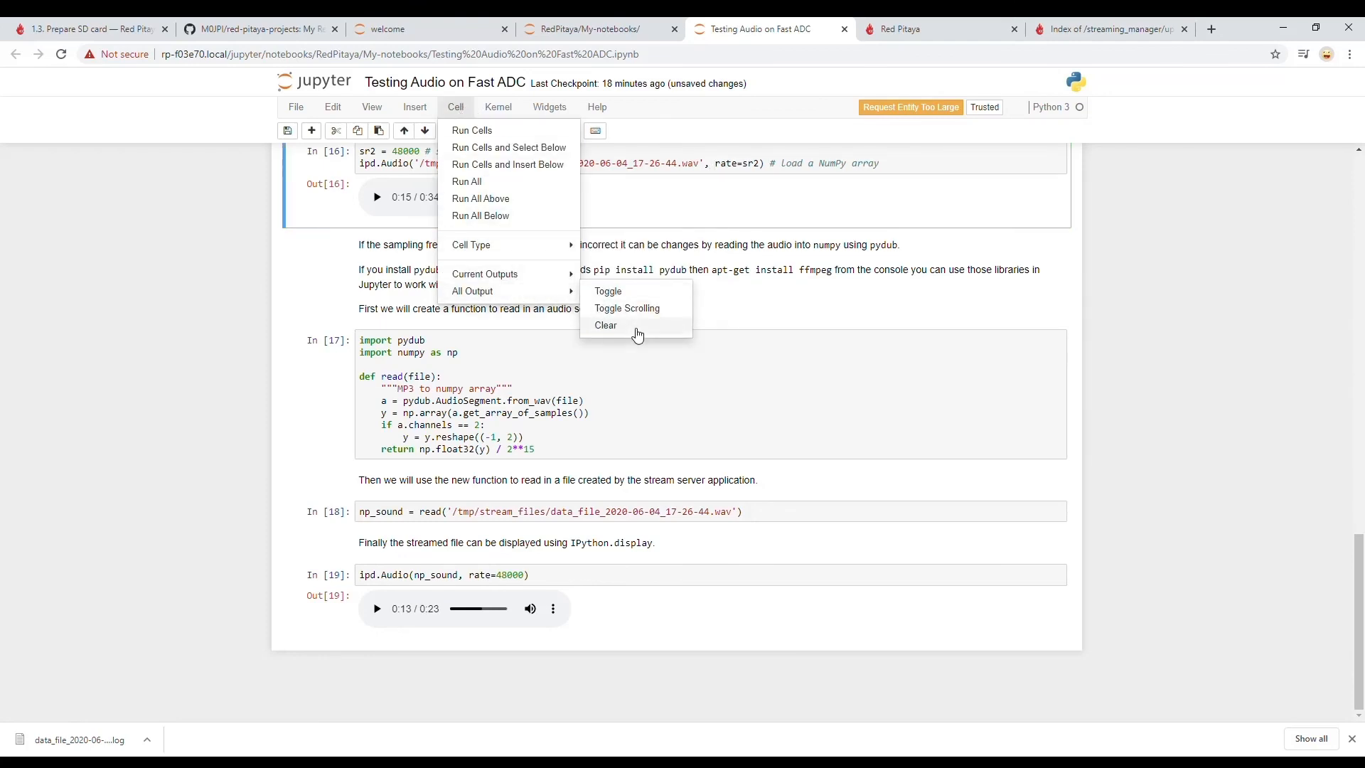
{"action": "left_click", "coordinate": [605, 325]}
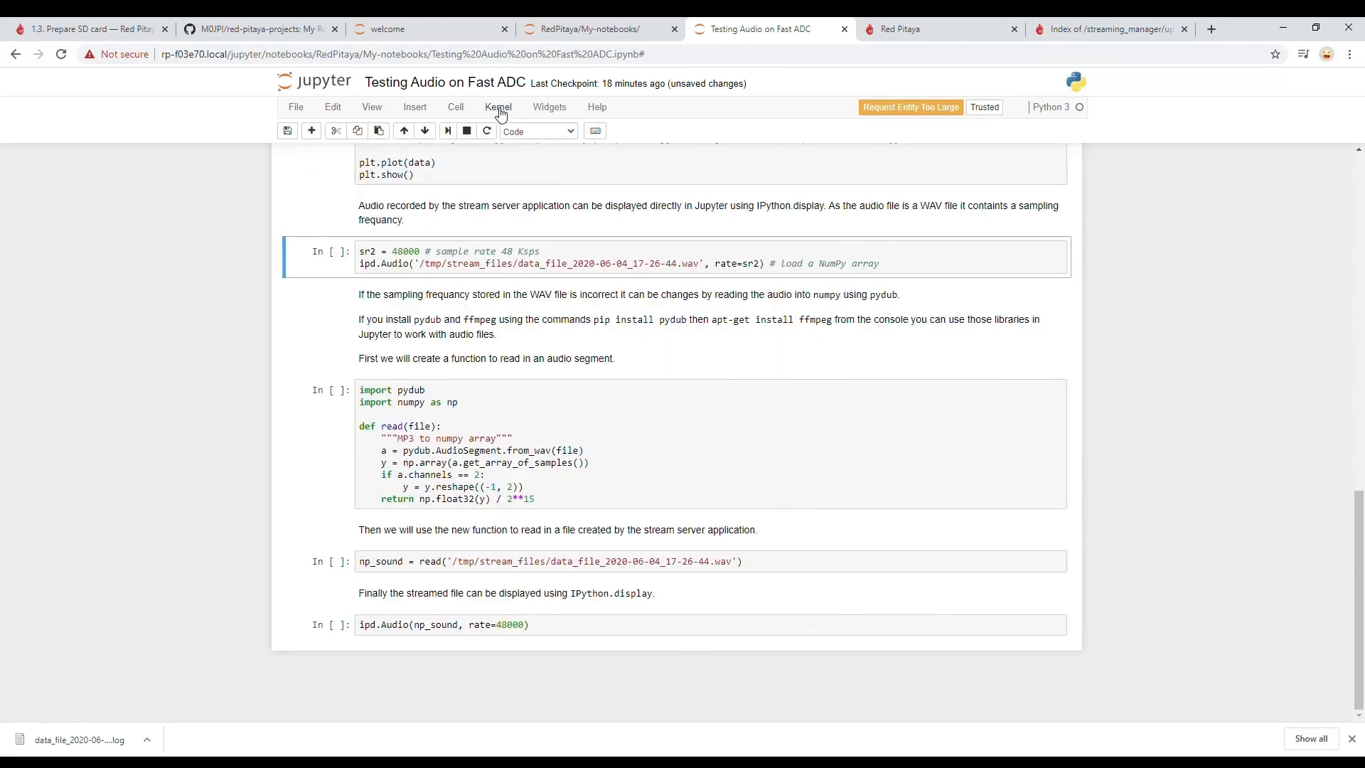
{"action": "left_click", "coordinate": [497, 106]}
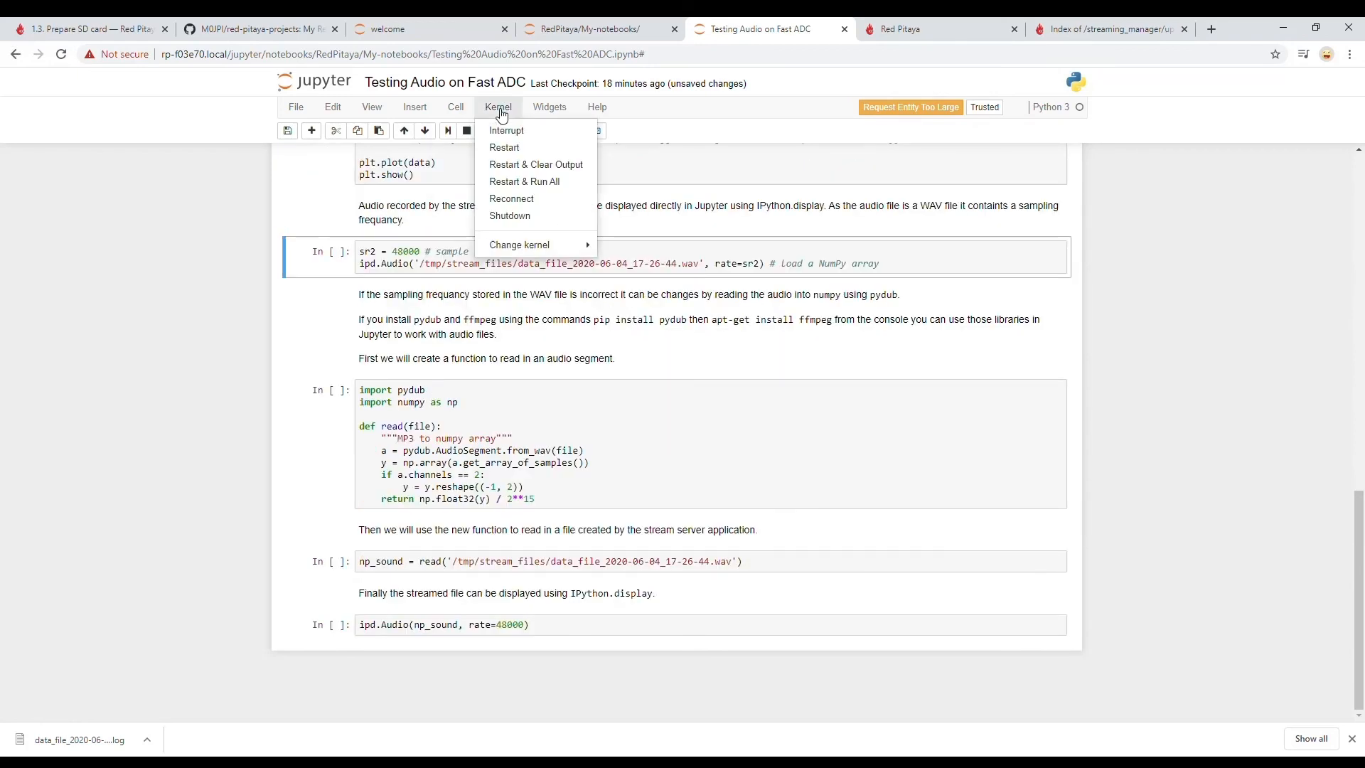
{"action": "left_click", "coordinate": [198, 328]}
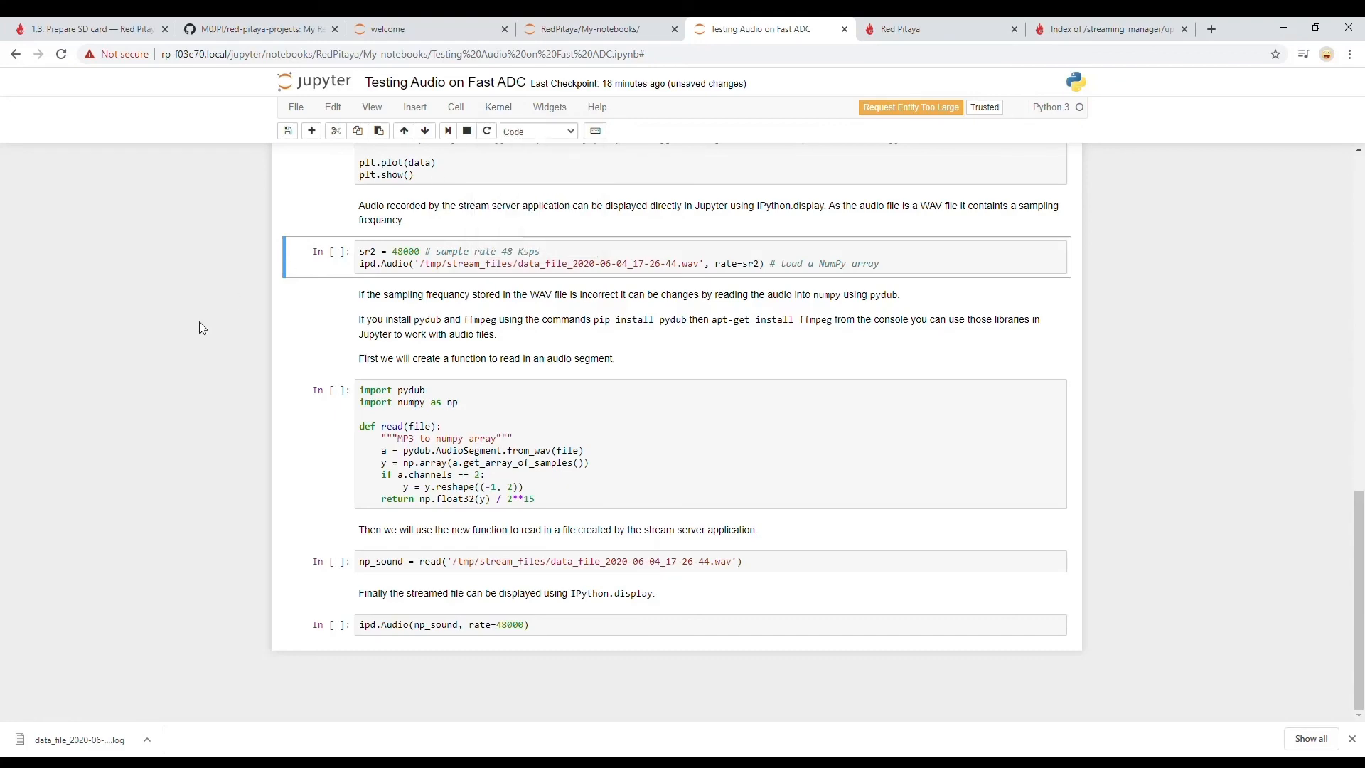
{"action": "scroll", "scroll_direction": "up", "scroll_amount": 3}
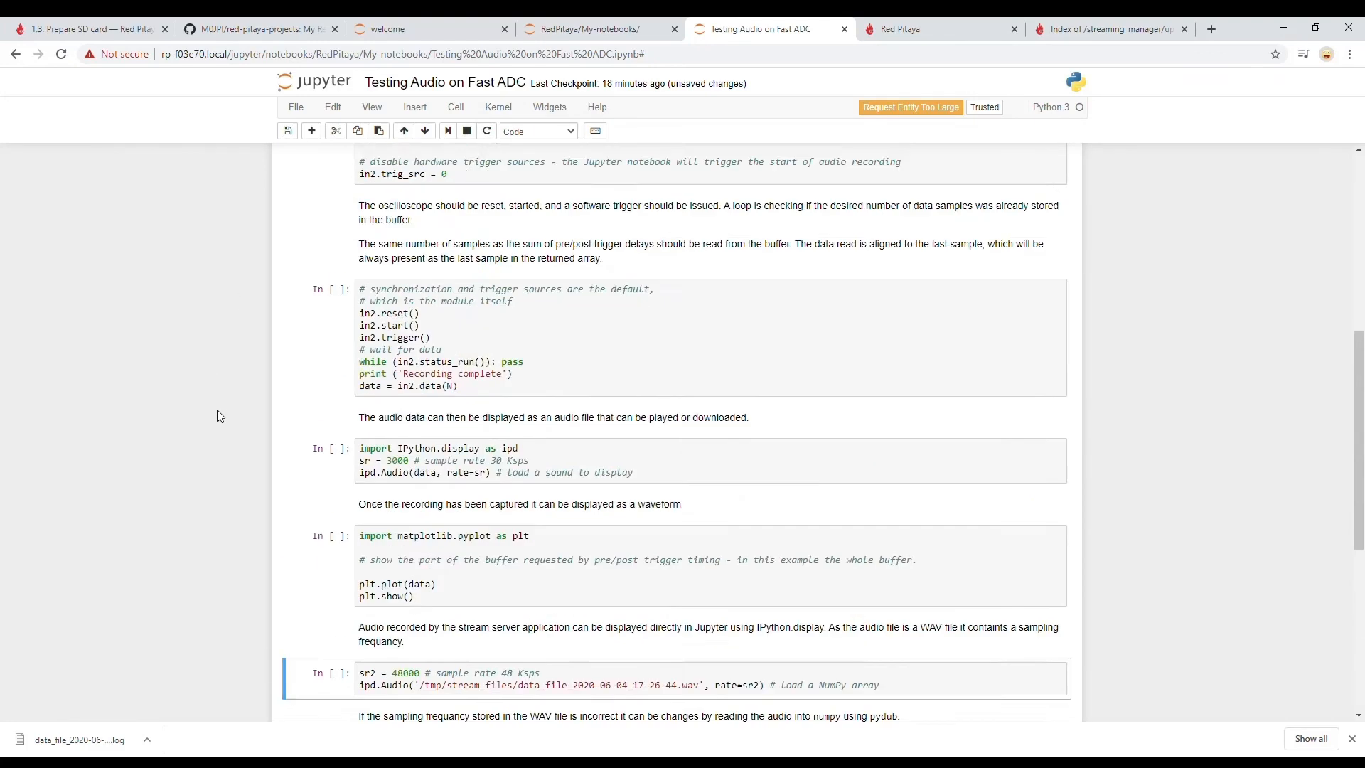
{"action": "scroll", "scroll_direction": "up", "scroll_amount": 3}
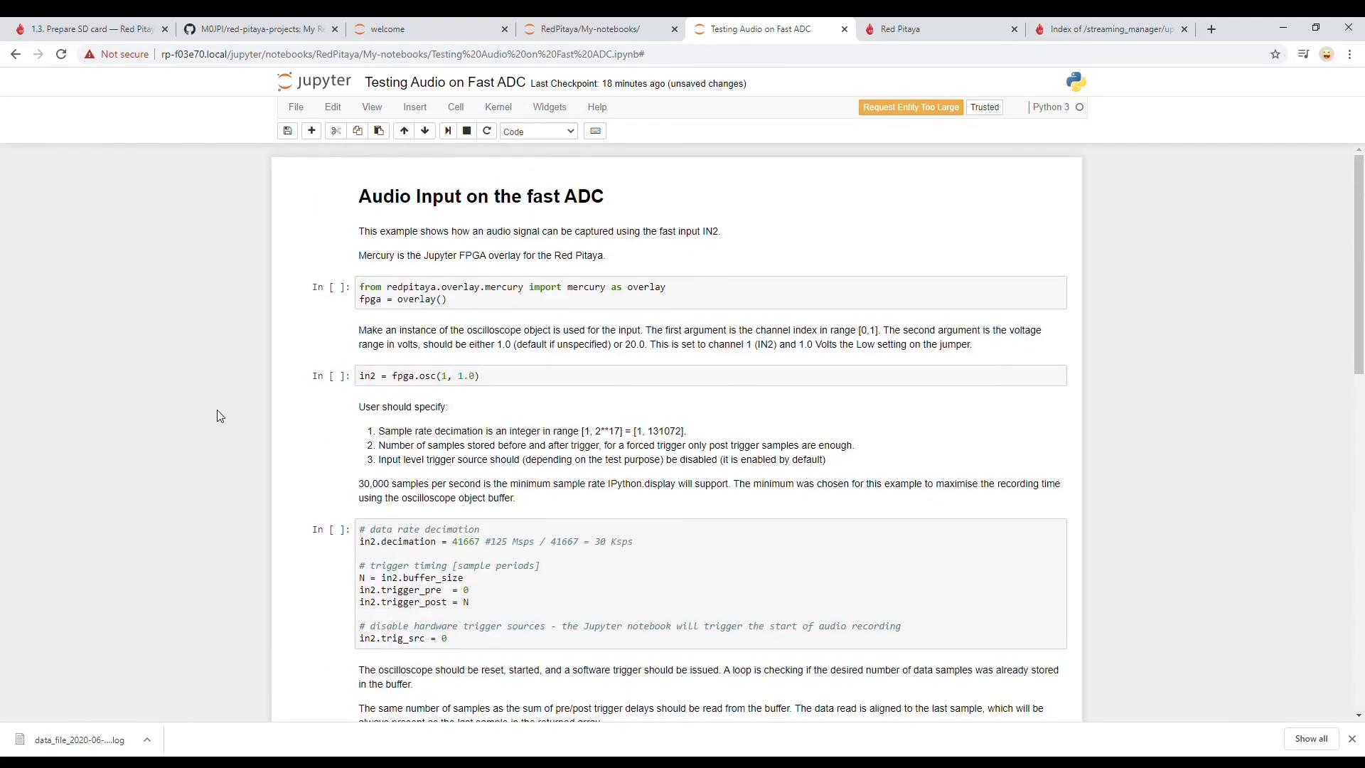
Save the notebook with File > Save and Checkpoint
{"action": "left_click", "coordinate": [296, 106]}
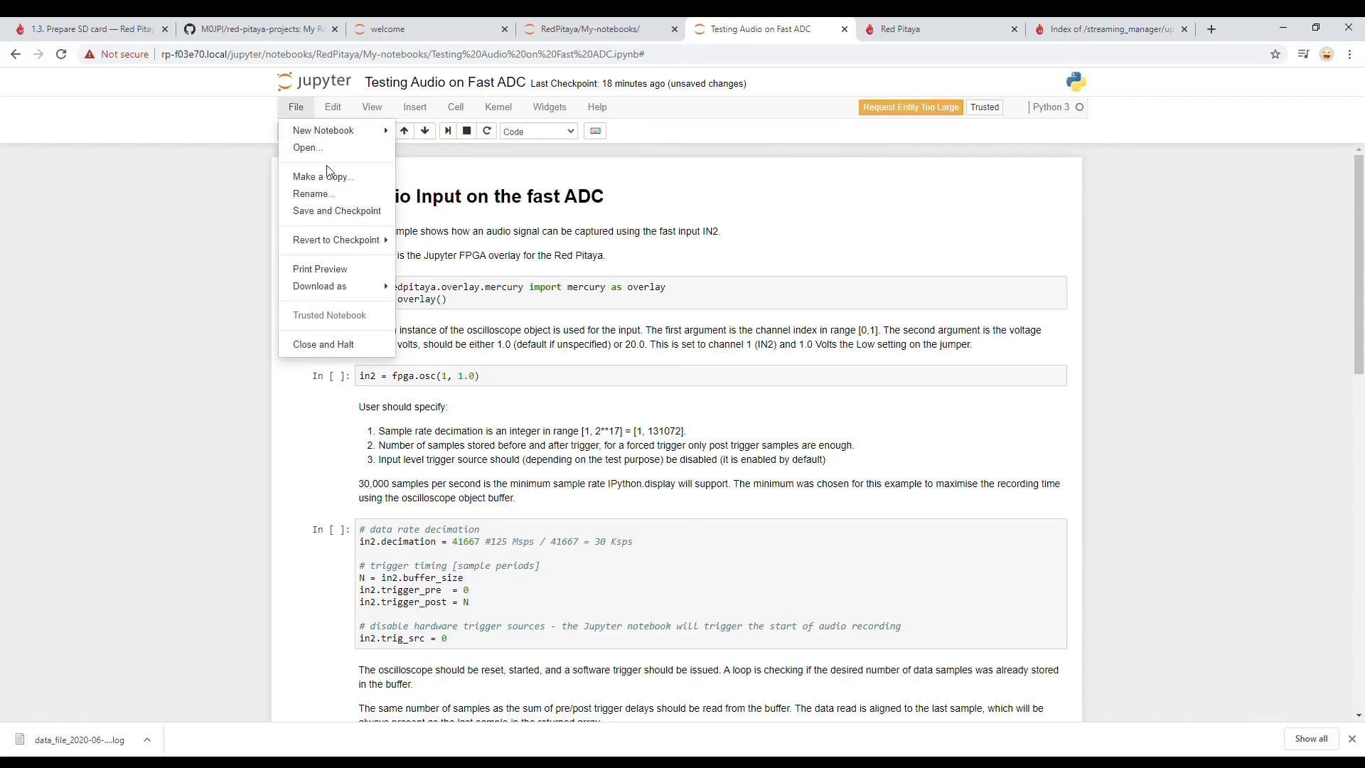
{"action": "left_click", "coordinate": [337, 210]}
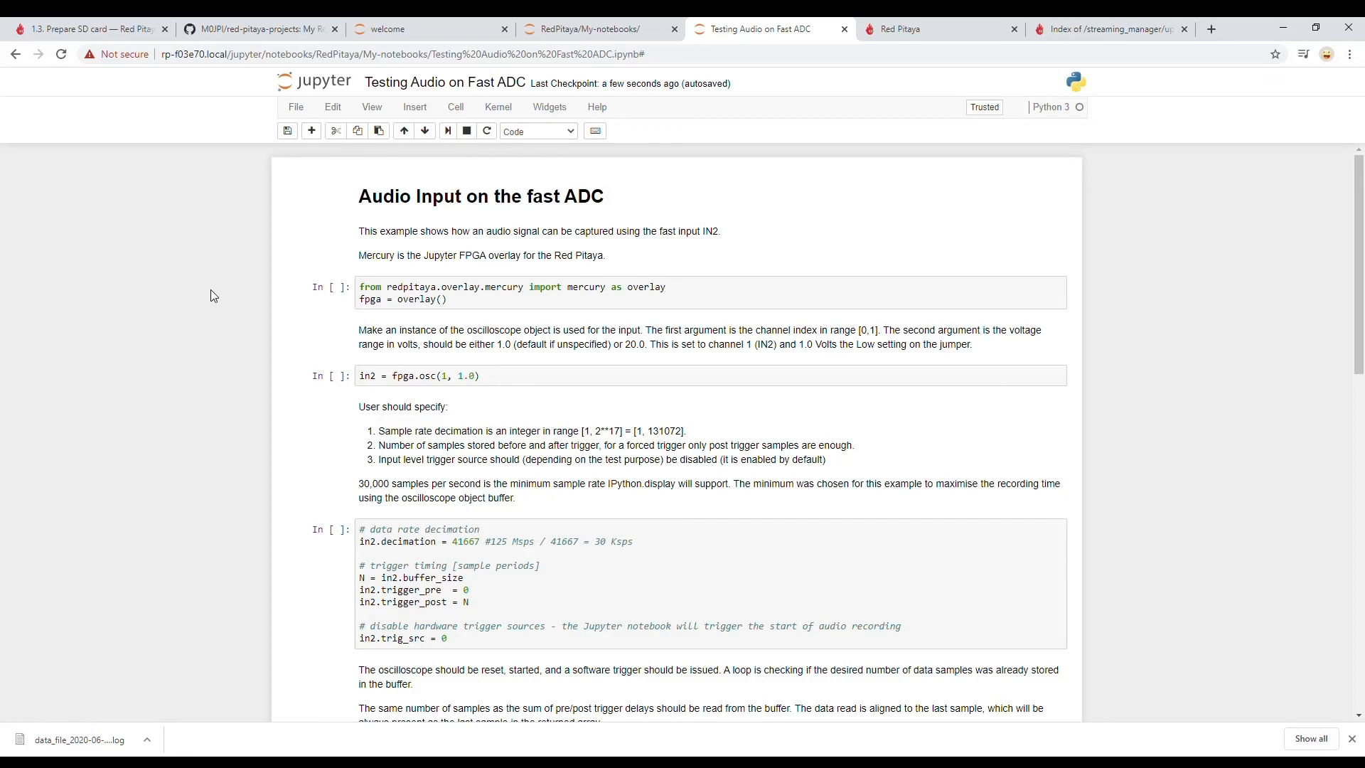
{"action": "scroll", "scroll_direction": "down", "scroll_amount": 3}
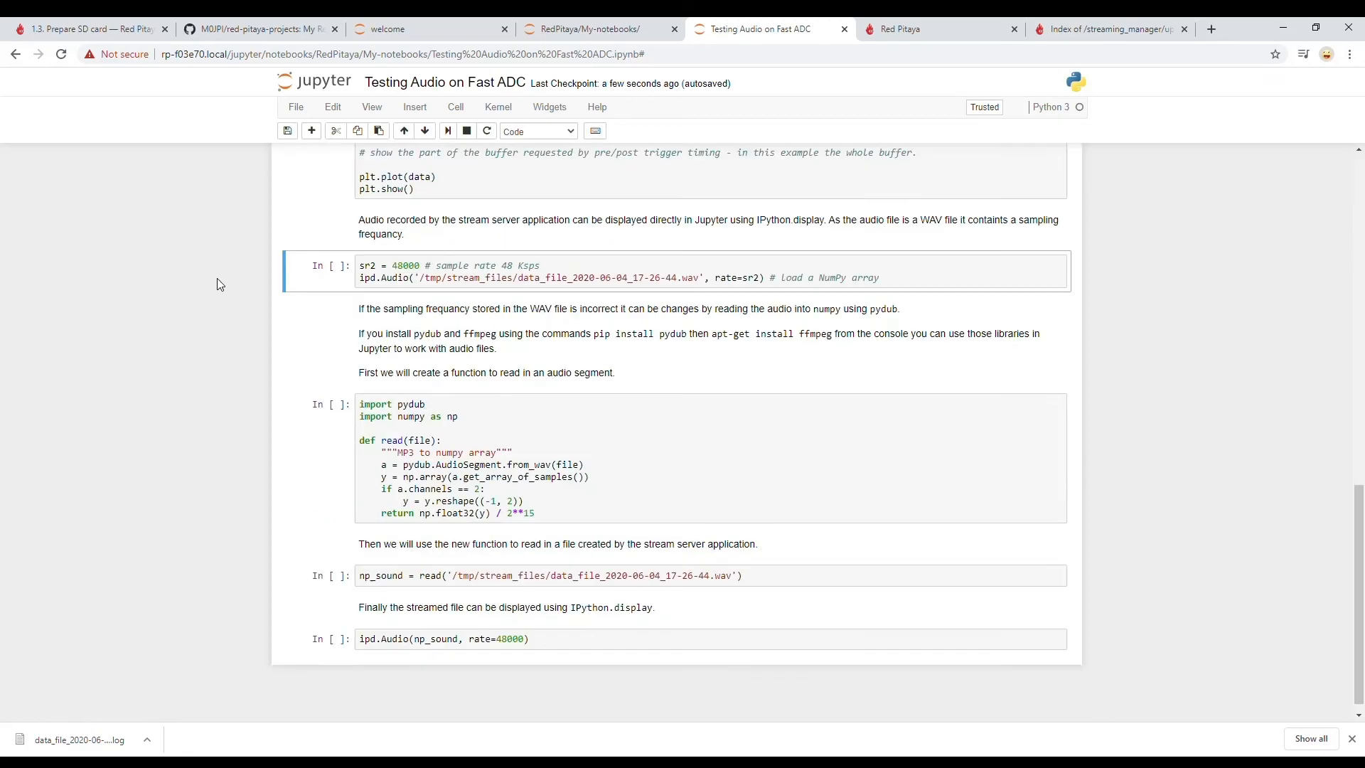
{"action": "scroll", "scroll_direction": "up", "scroll_amount": 3}
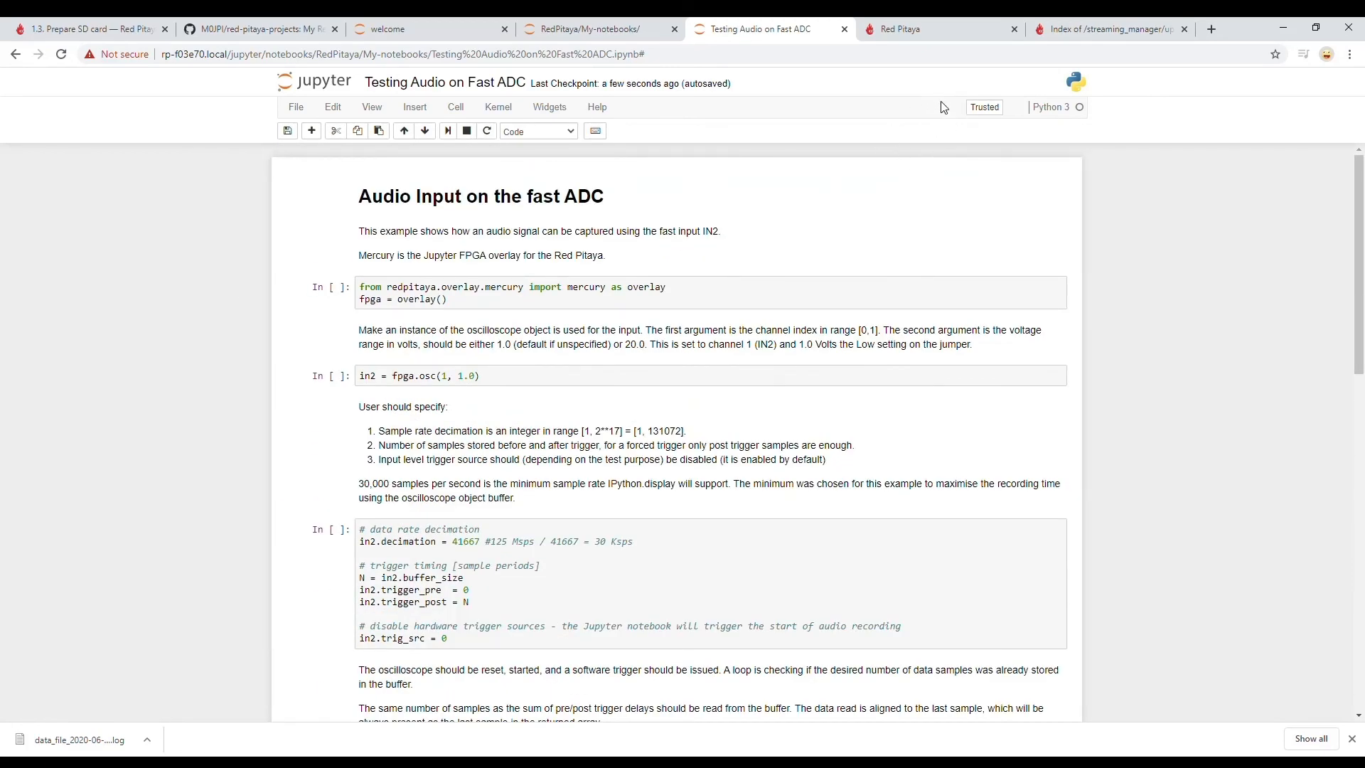
{"action": "mouse_move", "coordinate": [935, 115]}
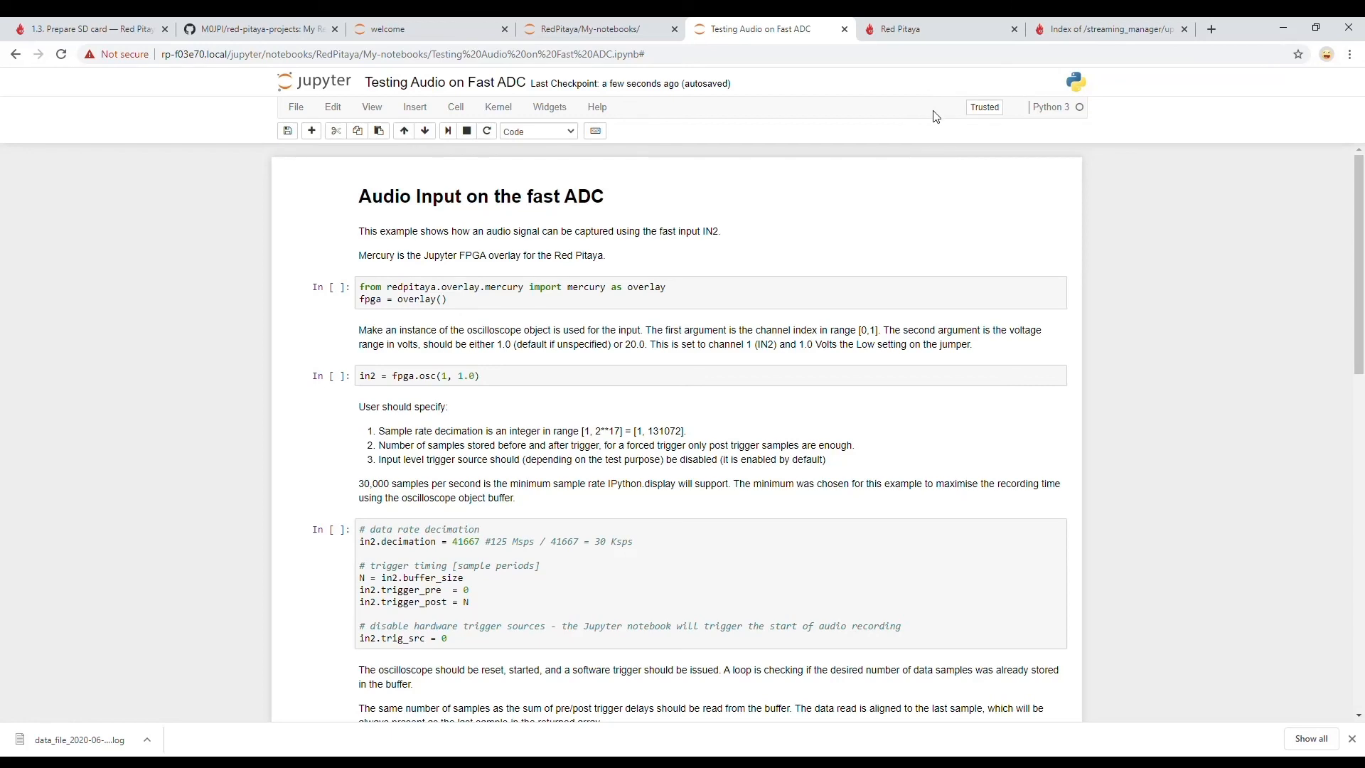